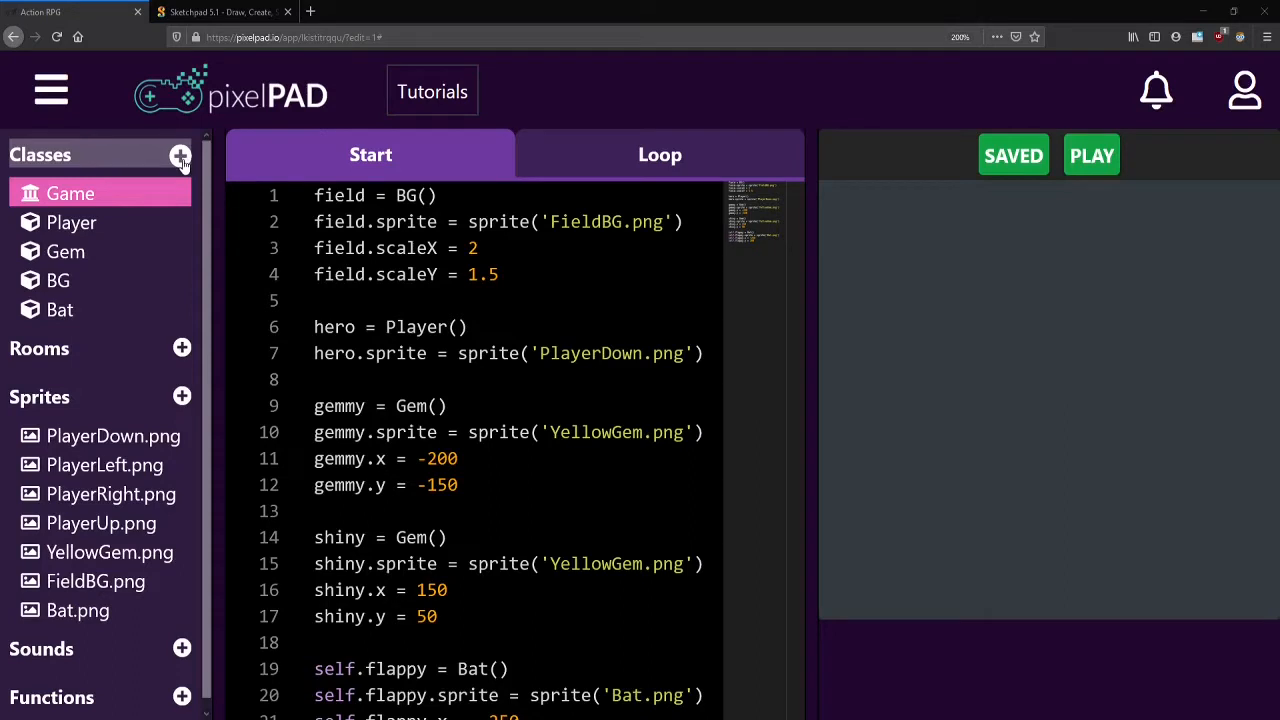
- Create a new class named NPC alongside Game, Player, Gem, BG and Bat
{"action": "left_click", "coordinate": [180, 156]}
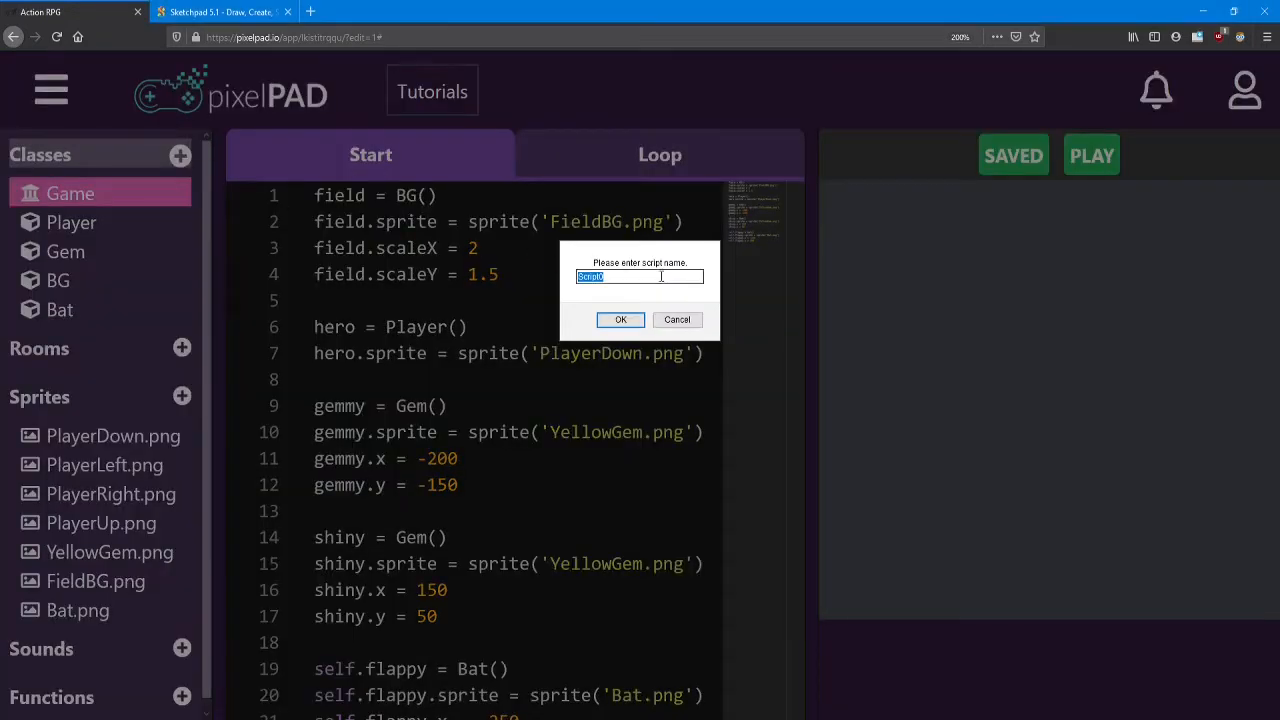
{"action": "type", "text": "NPC"}
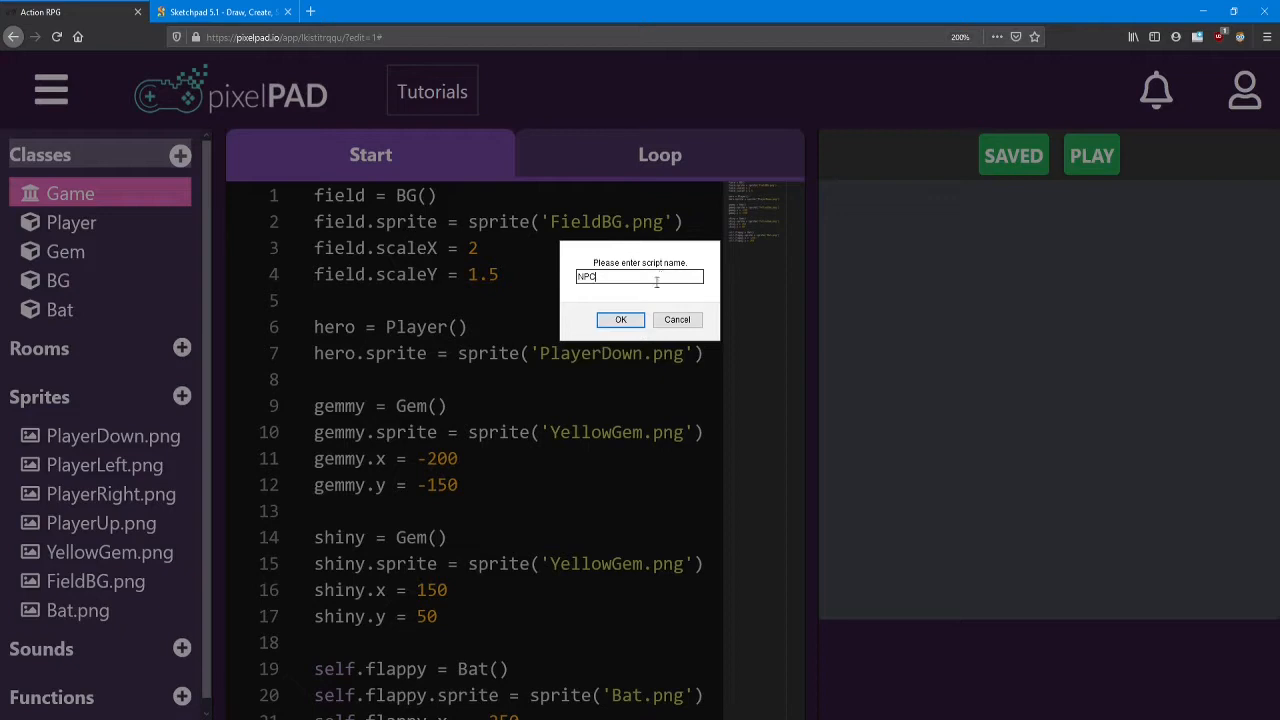
{"action": "left_click", "coordinate": [620, 320]}
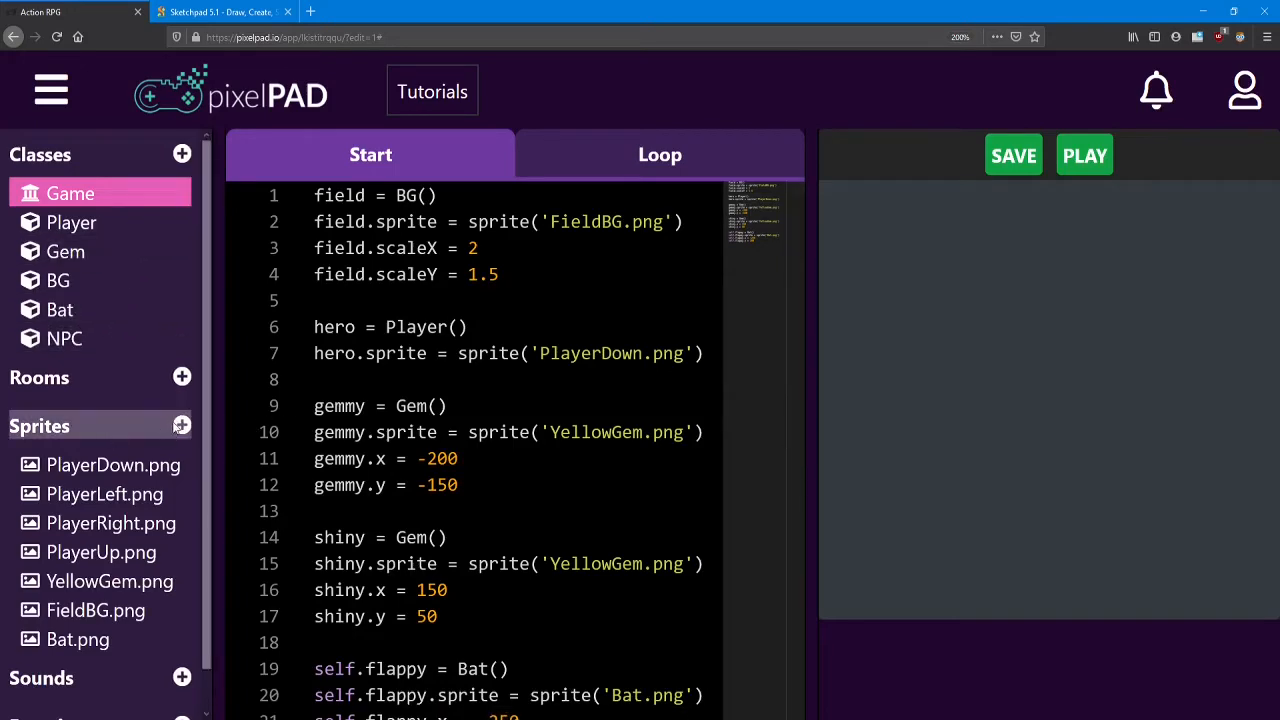
- Add the Mystery Man asset from the store as a sprite named NPC.png
{"action": "left_click", "coordinate": [182, 424]}
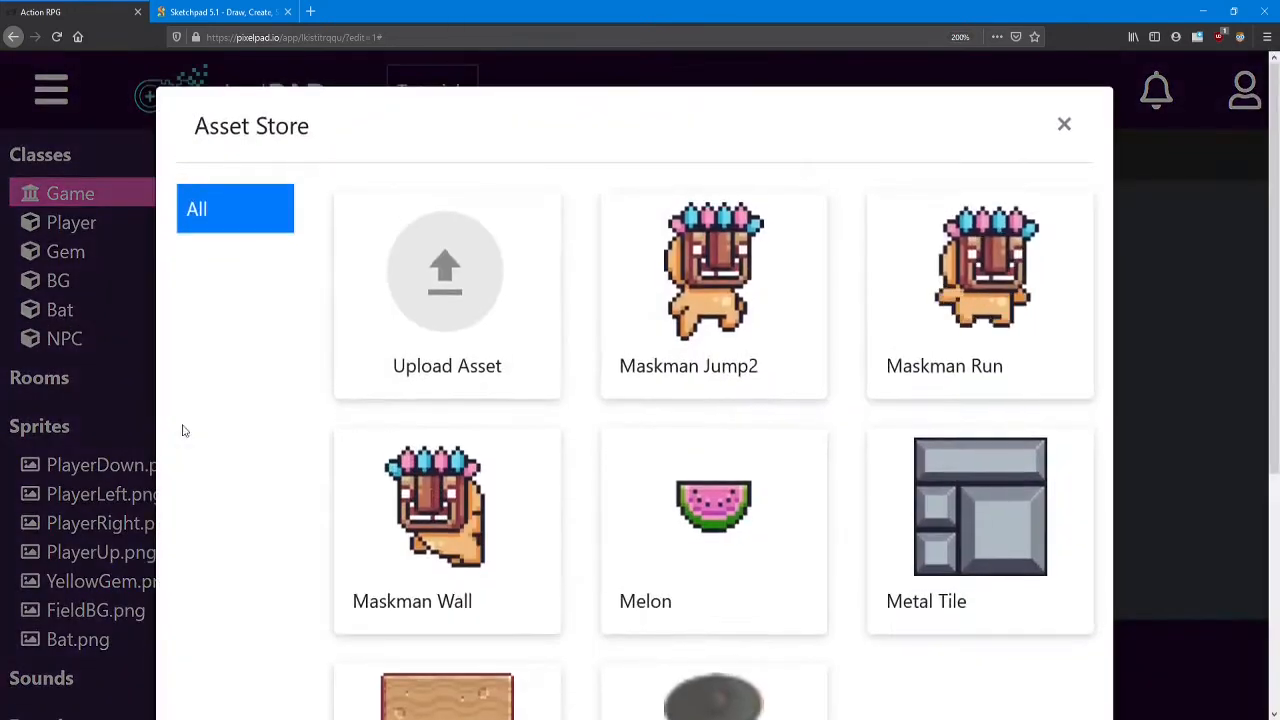
{"action": "scroll", "scroll_direction": "down", "scroll_amount": 3}
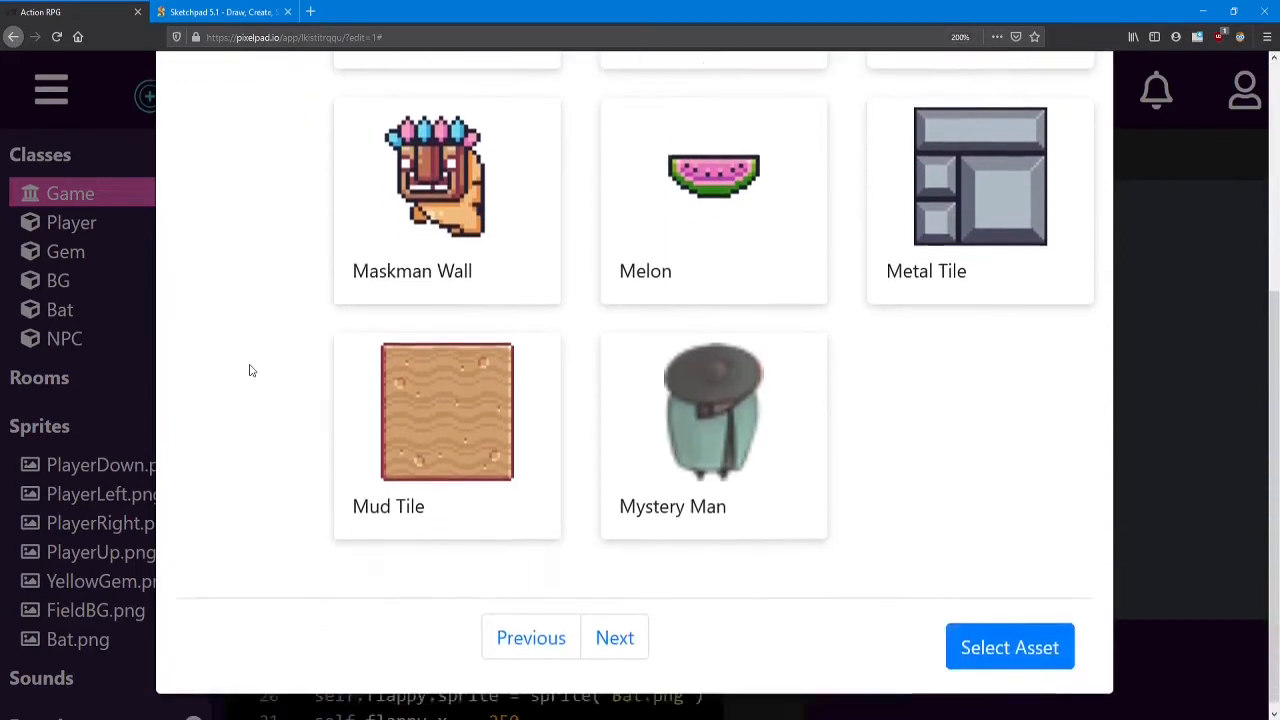
{"action": "left_click", "coordinate": [712, 410]}
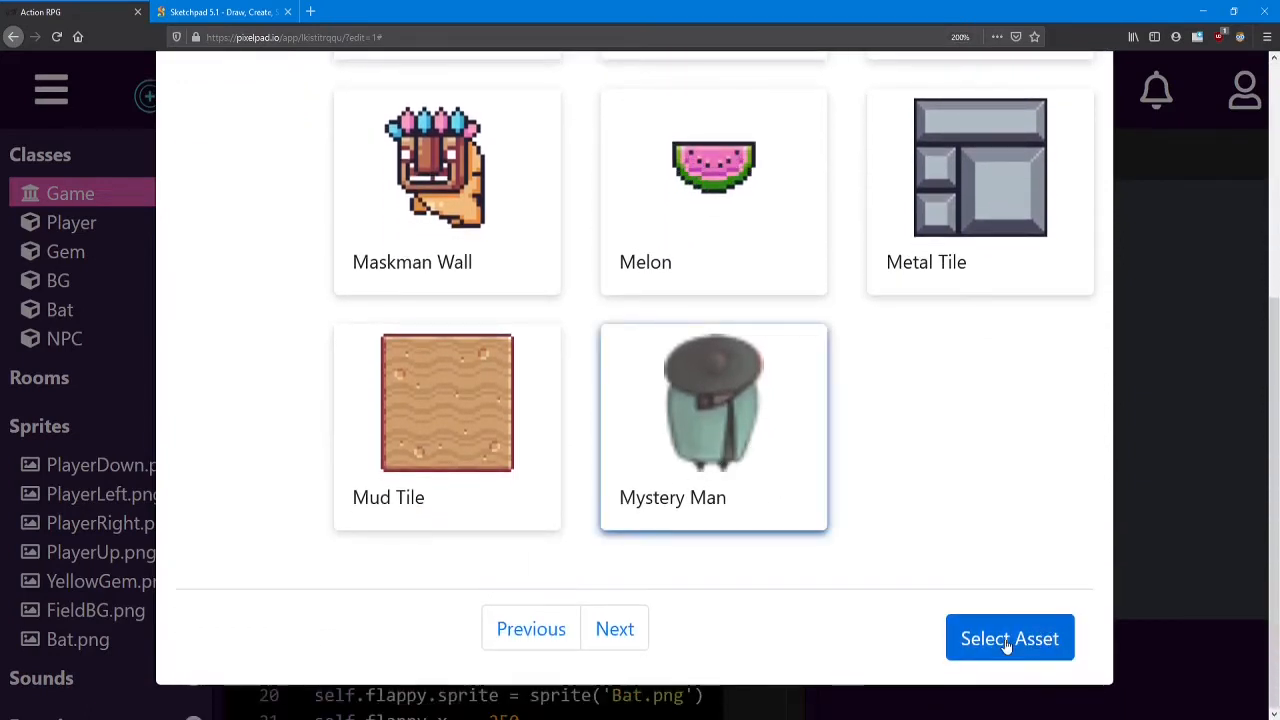
{"action": "left_click", "coordinate": [1008, 638]}
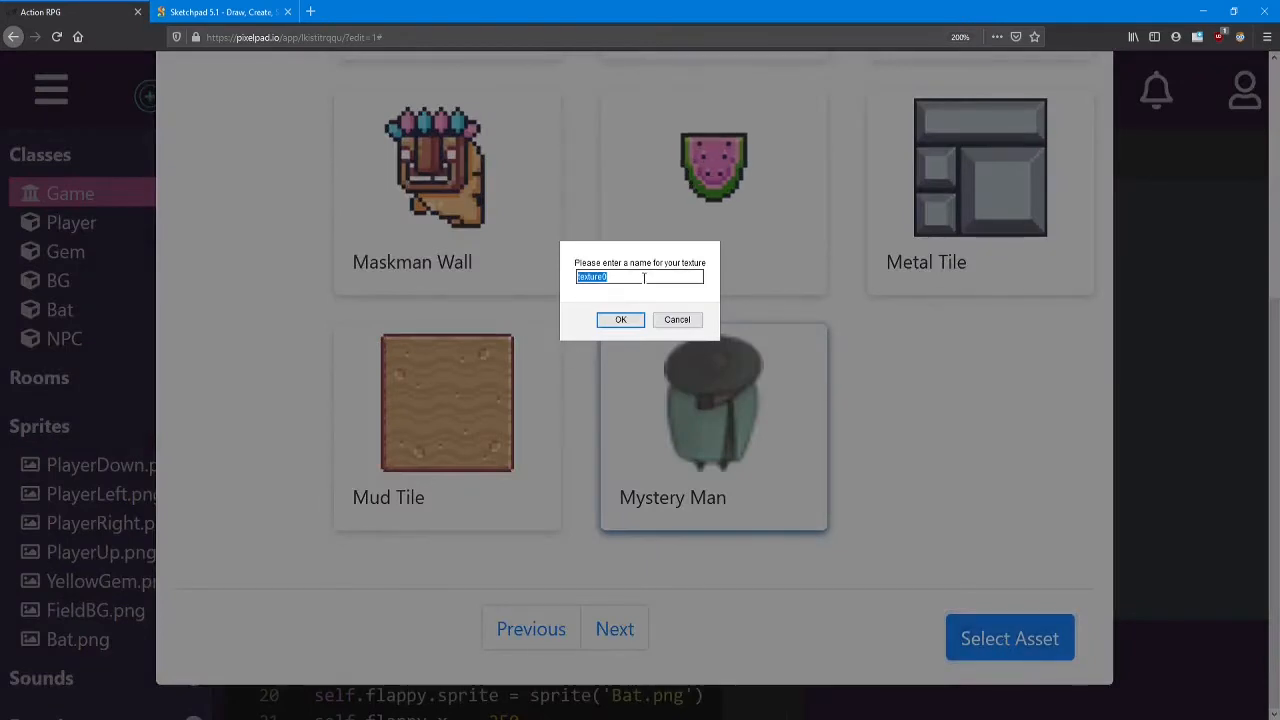
{"action": "type", "text": "NPC"}
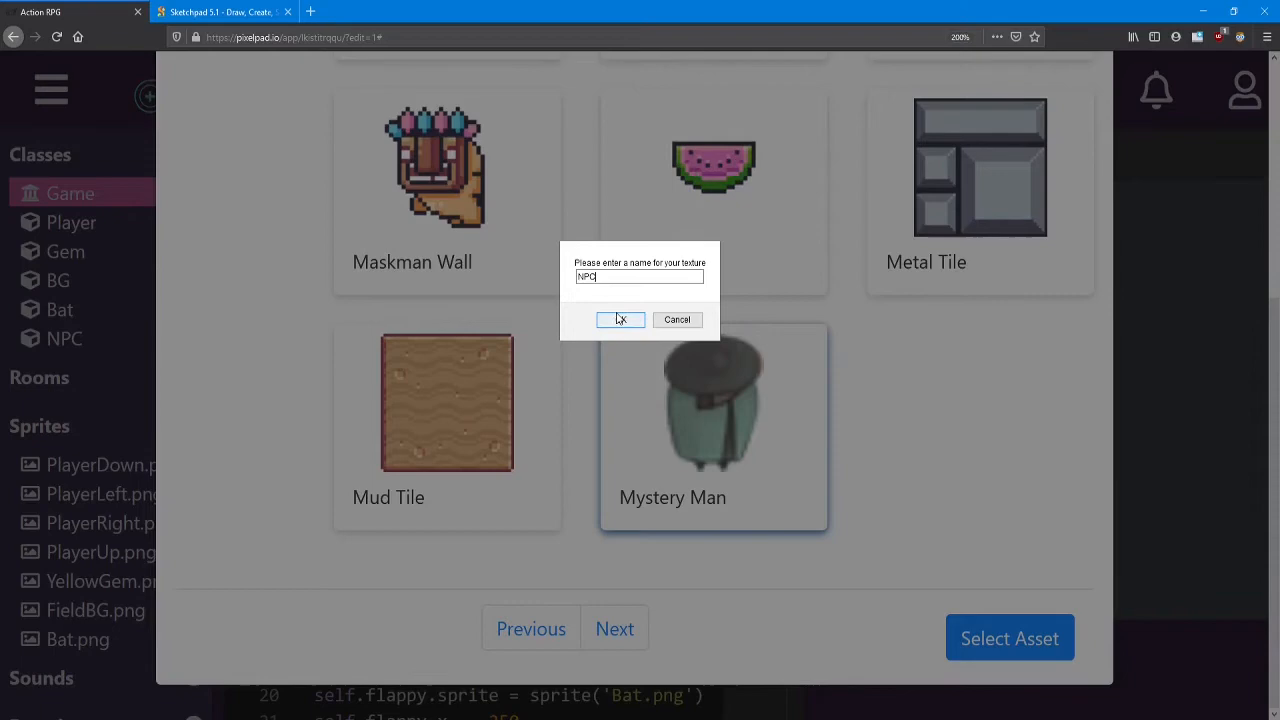
{"action": "mouse_move", "coordinate": [632, 324]}
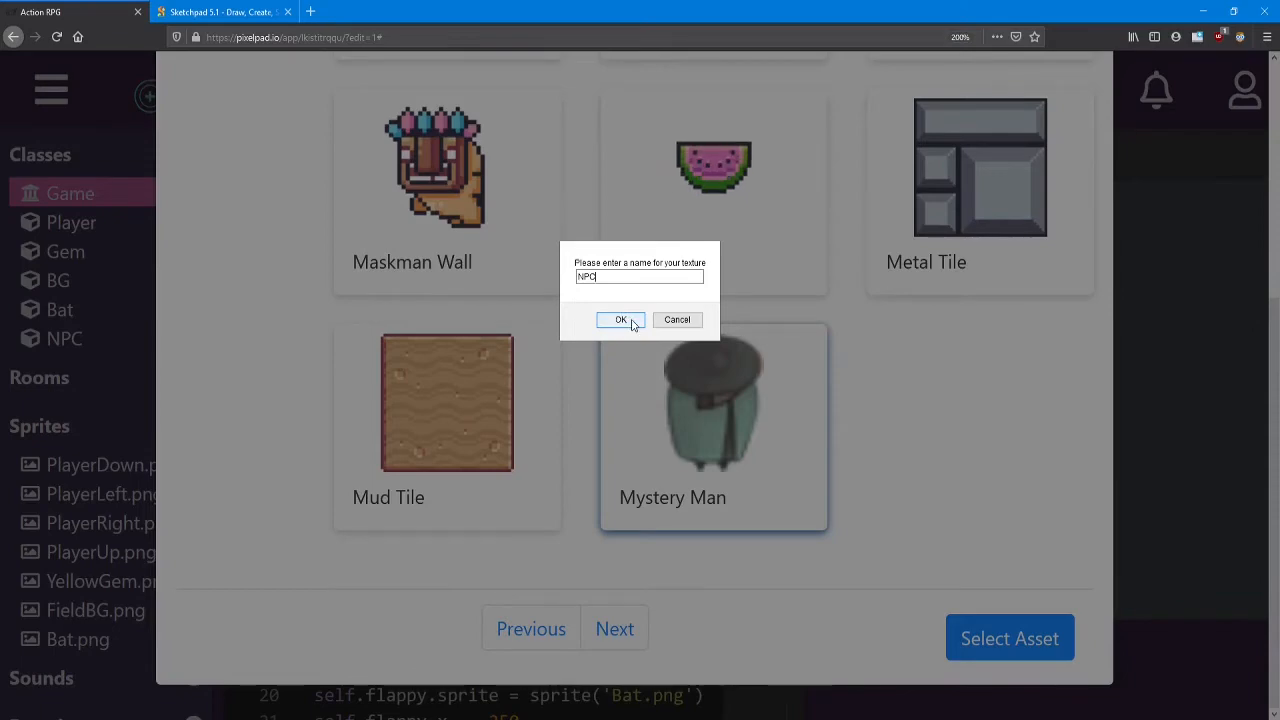
{"action": "left_click", "coordinate": [620, 320]}
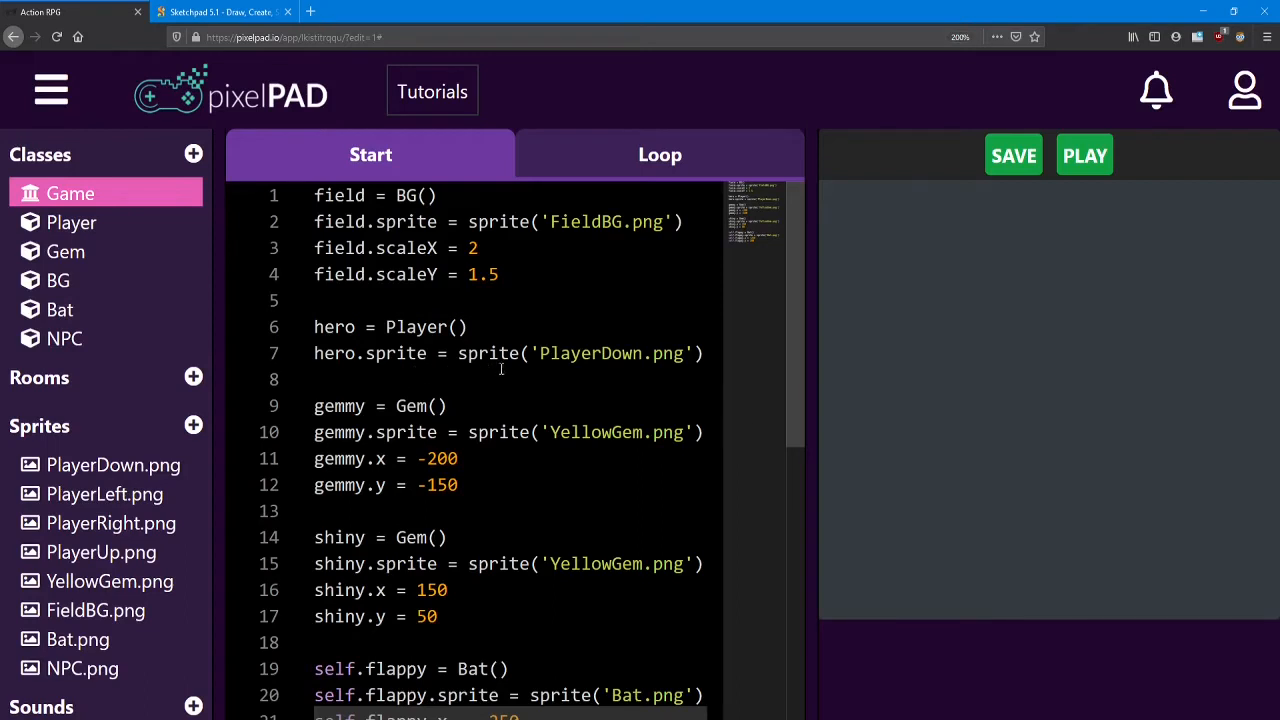
- In Game start code, create mysteryGuy = NPC() with sprite('NPC.png')
{"action": "scroll", "scroll_direction": "down", "scroll_amount": 3}
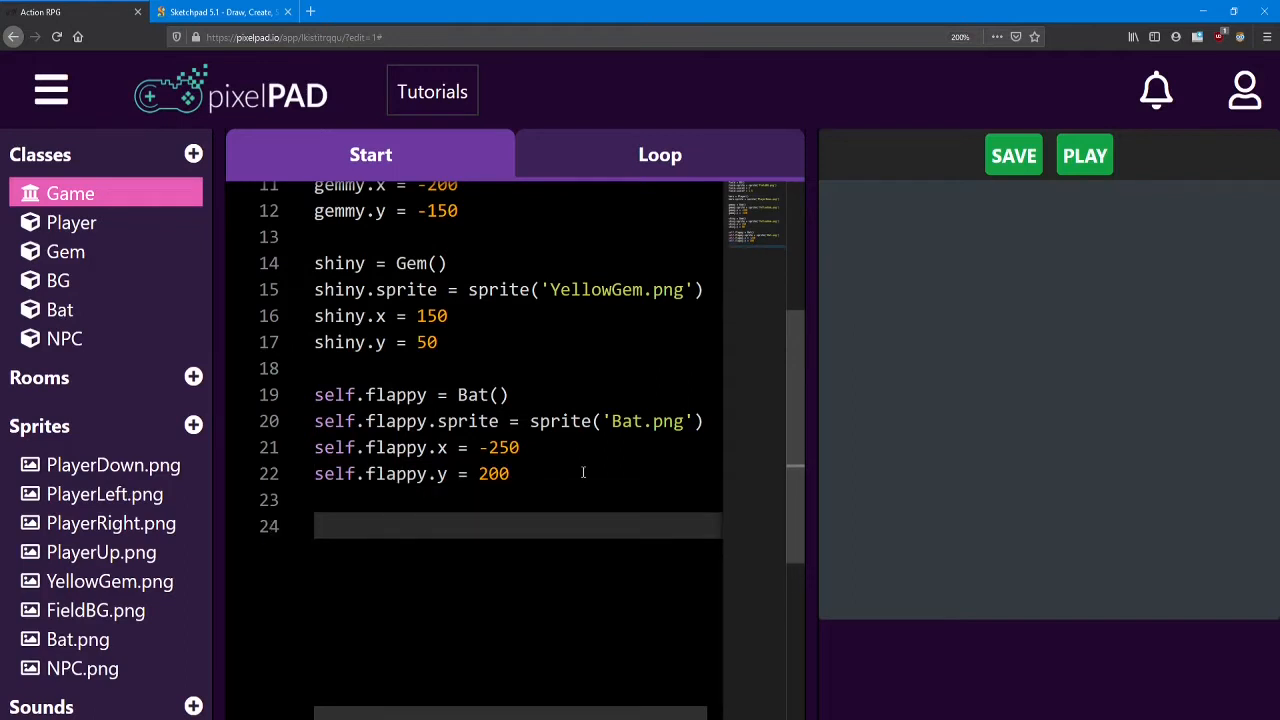
{"action": "type", "text": "myst"}
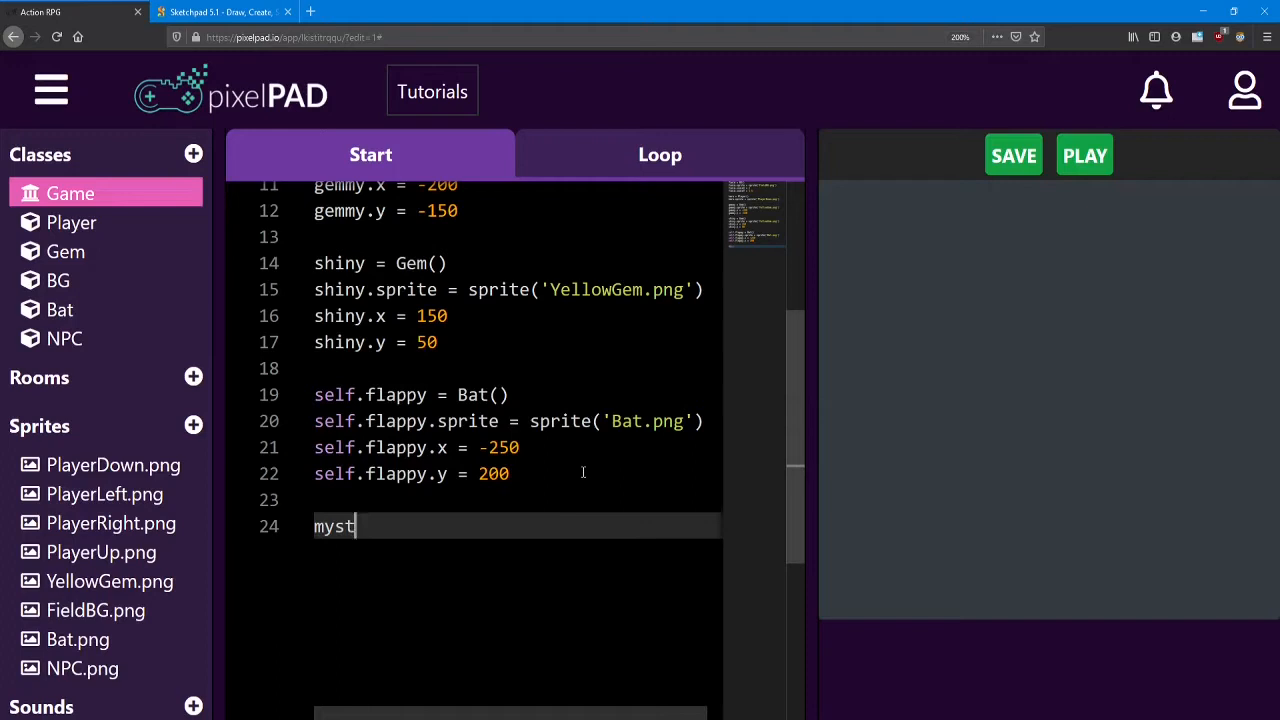
{"action": "type", "text": "eryGuy ="}
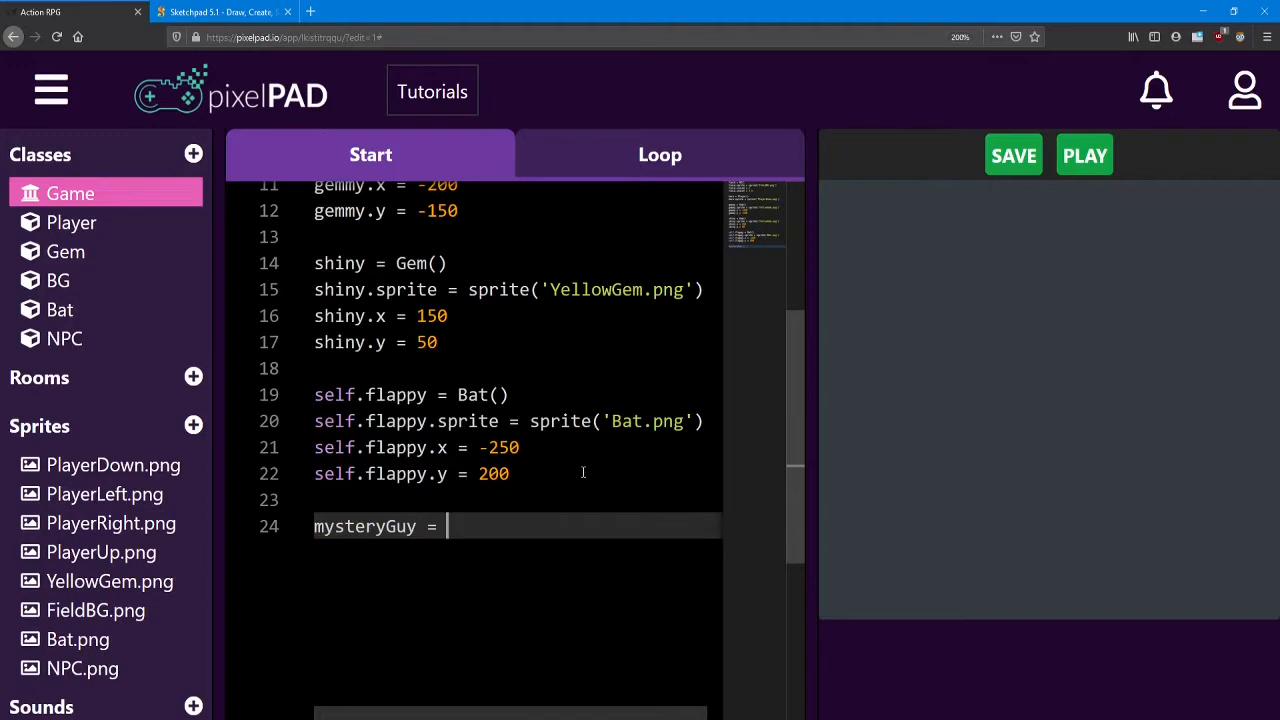
{"action": "type", "text": "NPC()"}
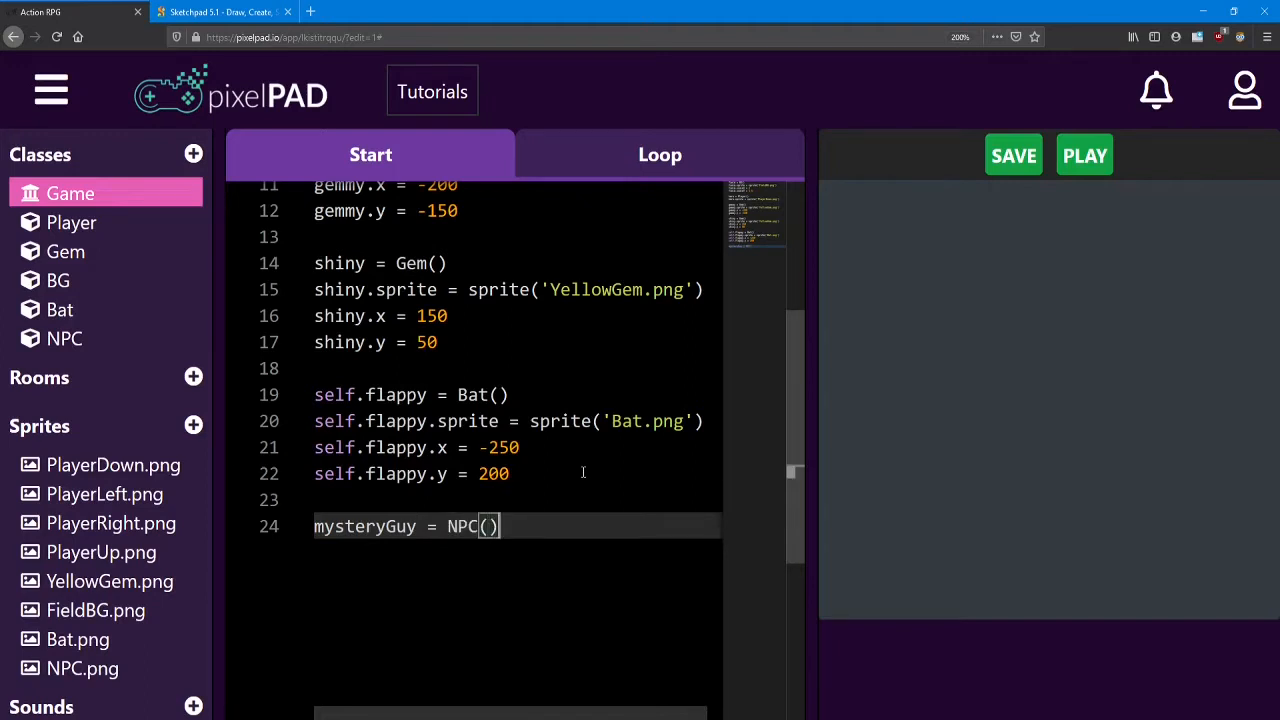
{"action": "type", "text": "my"}
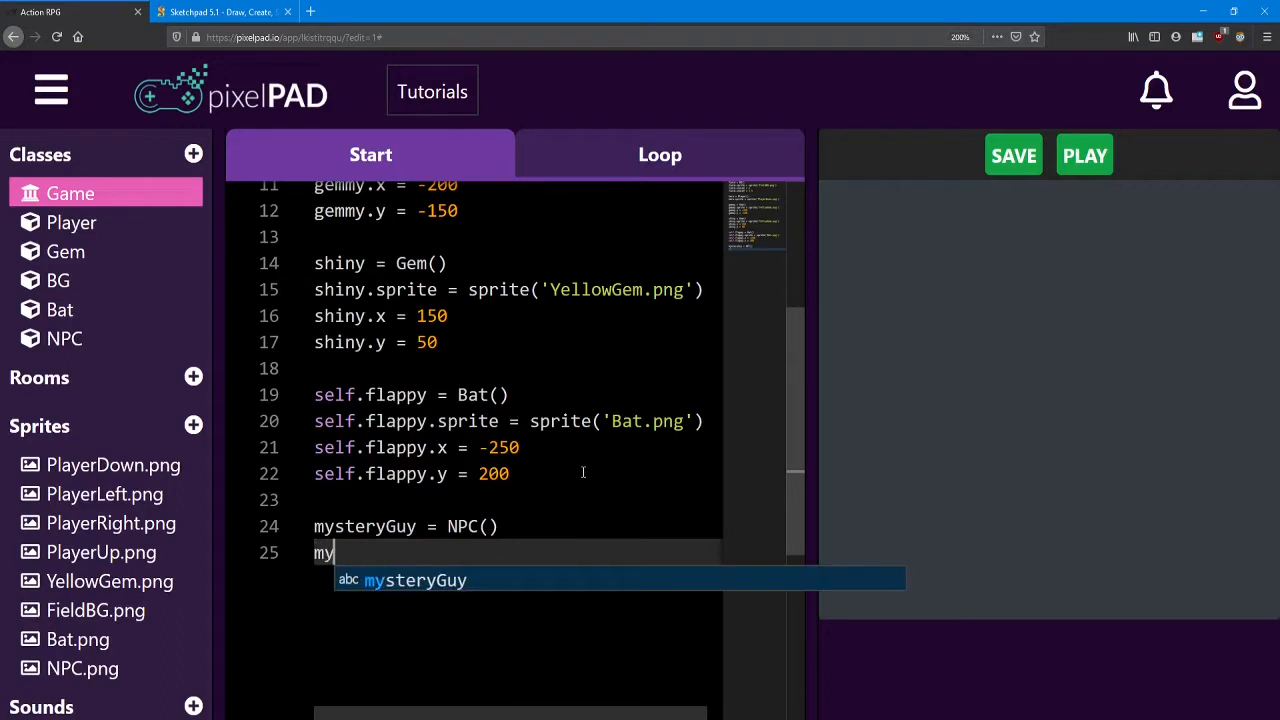
{"action": "type", "text": "steryGuy.sprite = sprite('"}
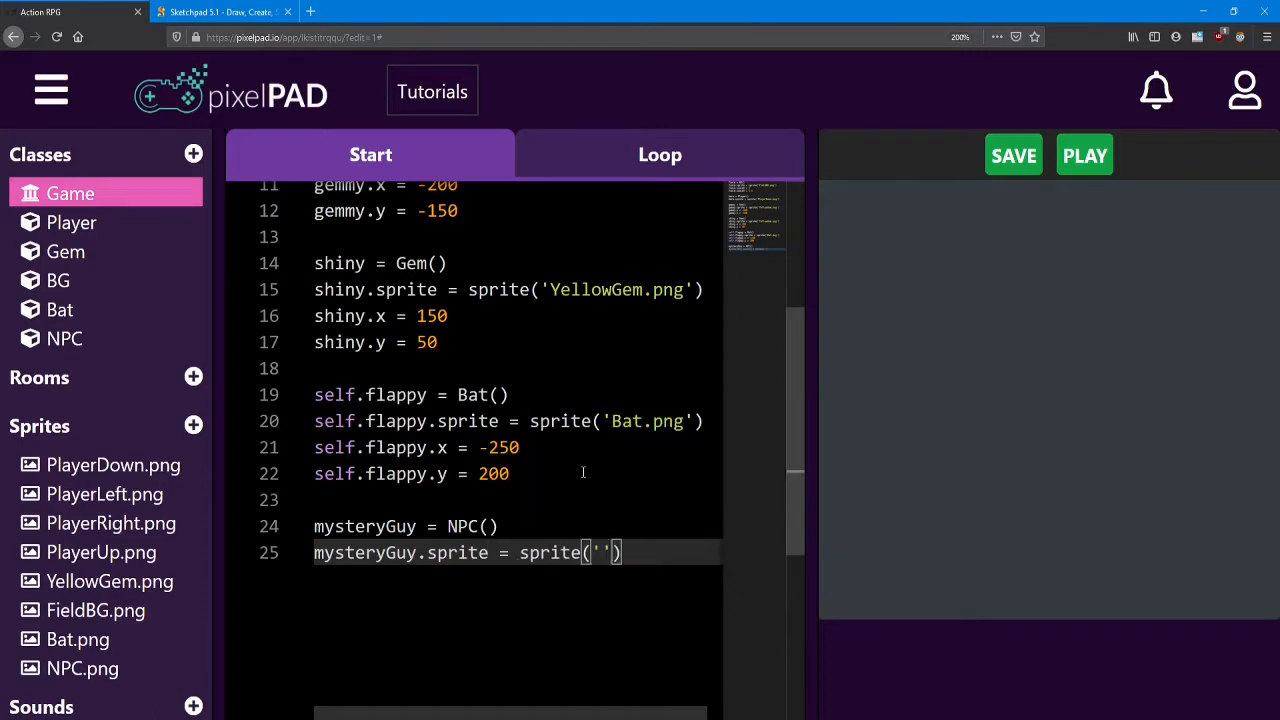
{"action": "type", "text": "NPC."}
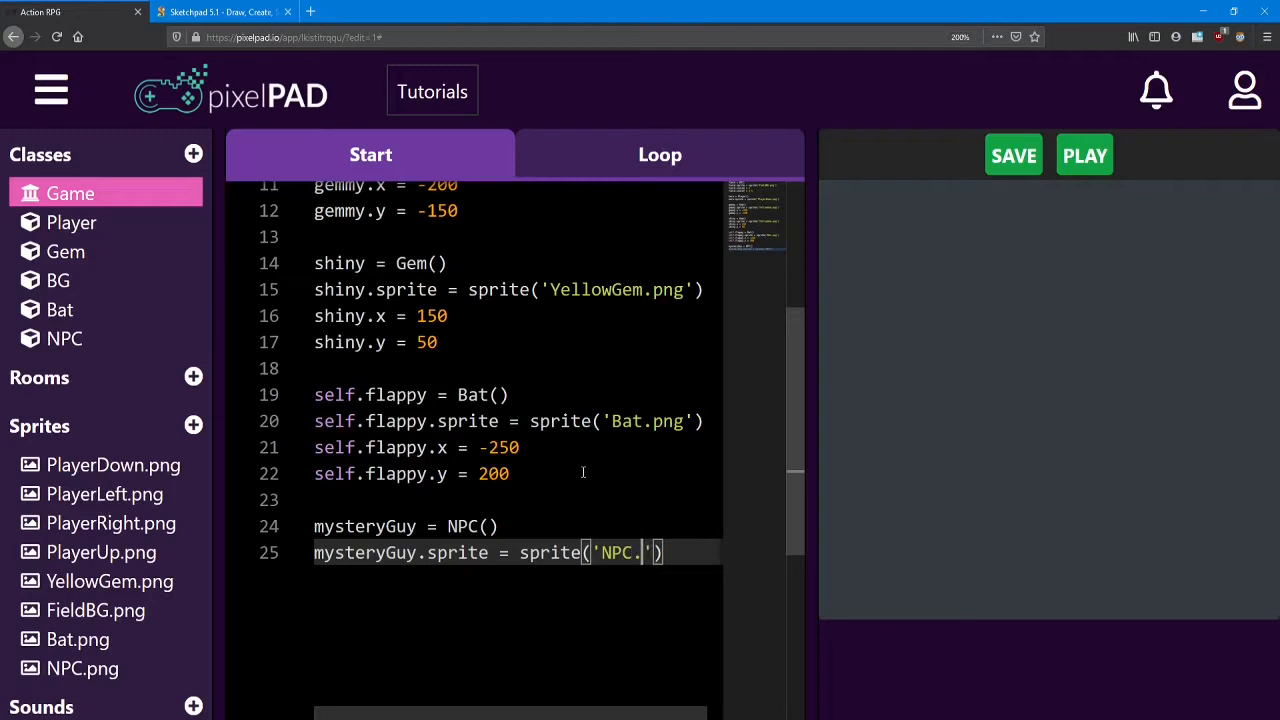
{"action": "type", "text": "png"}
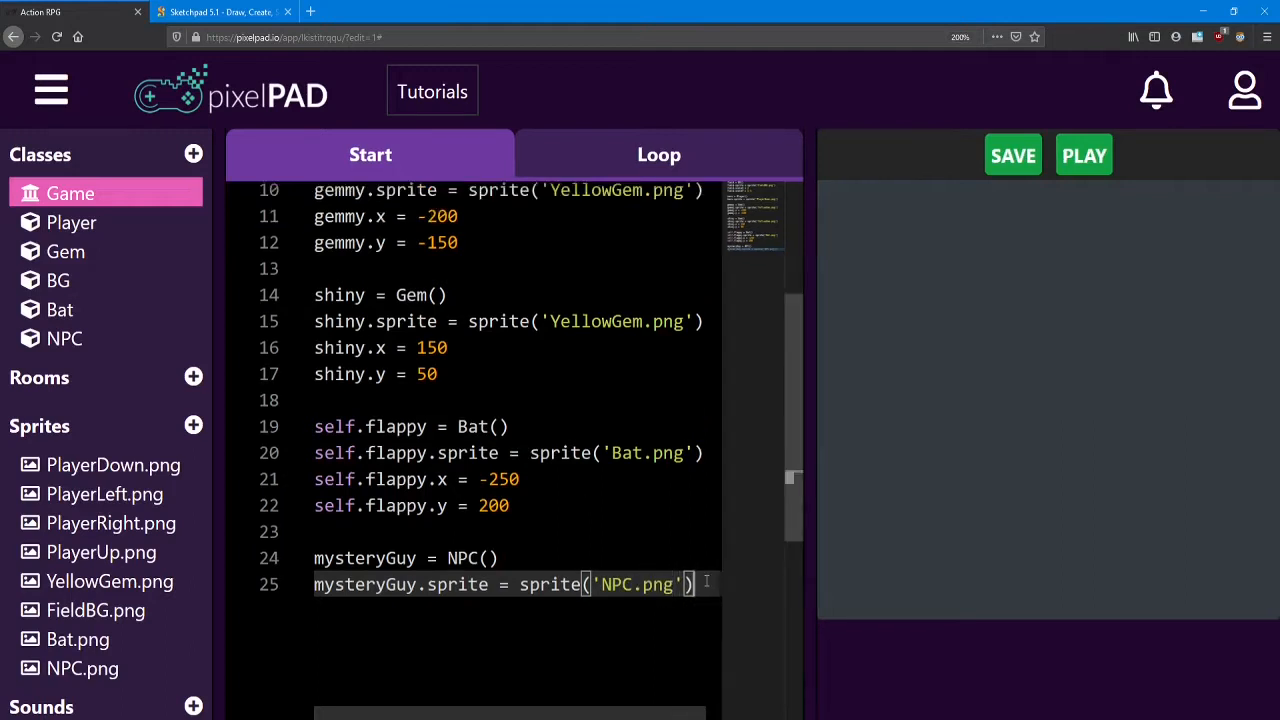
- Set mysteryGuy.y to -250
{"action": "type", "text": "m"}
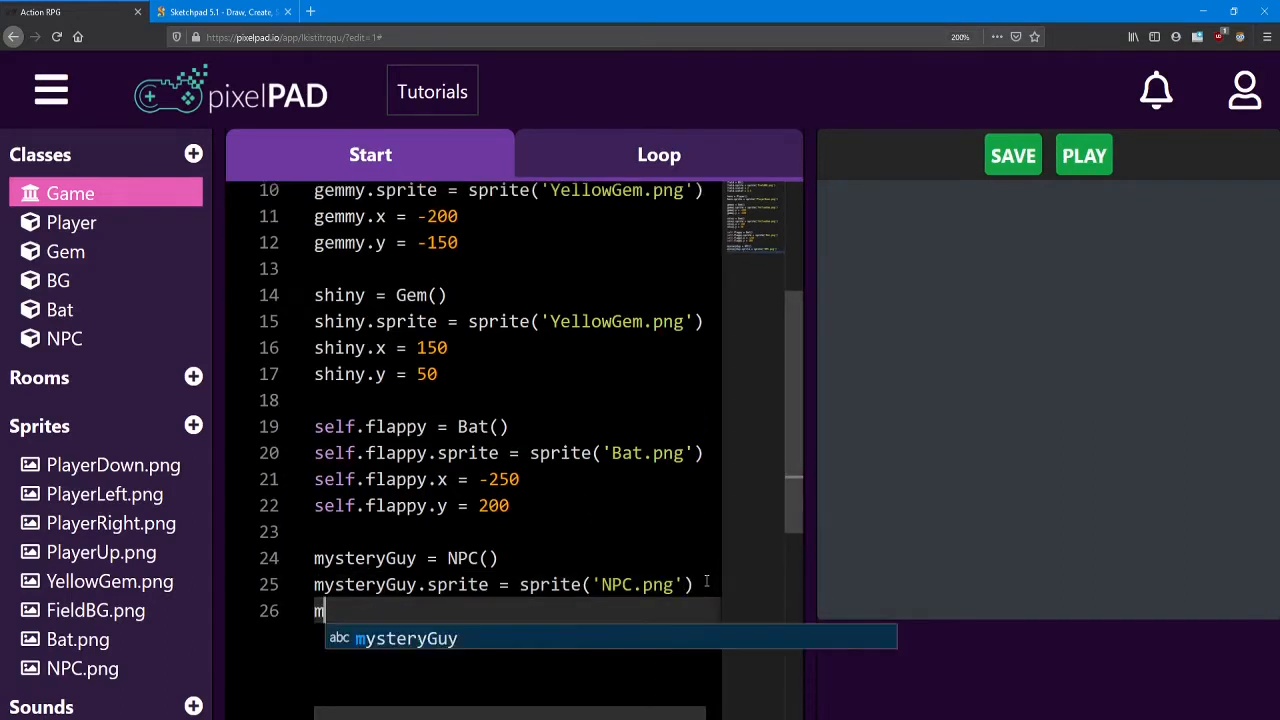
{"action": "type", "text": "ysteryGuy."}
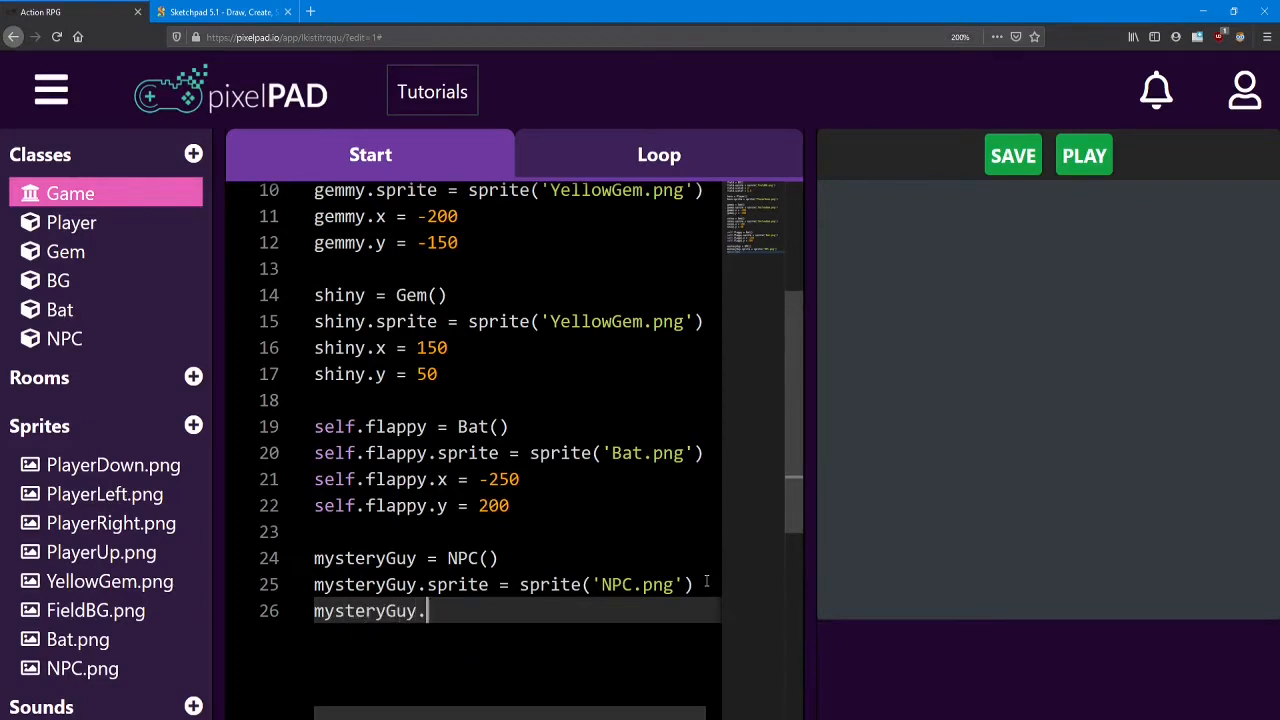
{"action": "type", "text": "y = -"}
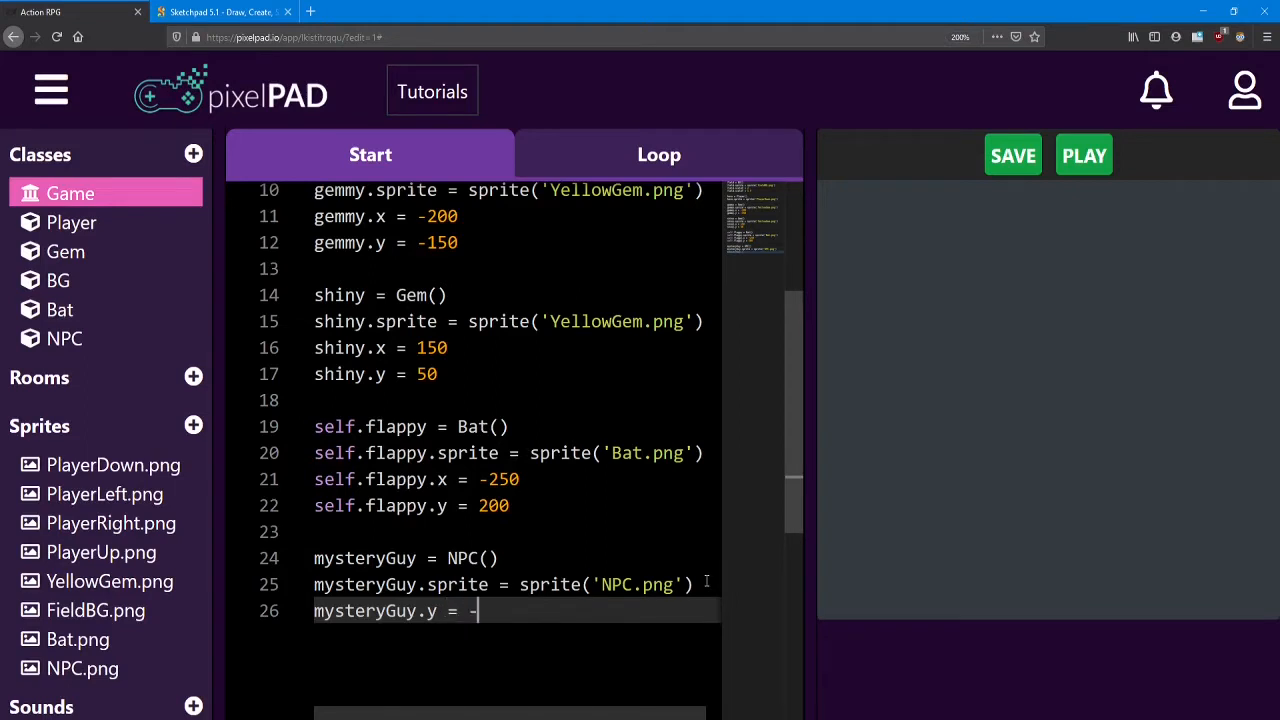
{"action": "type", "text": "250"}
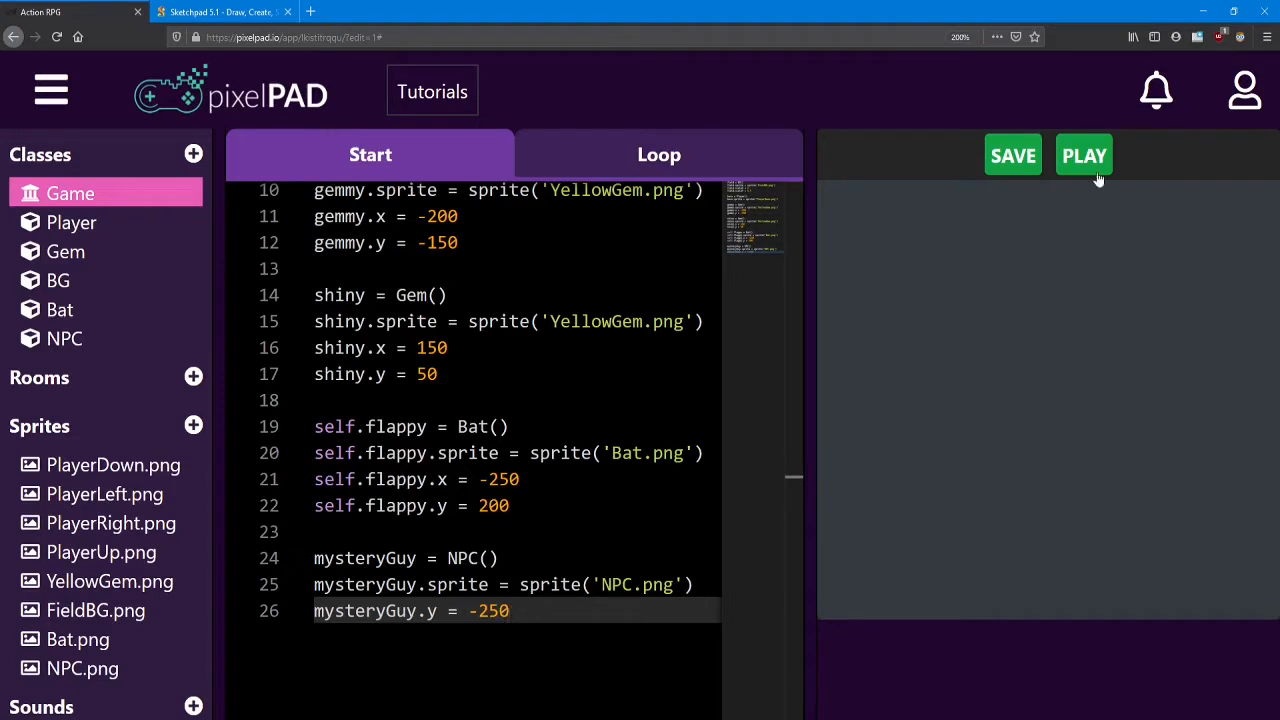
{"action": "left_click", "coordinate": [1084, 156]}
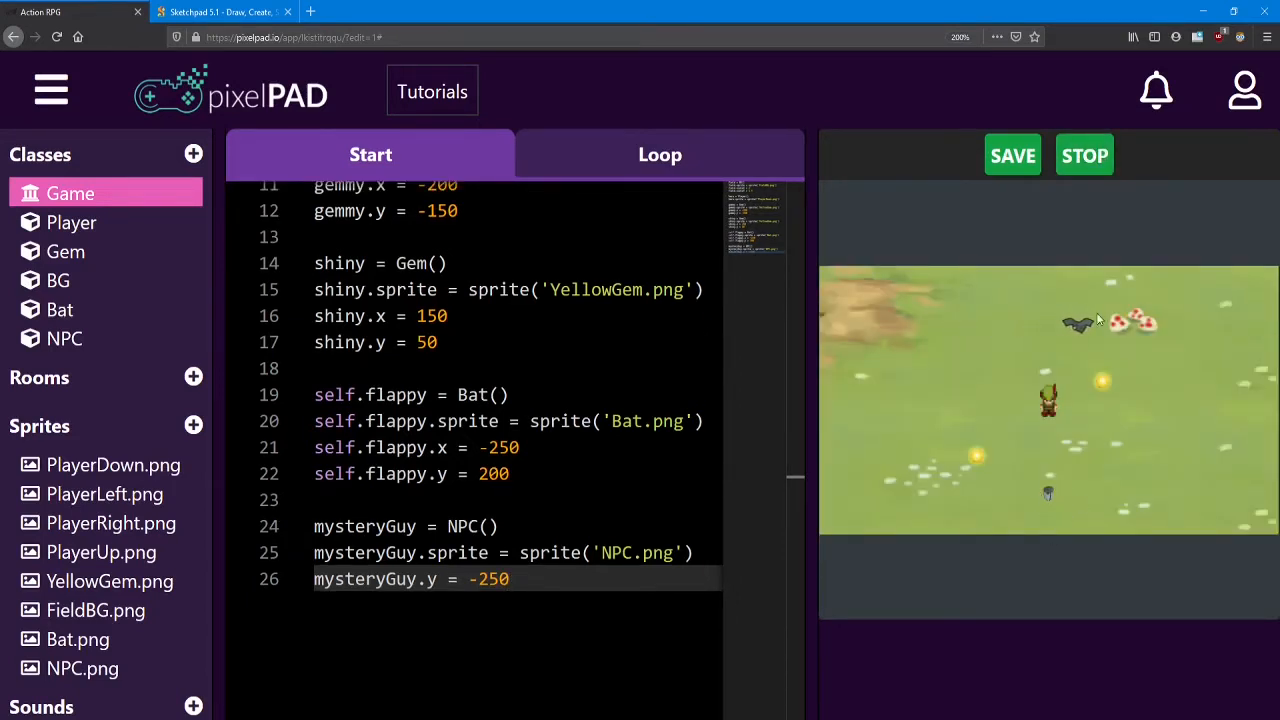
{"action": "left_click", "coordinate": [1084, 156]}
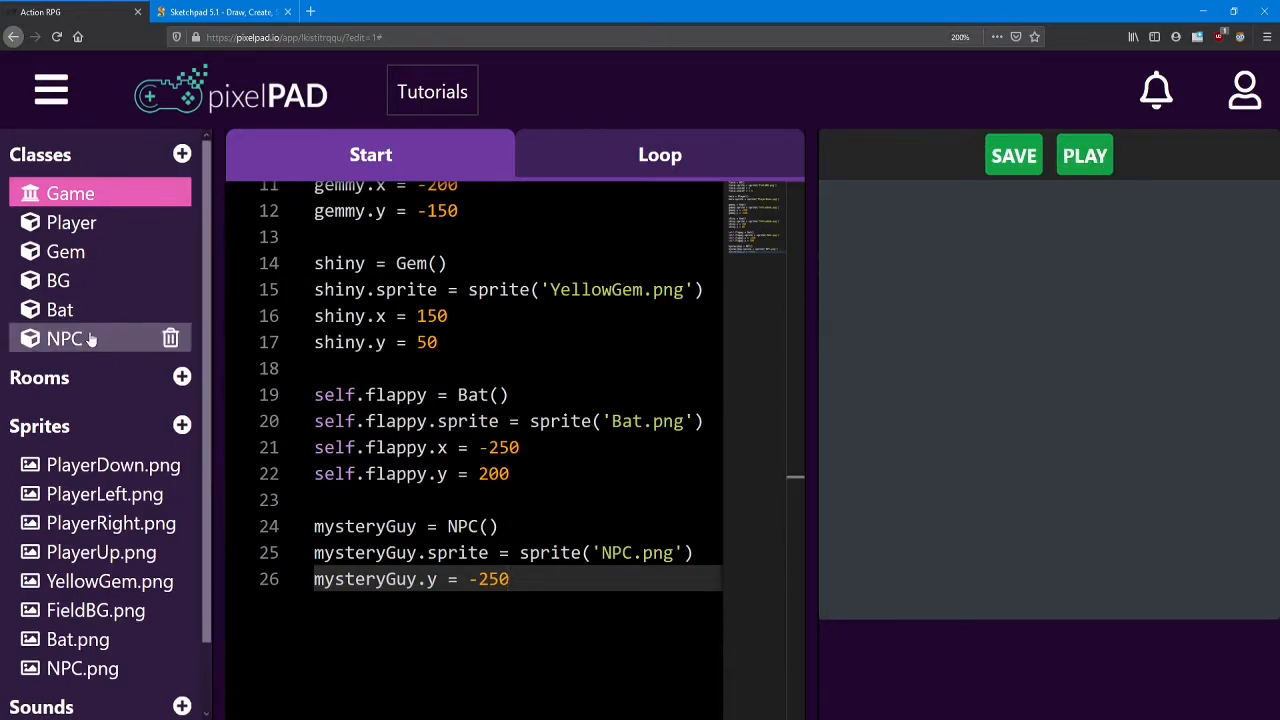
- In NPC start code set self.scaleX = 2 and self.scaleY = 2, then run the game
{"action": "left_click", "coordinate": [64, 338]}
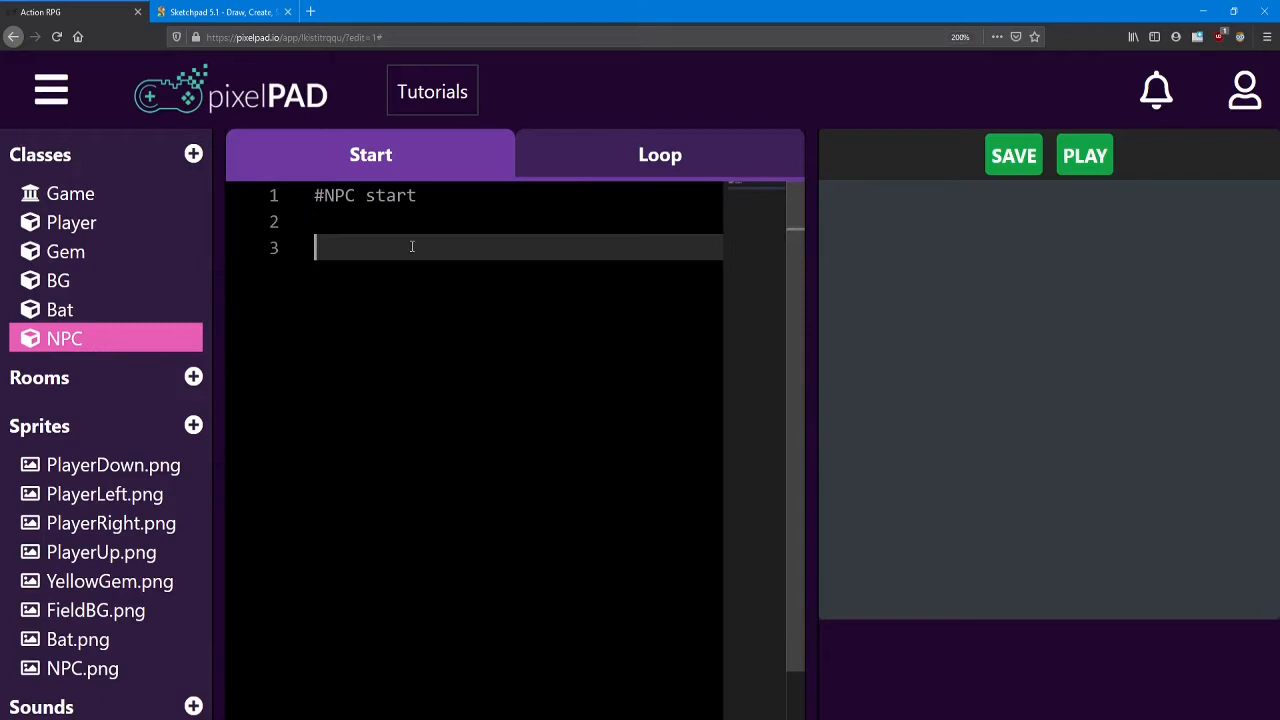
{"action": "type", "text": "self."}
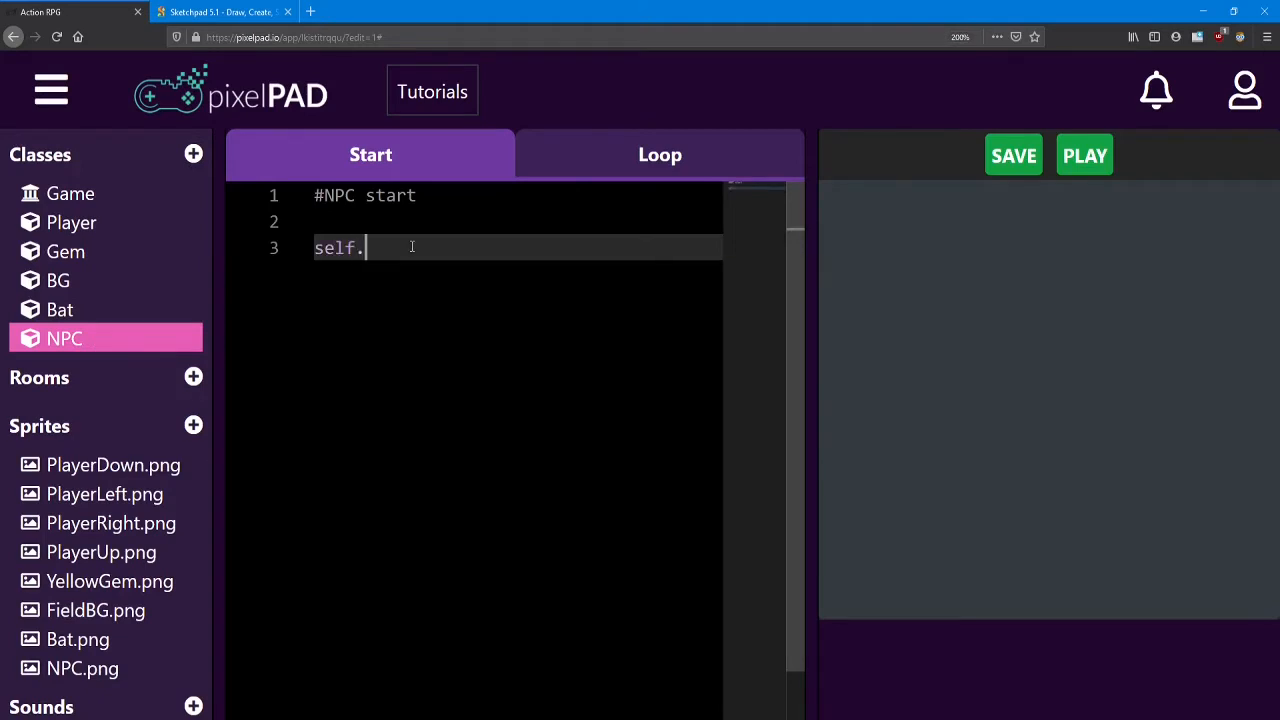
{"action": "type", "text": "scale"}
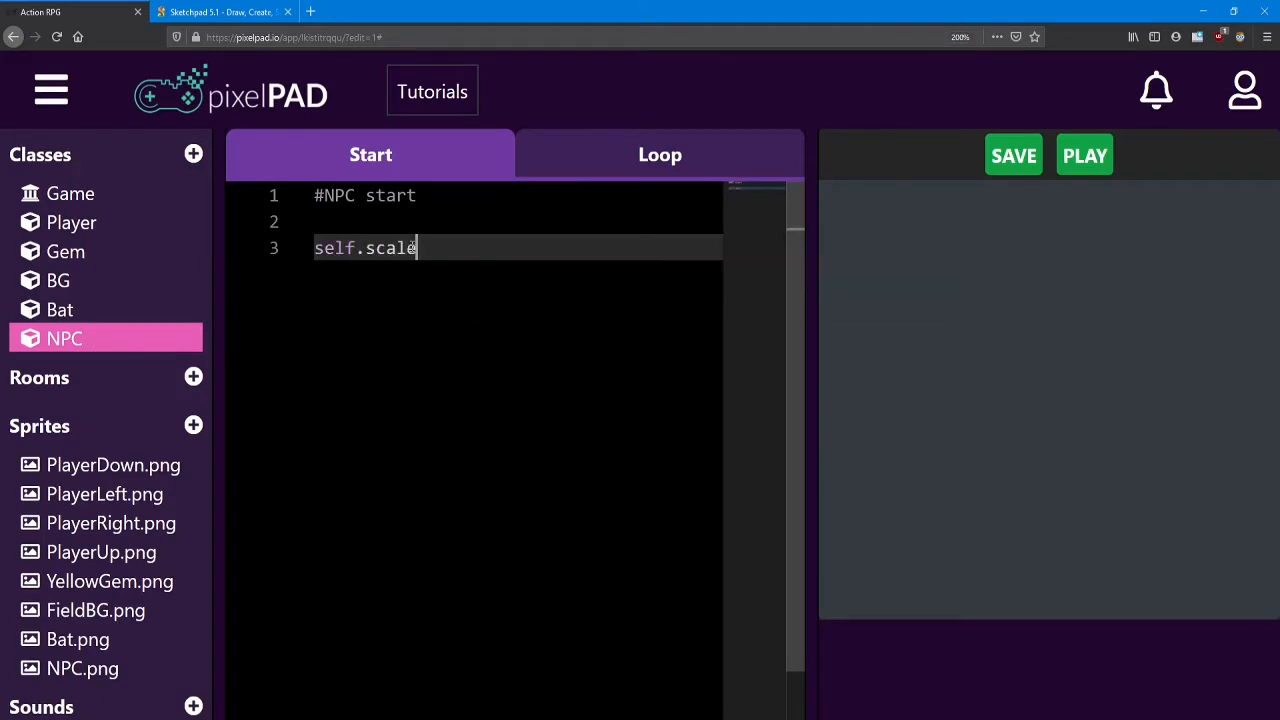
{"action": "type", "text": "X = 2"}
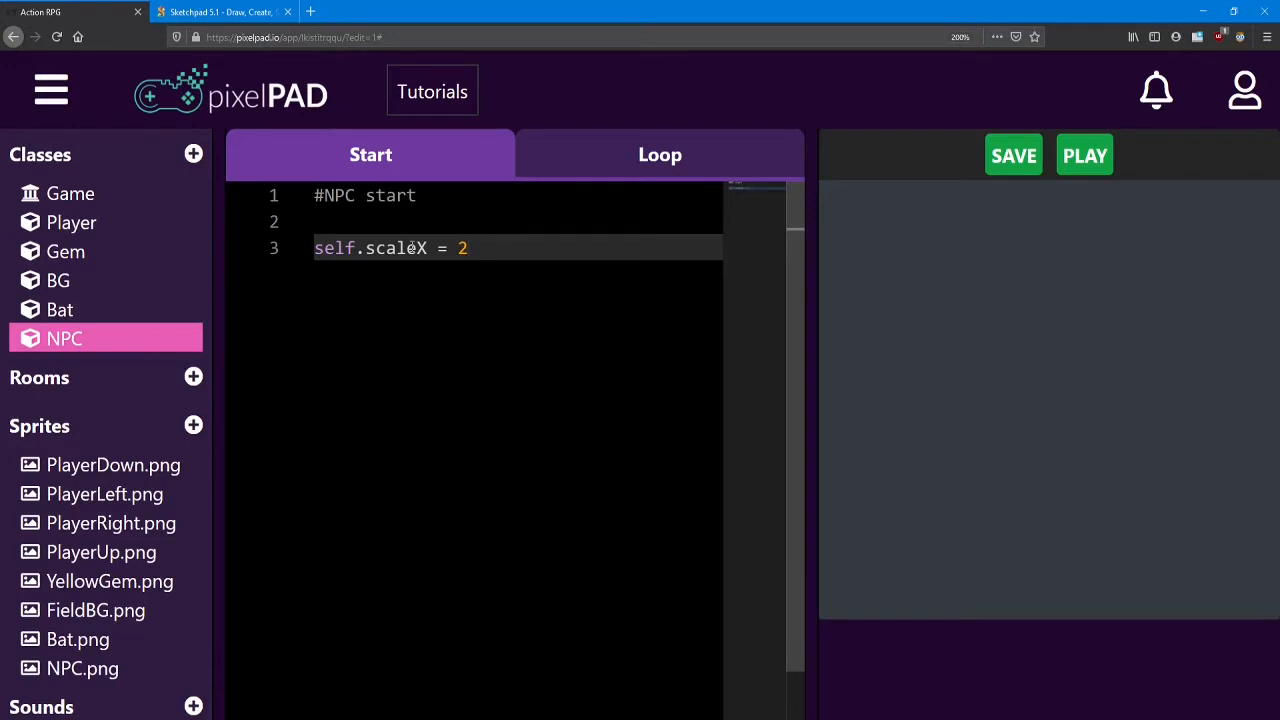
{"action": "type", "text": "sel"}
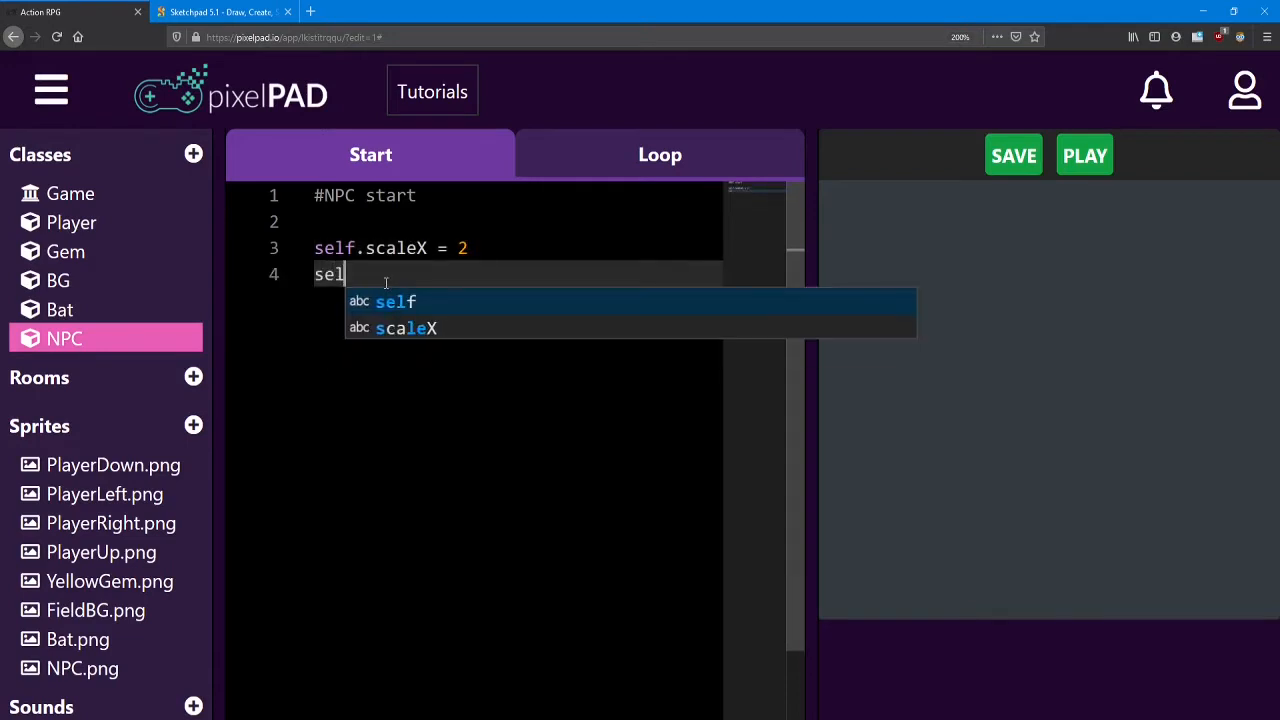
{"action": "type", "text": "f.scaleY"}
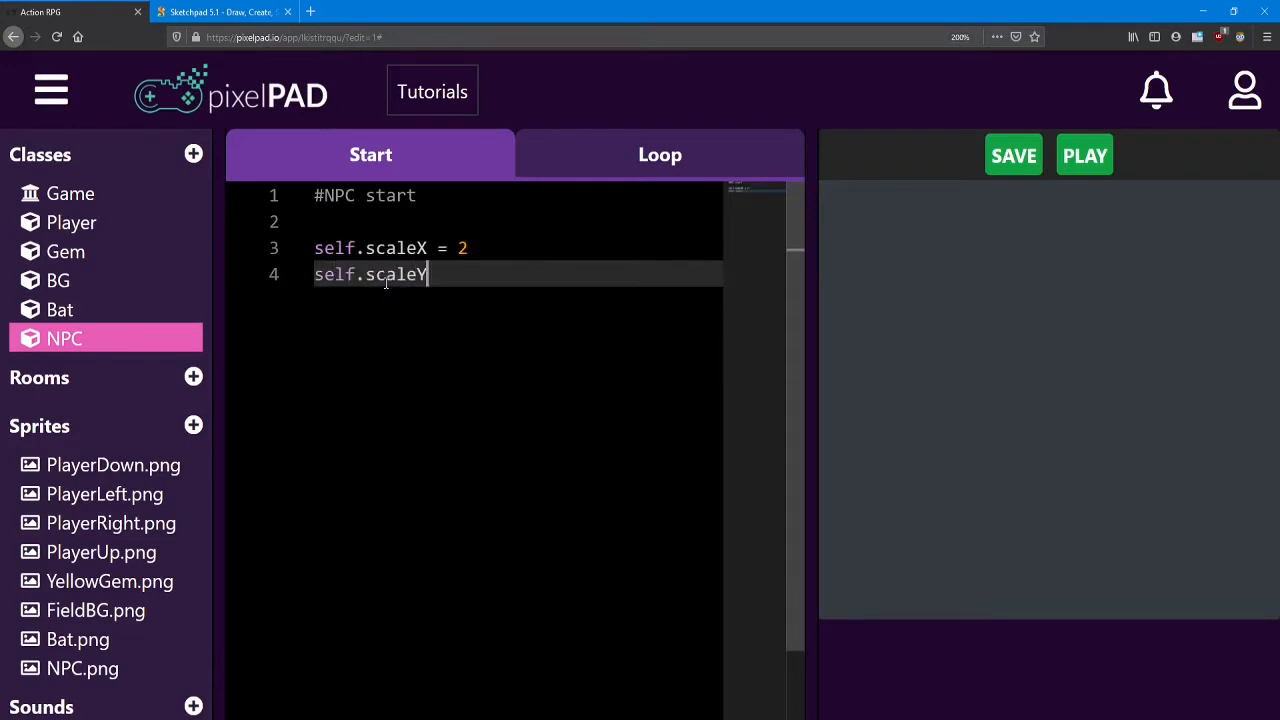
{"action": "type", "text": "= 2"}
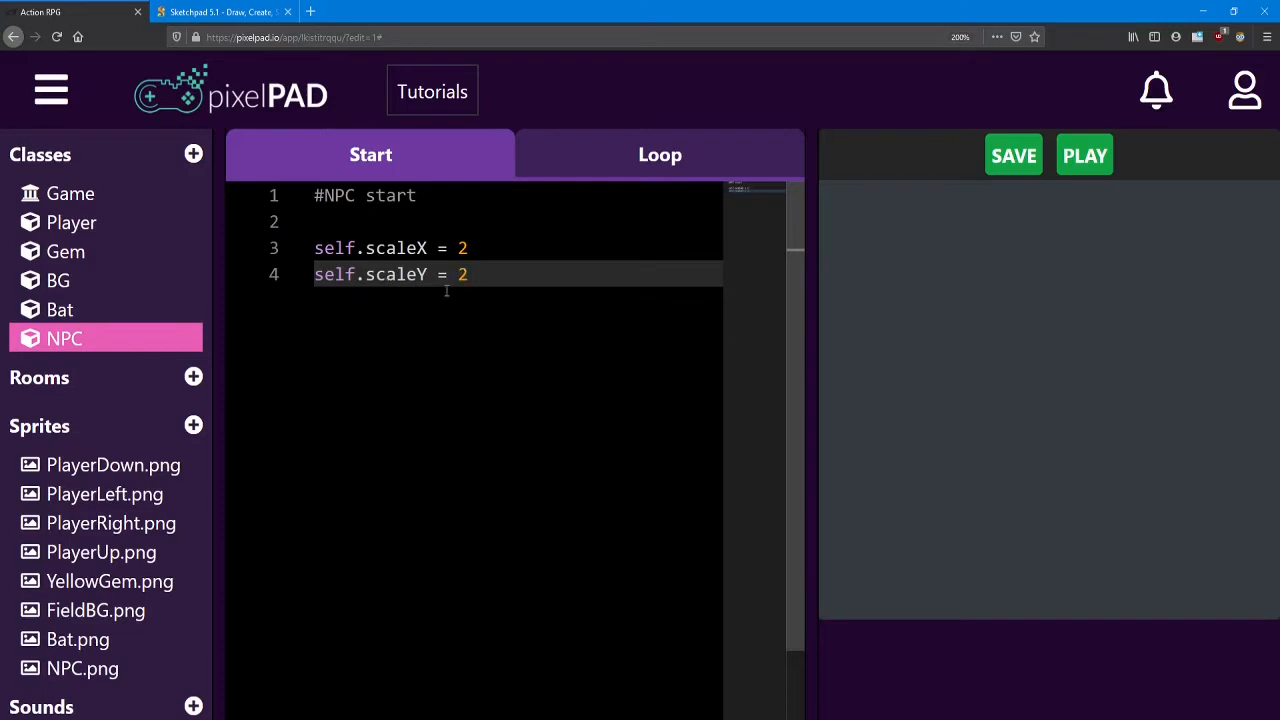
{"action": "left_click", "coordinate": [1084, 156]}
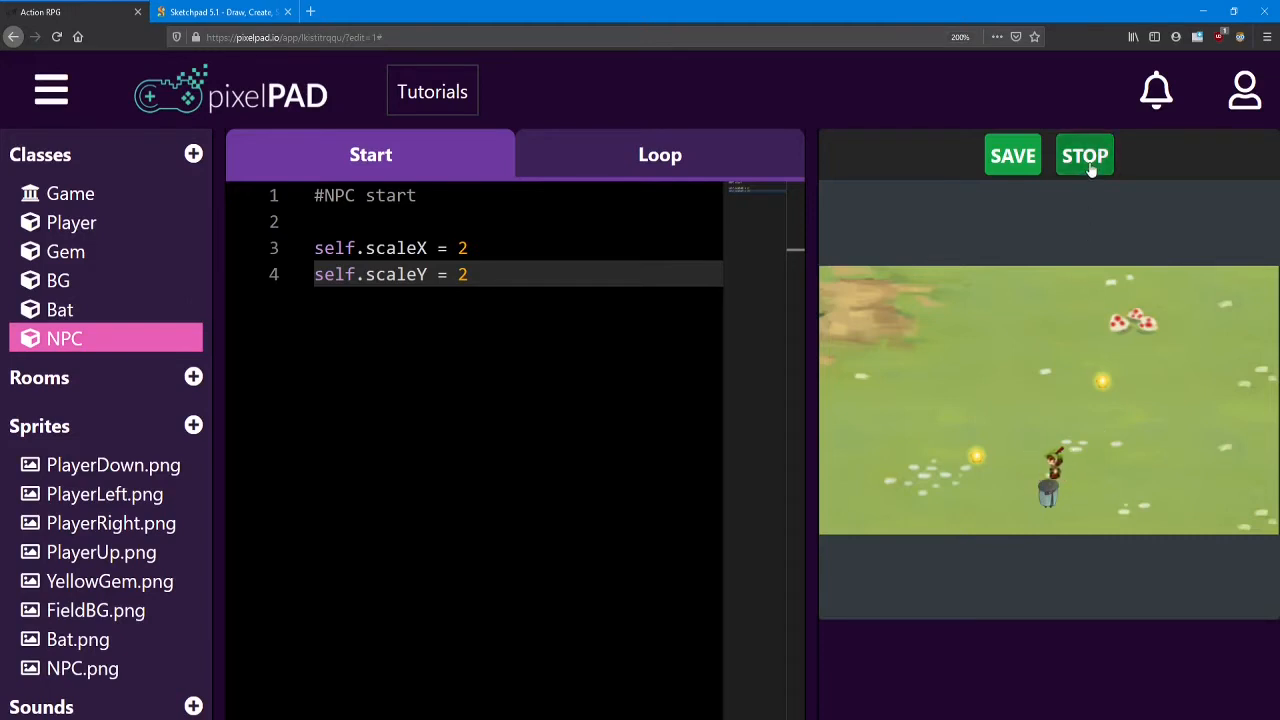
- Stop the running game preview
{"action": "left_click", "coordinate": [1084, 156]}
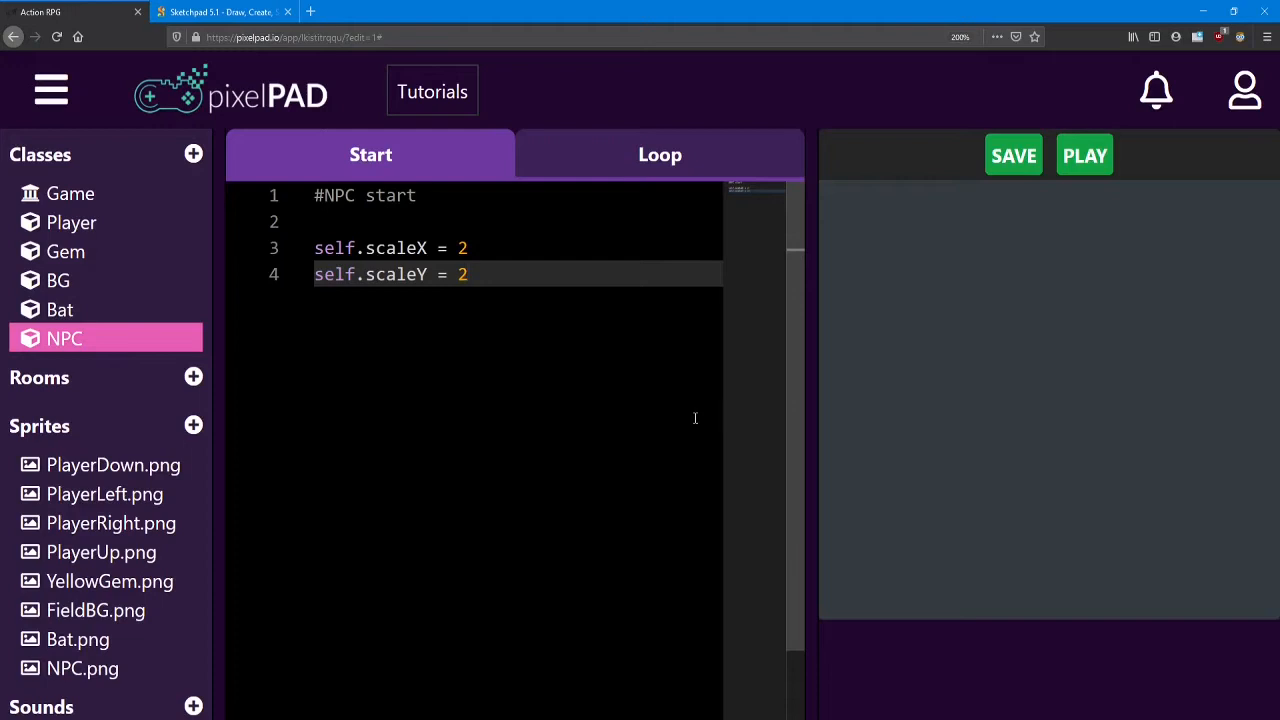
{"action": "mouse_move", "coordinate": [420, 360]}
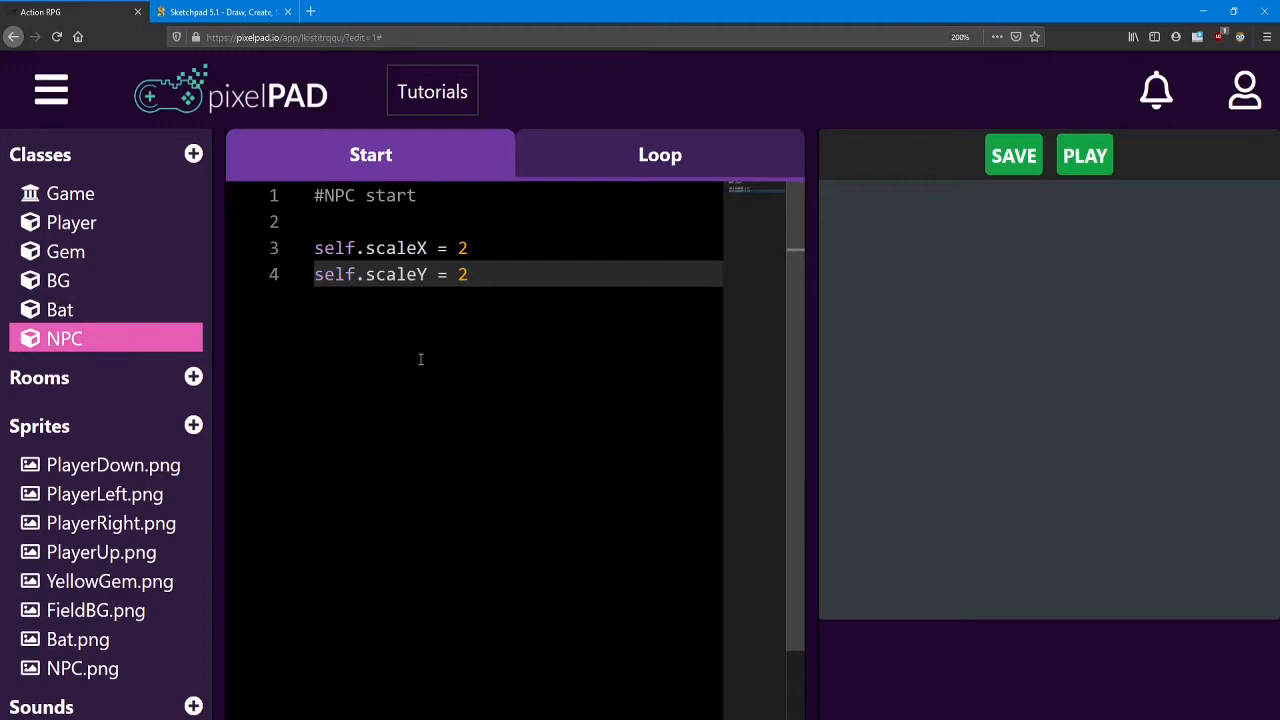
{"action": "mouse_move", "coordinate": [72, 222]}
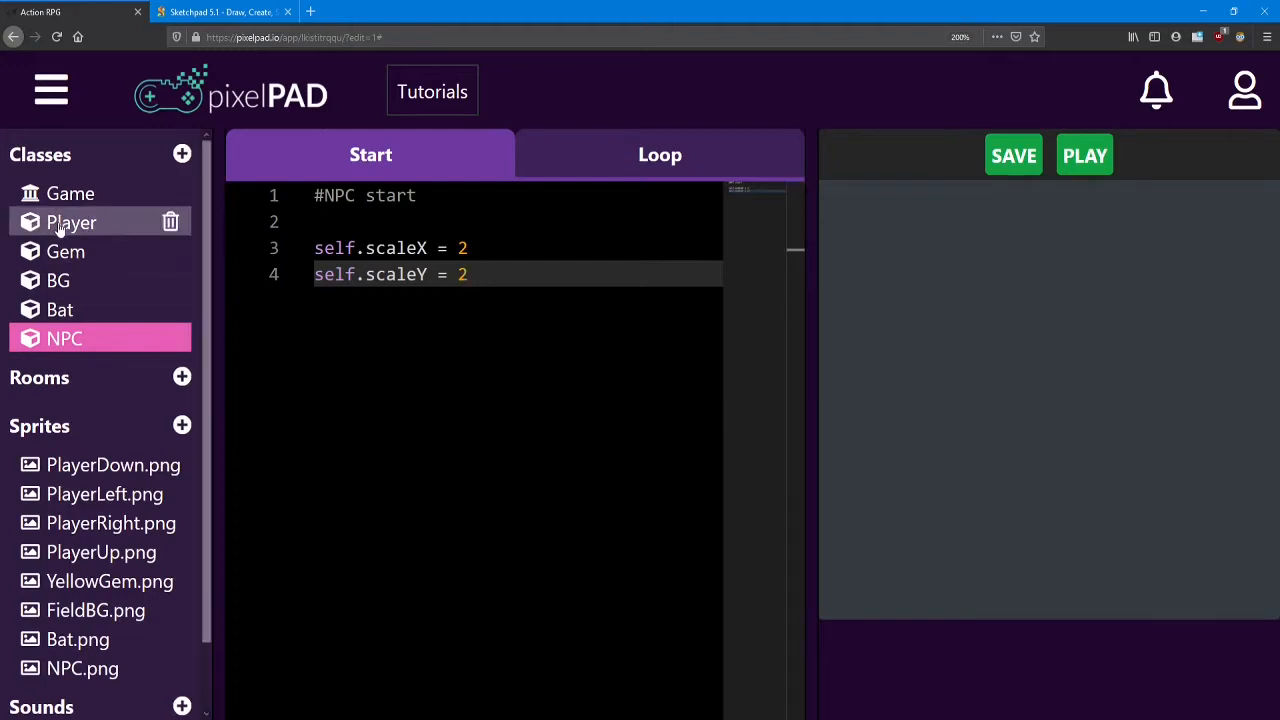
- Add if get_collision(self,'NPC'): at the end of the Player's loop code
{"action": "left_click", "coordinate": [72, 222]}
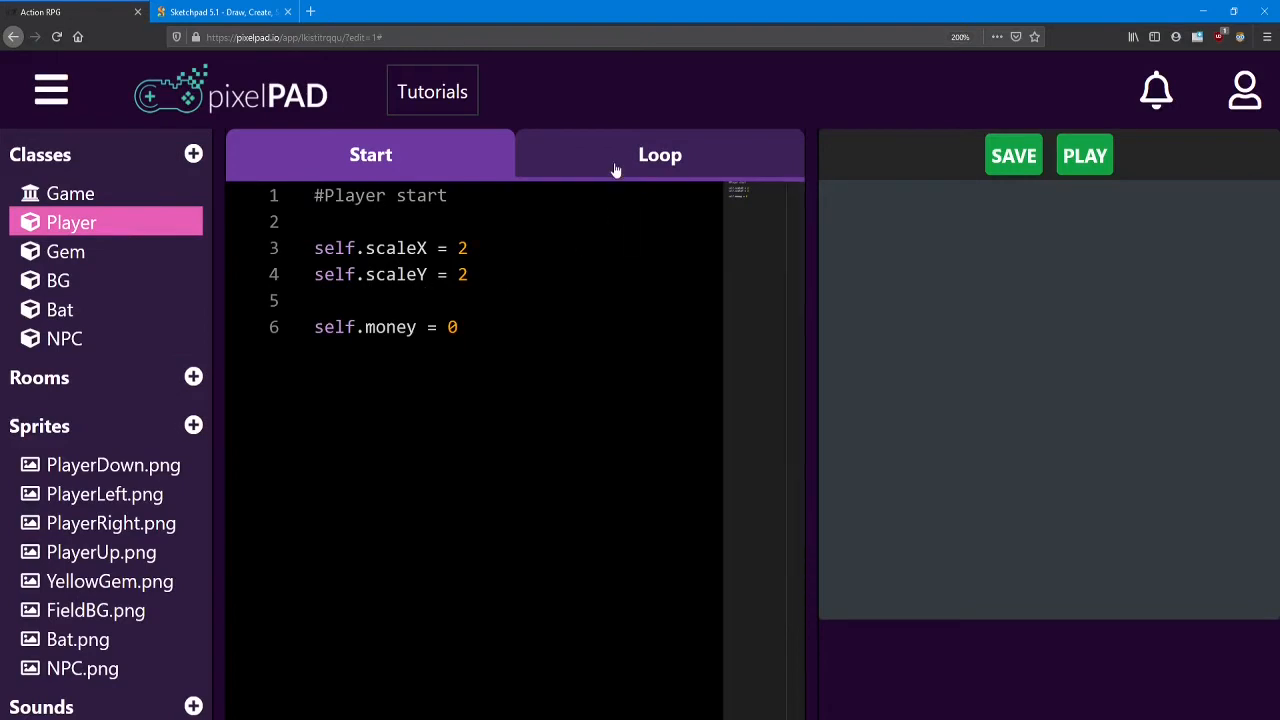
{"action": "left_click", "coordinate": [660, 154]}
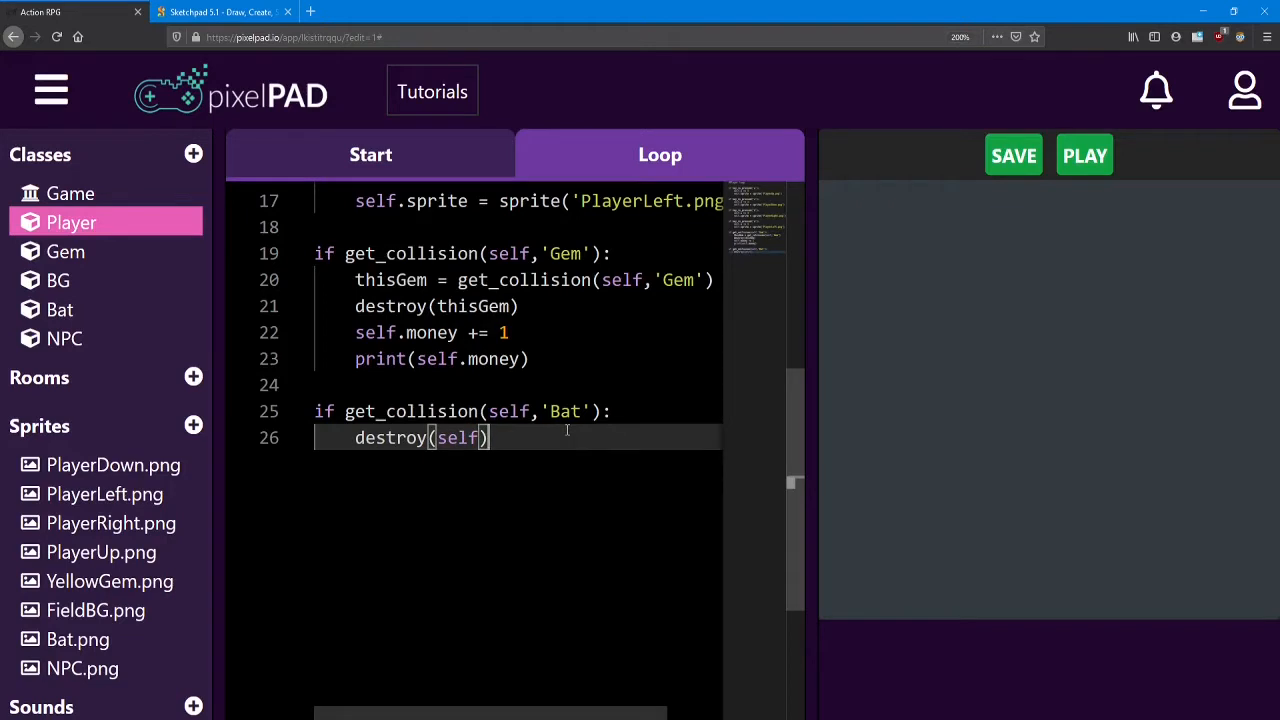
{"action": "key", "text": "enter"}
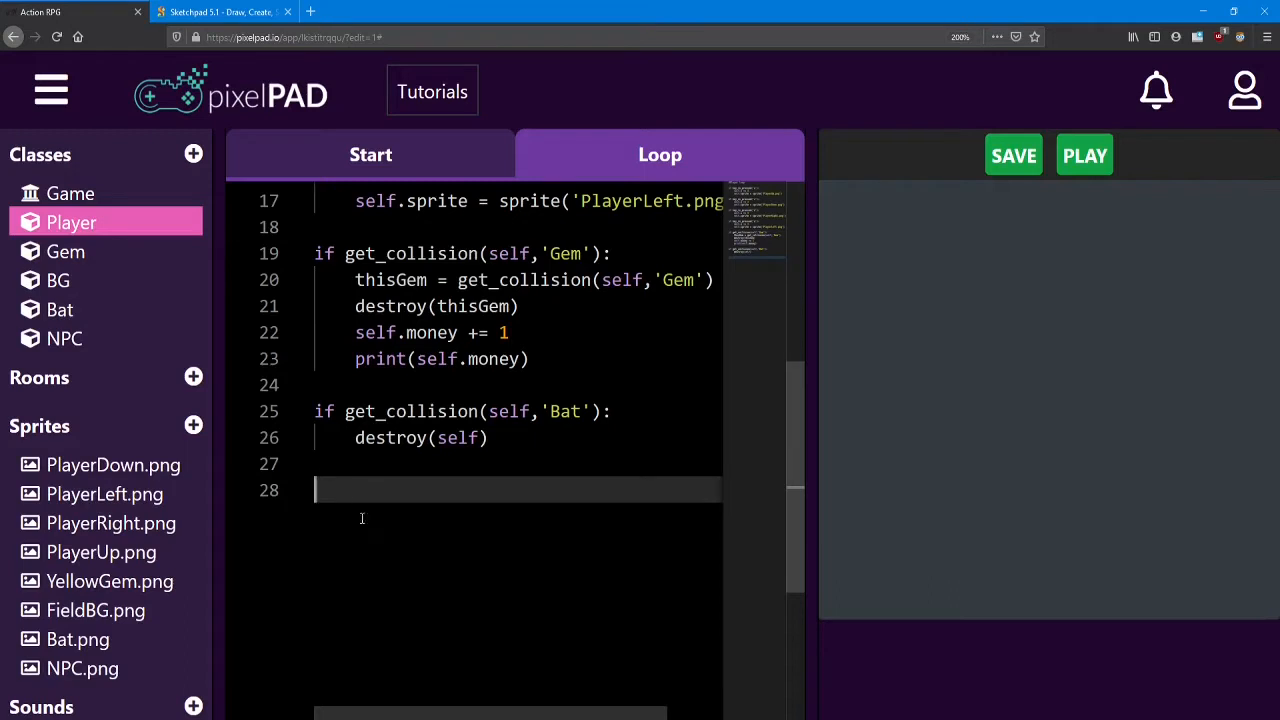
{"action": "mouse_move", "coordinate": [496, 532]}
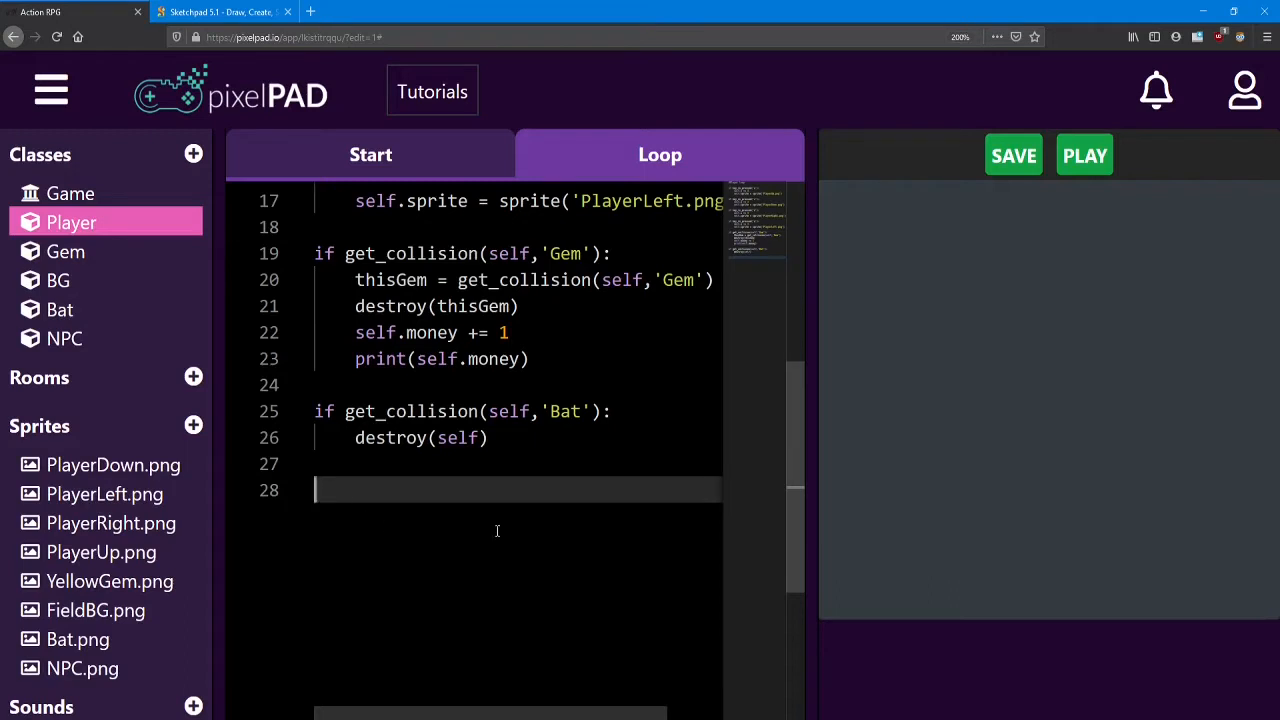
{"action": "type", "text": "if"}
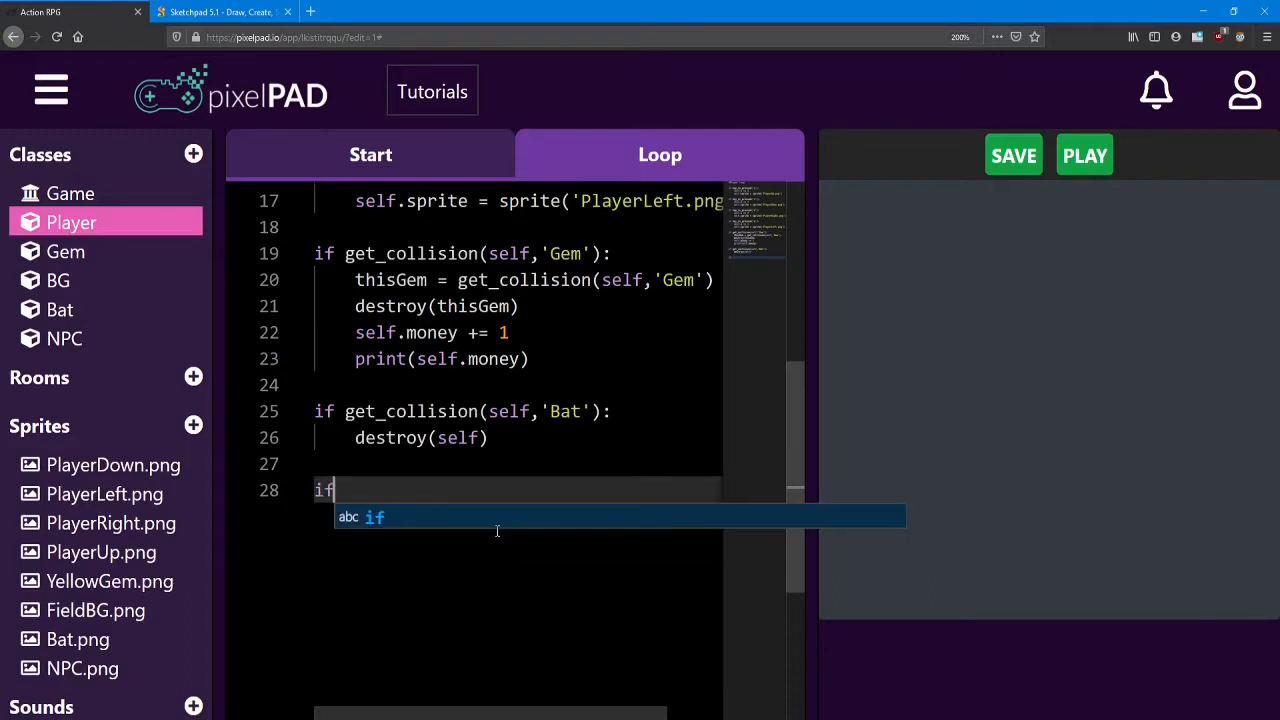
{"action": "type", "text": "get"}
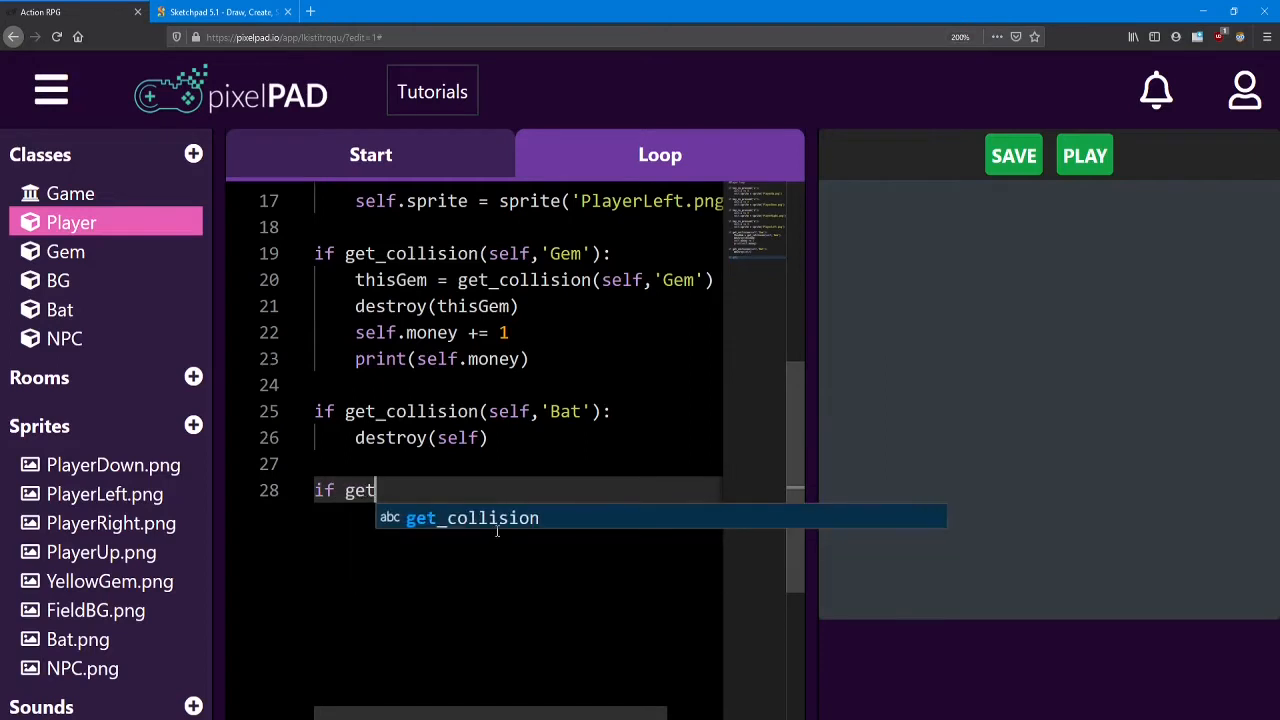
{"action": "type", "text": "_collis"}
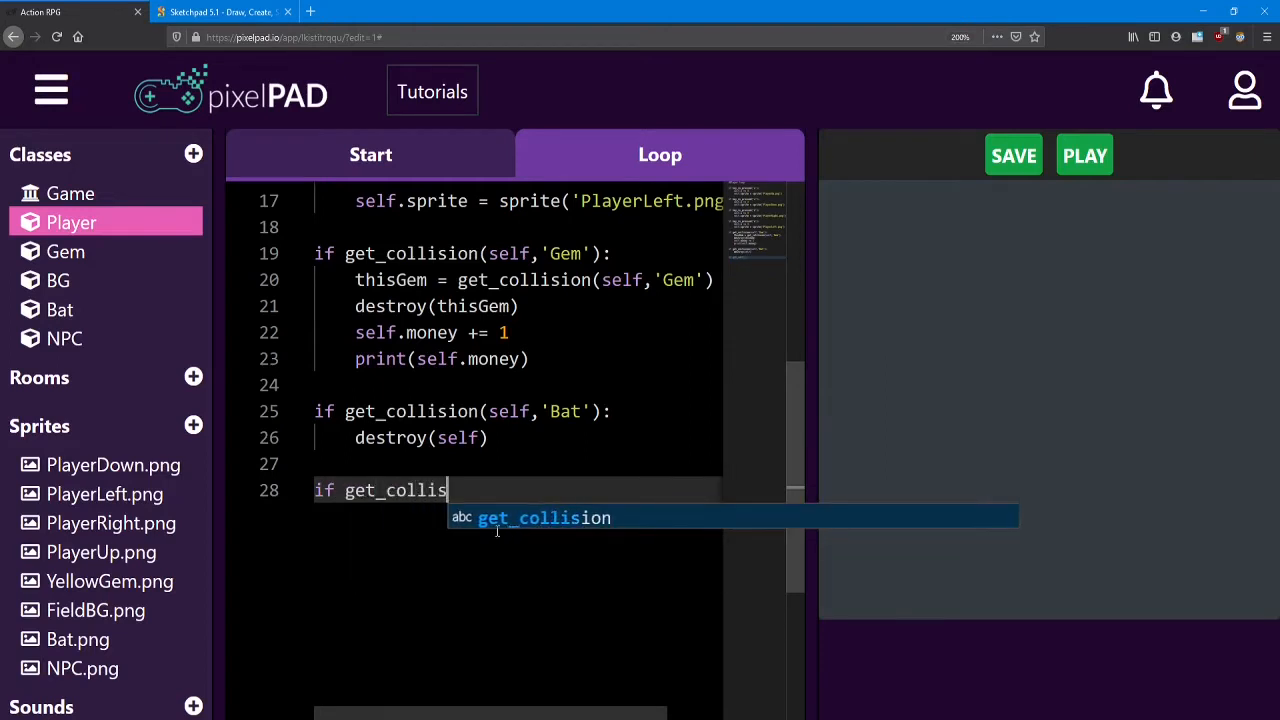
{"action": "type", "text": "ion"}
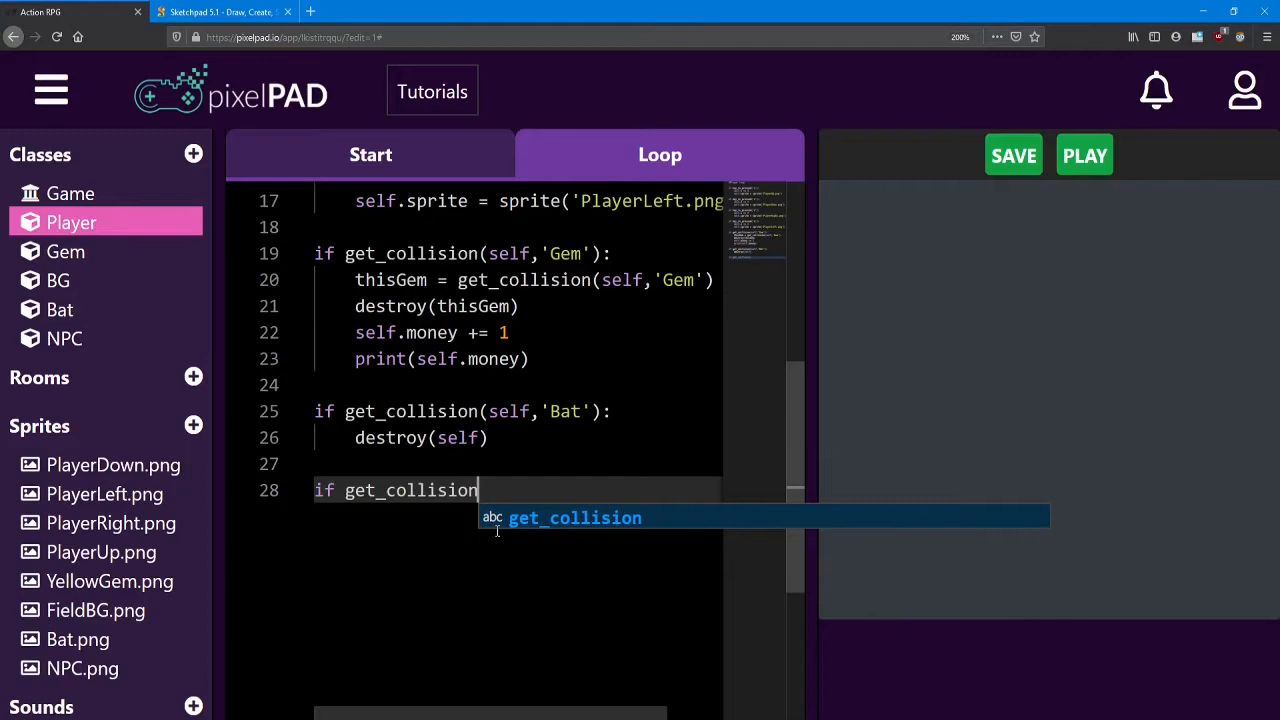
{"action": "type", "text": "(sel"}
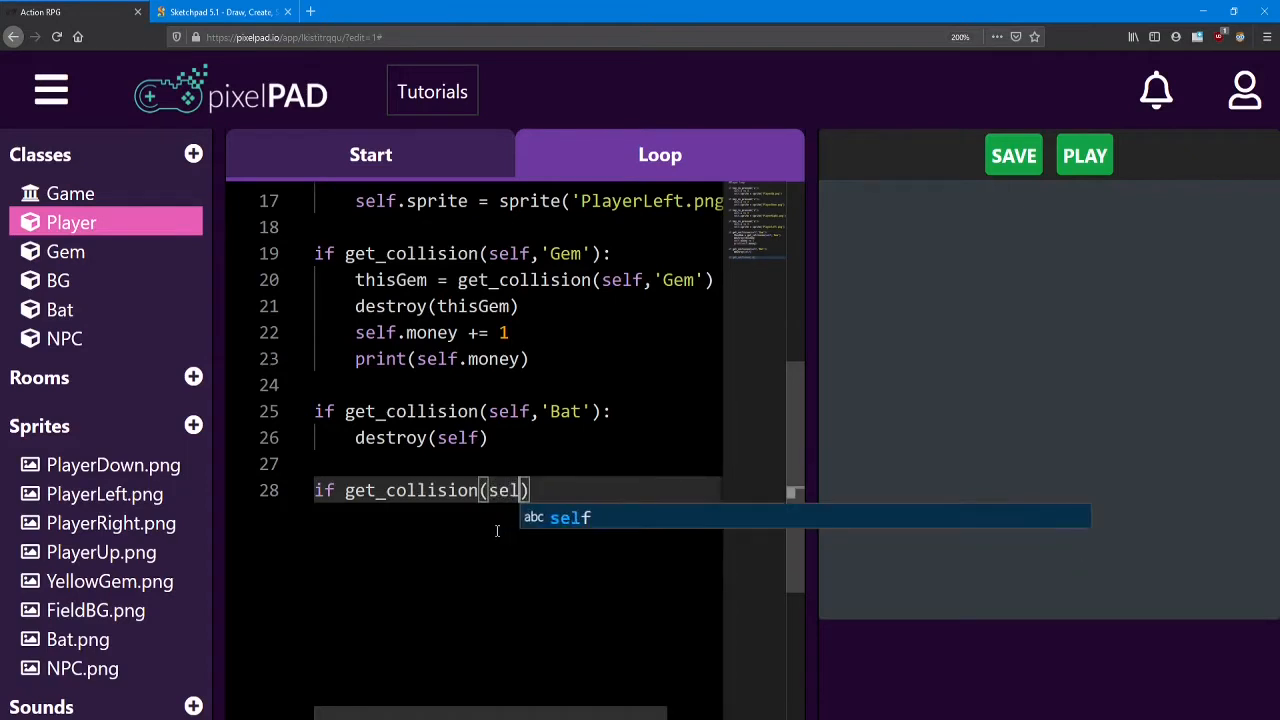
{"action": "type", "text": "f,'"}
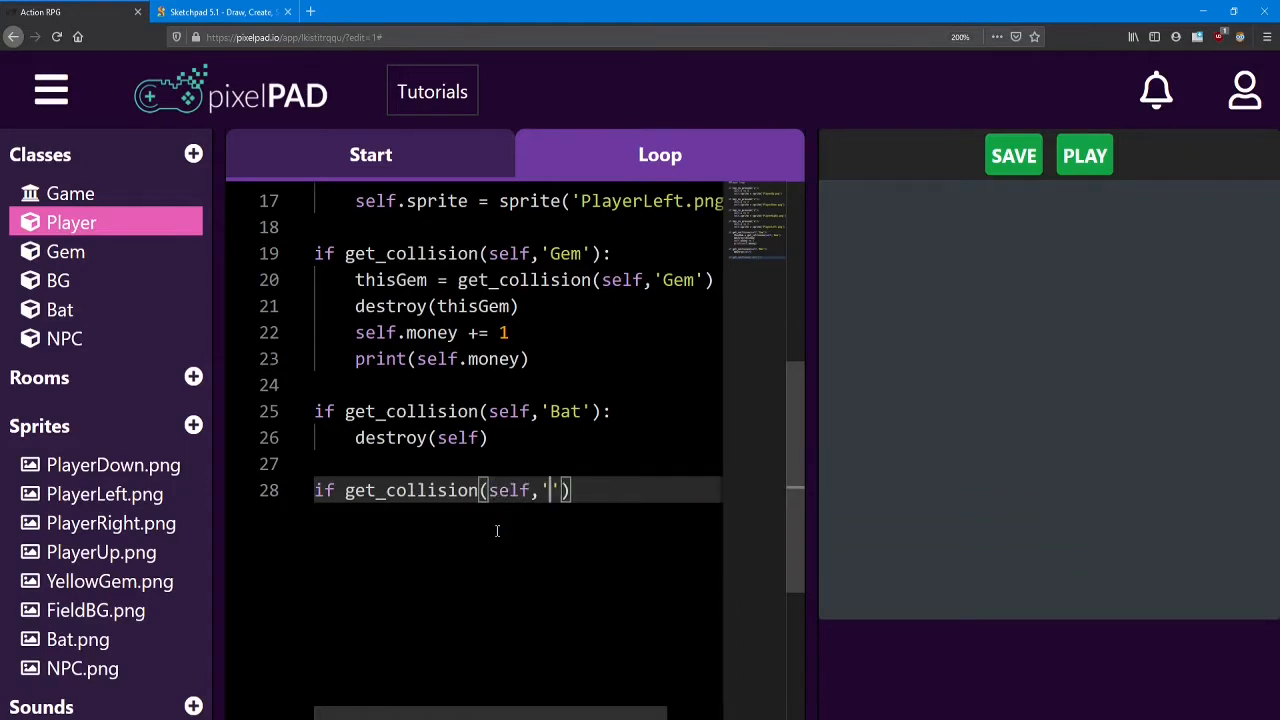
{"action": "type", "text": "NPC"}
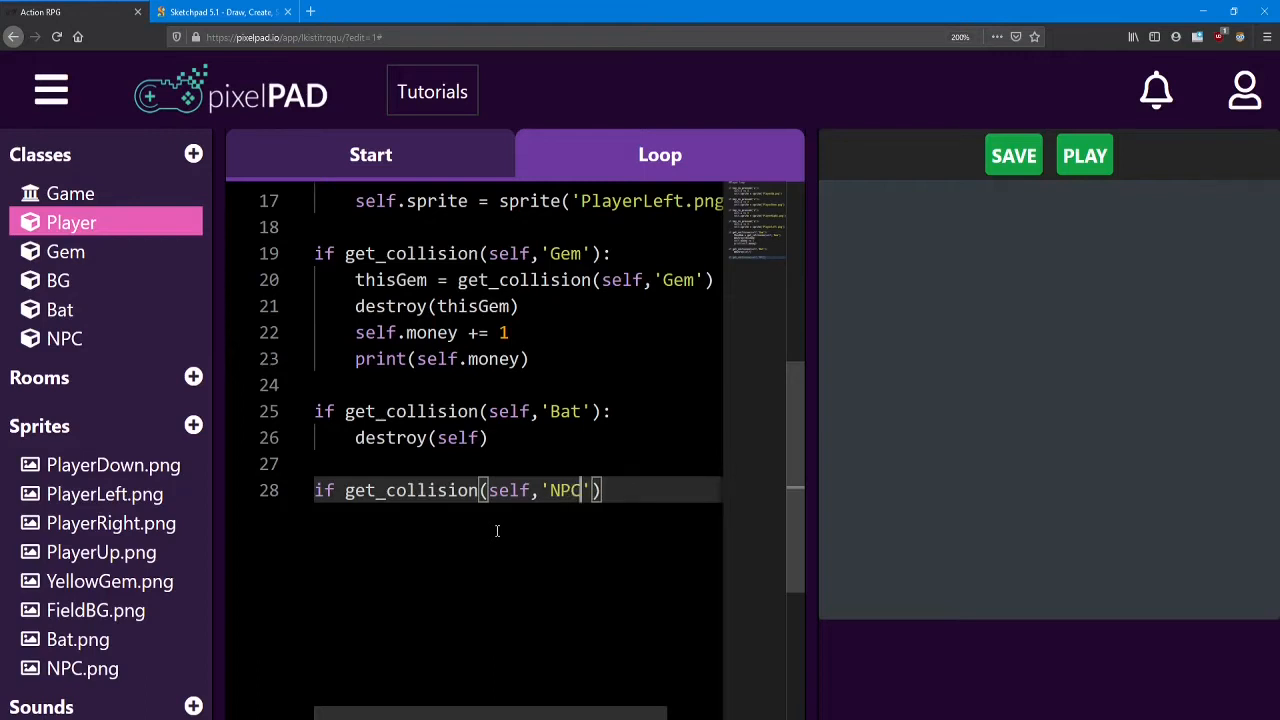
{"action": "type", "text": ":"}
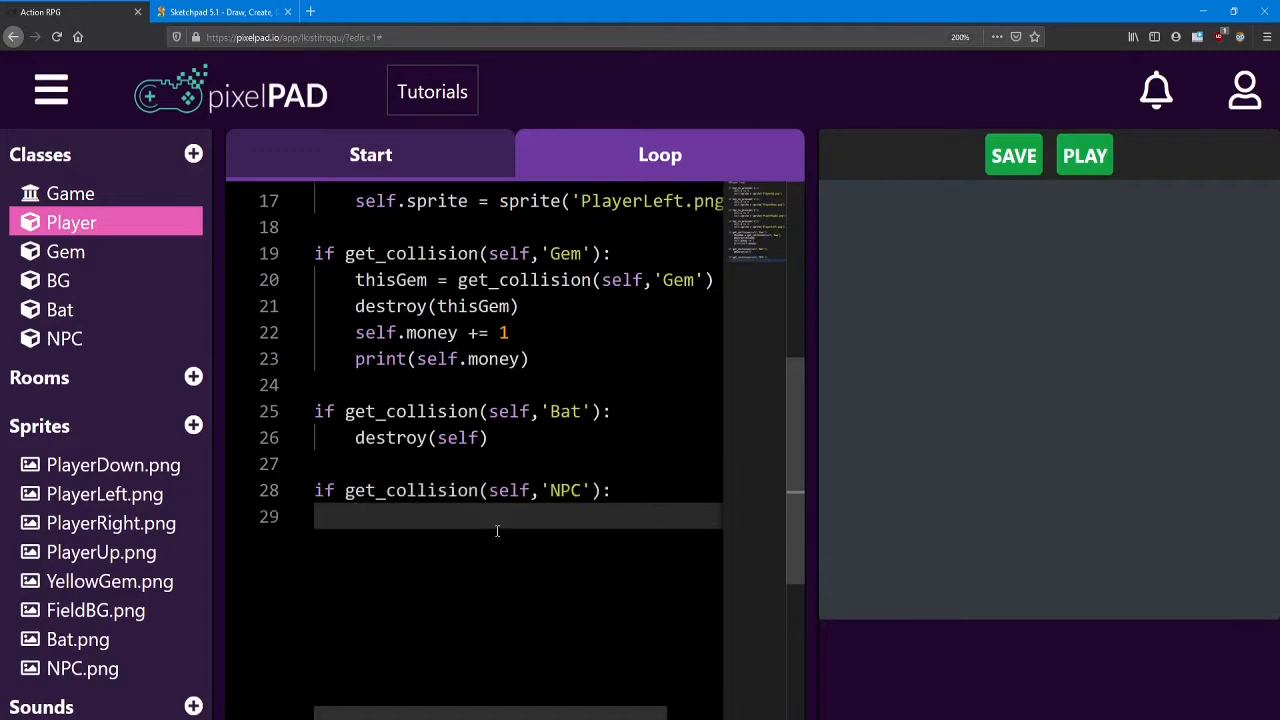
- Under the NPC collision, add if key_was_pressed('e'): and print('Hi')
{"action": "type", "text": "if"}
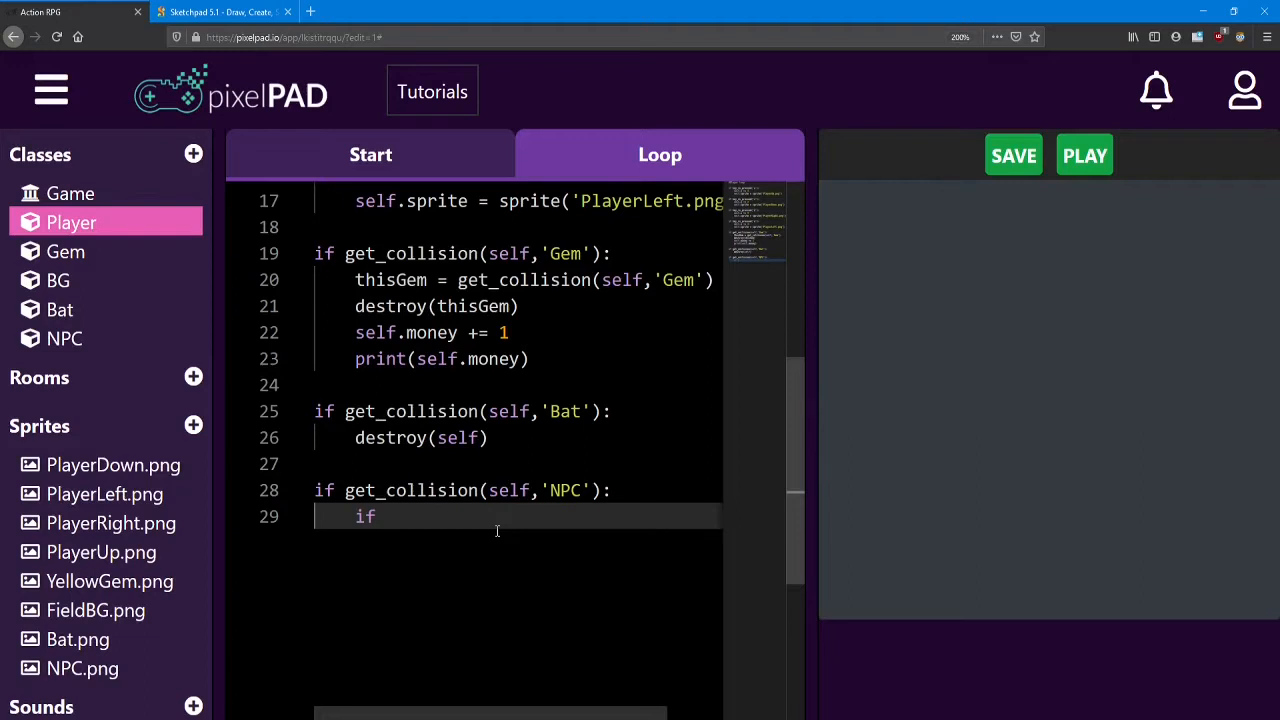
{"action": "type", "text": "key_w"}
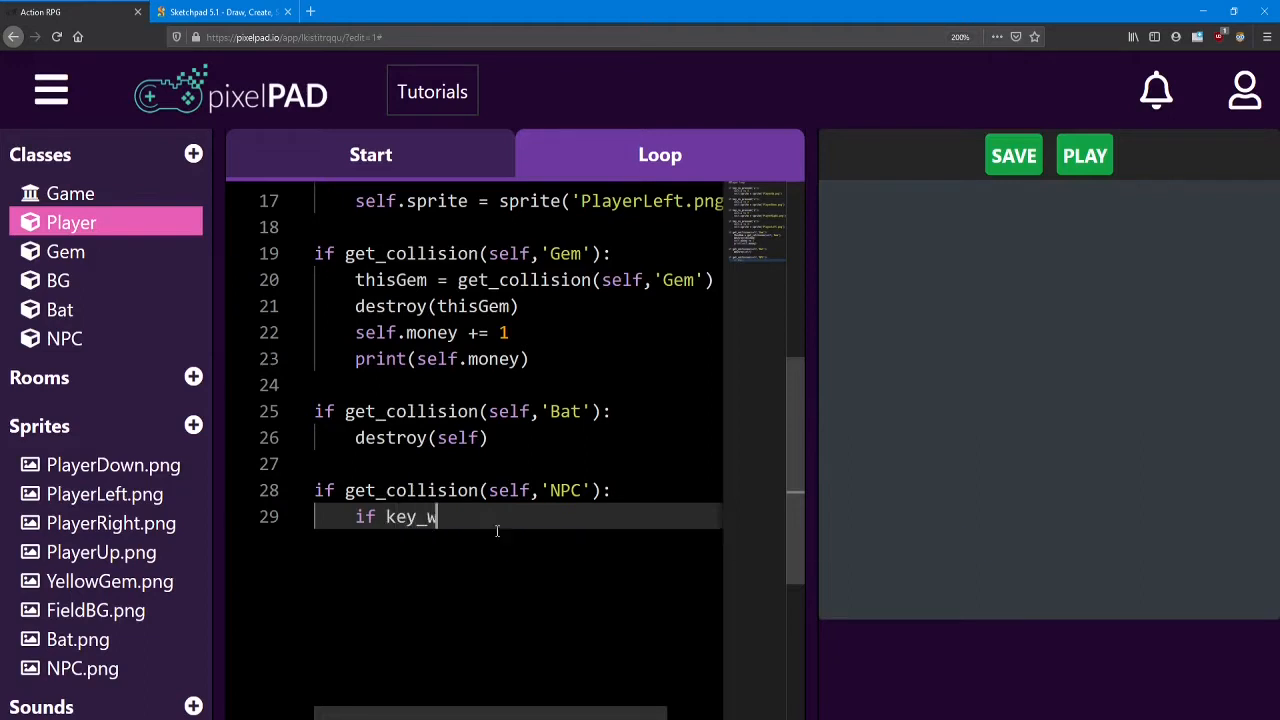
{"action": "type", "text": "as_press"}
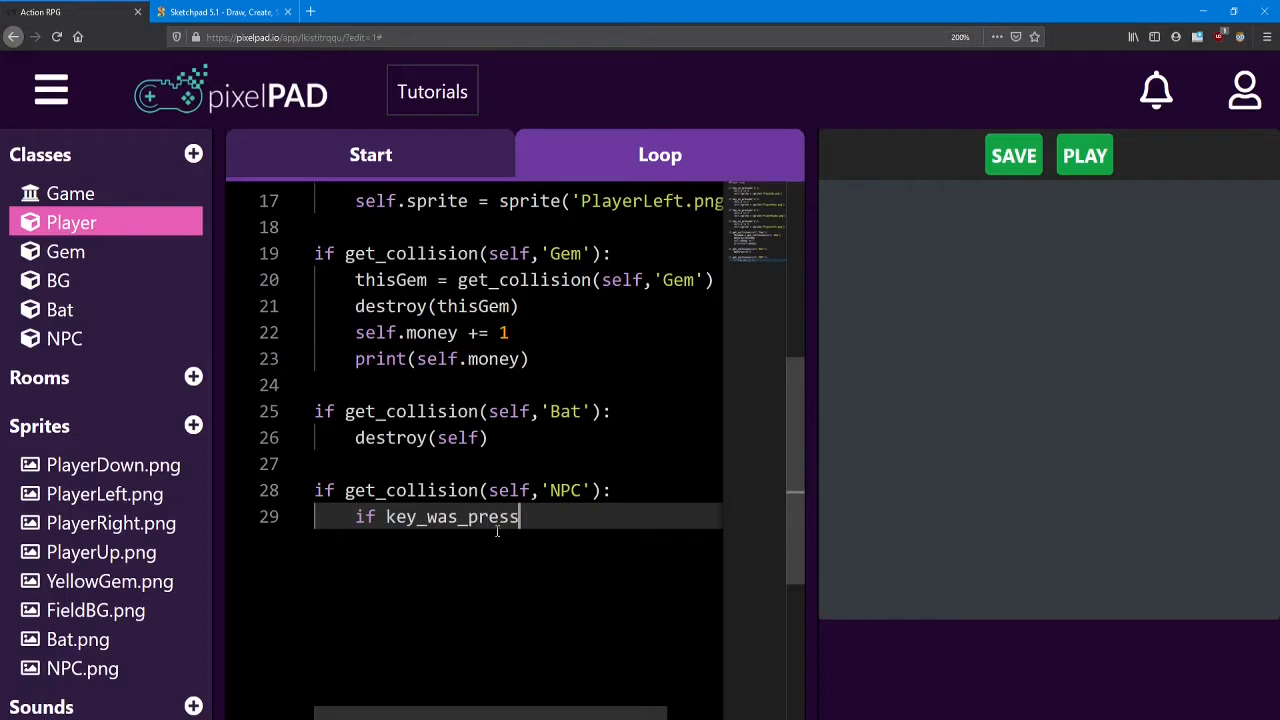
{"action": "type", "text": "ed()"}
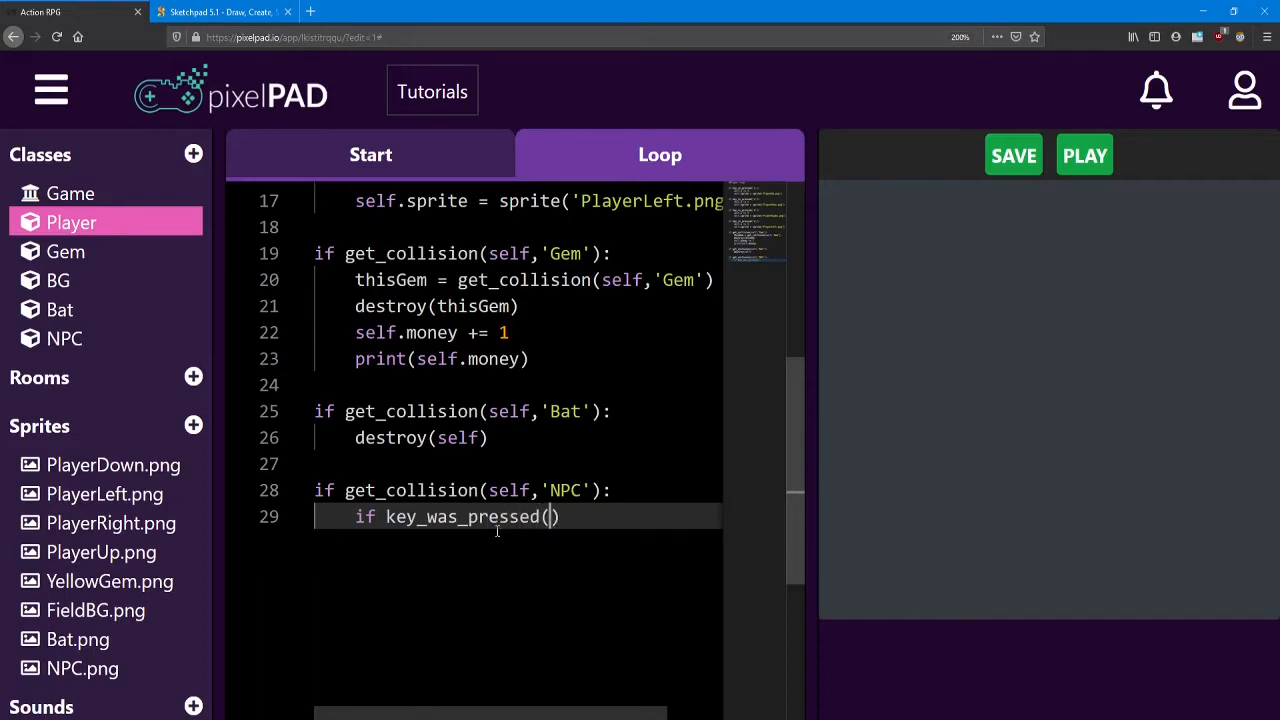
{"action": "type", "text": "'e'"}
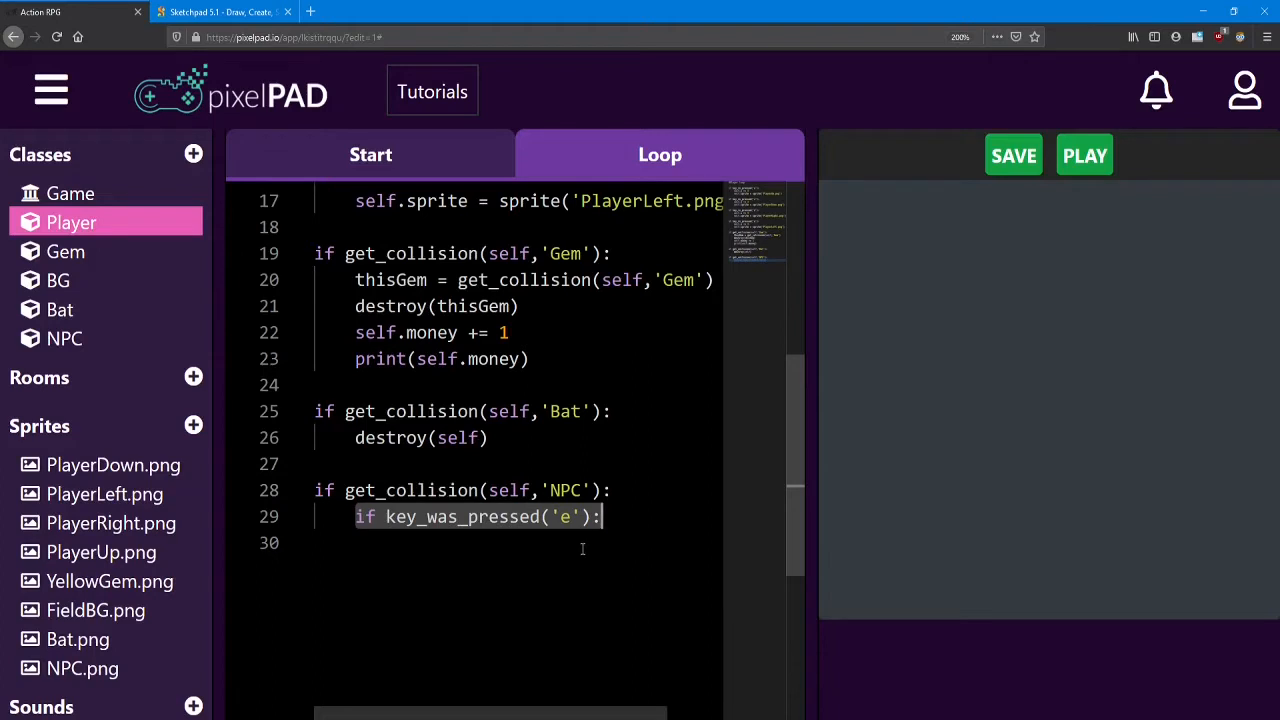
{"action": "left_click", "coordinate": [576, 542]}
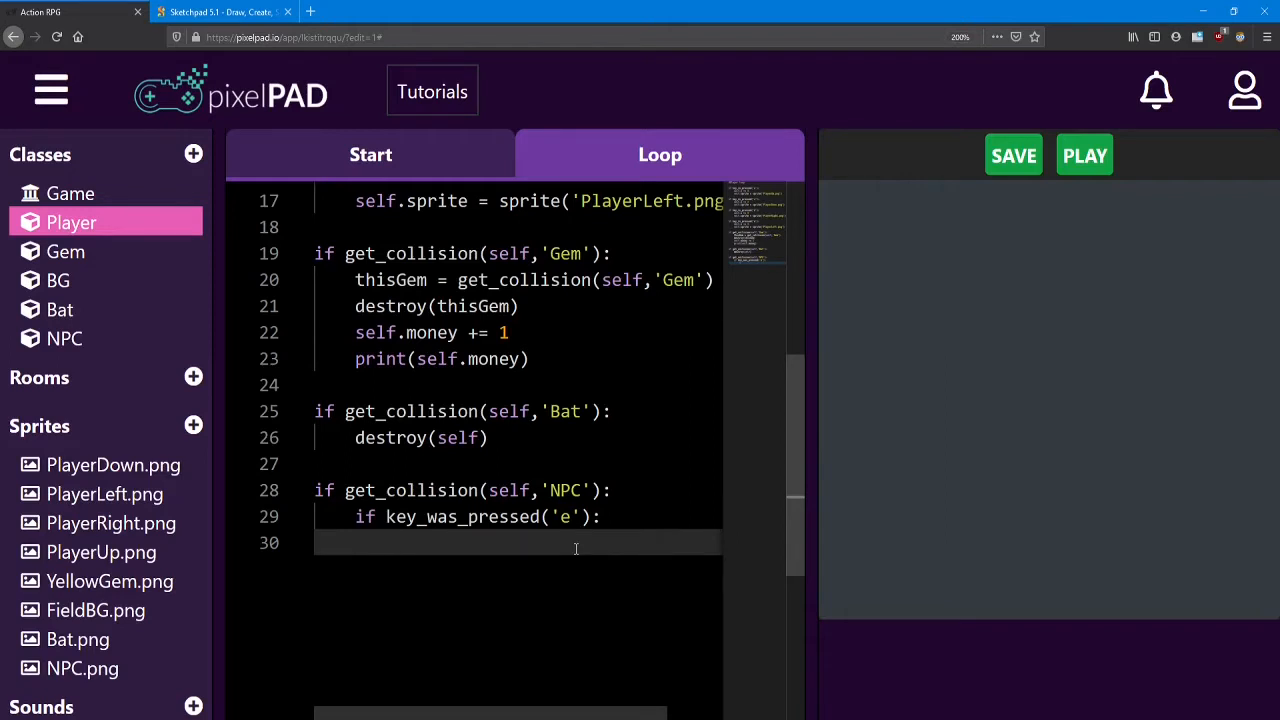
{"action": "type", "text": "print('"}
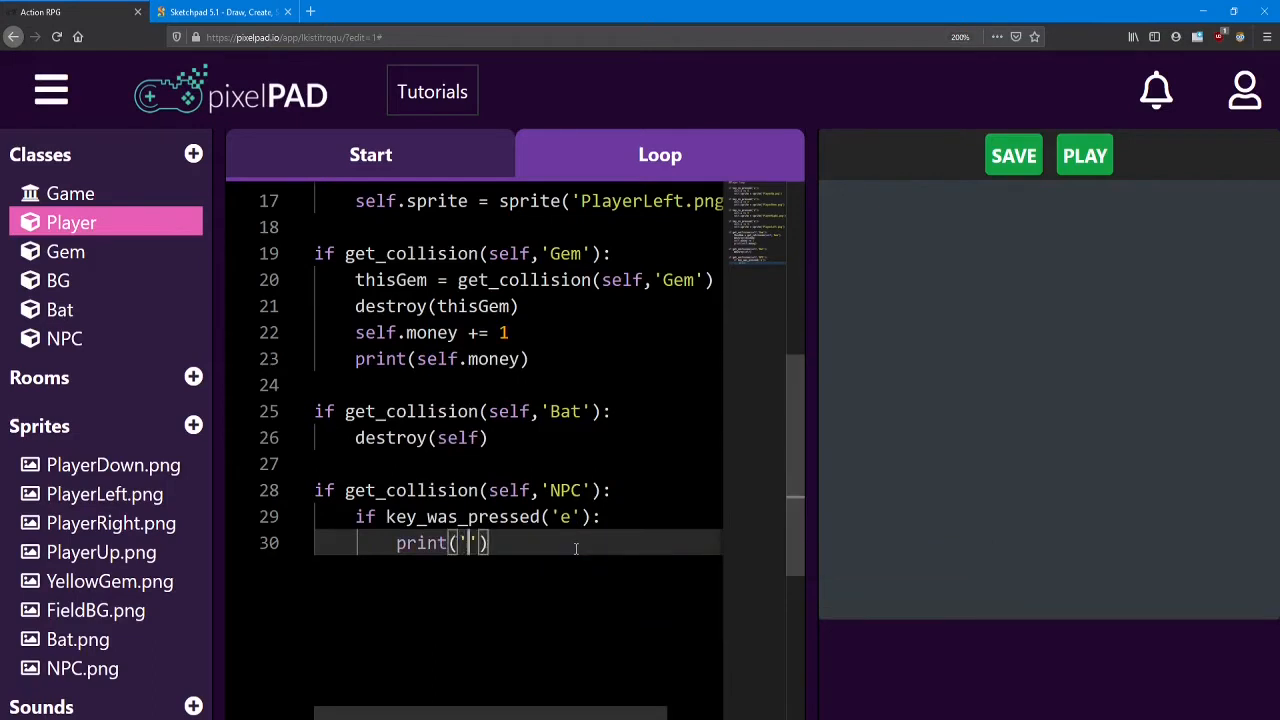
{"action": "type", "text": "Hi"}
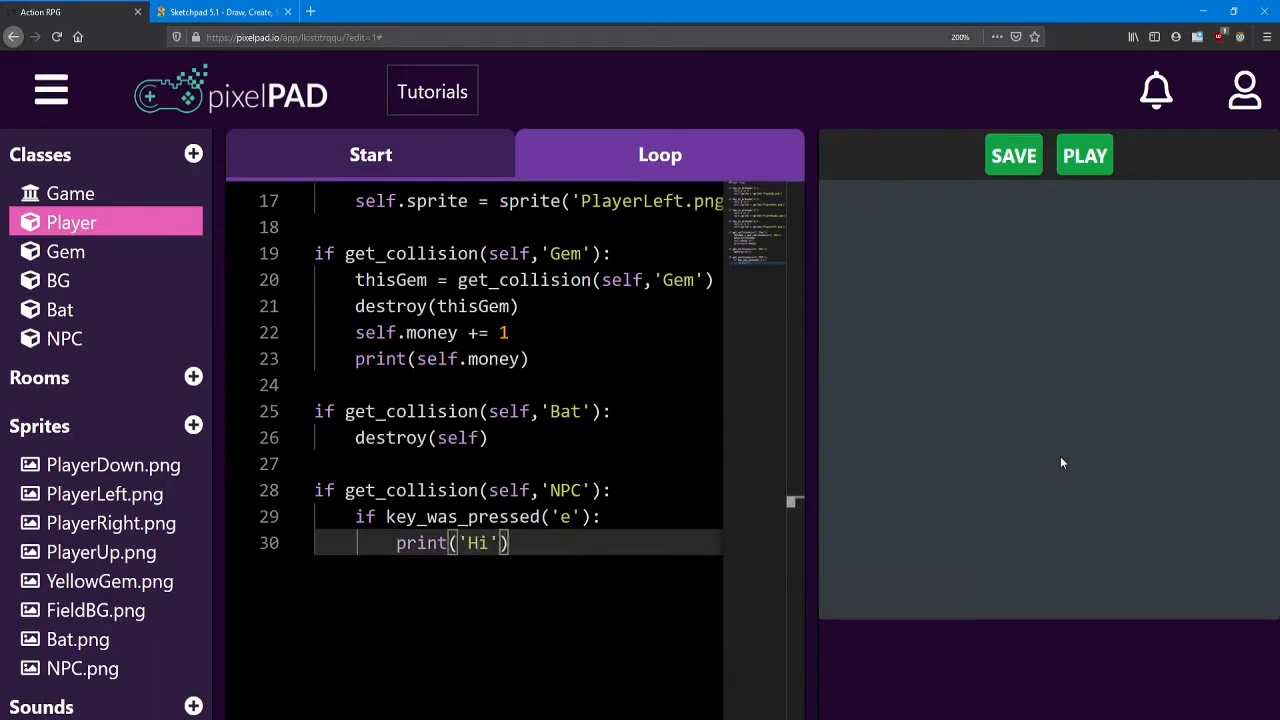
- Run the game to see Hi printed, then clear the print message
{"action": "left_click", "coordinate": [1084, 156]}
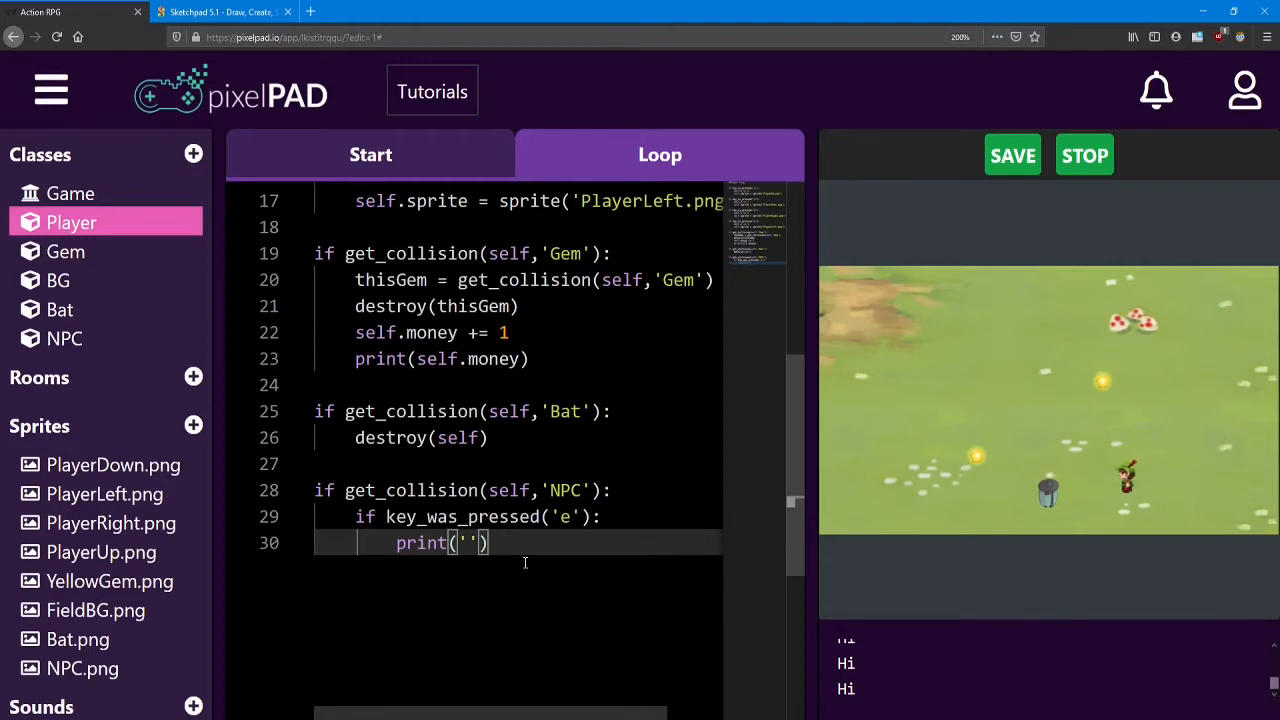
{"action": "key", "text": "Backspace"}
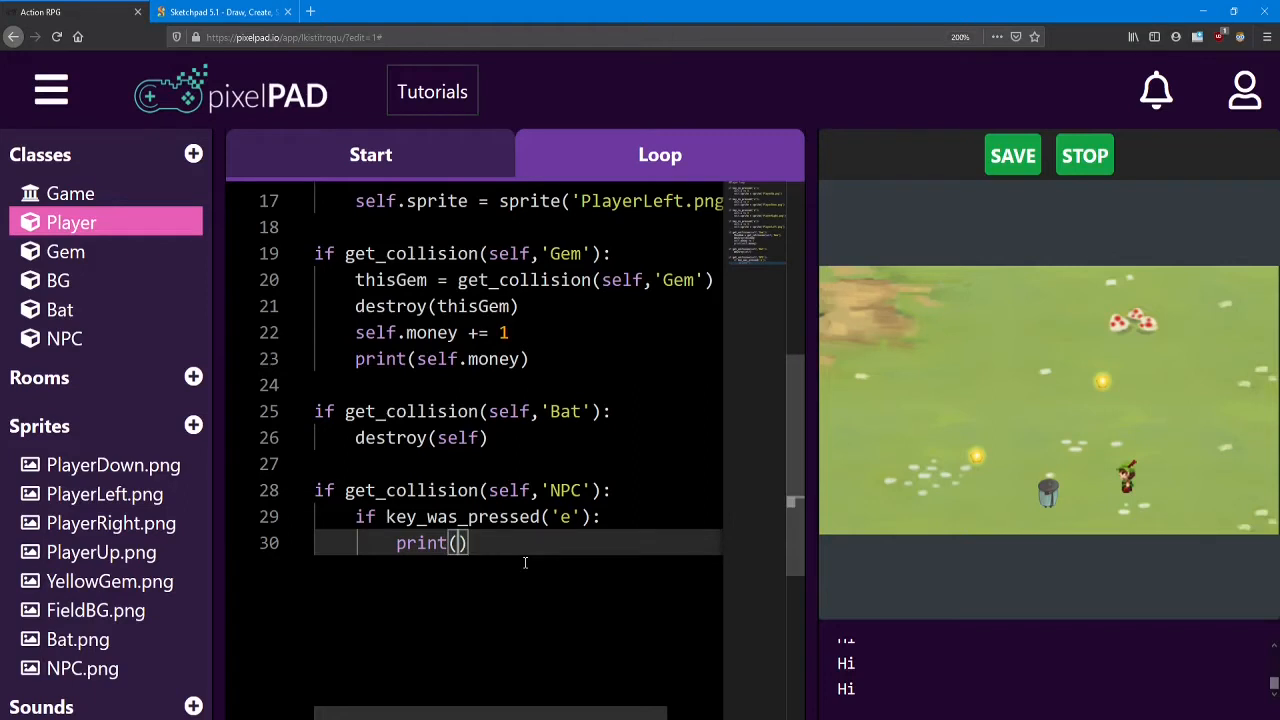
- Make the print say "It's dangerous out there. Take this sword!"
{"action": "type", "text": "\"\""}
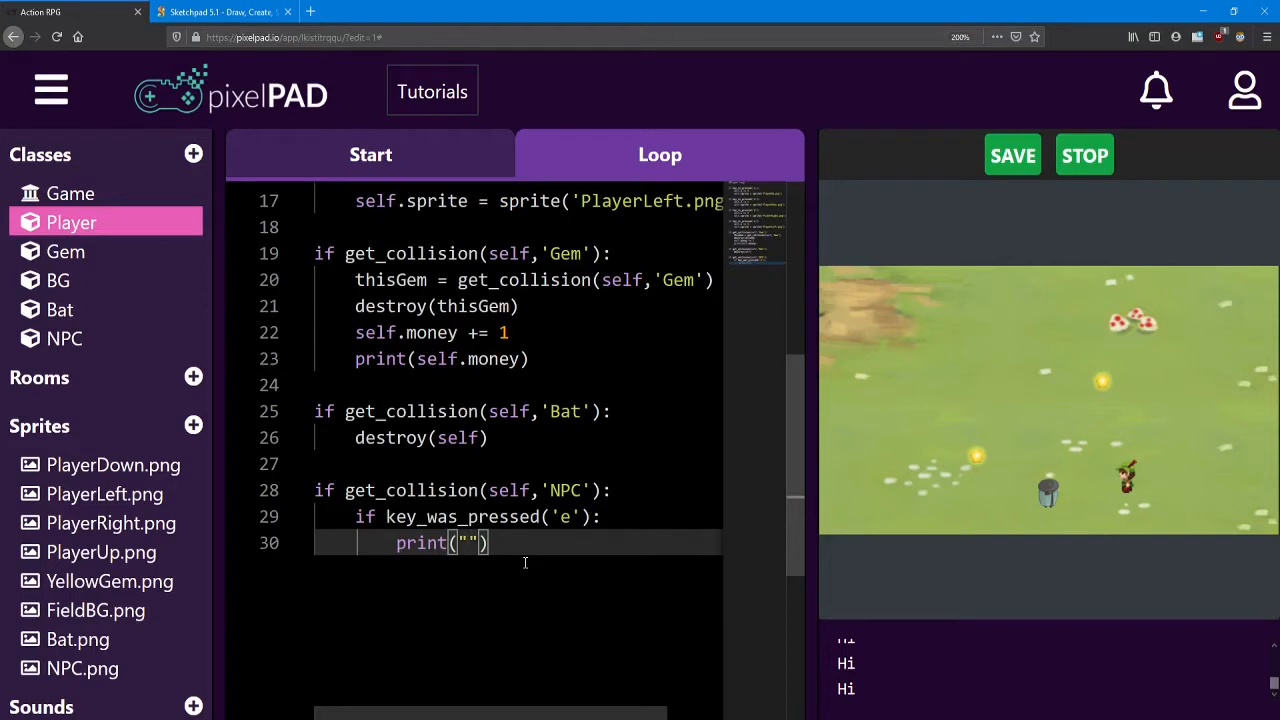
{"action": "type", "text": "It"}
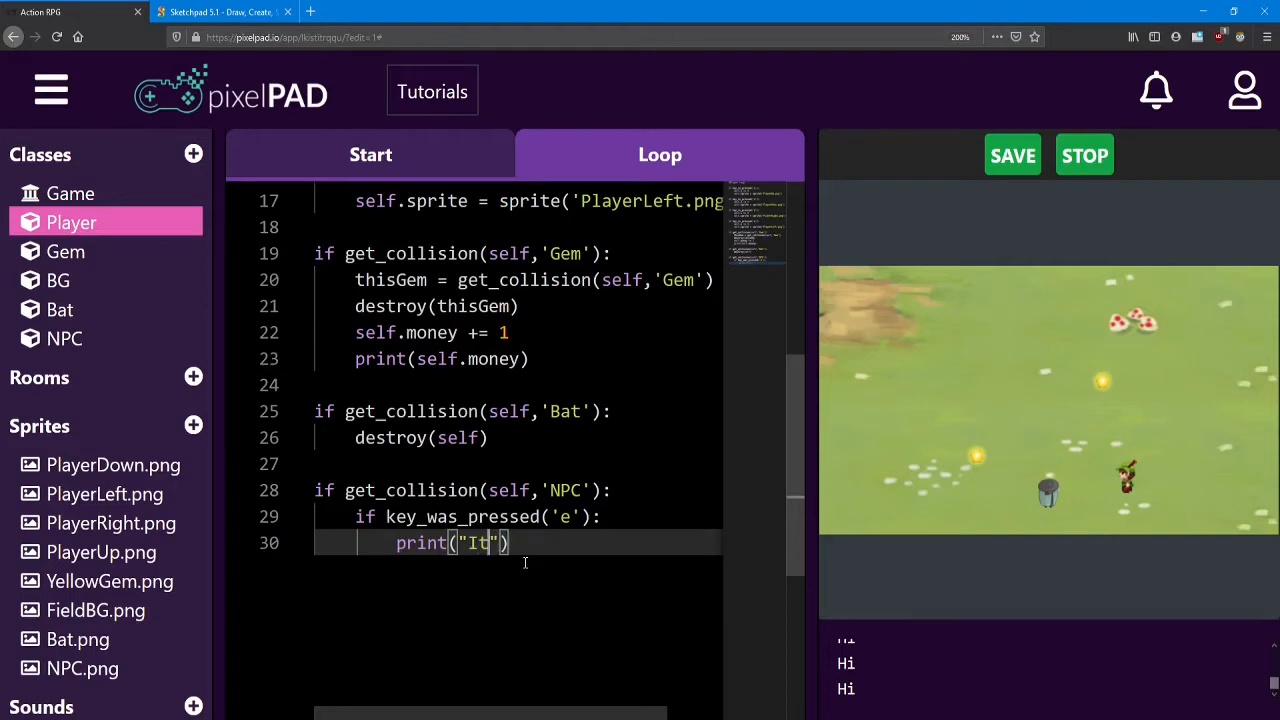
{"action": "type", "text": "'s"}
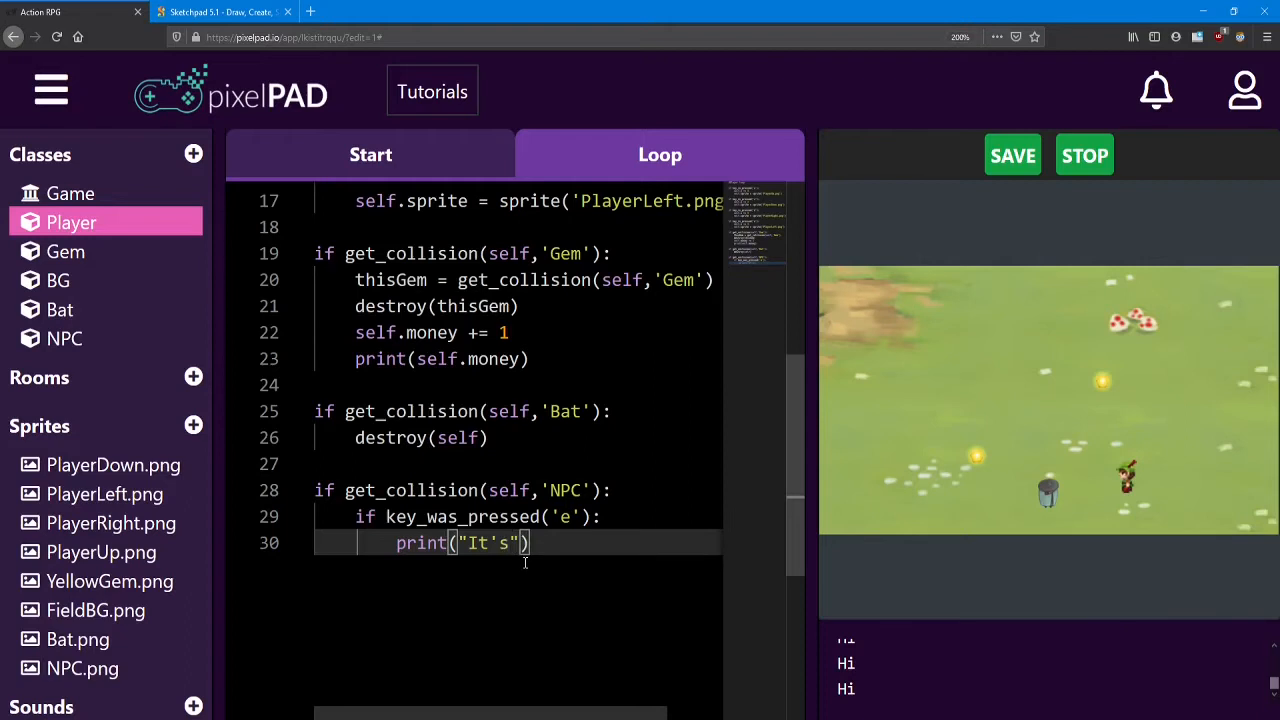
{"action": "type", "text": "dan"}
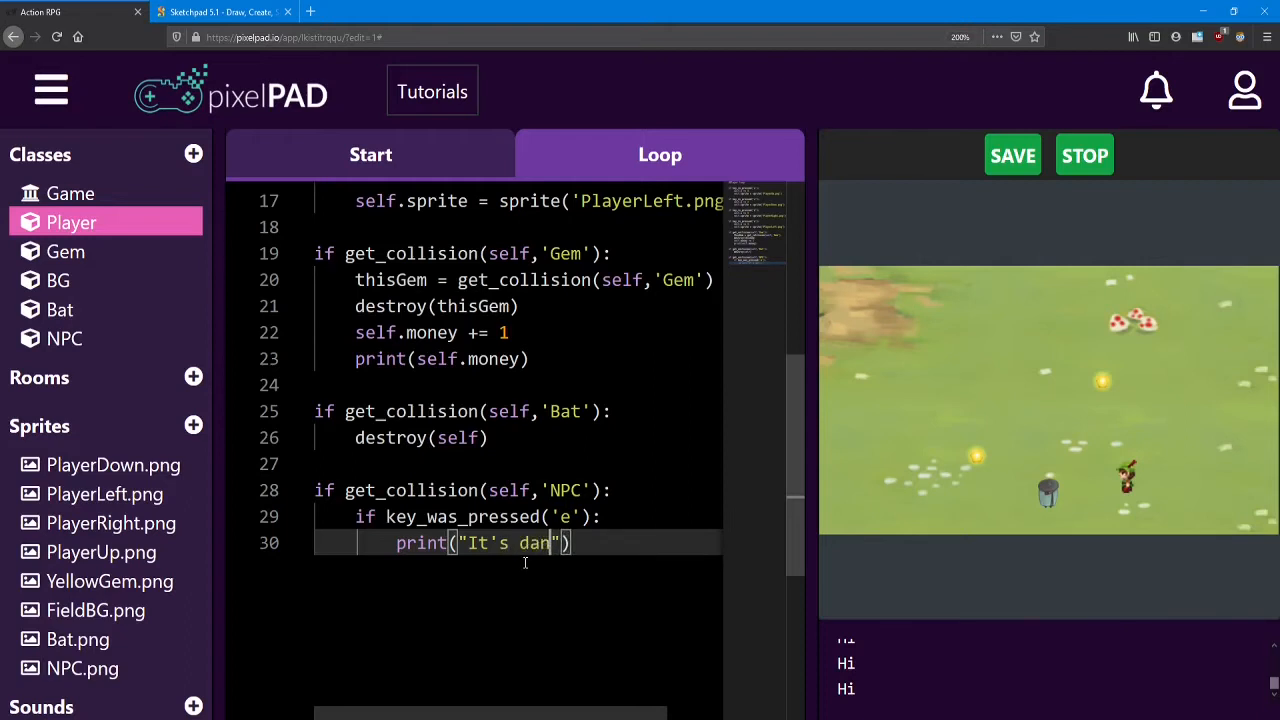
{"action": "type", "text": "gerous"}
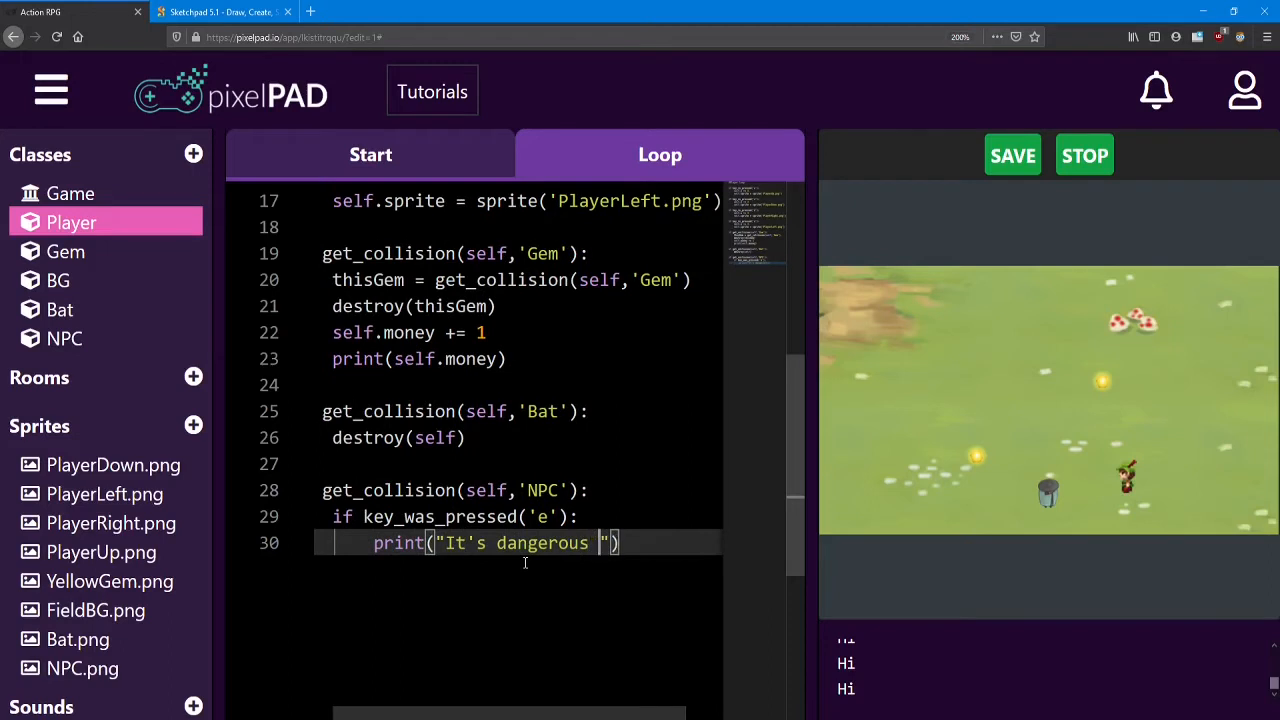
{"action": "type", "text": "out there. Take this s"}
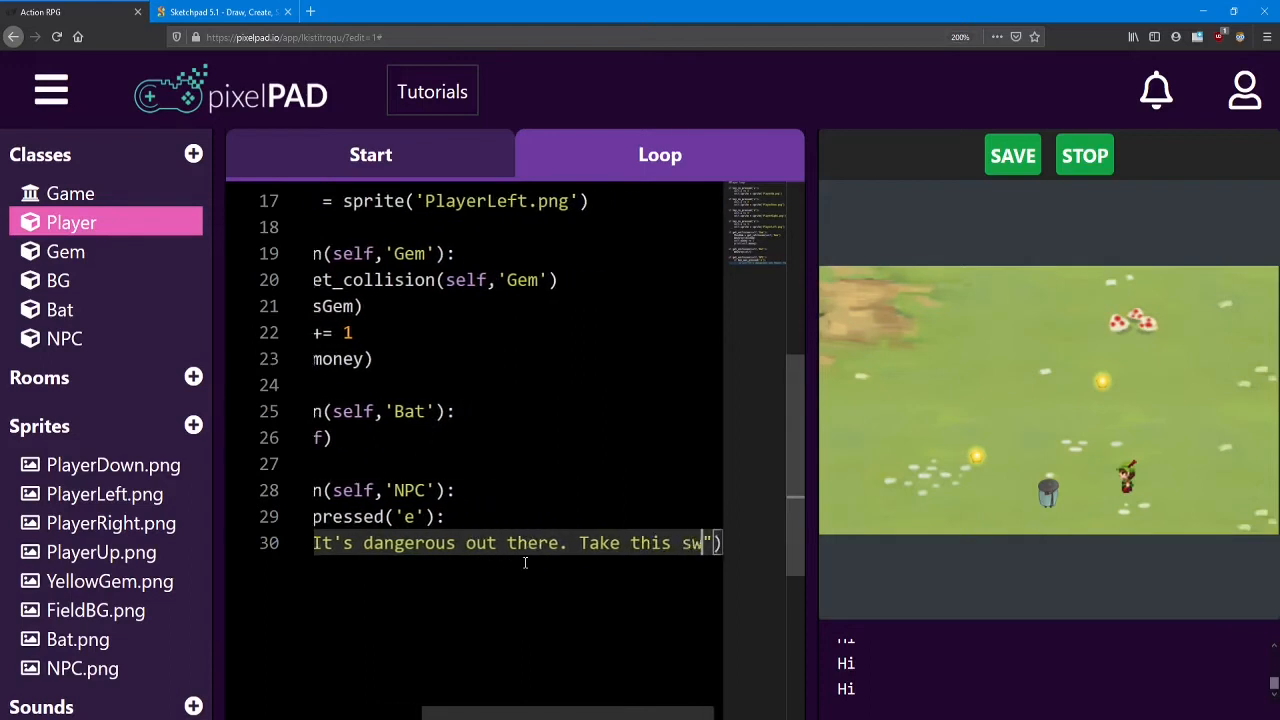
{"action": "type", "text": "word!"}
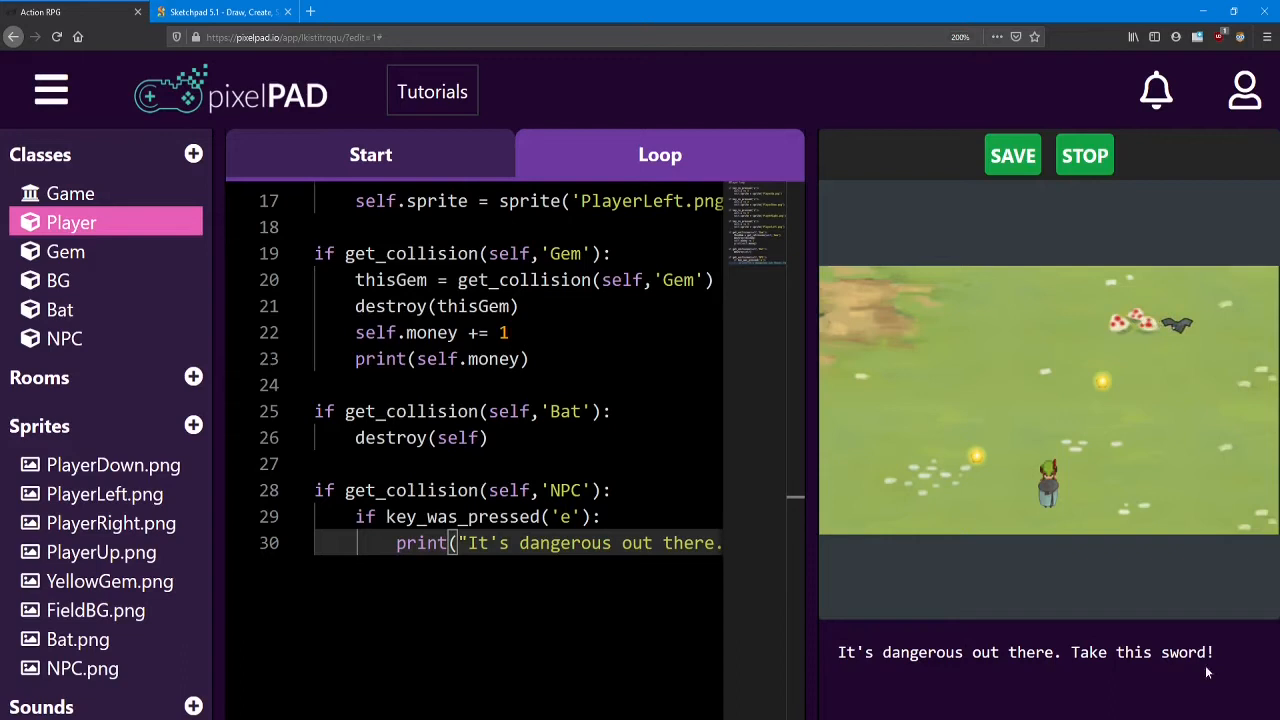
{"action": "mouse_move", "coordinate": [1220, 664]}
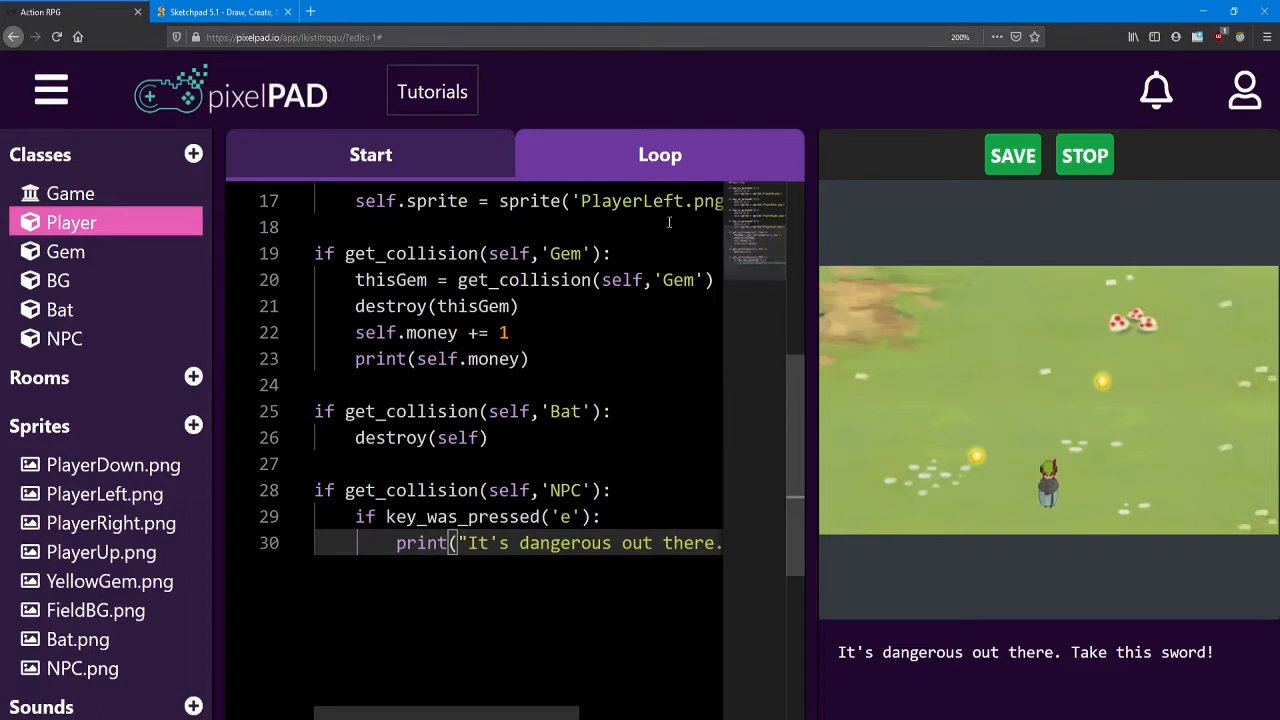
- Stop the game and start a self.hasSword line below self.money in Player start
{"action": "left_click", "coordinate": [370, 154]}
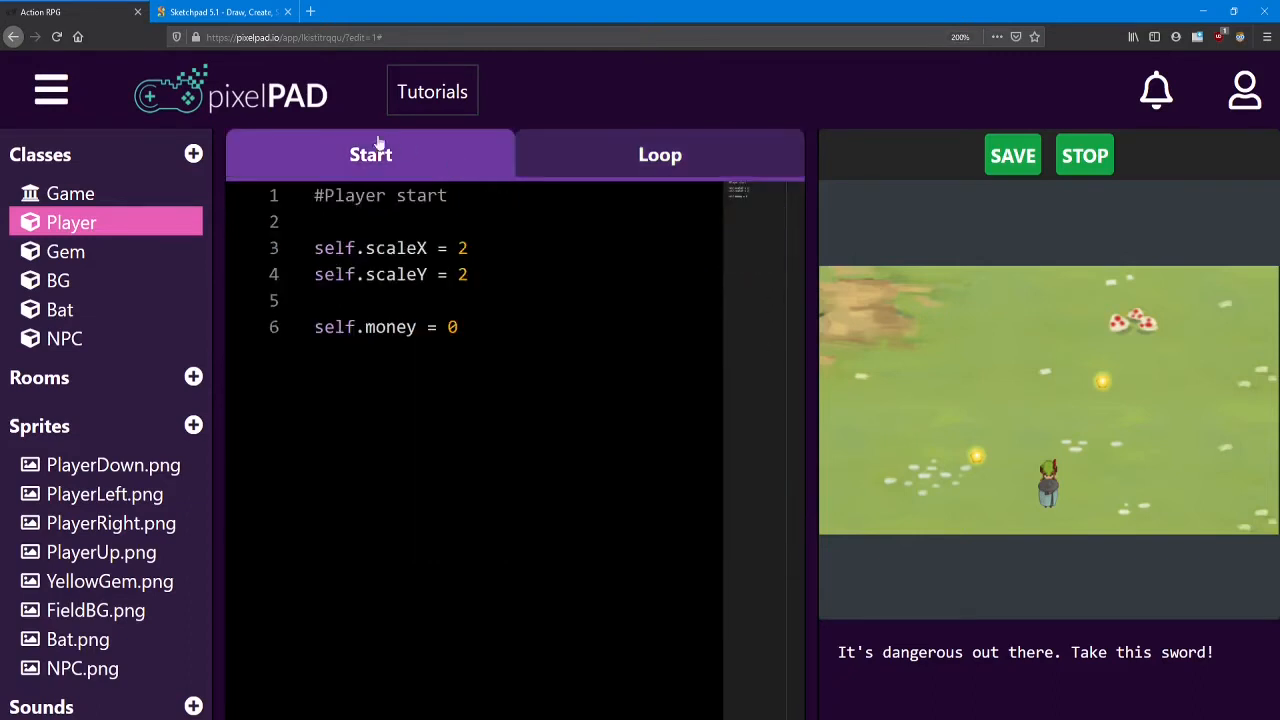
{"action": "left_click", "coordinate": [488, 328]}
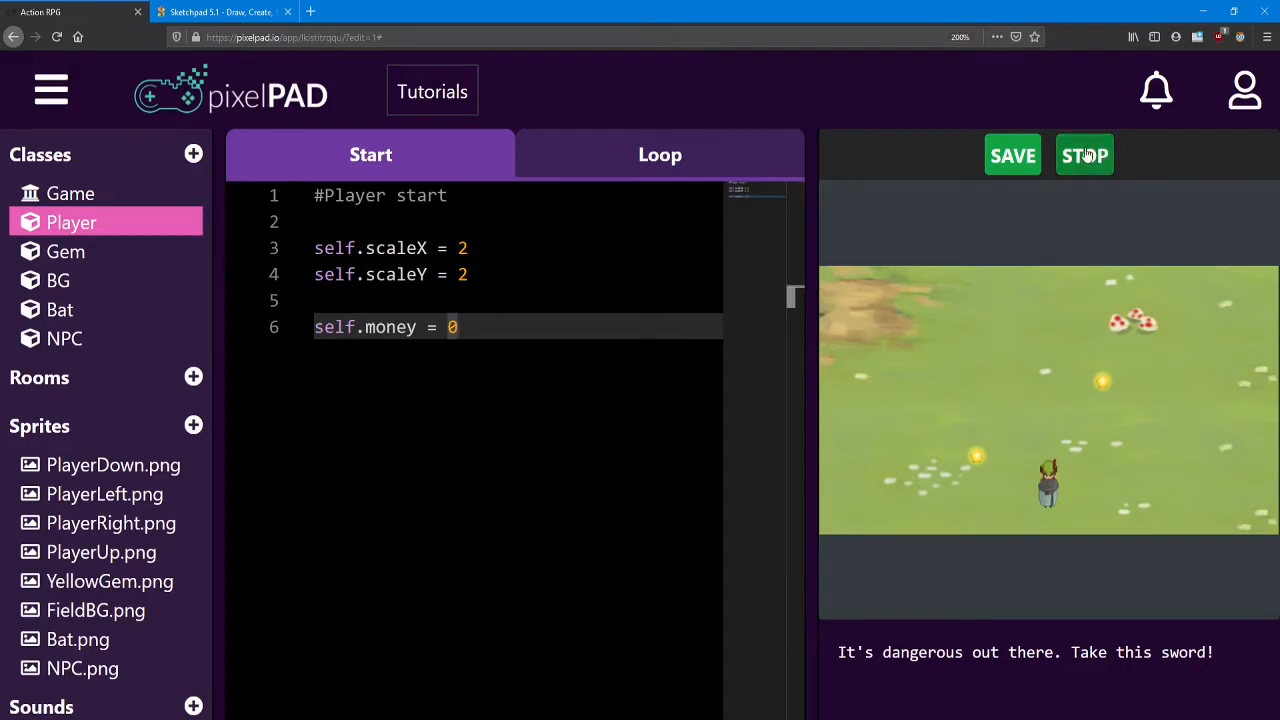
{"action": "left_click", "coordinate": [1084, 156]}
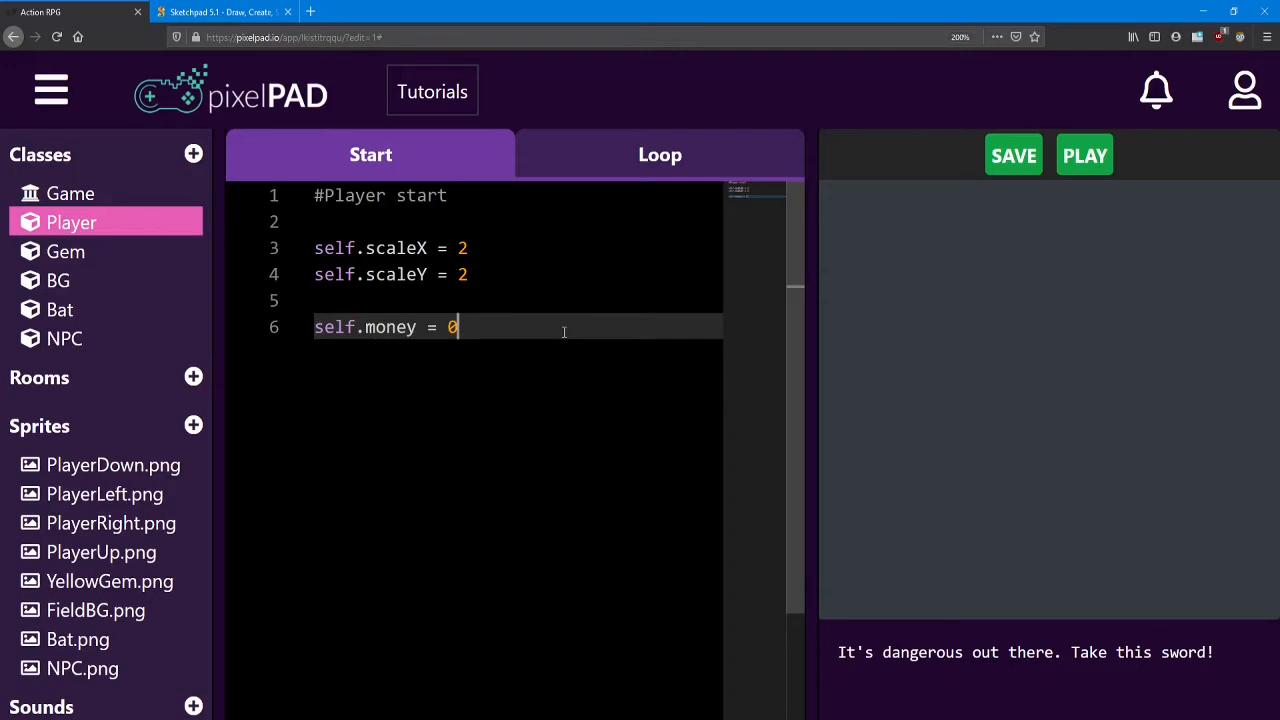
{"action": "key", "text": "Return"}
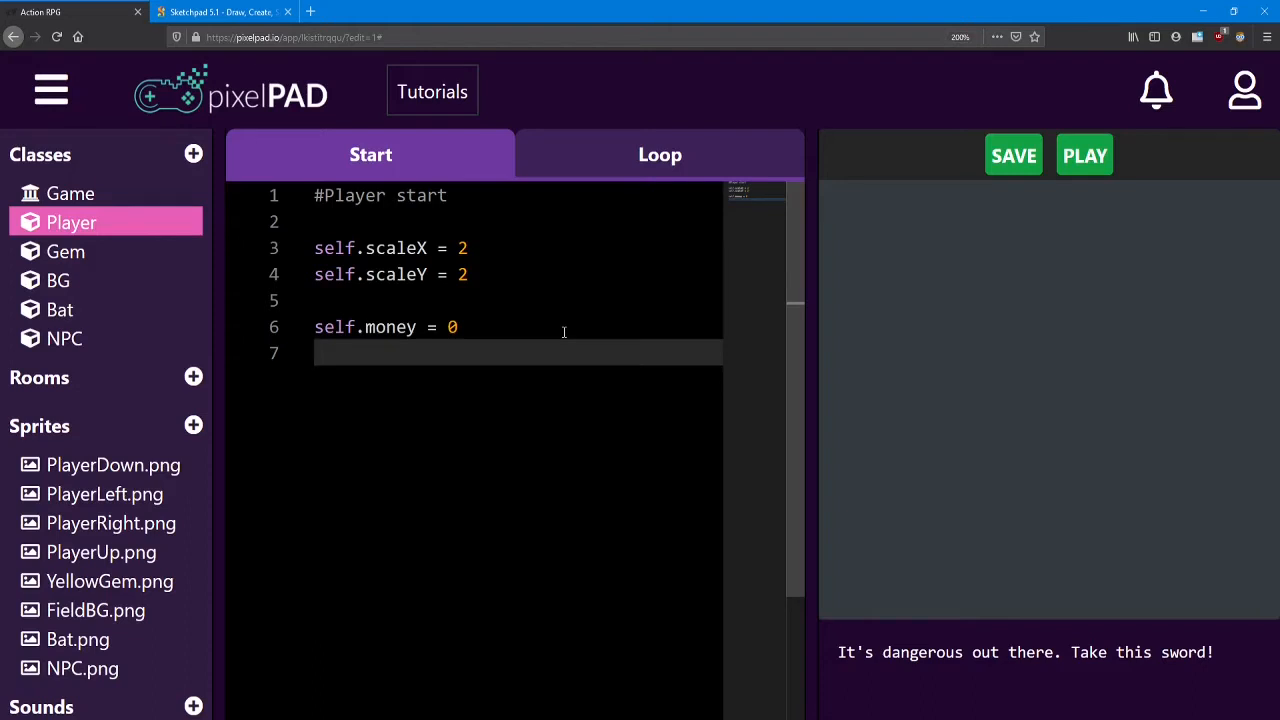
{"action": "type", "text": "self."}
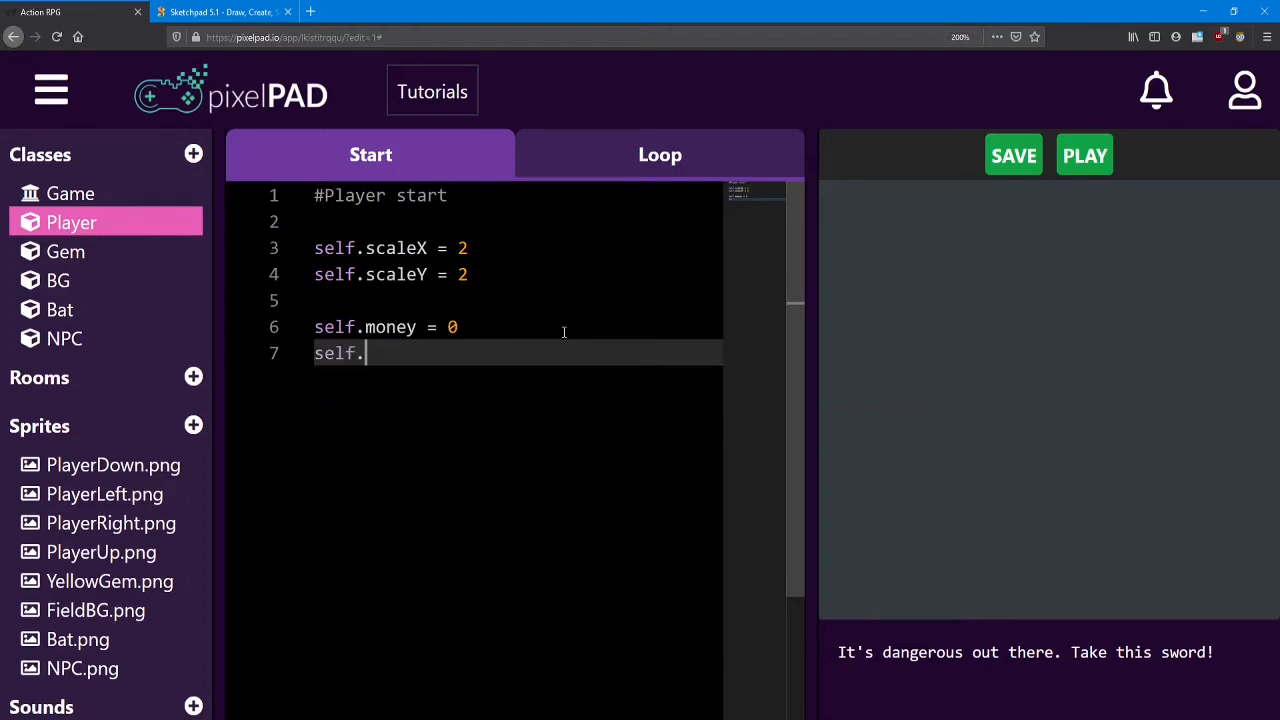
{"action": "type", "text": "hasS"}
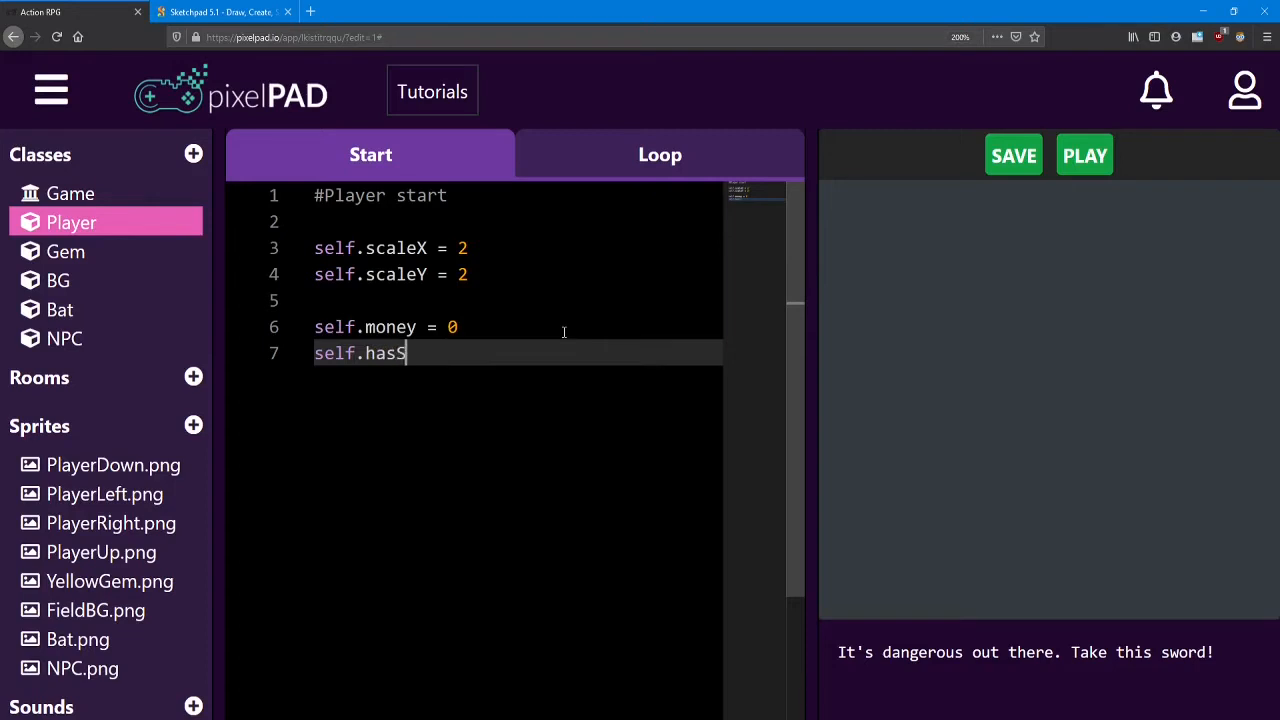
{"action": "type", "text": "word"}
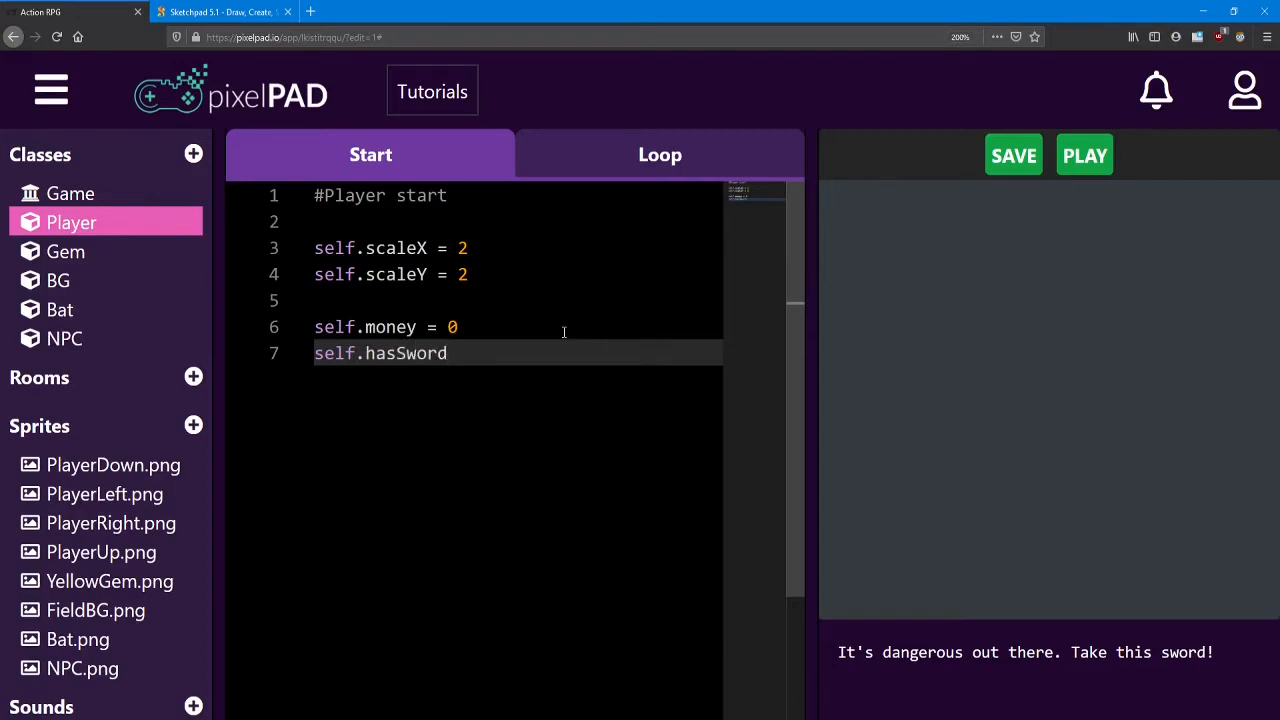
- Set self.hasSword = False and select the variable name
{"action": "left_click", "coordinate": [458, 352]}
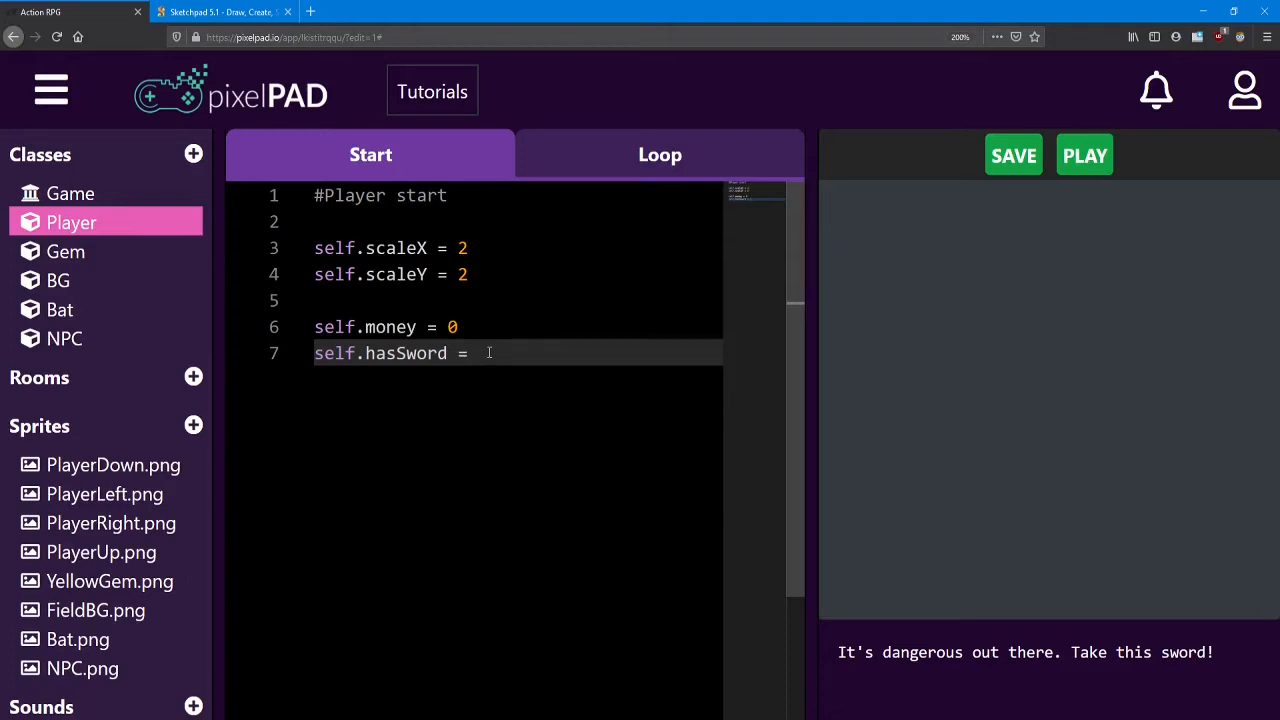
{"action": "type", "text": "Tru"}
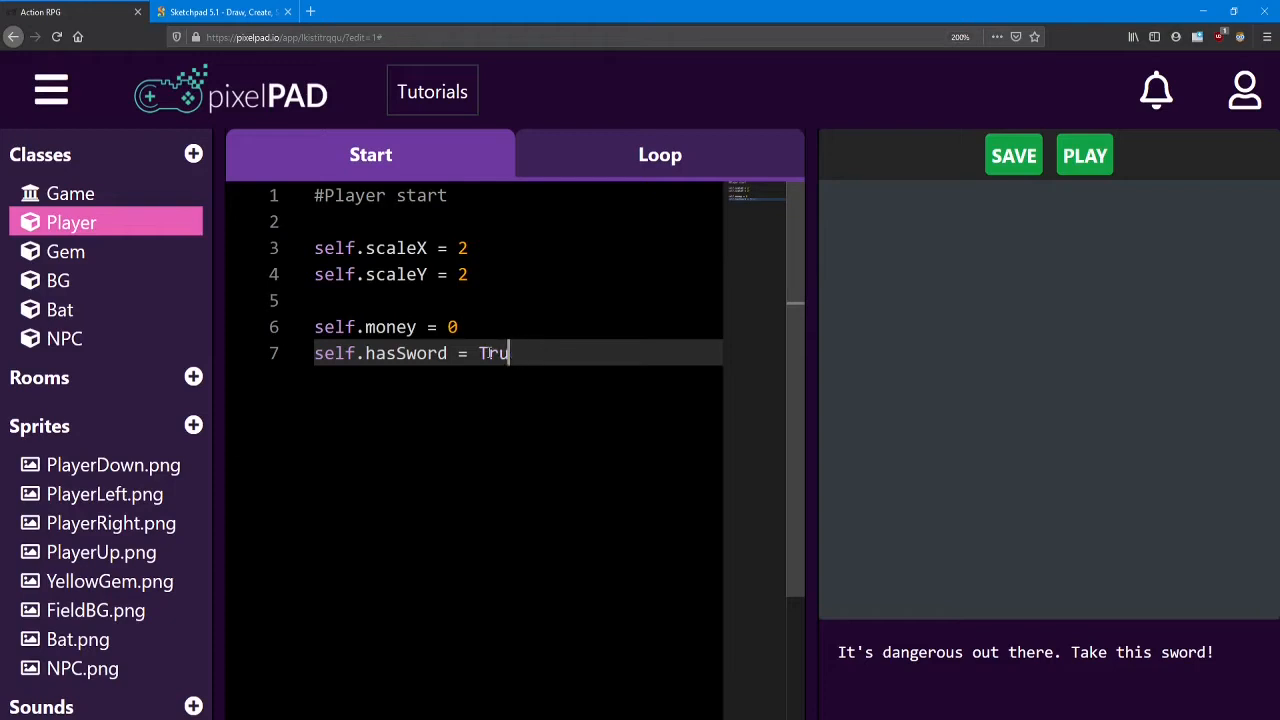
{"action": "type", "text": "False"}
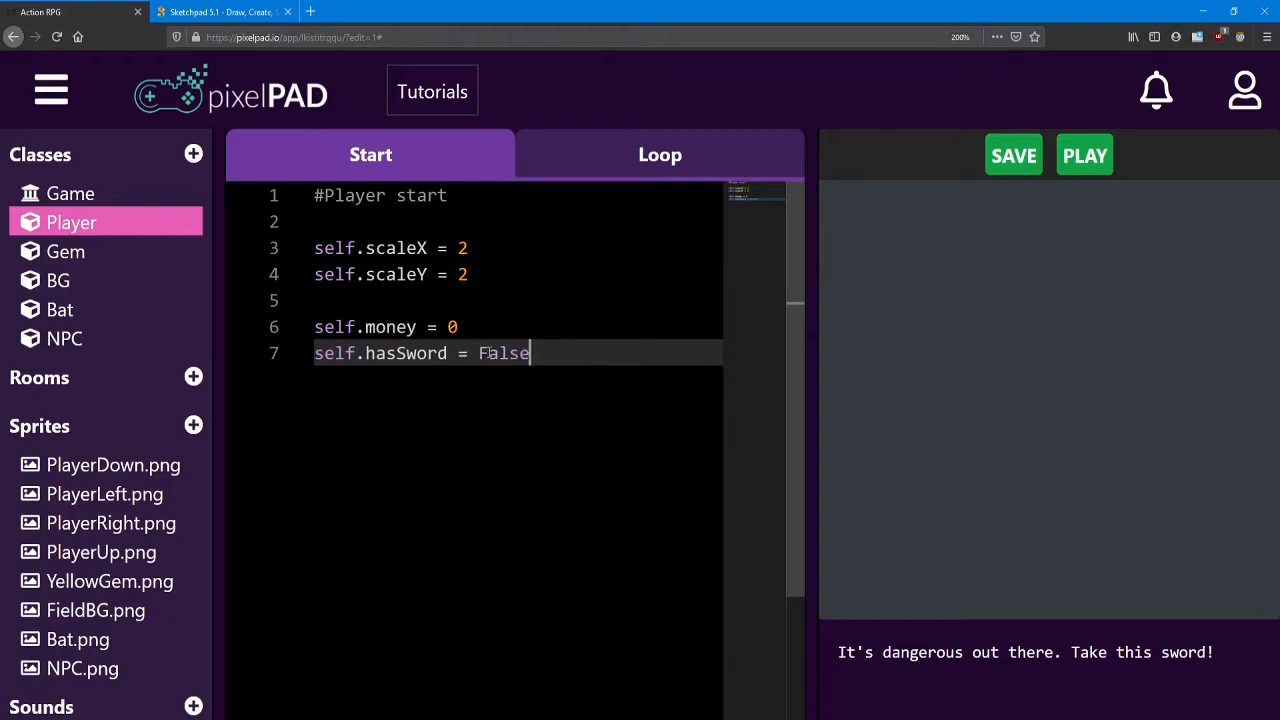
{"action": "left_click", "coordinate": [428, 352]}
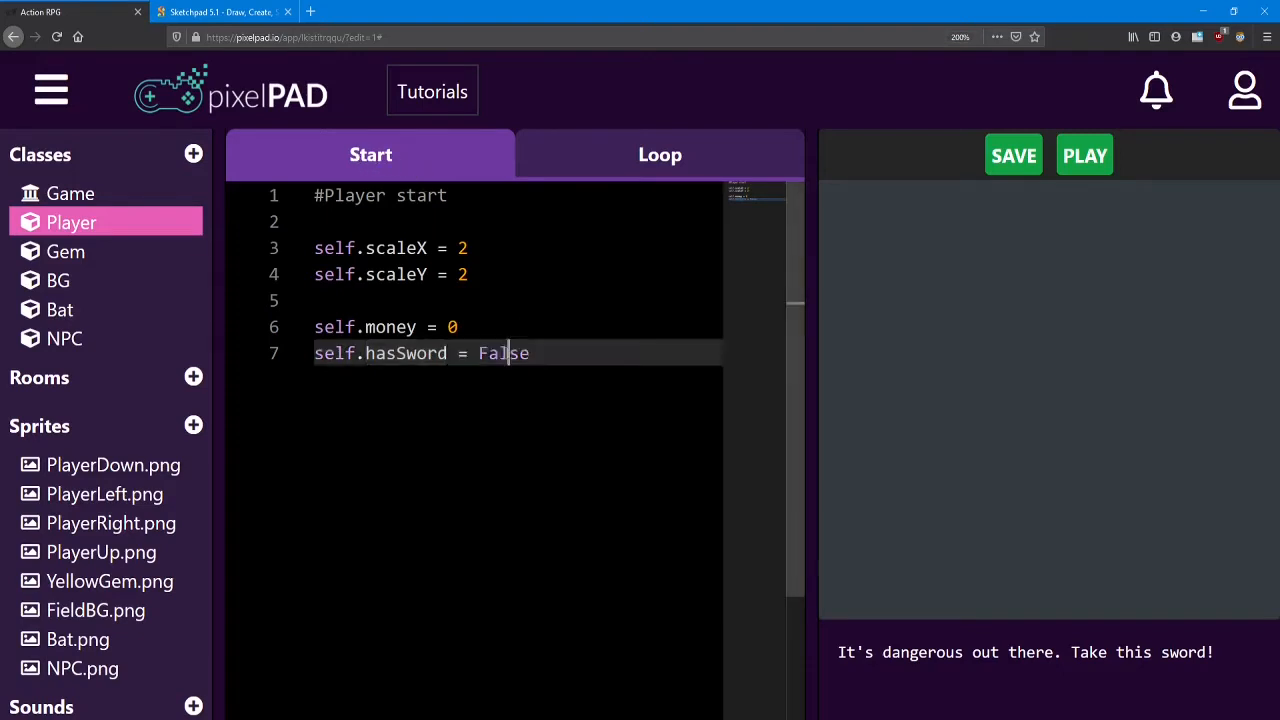
{"action": "double_click", "coordinate": [504, 352]}
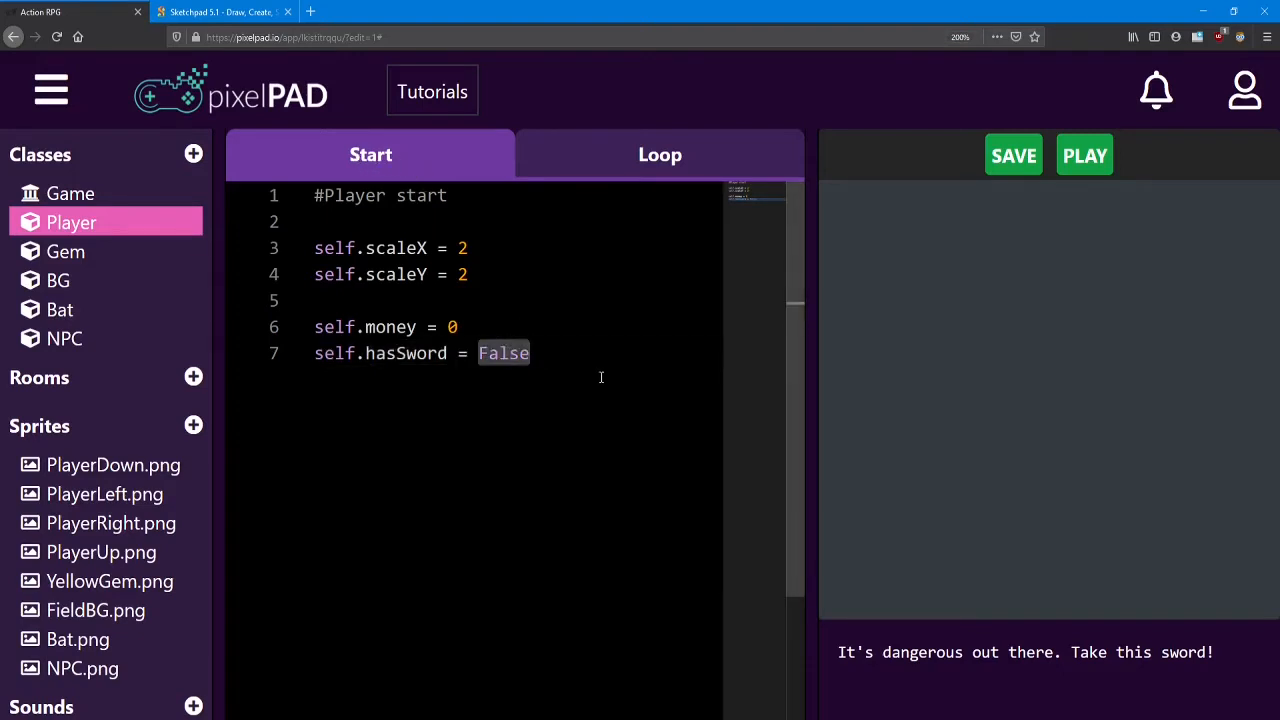
{"action": "double_click", "coordinate": [406, 352]}
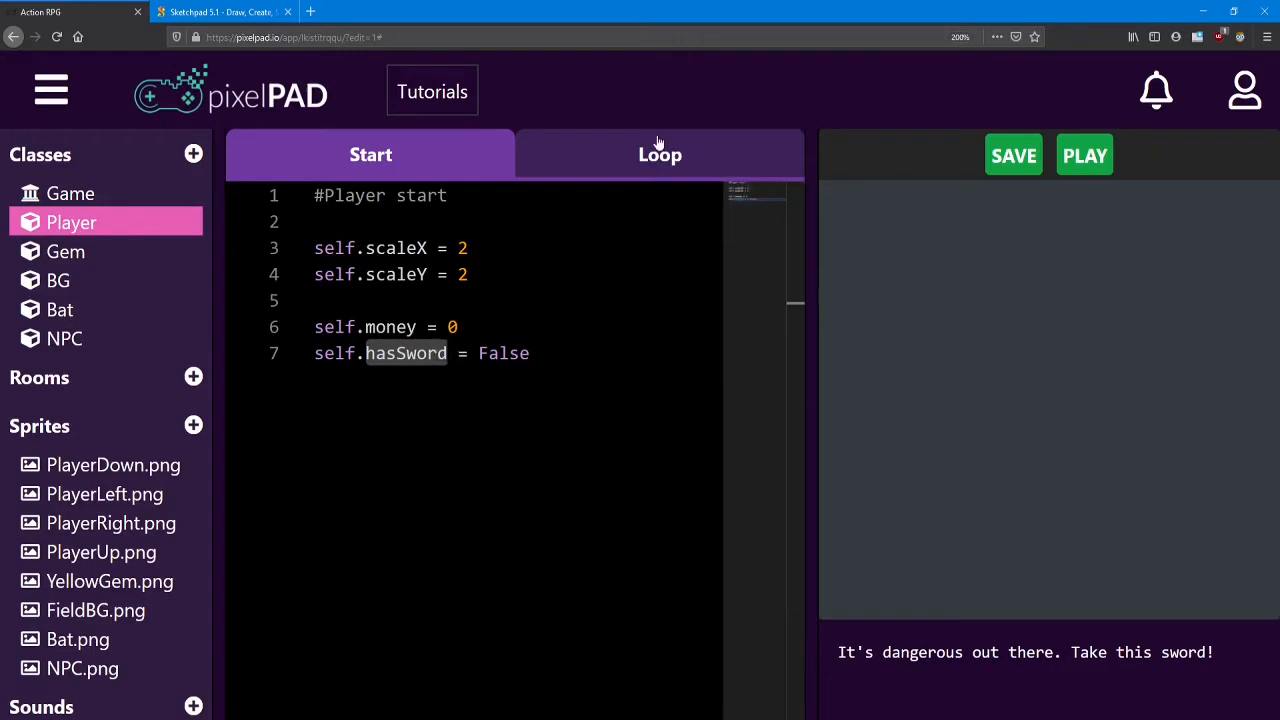
- After the NPC's sword message, add self.hasSword = True to the Player loop's collision block
{"action": "left_click", "coordinate": [660, 154]}
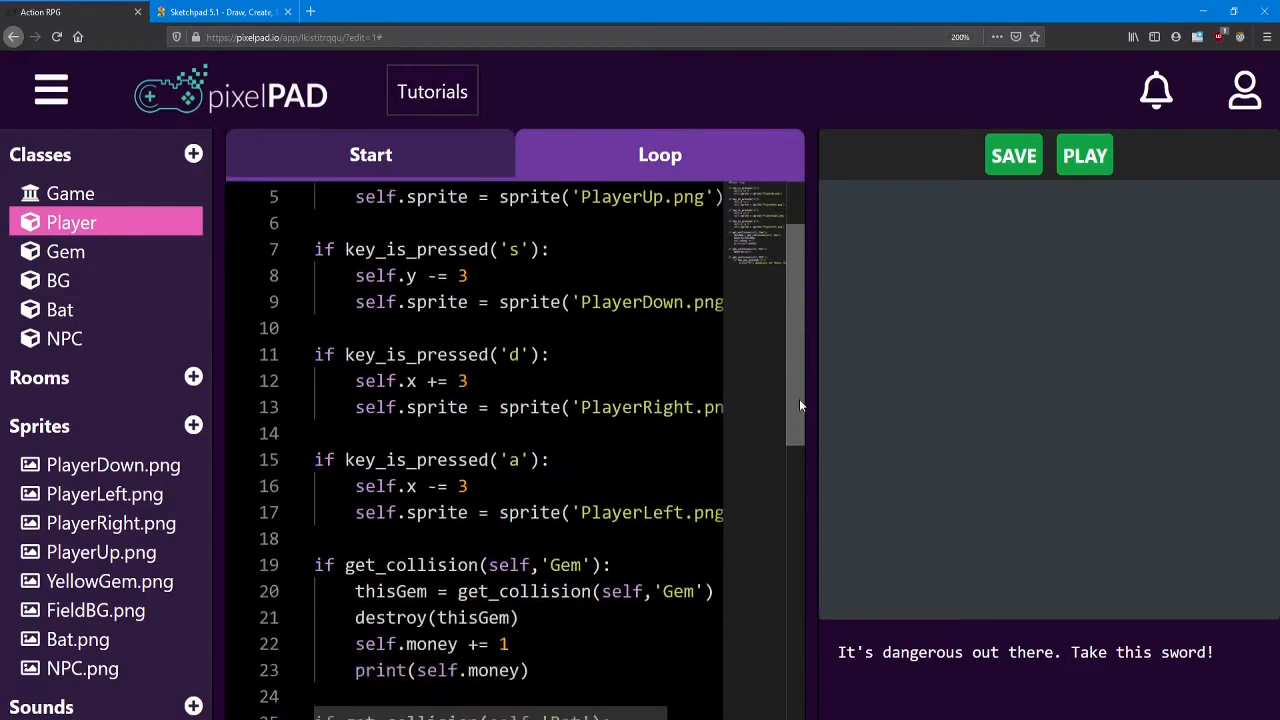
{"action": "scroll", "scroll_direction": "down", "scroll_amount": 3}
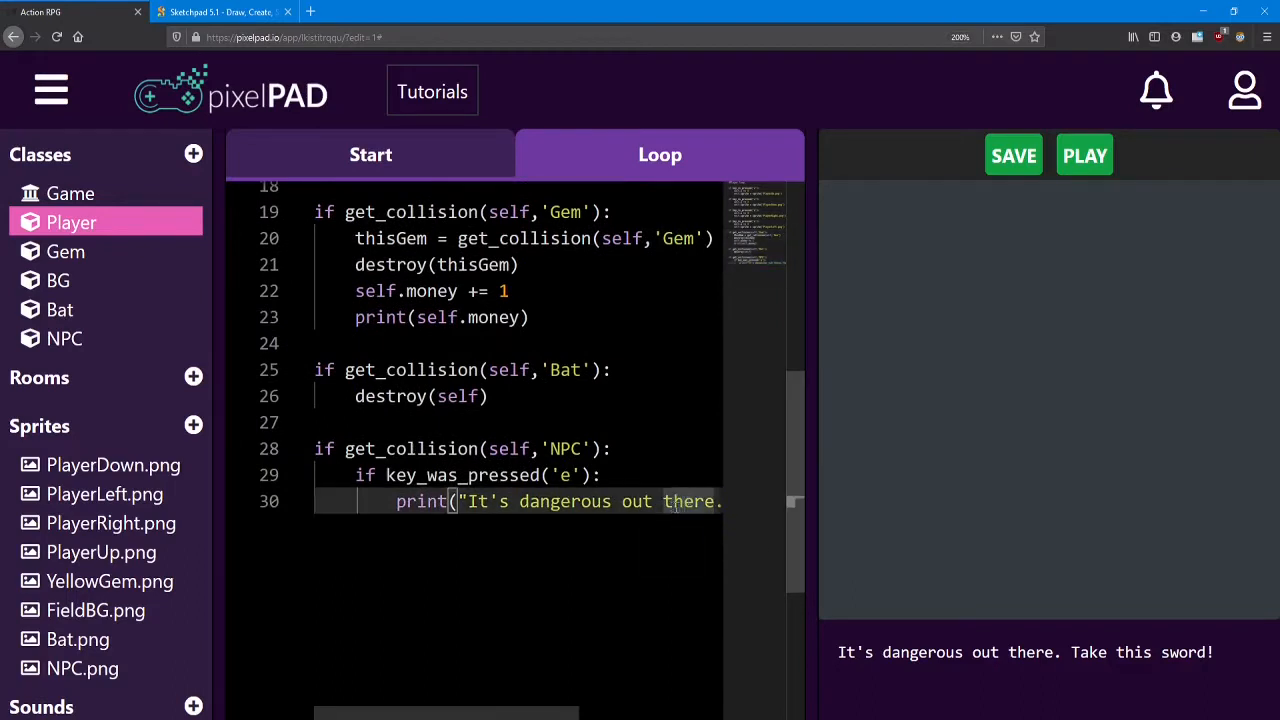
{"action": "scroll", "scroll_direction": "right", "scroll_amount": 3}
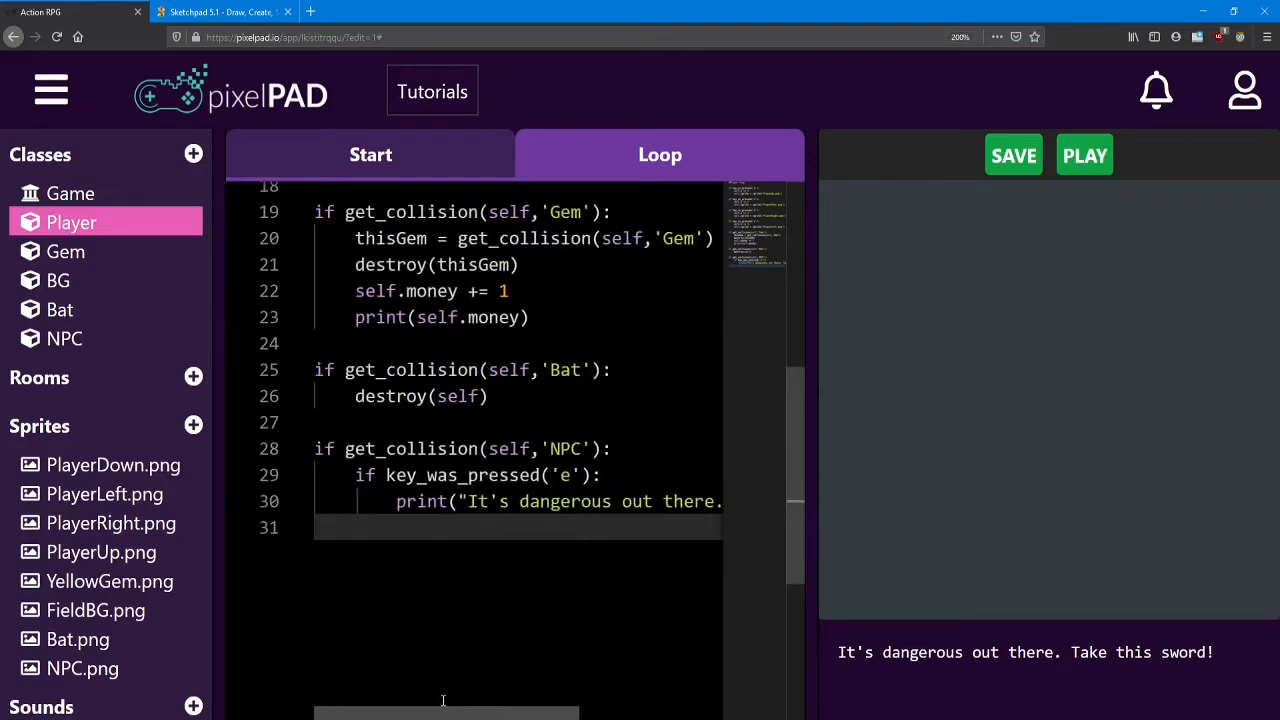
{"action": "type", "text": "sel"}
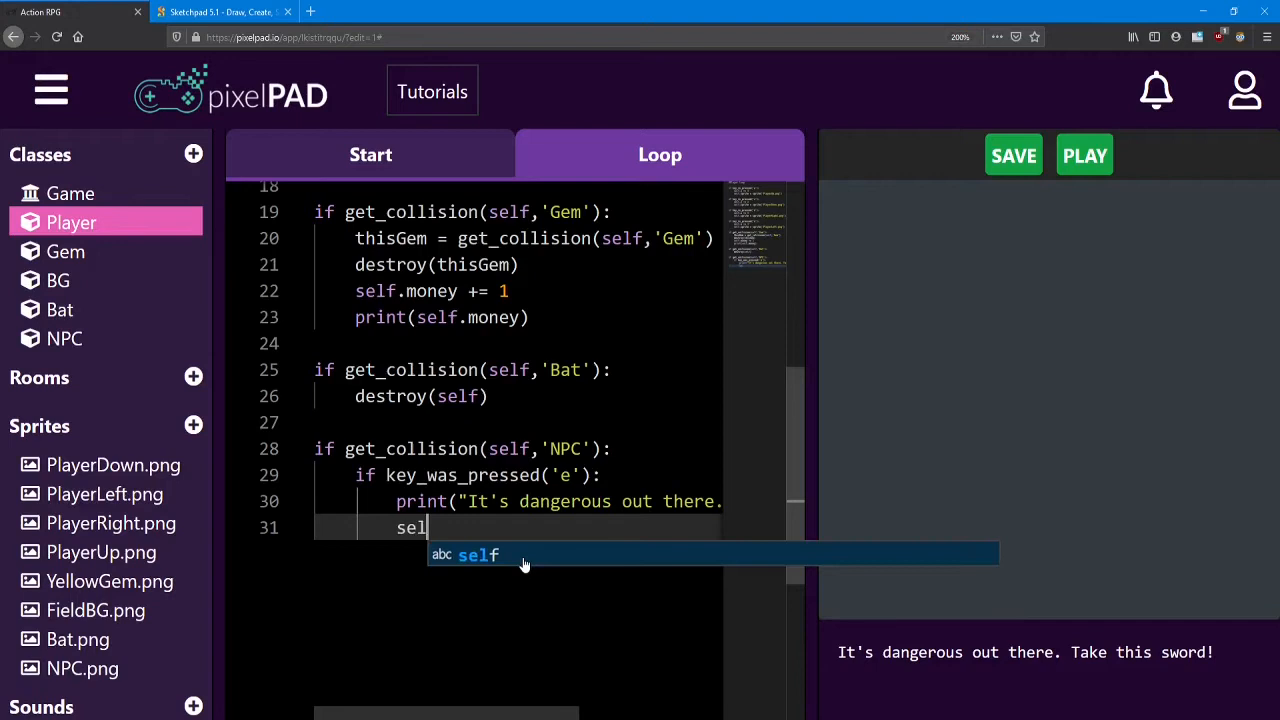
{"action": "type", "text": "f.hasS"}
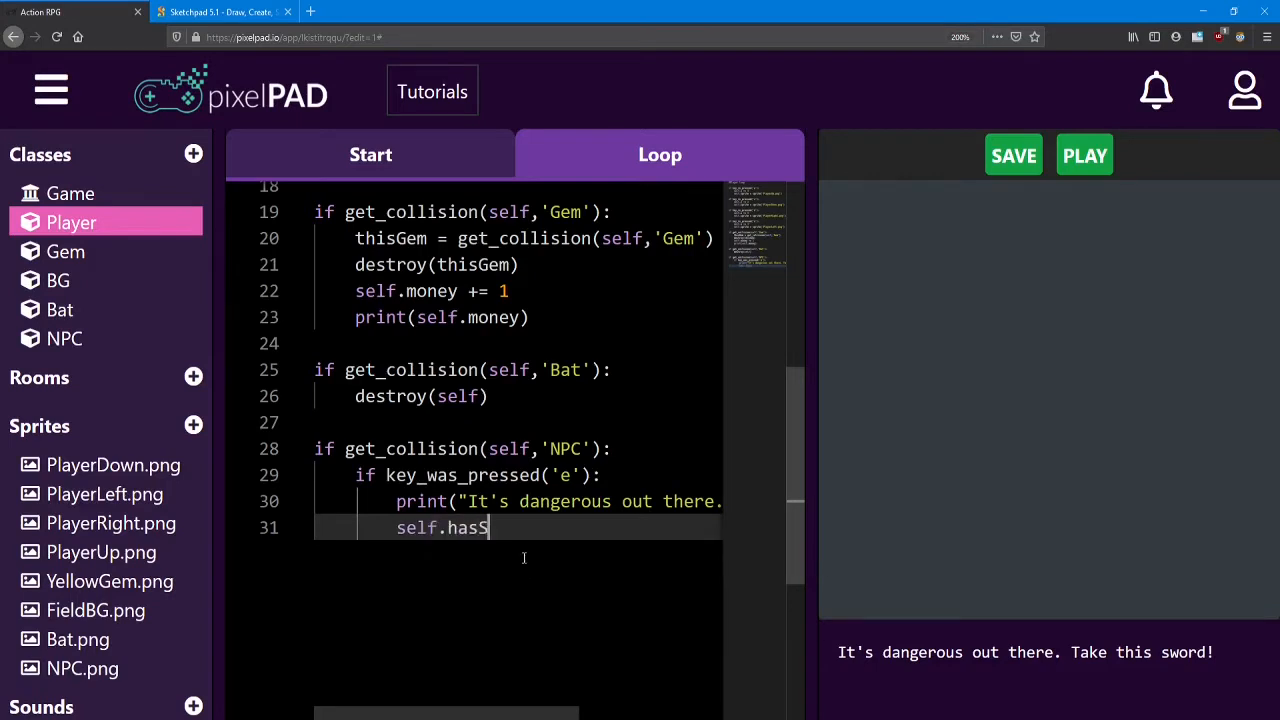
{"action": "type", "text": "word ="}
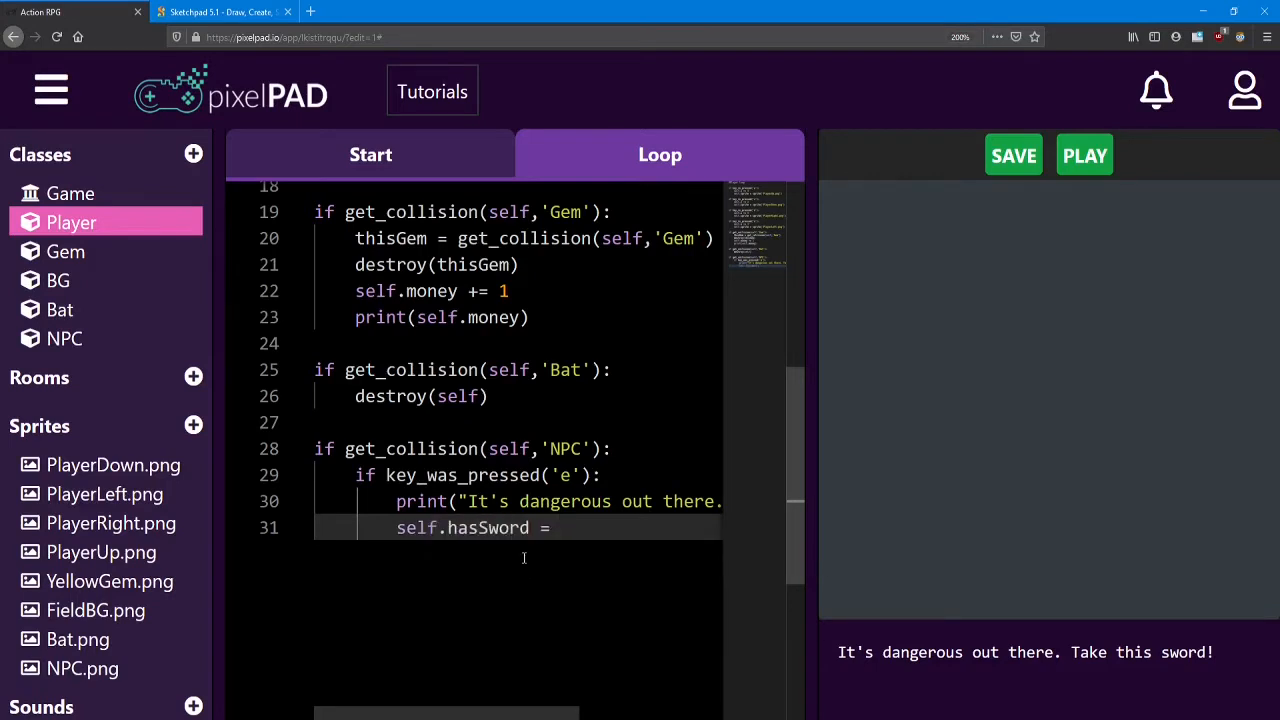
{"action": "type", "text": "True"}
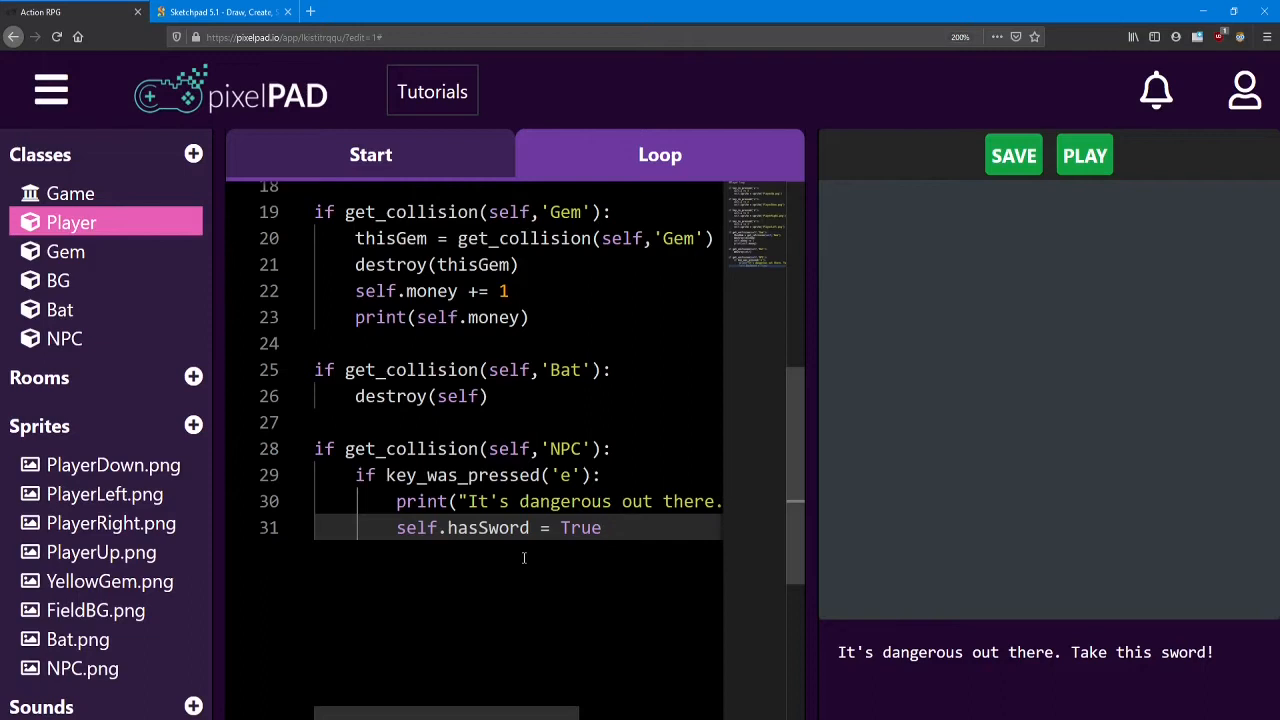
{"action": "left_click", "coordinate": [600, 528]}
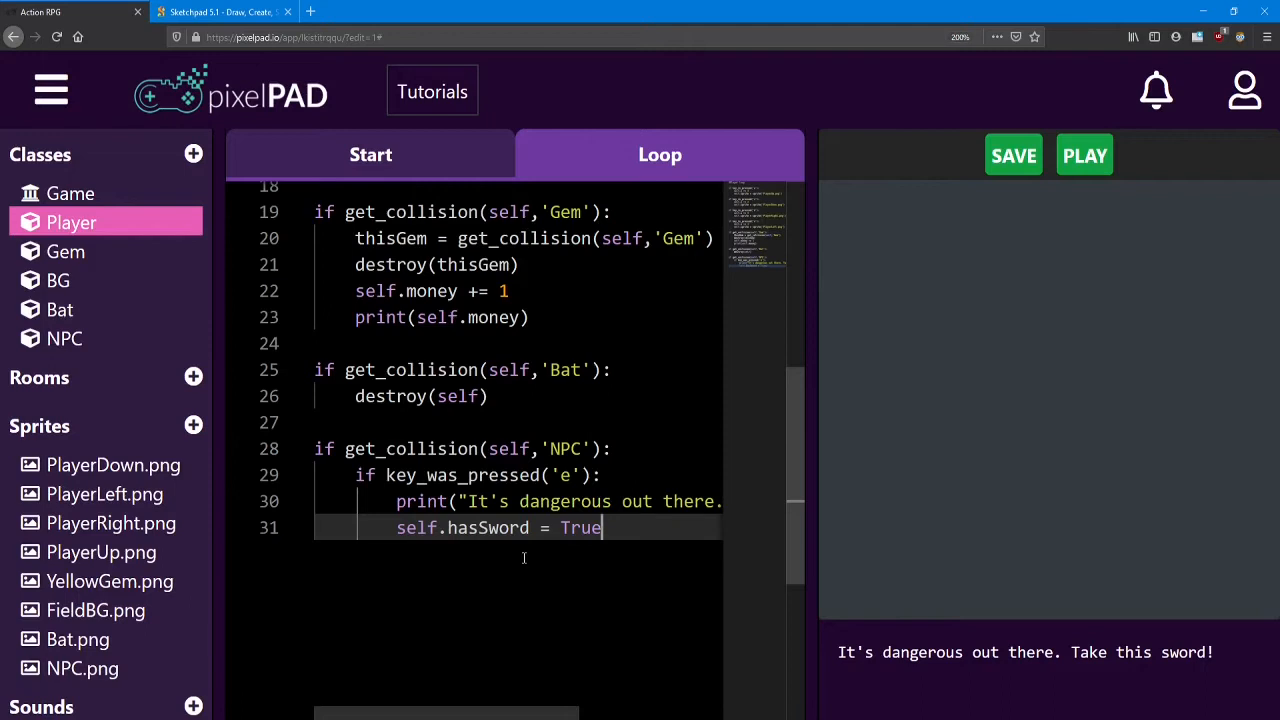
{"action": "mouse_move", "coordinate": [498, 428]}
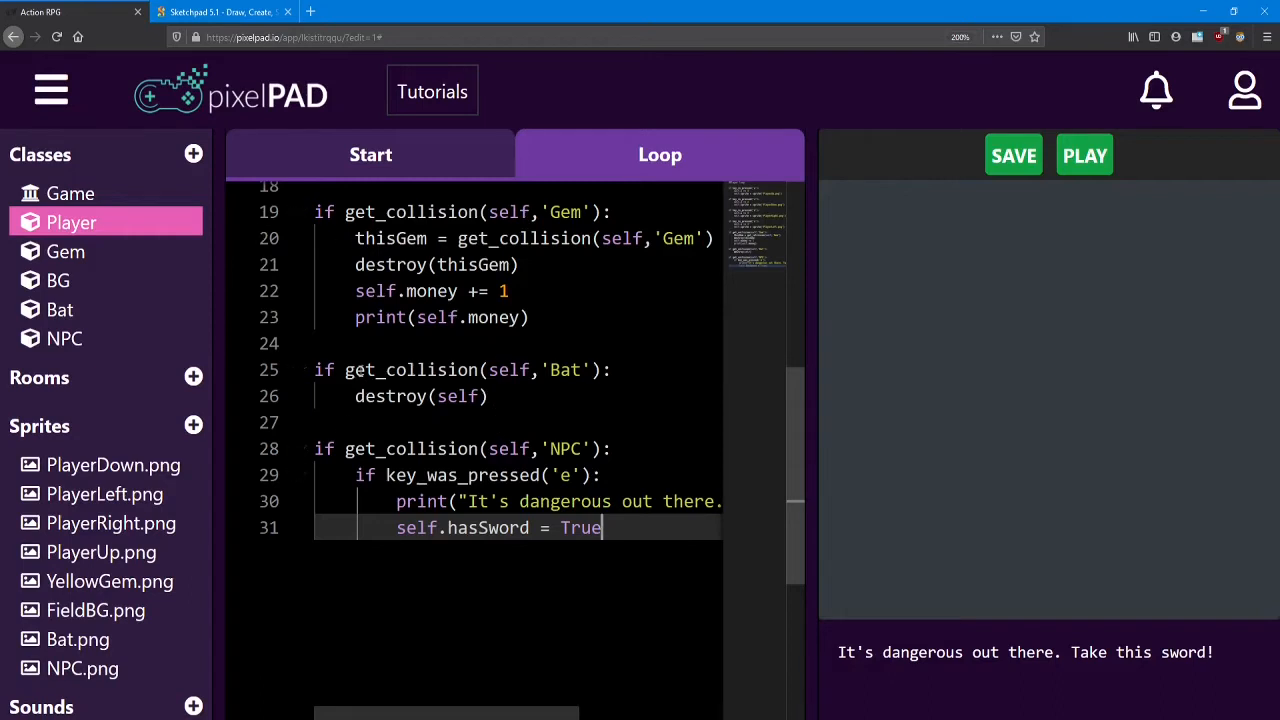
{"action": "mouse_move", "coordinate": [64, 338]}
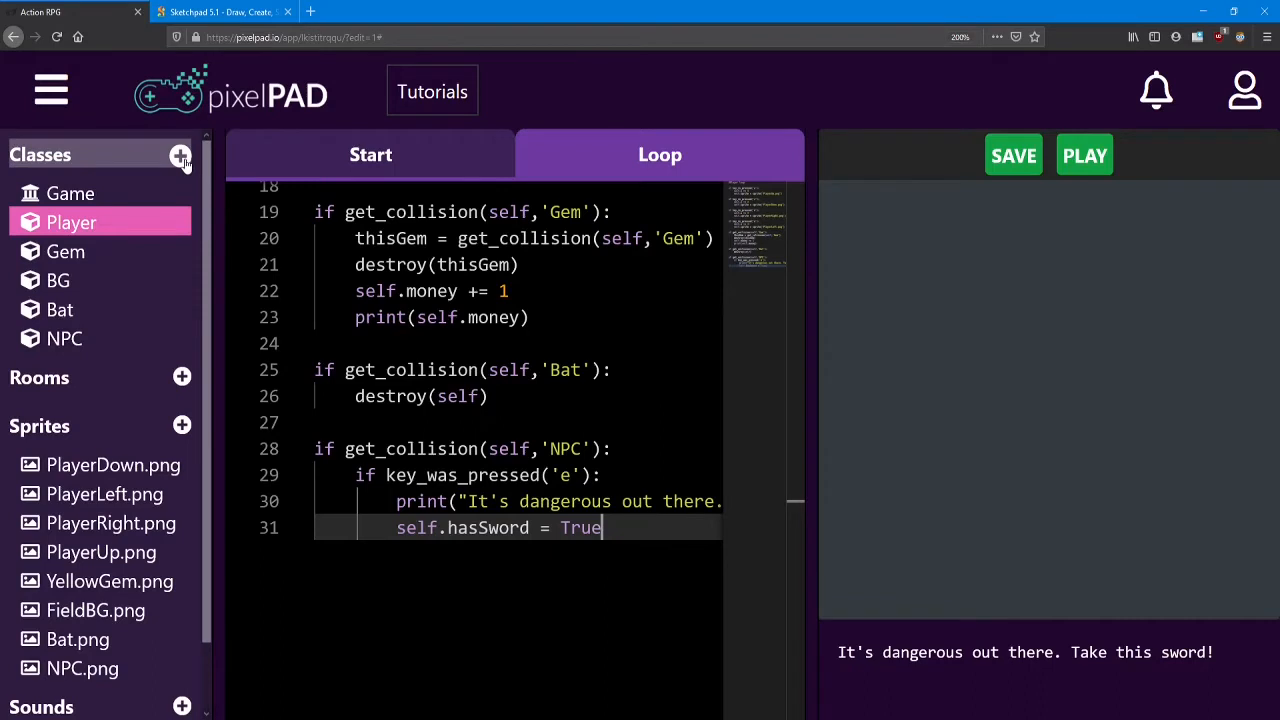
- Create a new class named SwordSlash
{"action": "left_click", "coordinate": [180, 156]}
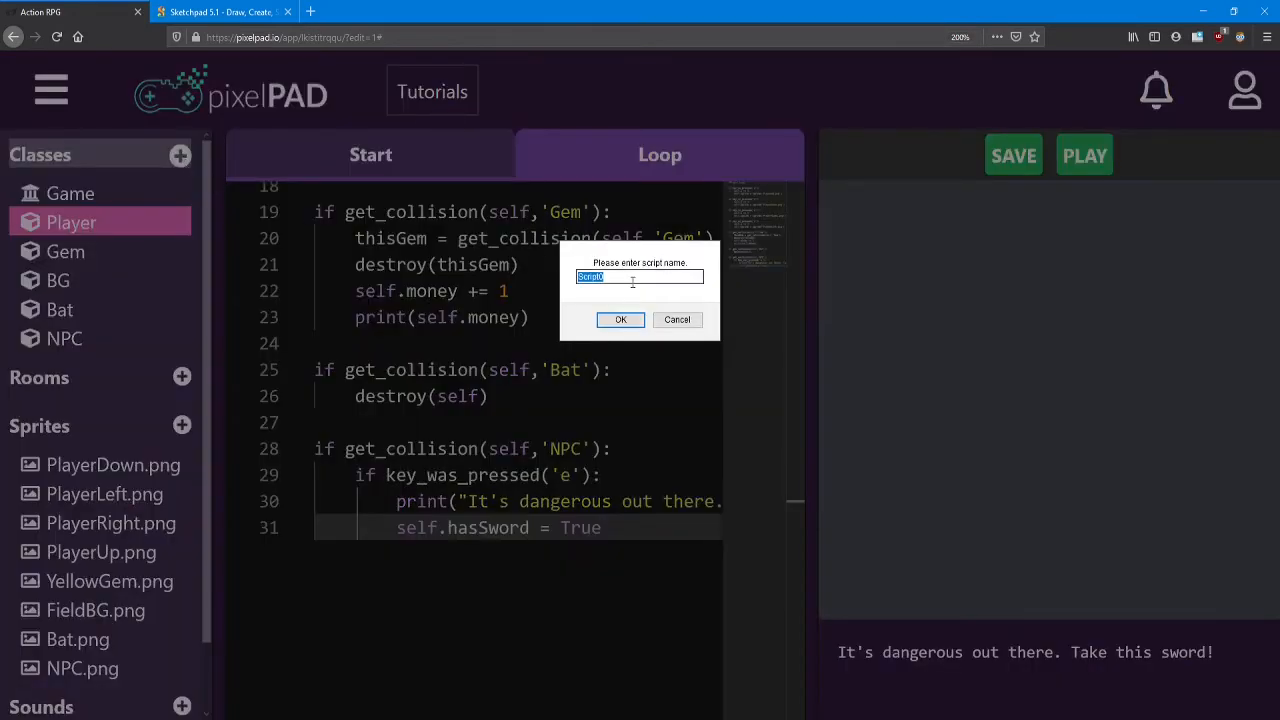
{"action": "type", "text": "SwordSl"}
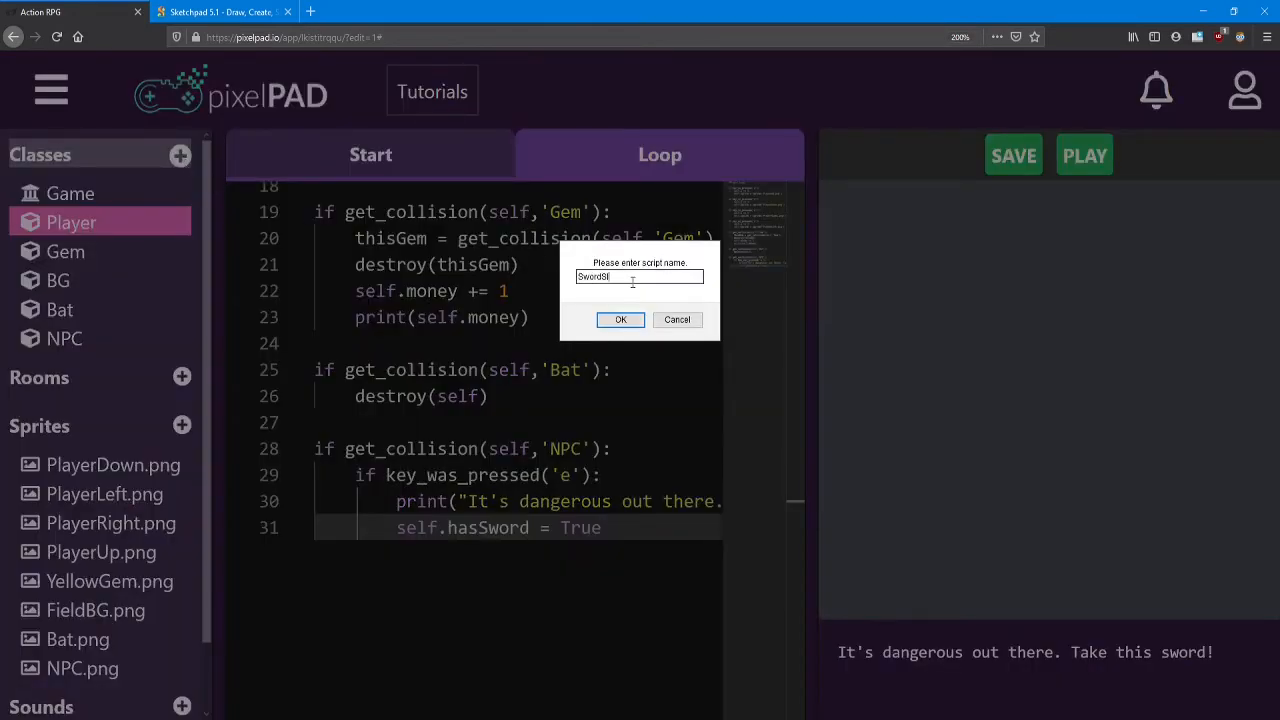
{"action": "type", "text": "ash"}
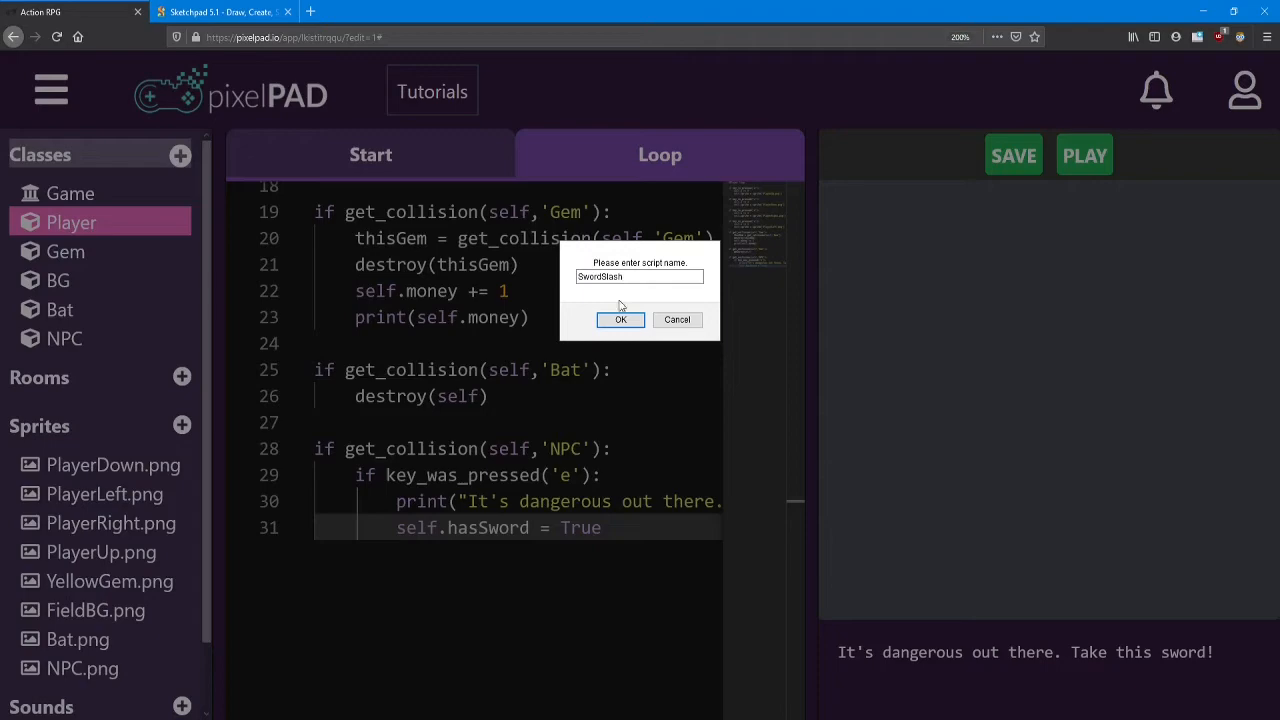
{"action": "left_click", "coordinate": [620, 320]}
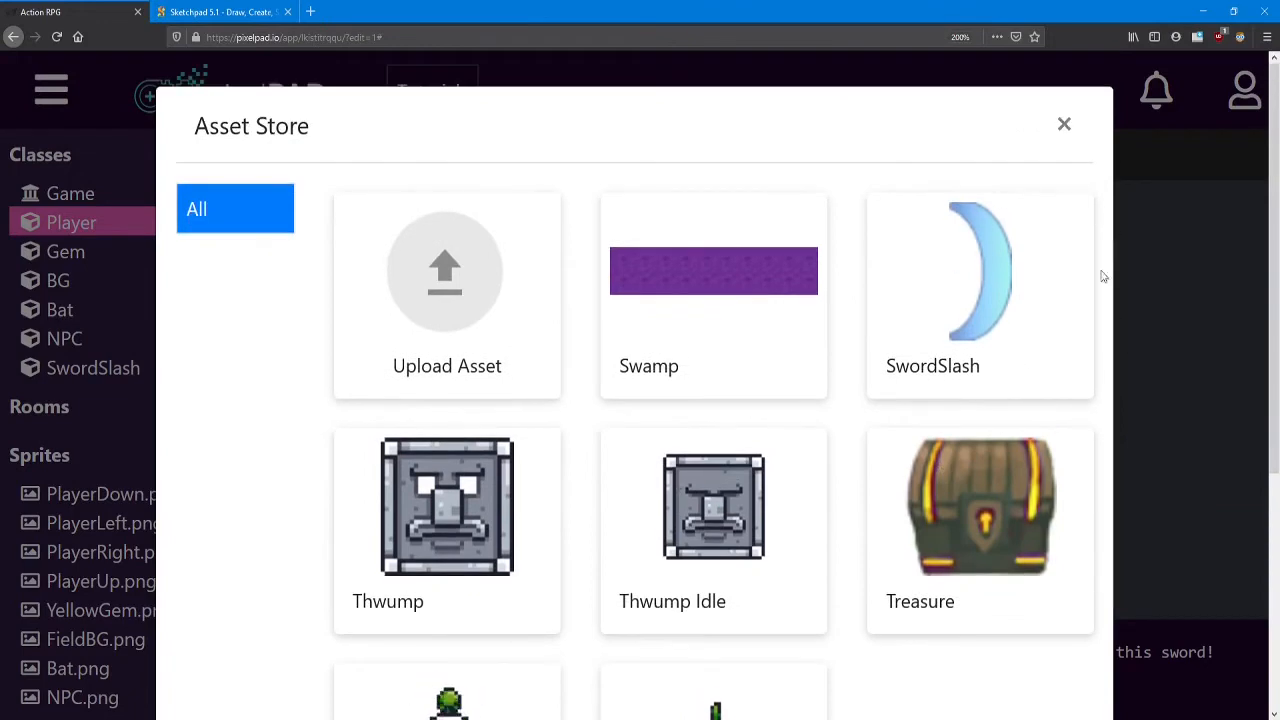
{"action": "mouse_move", "coordinate": [964, 316]}
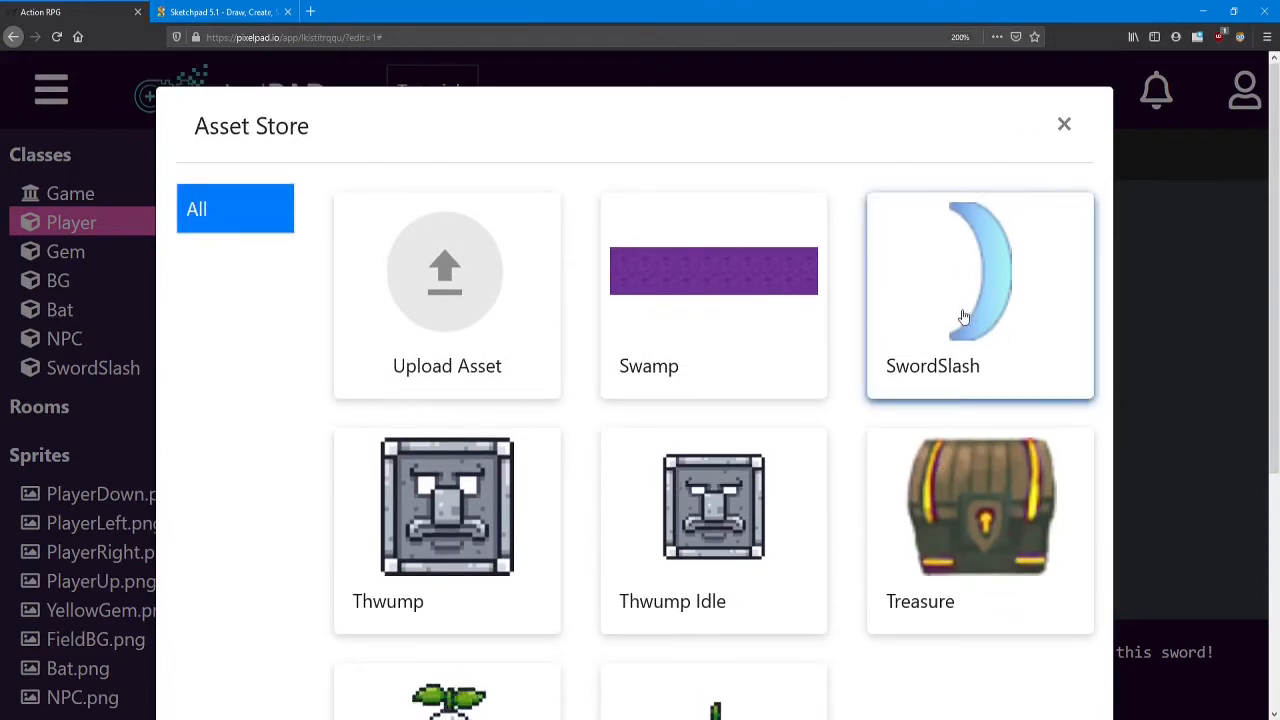
- Import the SwordSlash image from the Asset Store as a sprite named Sword
{"action": "scroll", "scroll_direction": "down", "scroll_amount": 3}
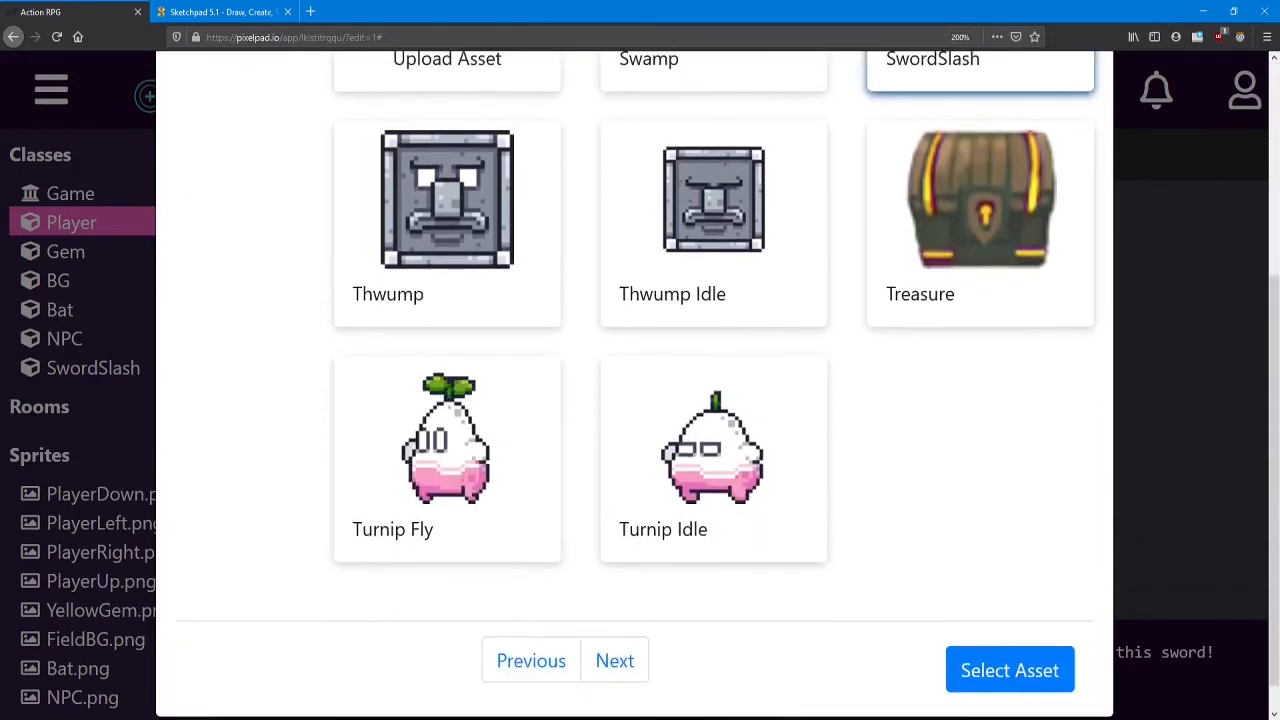
{"action": "left_click", "coordinate": [1008, 668]}
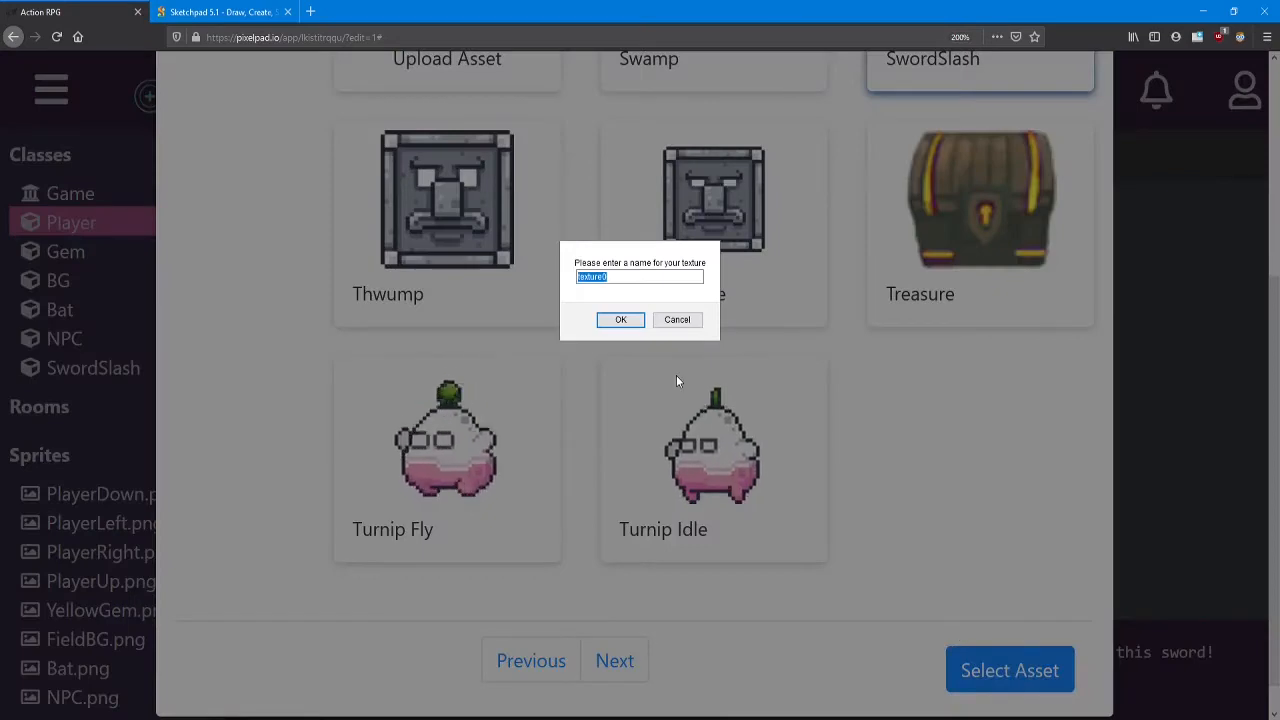
{"action": "type", "text": "Sword"}
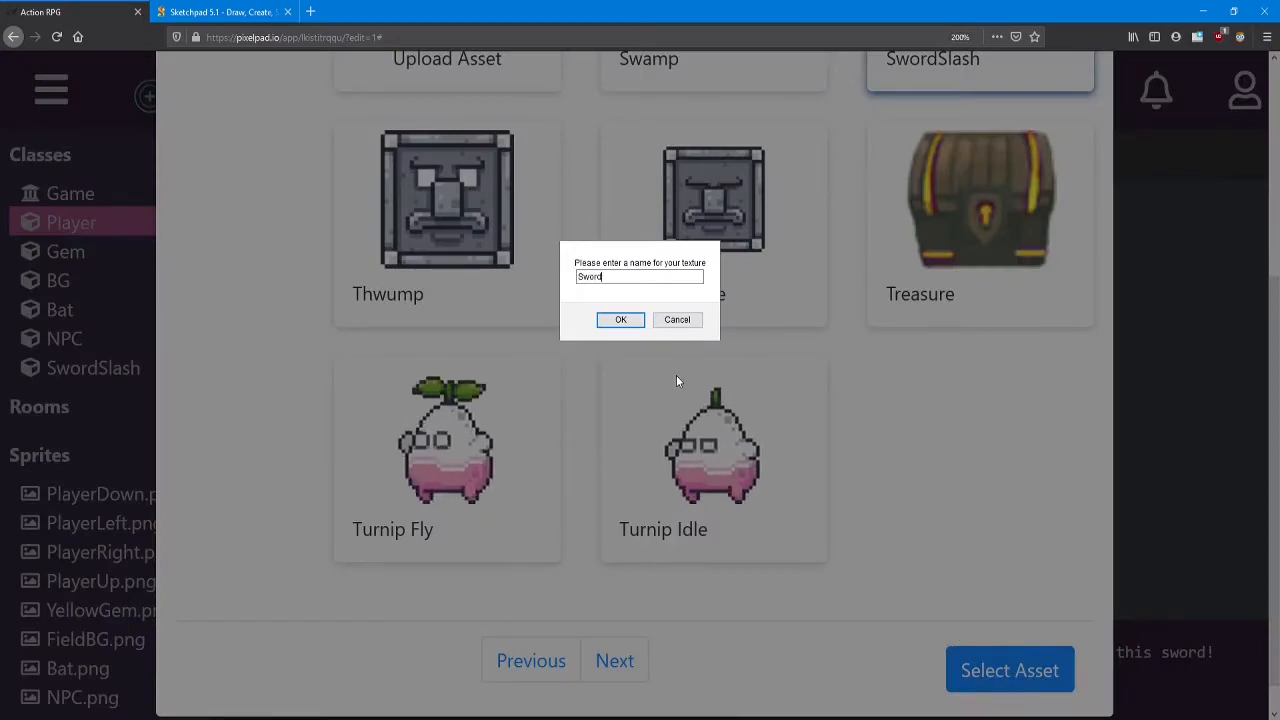
{"action": "left_click", "coordinate": [620, 320]}
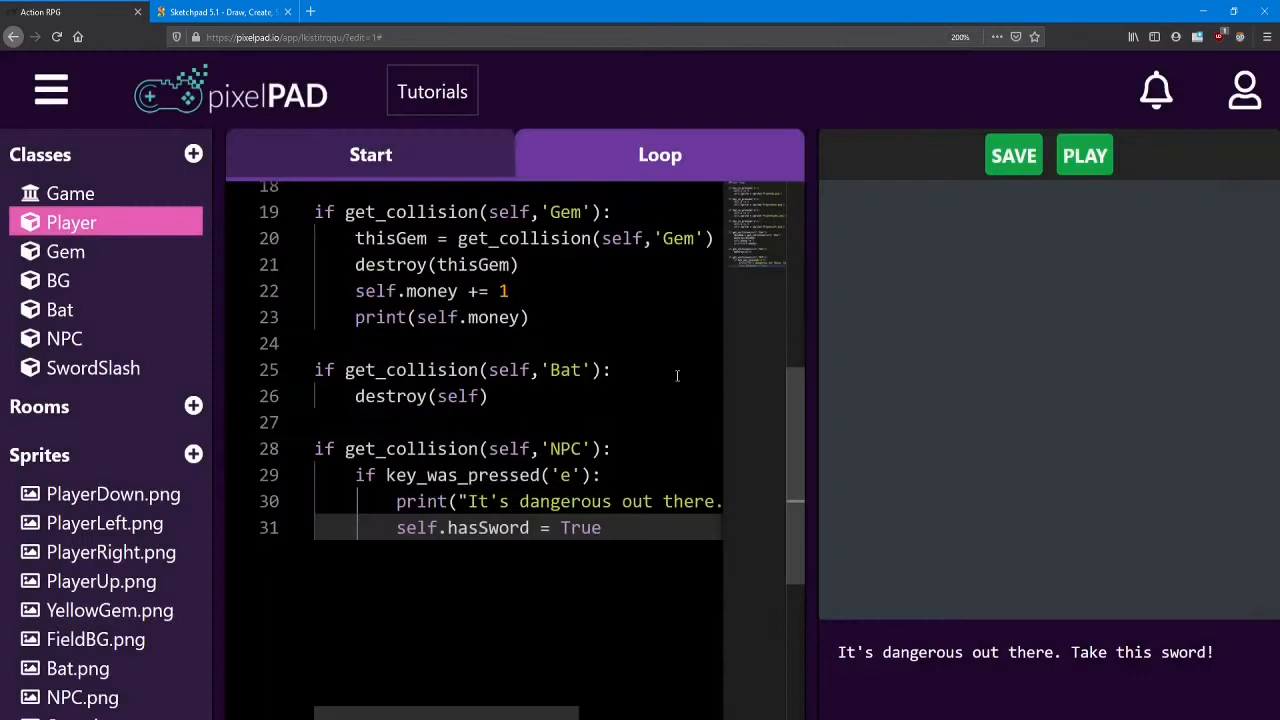
- Write 'if self.hasSword == True:' in the Player loop and review hasSword and True in it
{"action": "scroll", "scroll_direction": "down", "scroll_amount": 3}
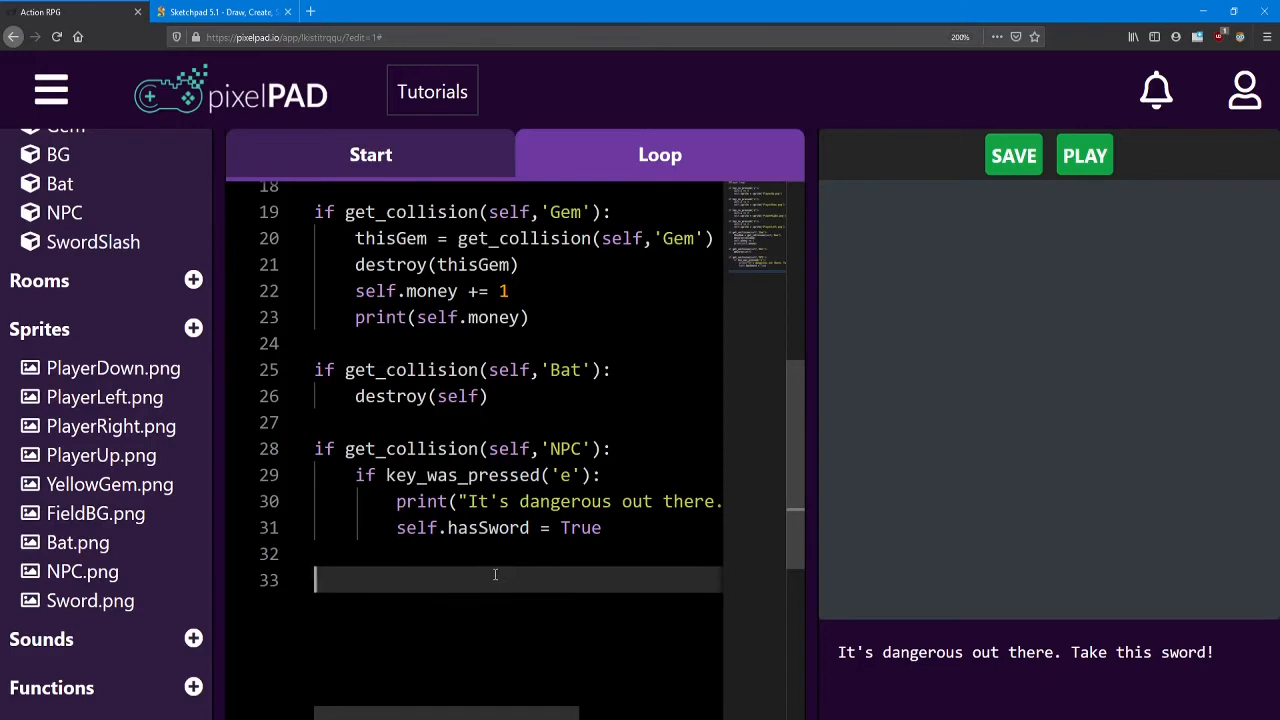
{"action": "type", "text": "i"}
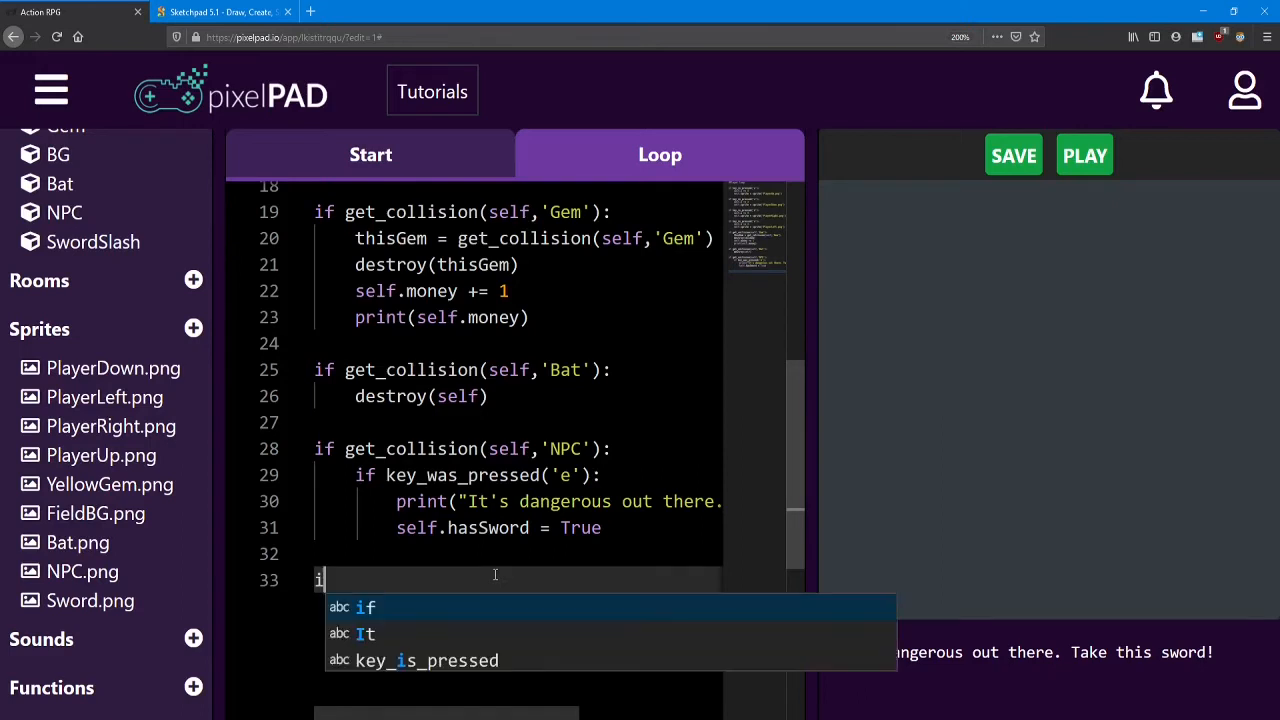
{"action": "type", "text": "f self.hasSword =="}
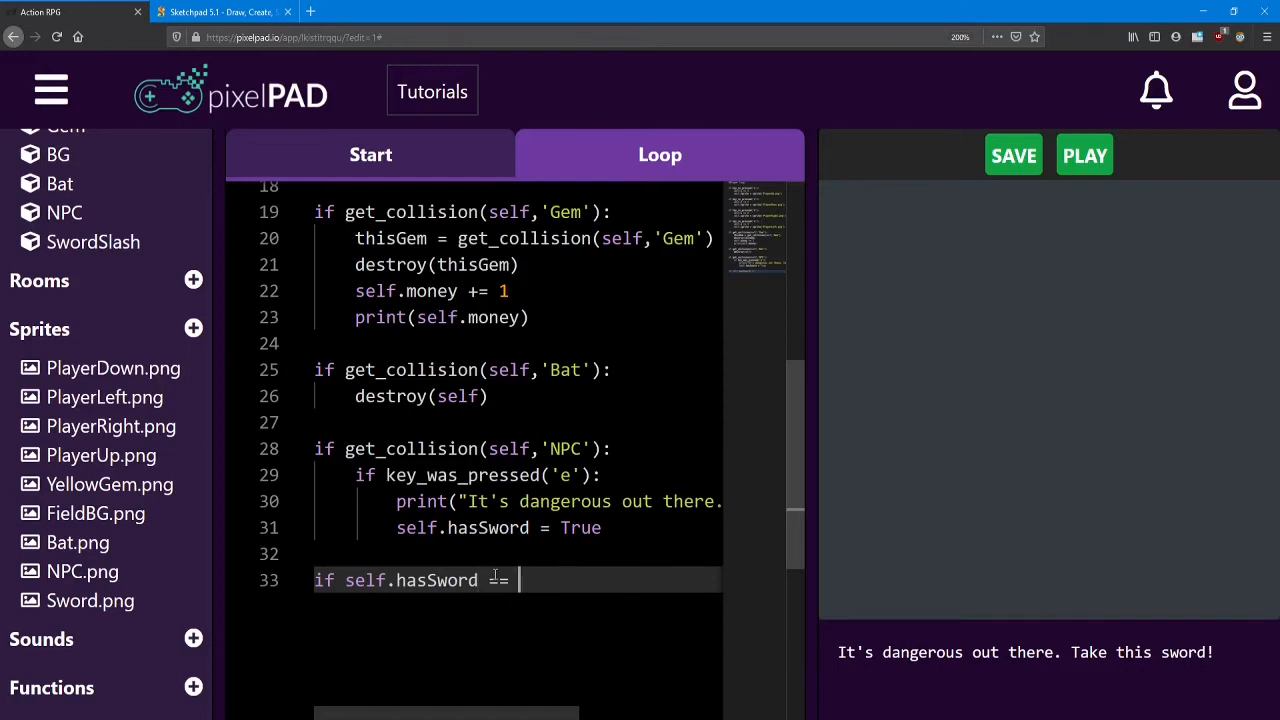
{"action": "type", "text": "True:"}
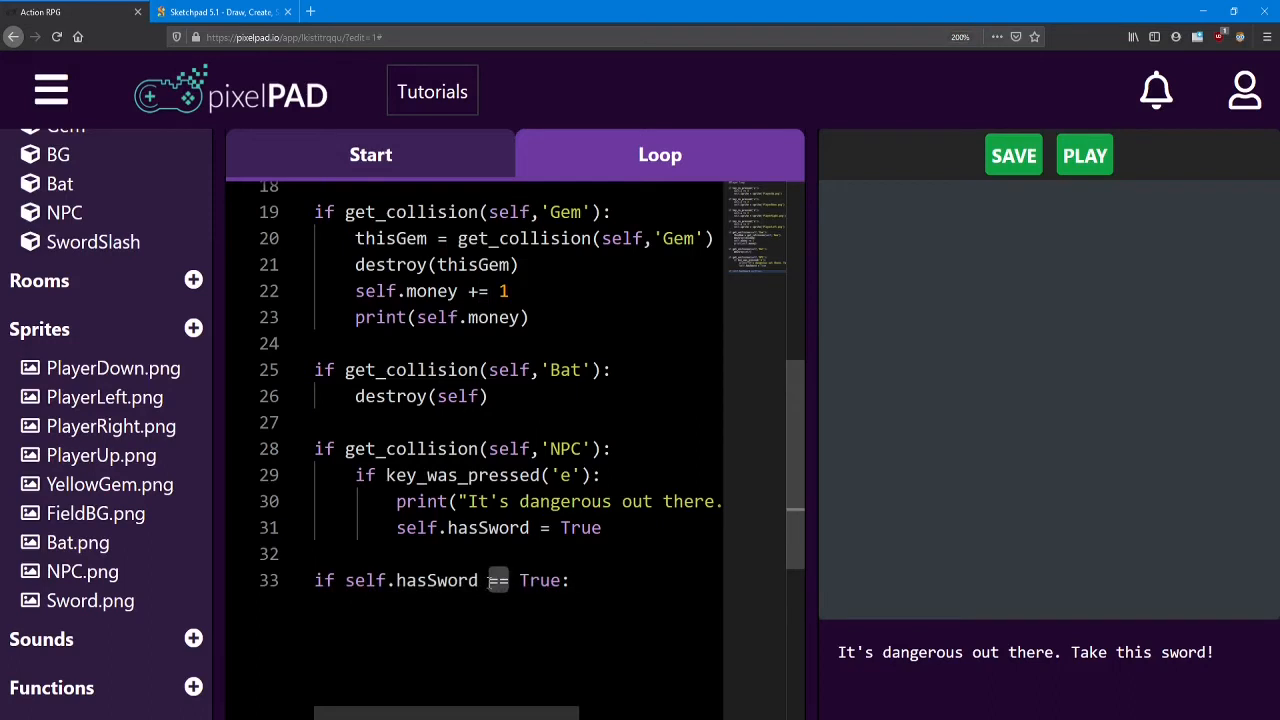
{"action": "double_click", "coordinate": [436, 580]}
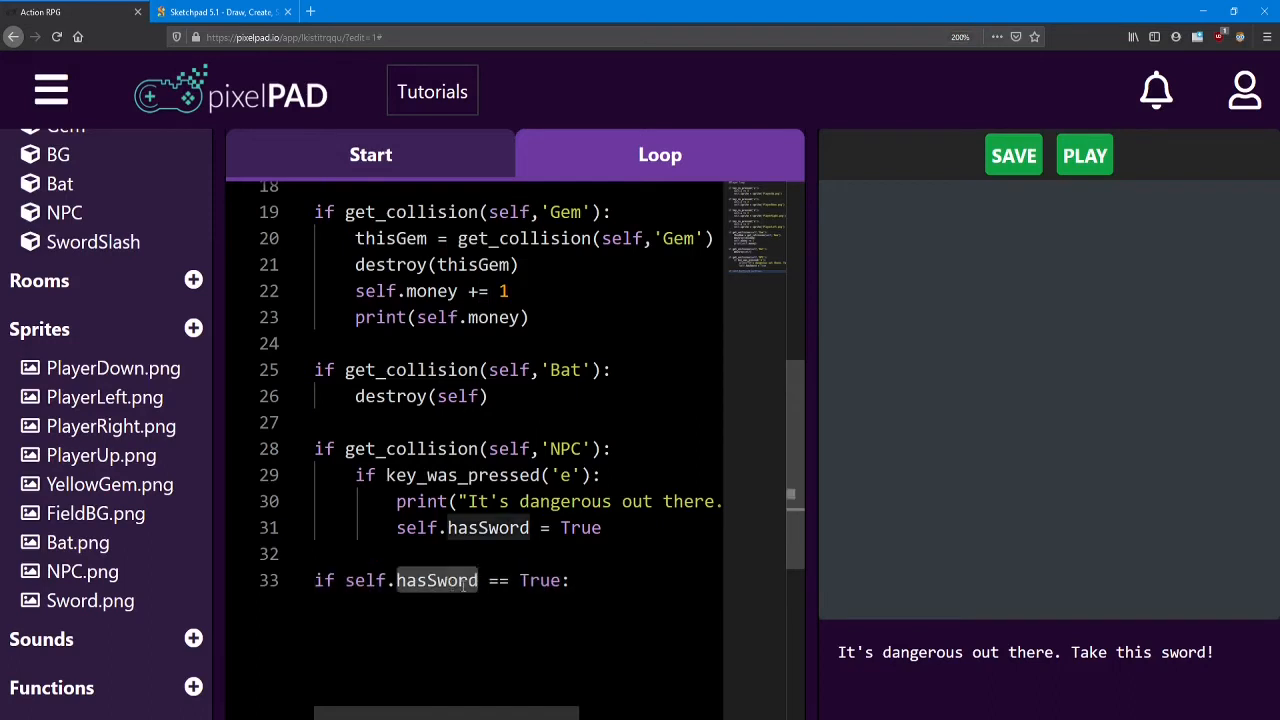
{"action": "double_click", "coordinate": [540, 580]}
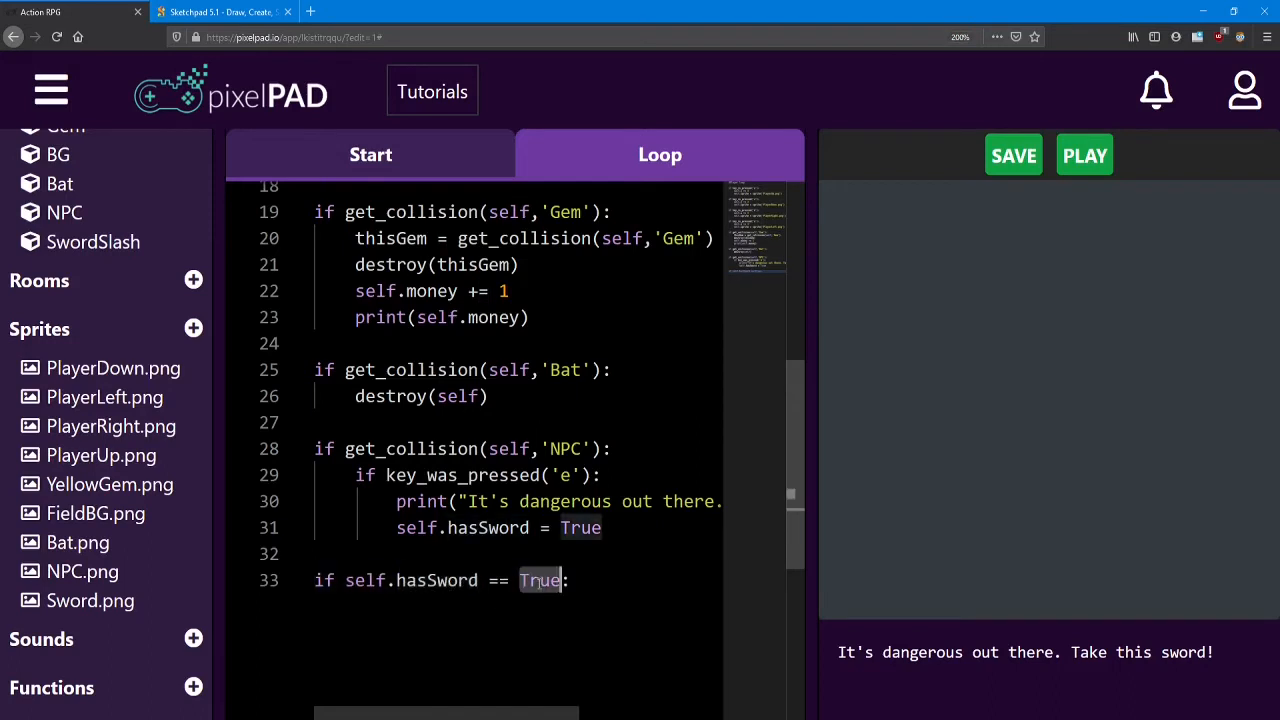
{"action": "left_click", "coordinate": [478, 580]}
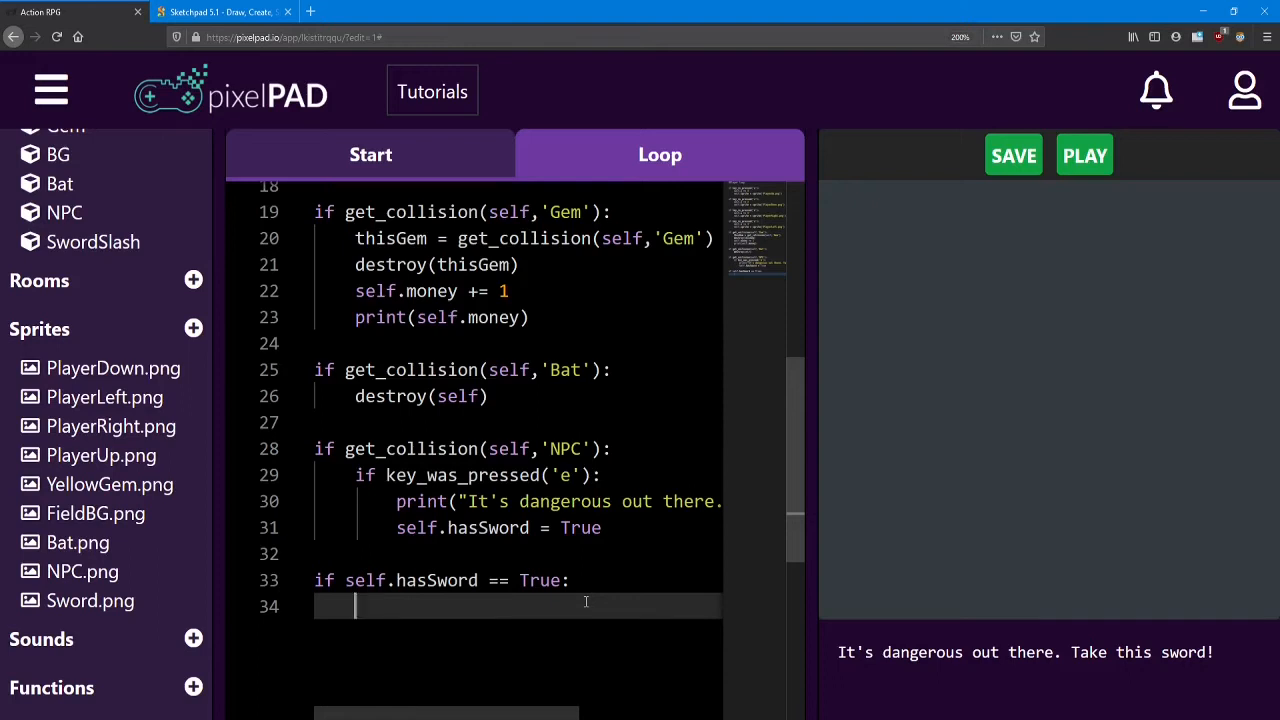
- Inside the sword check, write if key_was_pressed('f'): with attack = SwordSlash() beneath it
{"action": "type", "text": "if"}
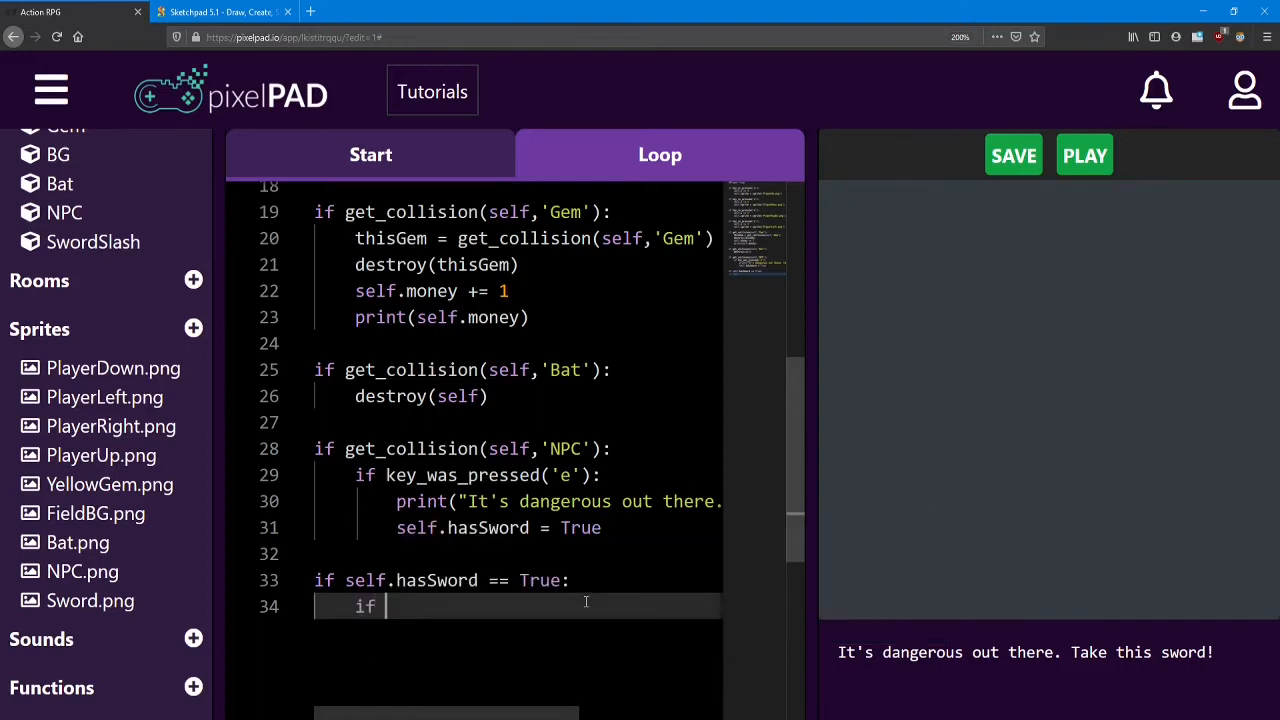
{"action": "type", "text": "key_was_pressed("}
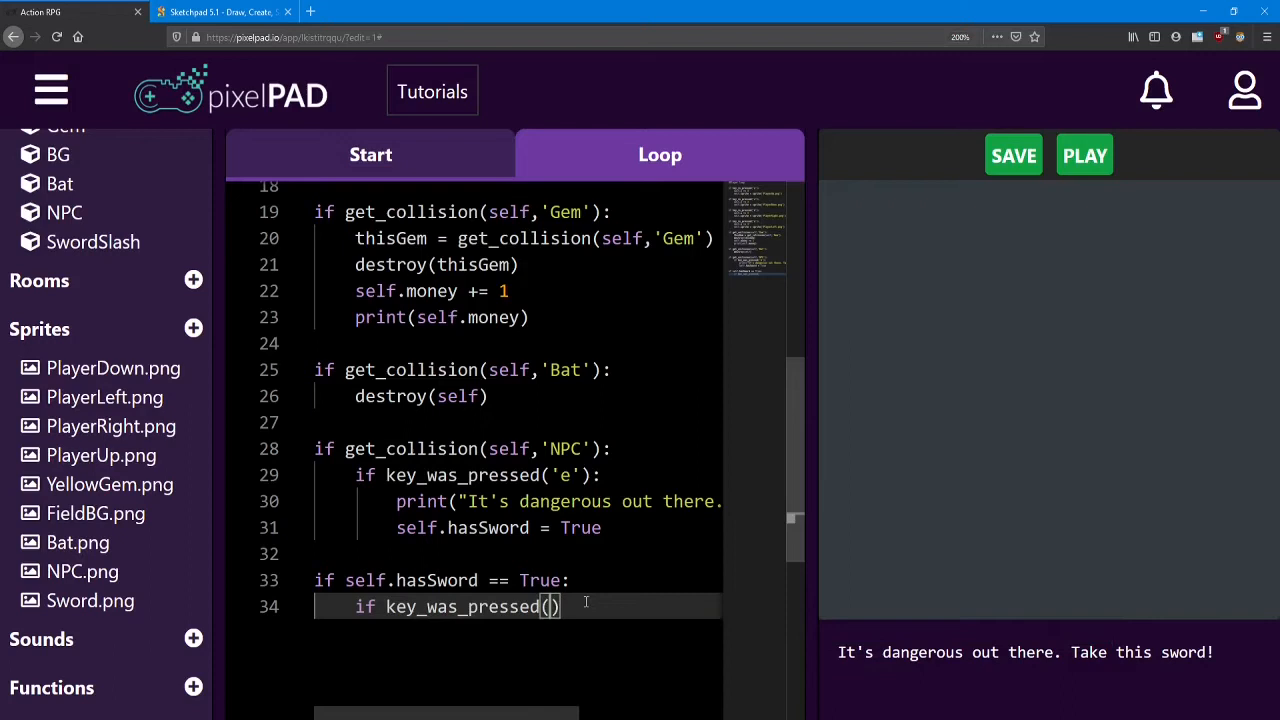
{"action": "type", "text": "'f'"}
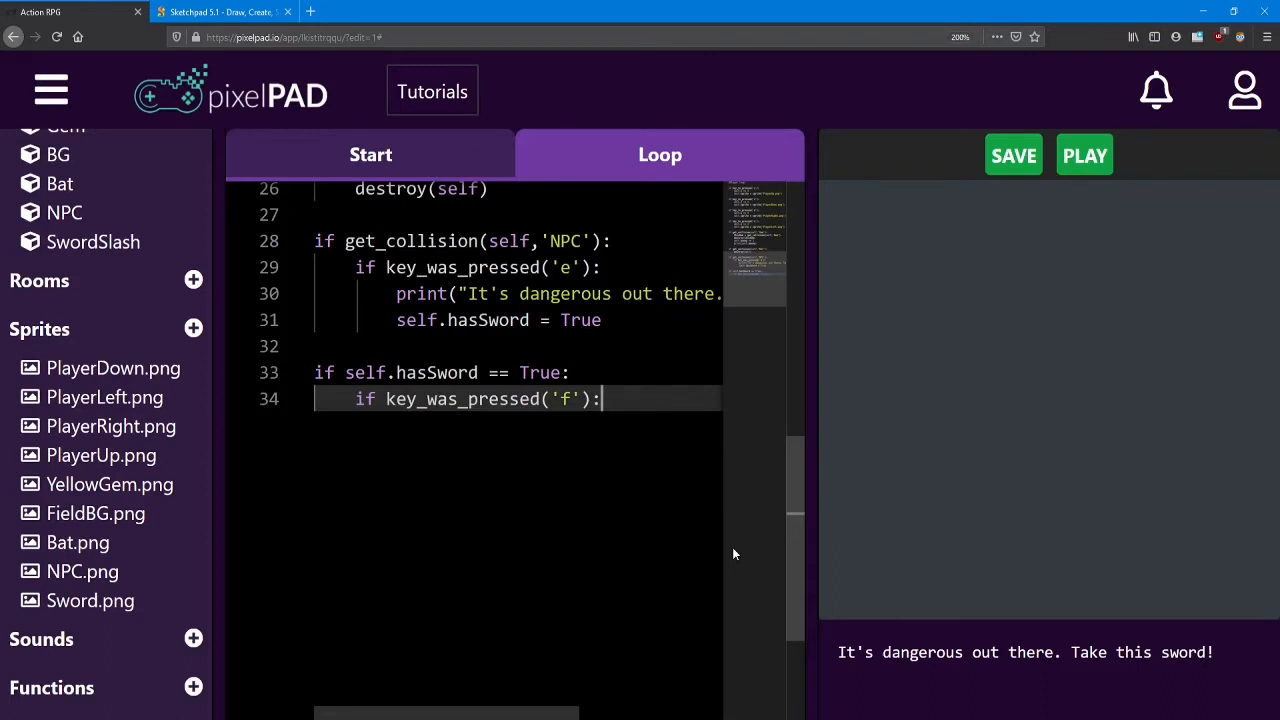
{"action": "key", "text": "Return"}
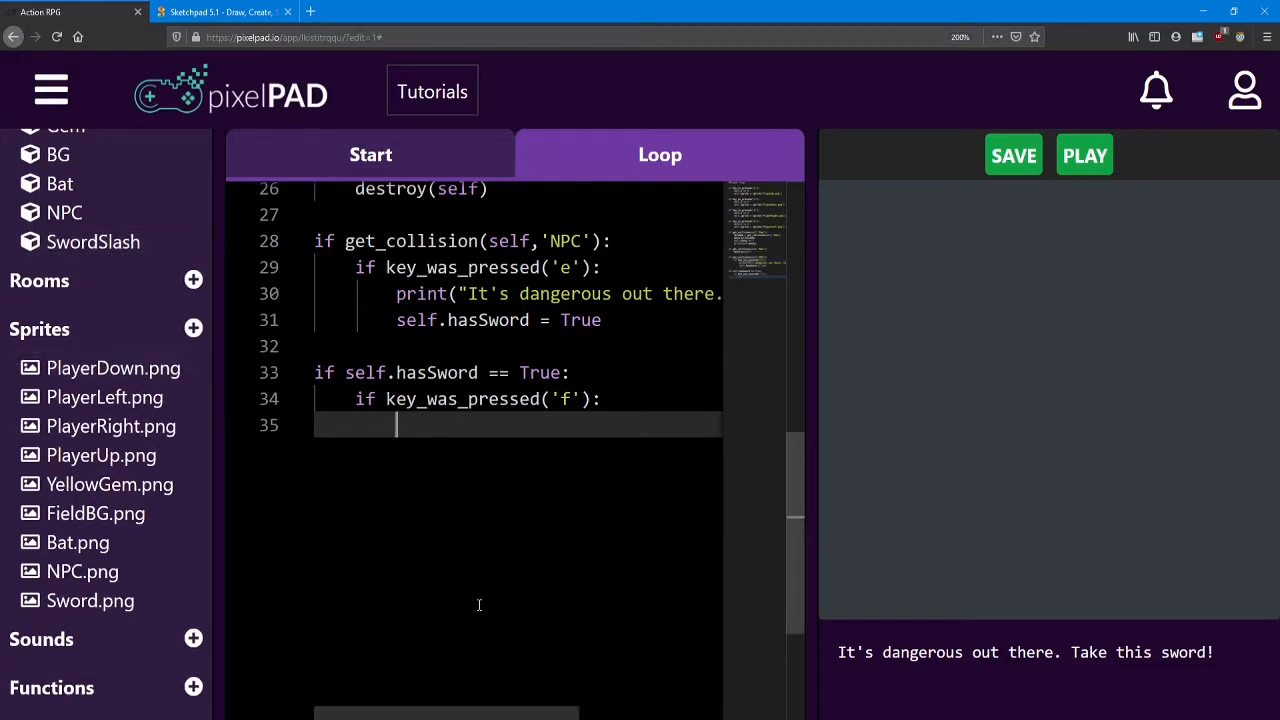
{"action": "type", "text": "attack ="}
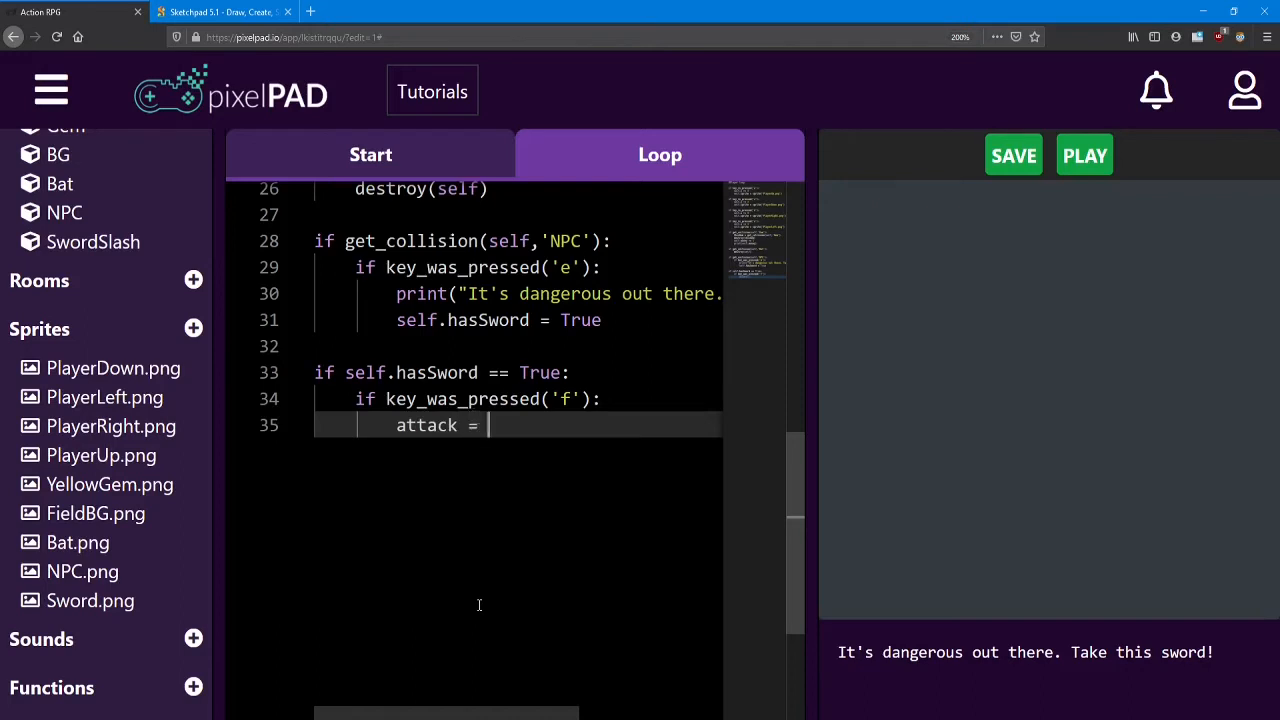
{"action": "type", "text": "SwordSlash"}
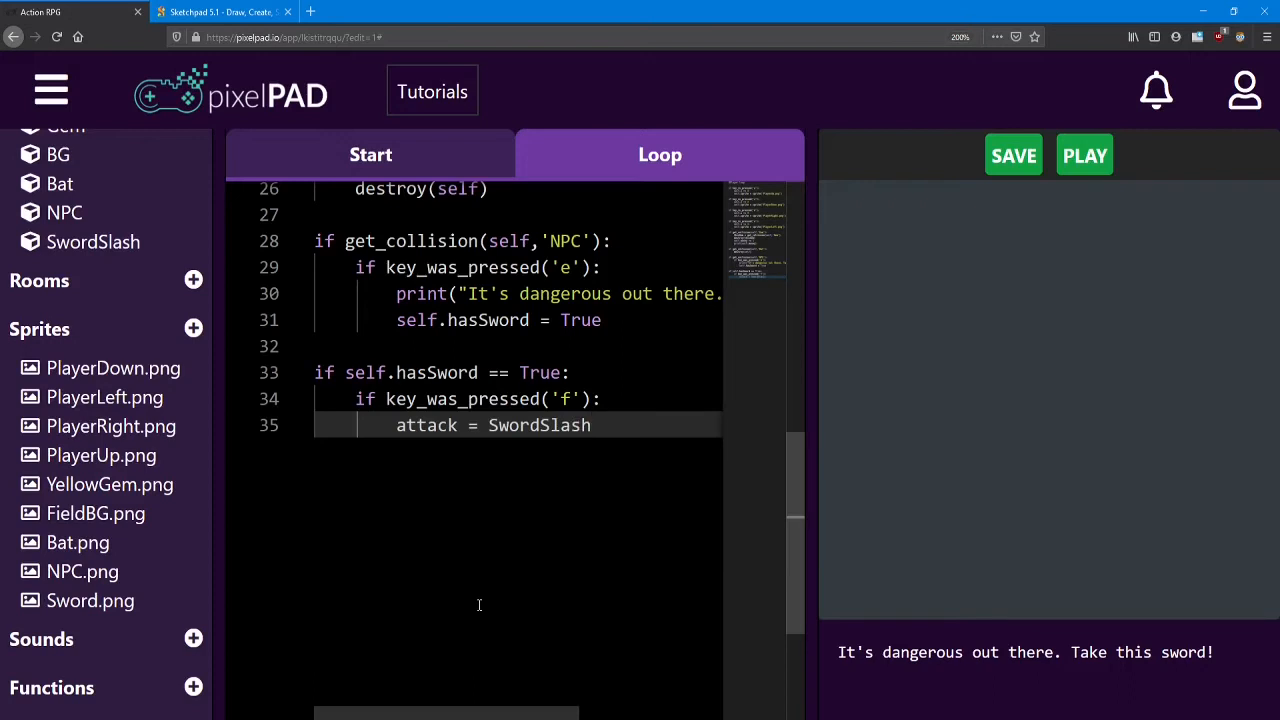
{"action": "type", "text": "()"}
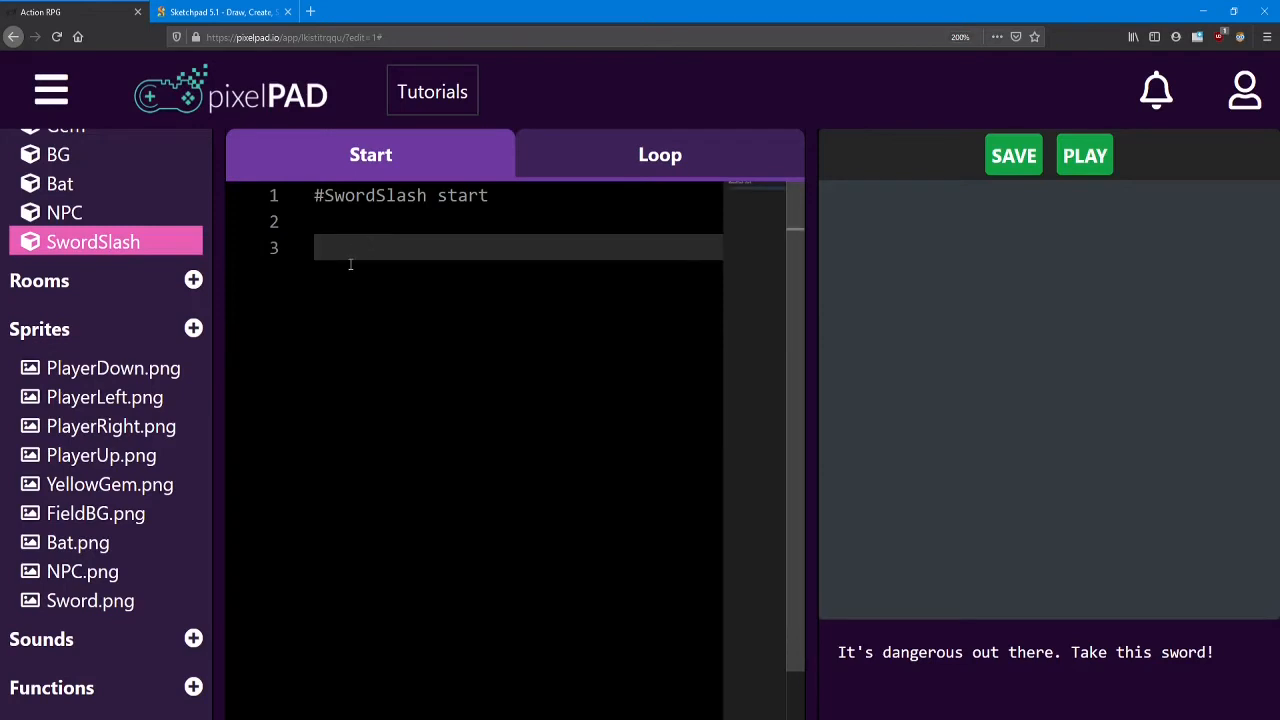
{"action": "mouse_move", "coordinate": [420, 270]}
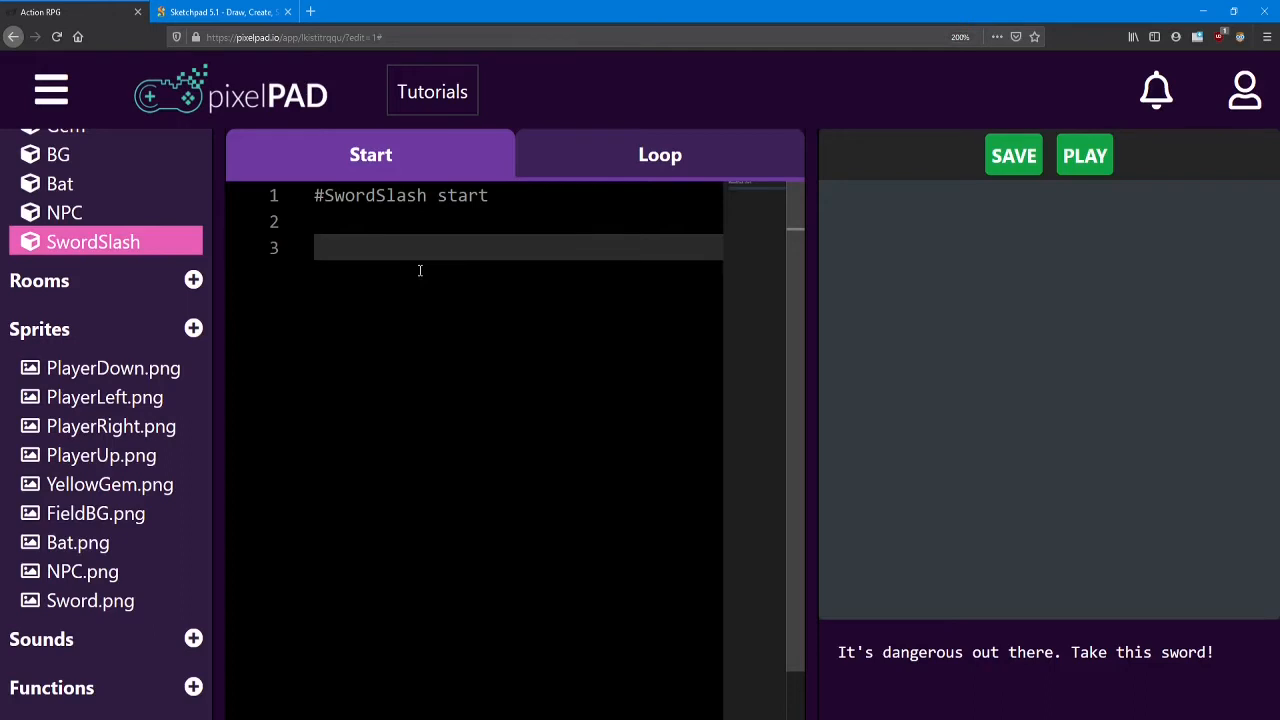
- Give SwordSlash's start code self.sprite = sprite('Sword.png') and run the game to test it
{"action": "left_click", "coordinate": [320, 248]}
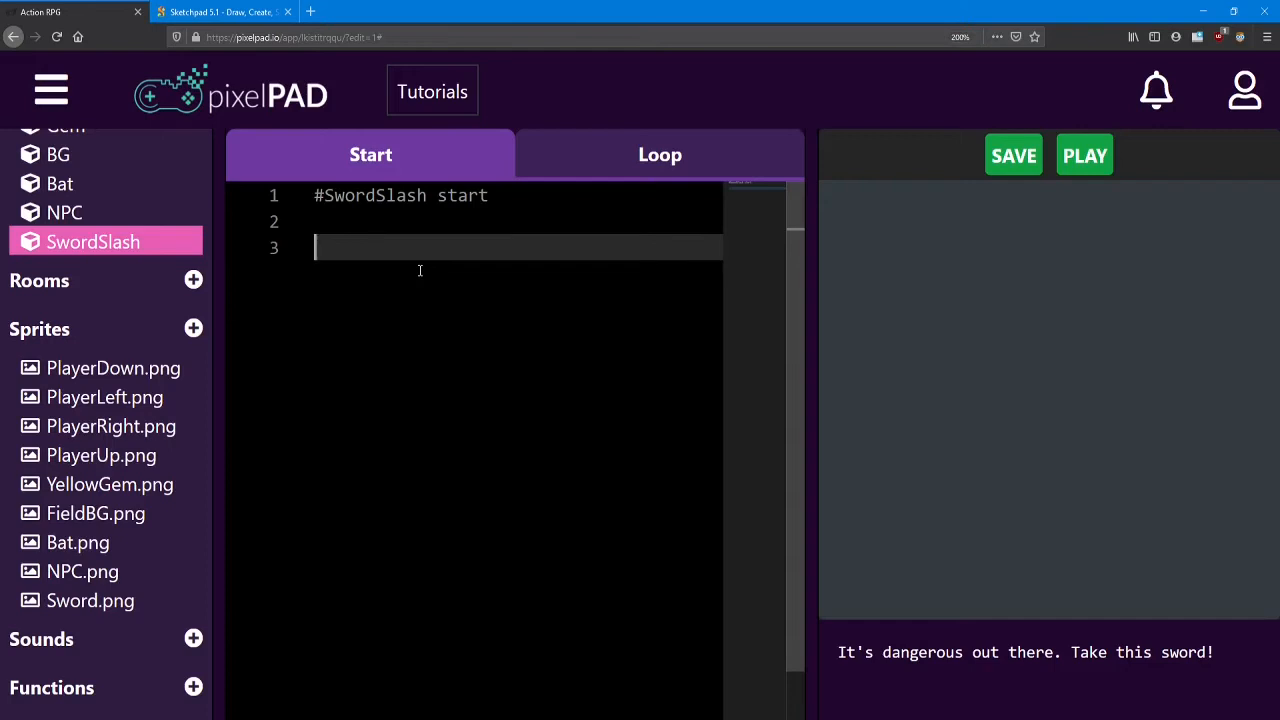
{"action": "type", "text": "self"}
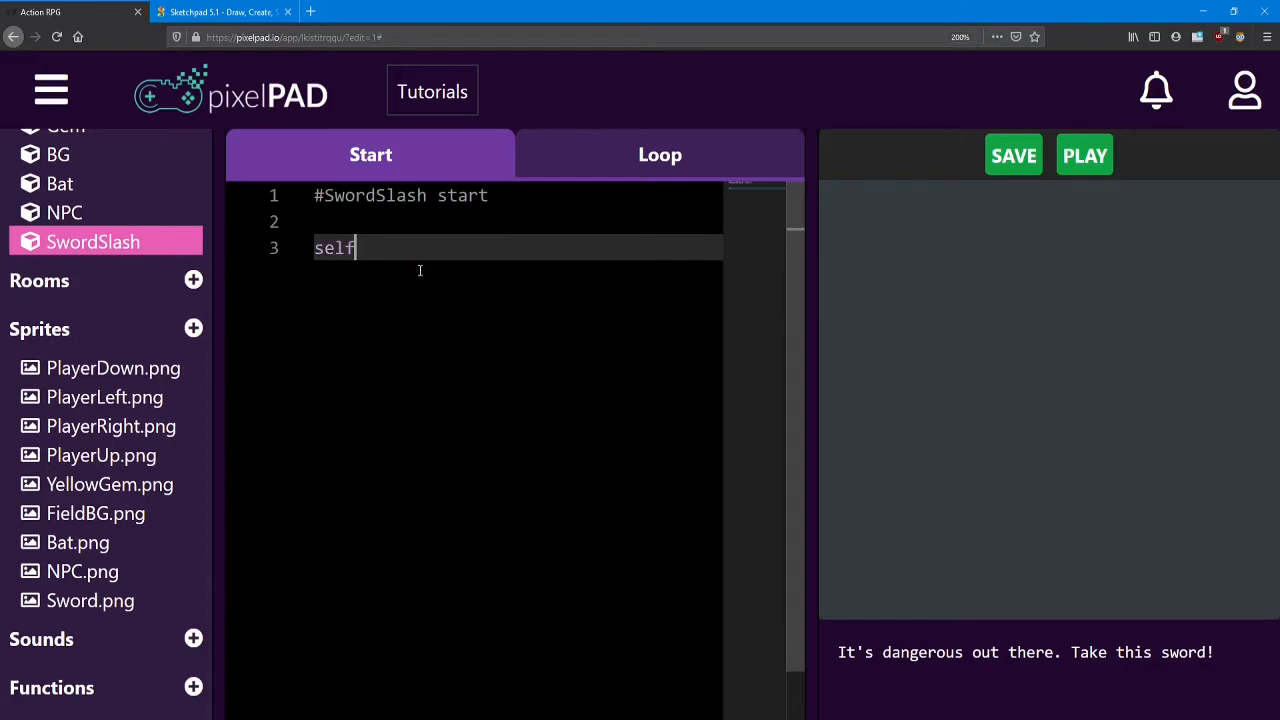
{"action": "type", "text": ".spr"}
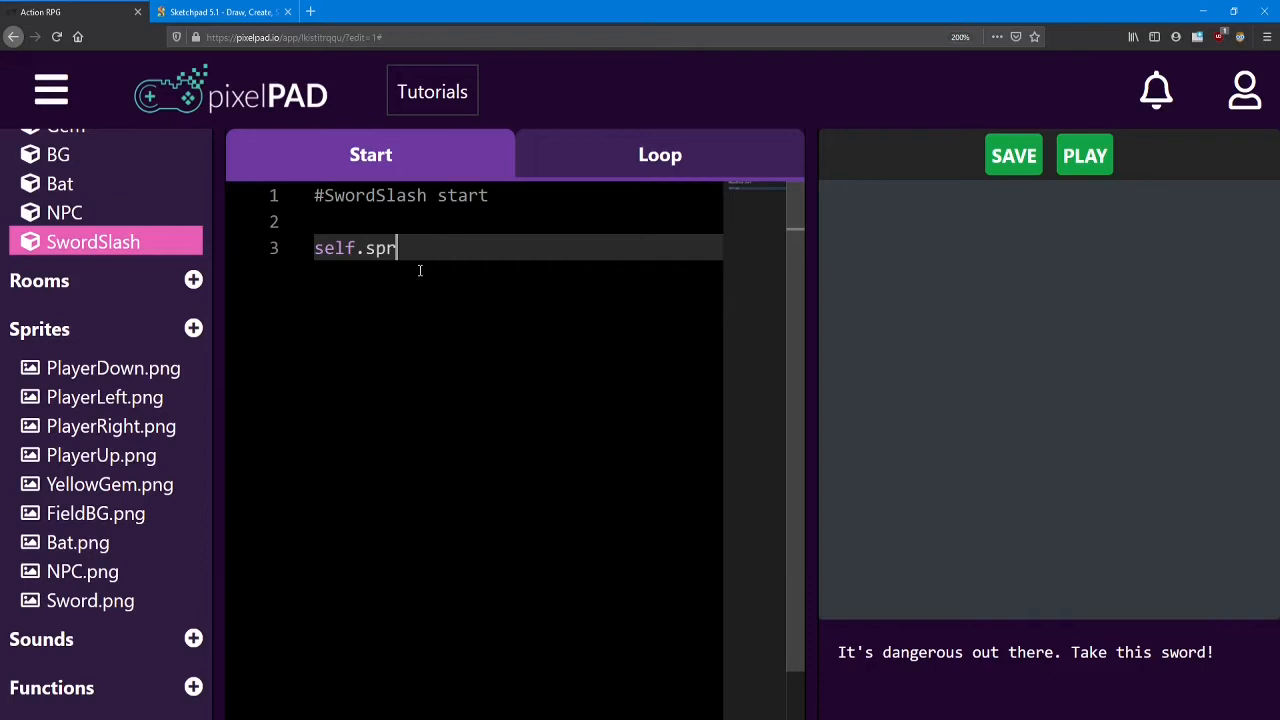
{"action": "type", "text": "ite ="}
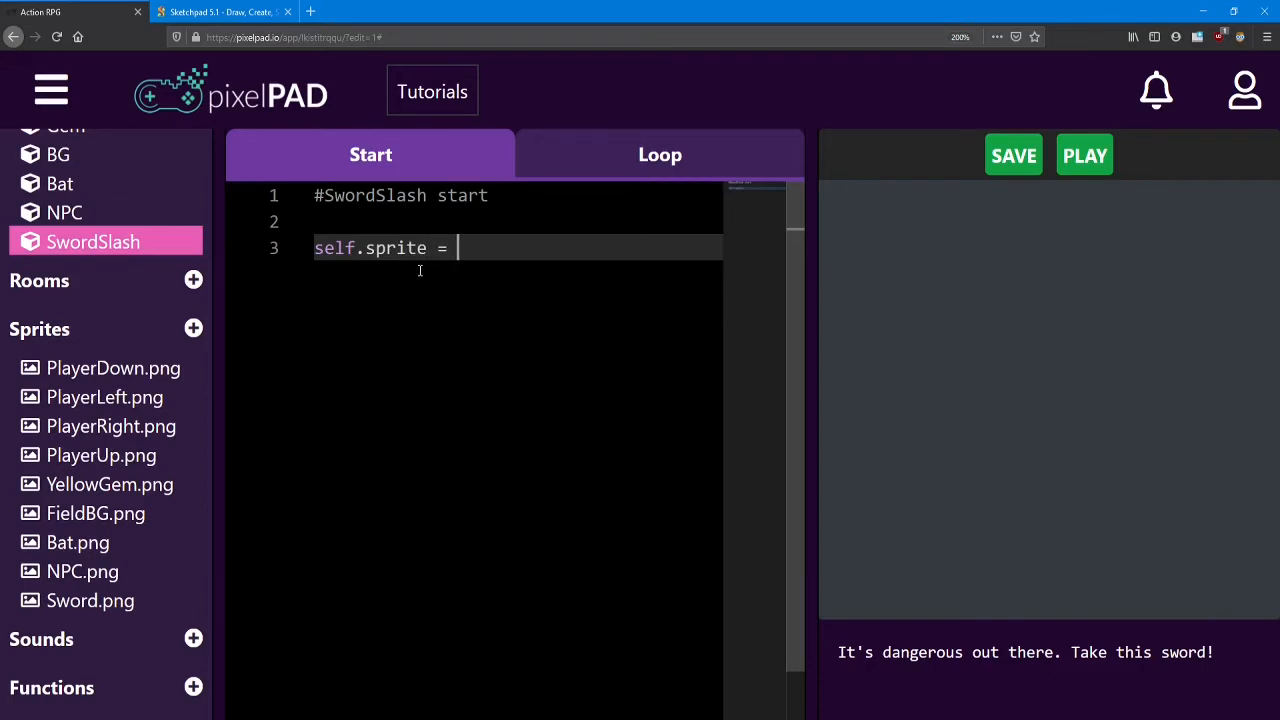
{"action": "type", "text": "sprite()"}
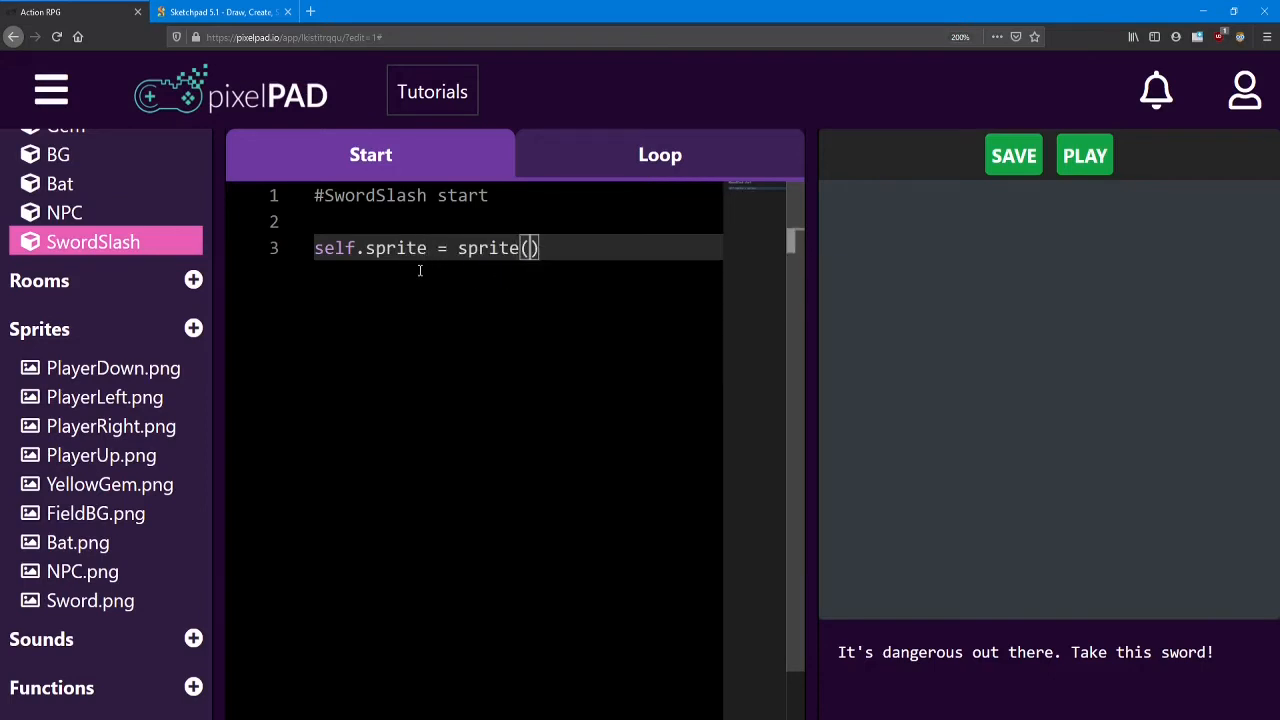
{"action": "type", "text": "'S'"}
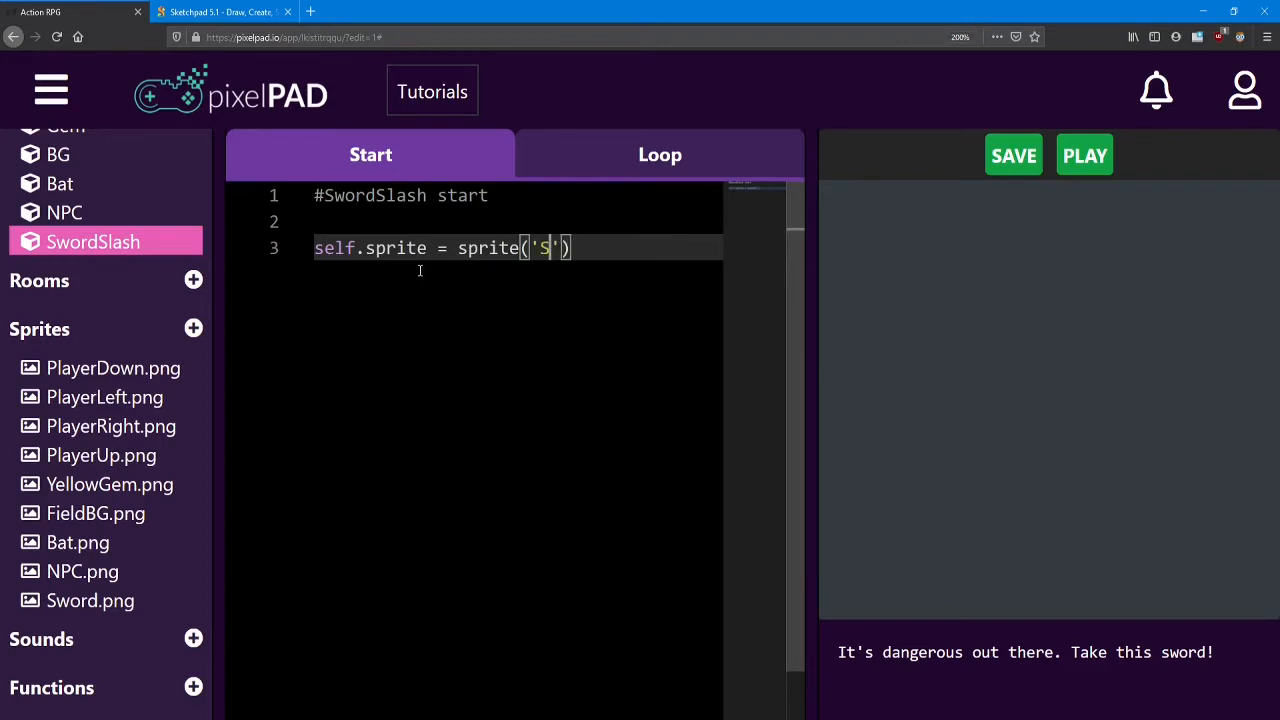
{"action": "type", "text": "word."}
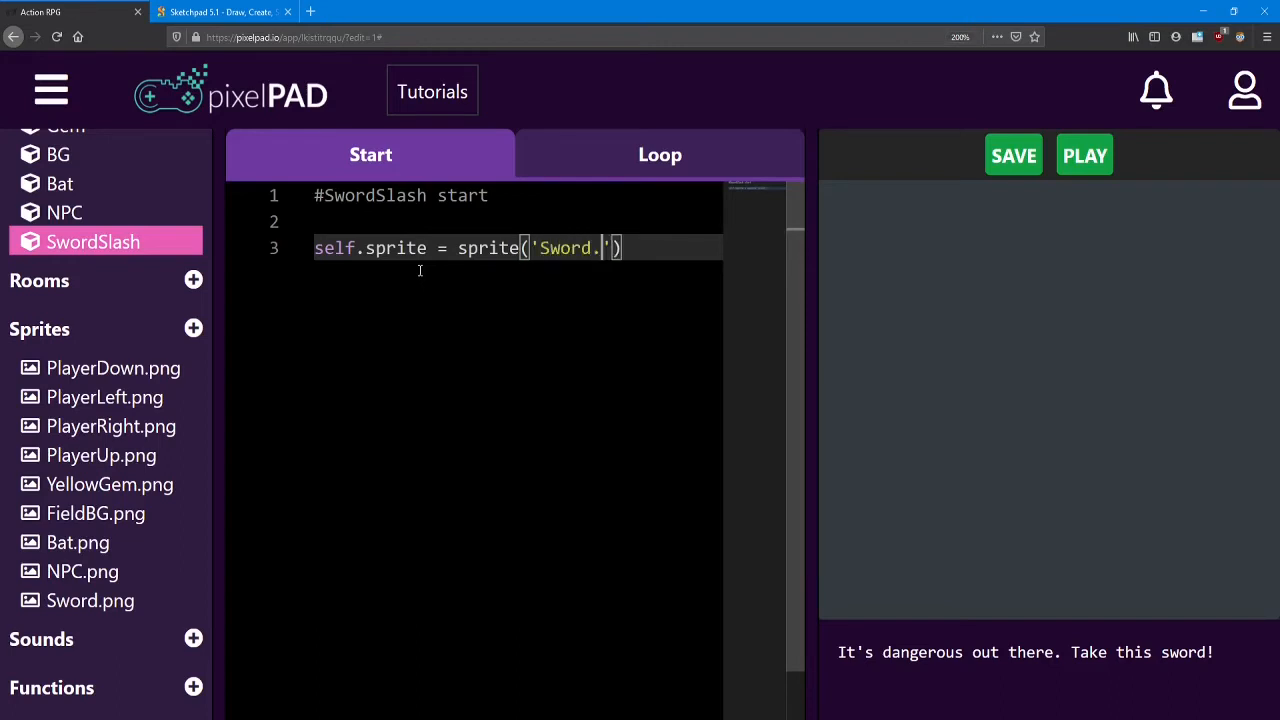
{"action": "type", "text": "png"}
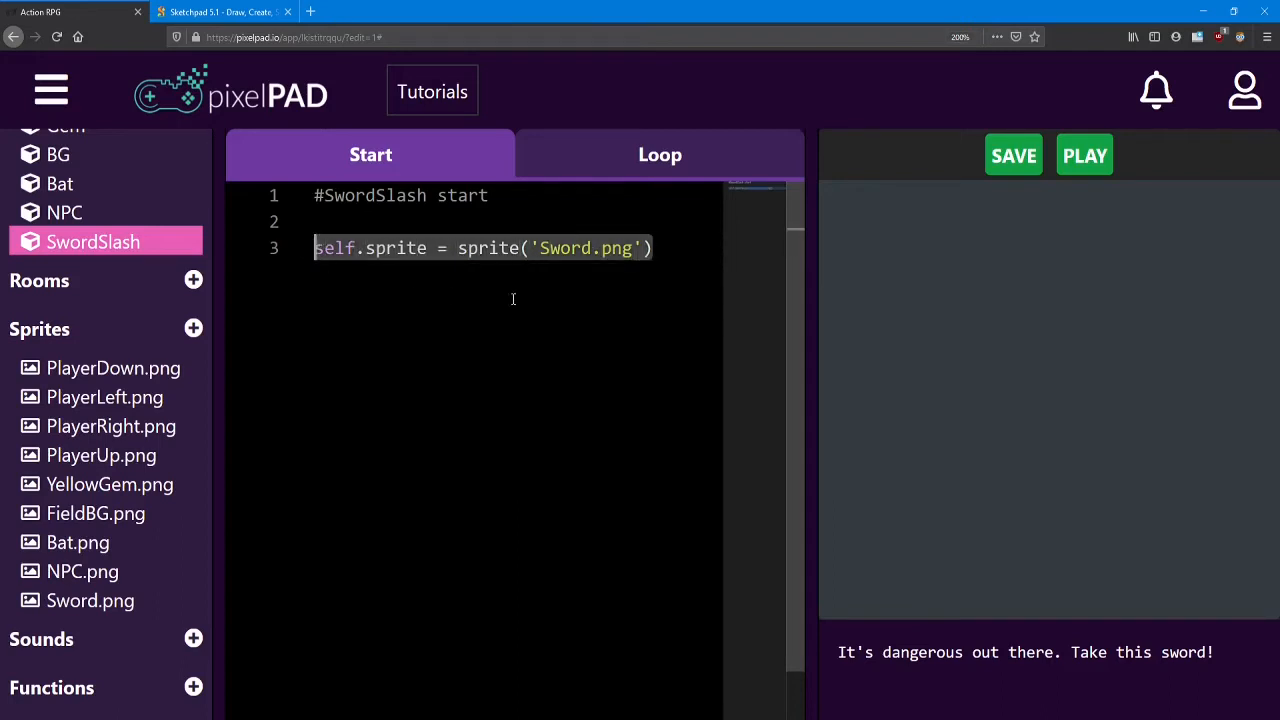
{"action": "mouse_move", "coordinate": [280, 316]}
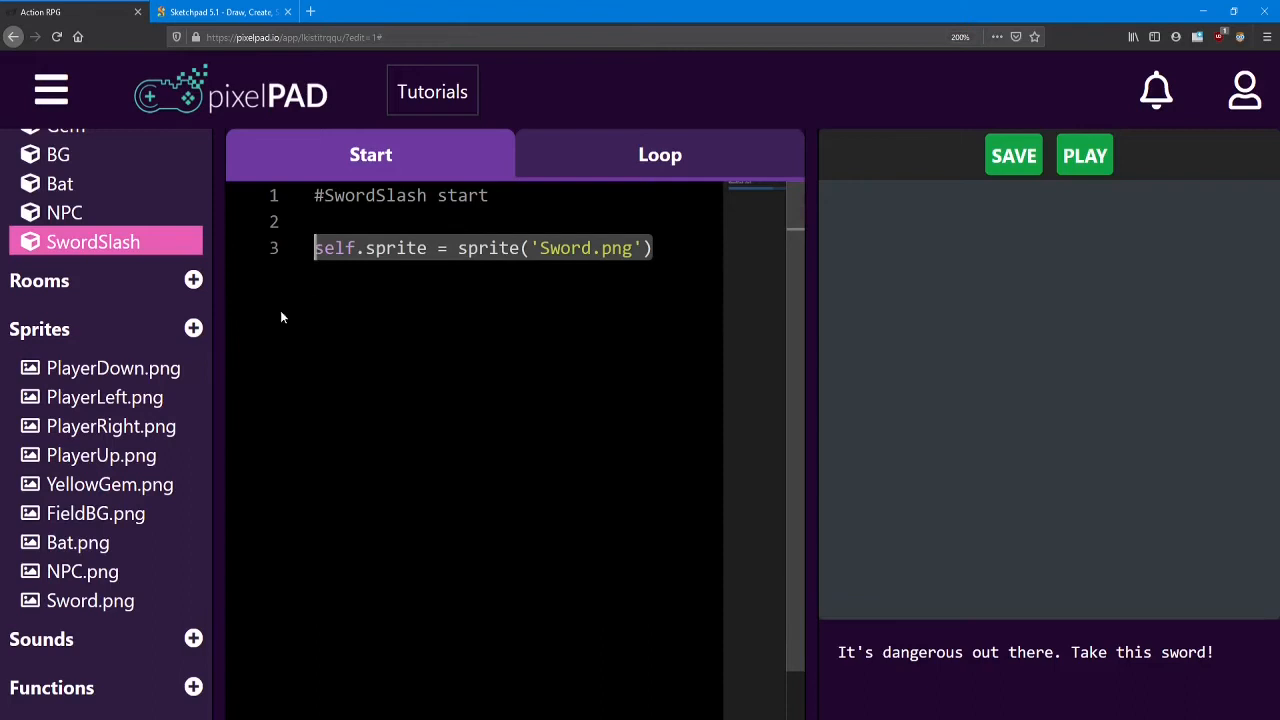
{"action": "scroll", "scroll_direction": "up", "scroll_amount": 3}
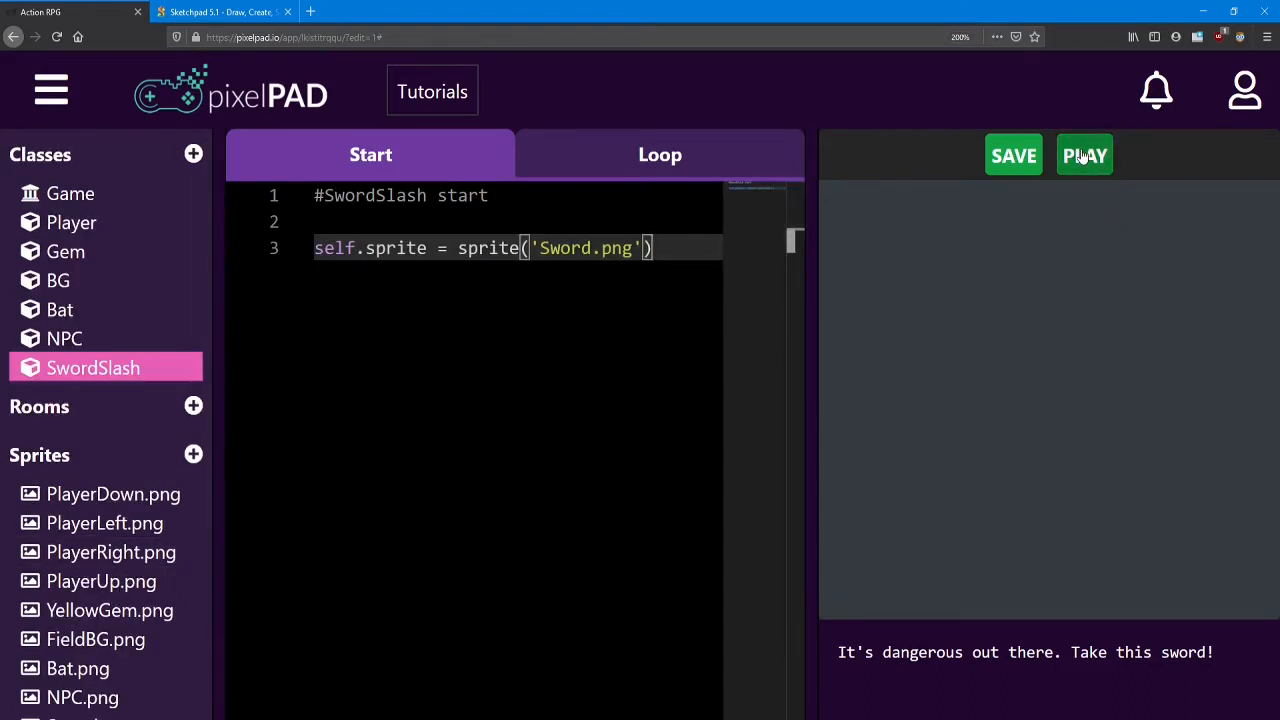
{"action": "left_click", "coordinate": [1084, 156]}
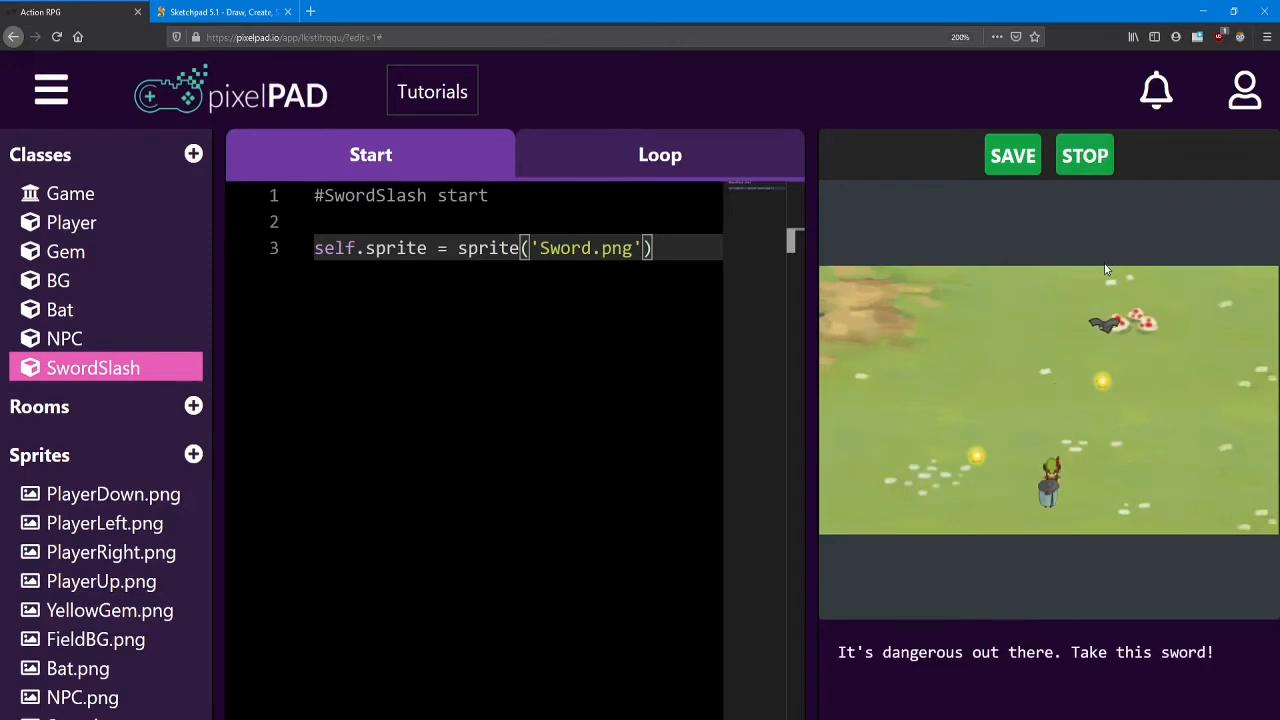
{"action": "mouse_move", "coordinate": [1120, 296]}
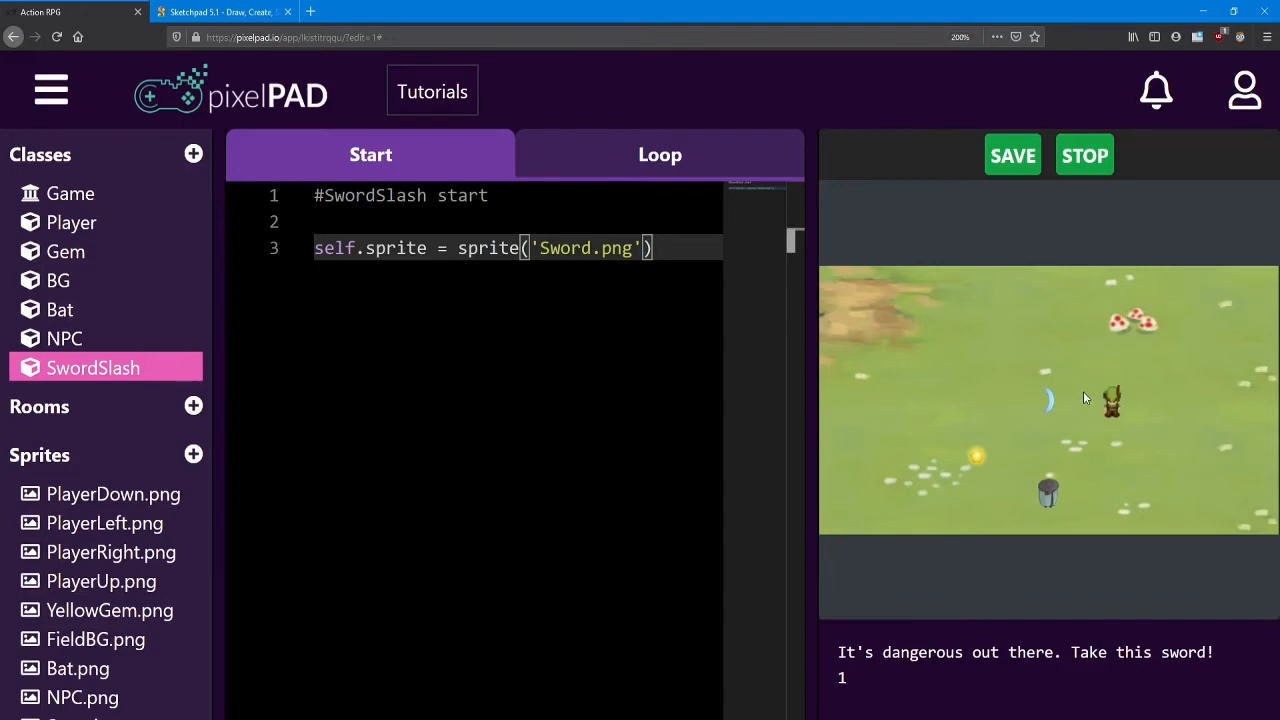
{"action": "mouse_move", "coordinate": [1030, 402]}
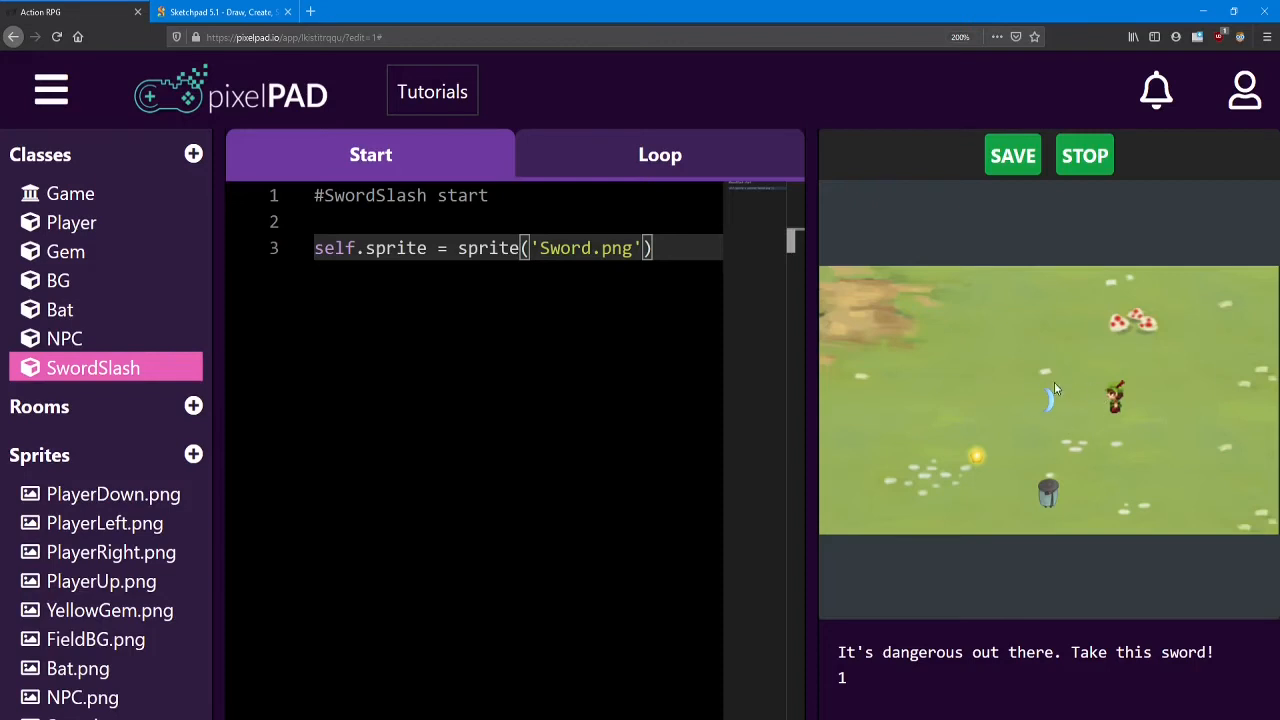
{"action": "mouse_move", "coordinate": [1090, 392]}
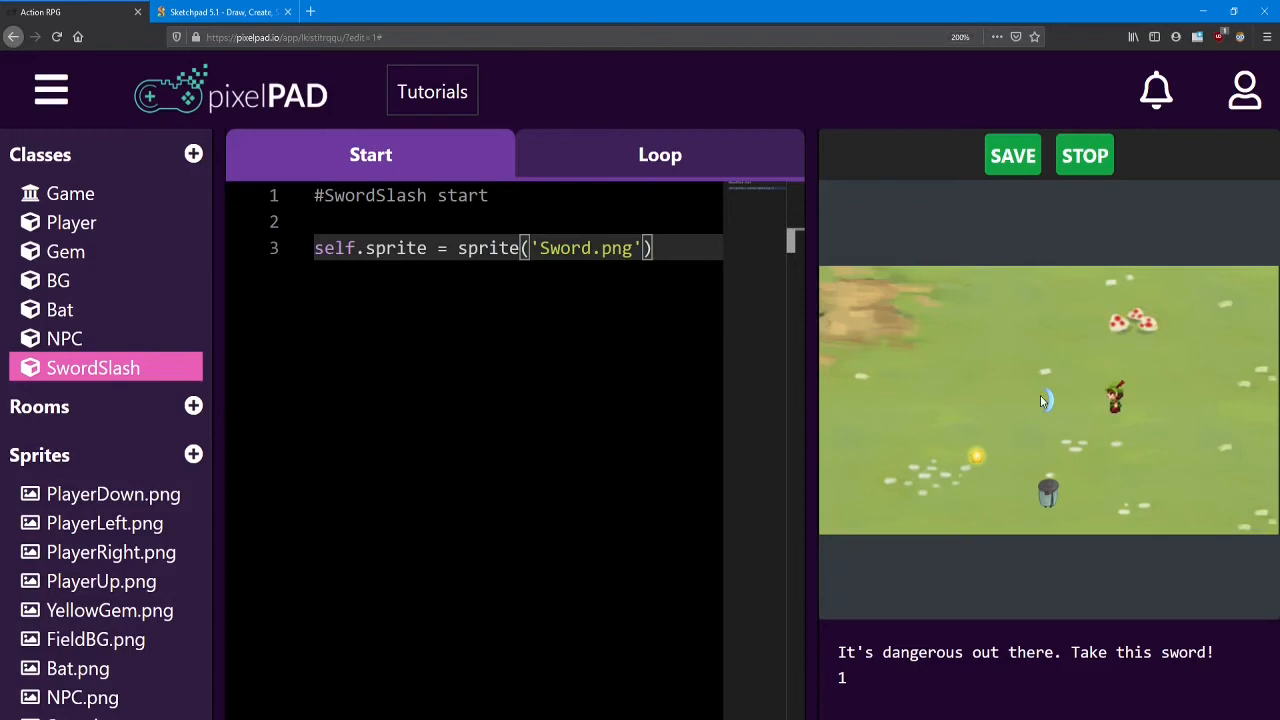
{"action": "mouse_move", "coordinate": [1056, 408]}
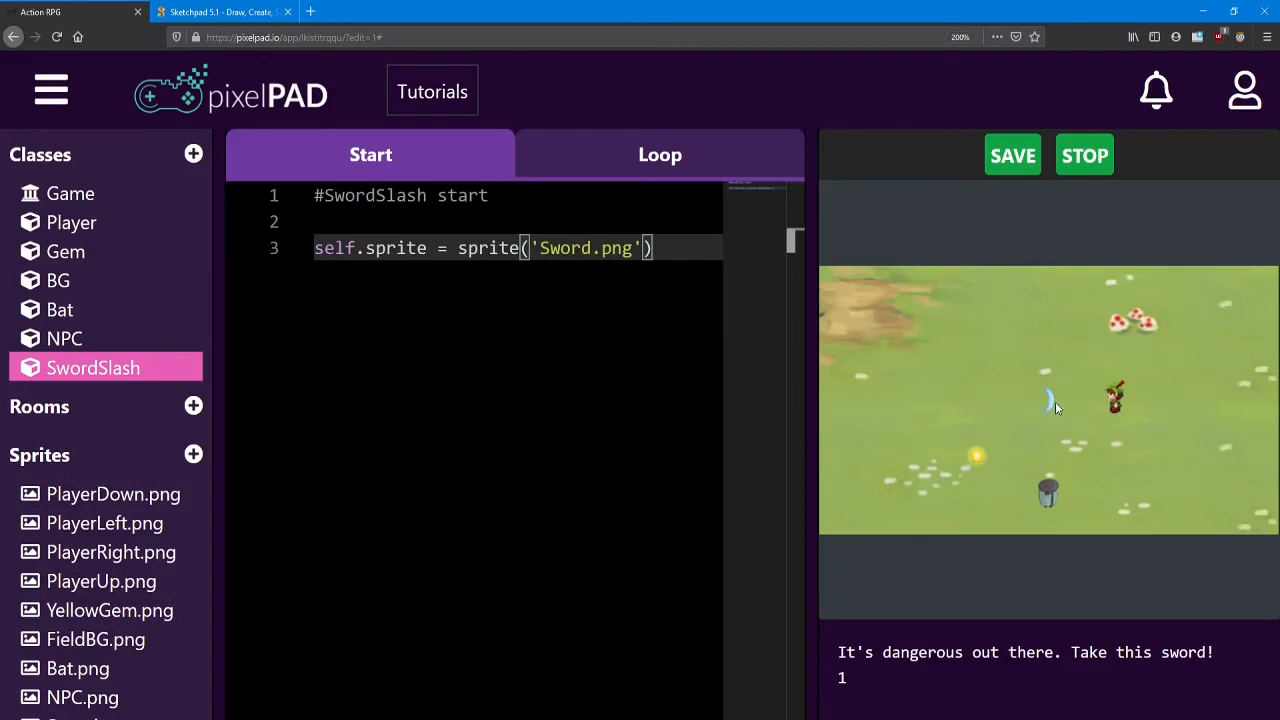
{"action": "mouse_move", "coordinate": [1052, 390]}
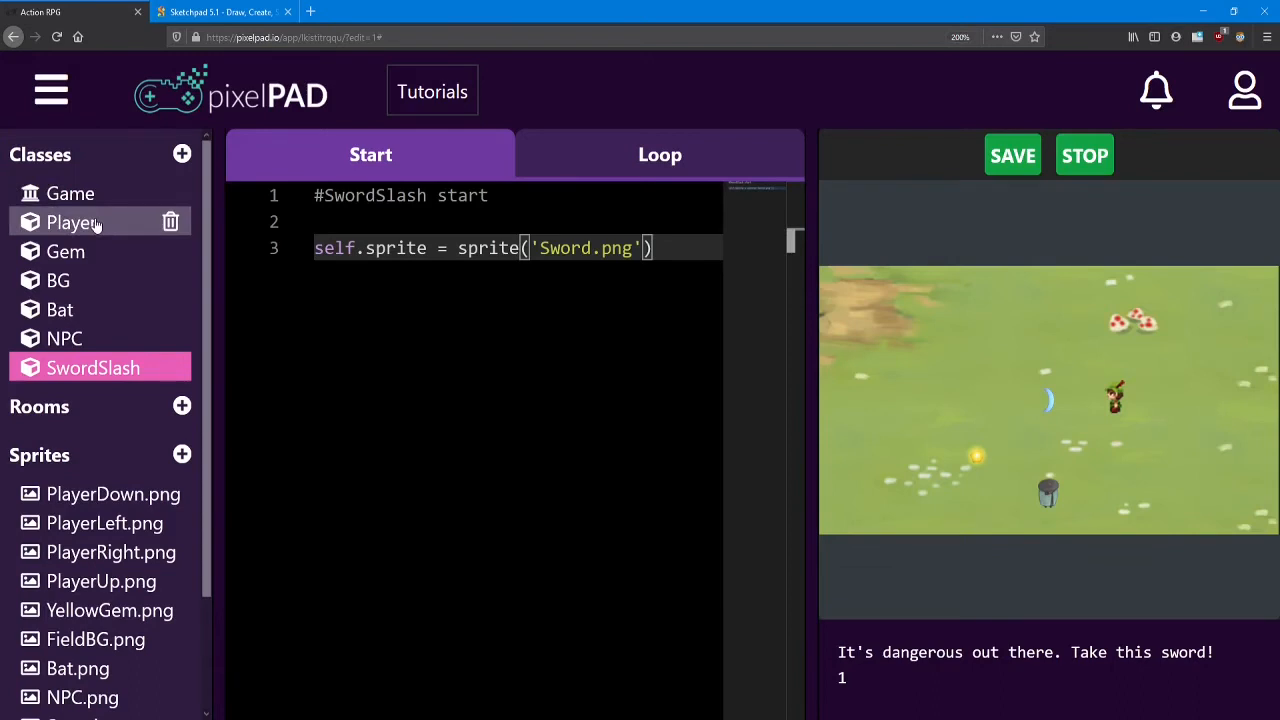
{"action": "mouse_move", "coordinate": [1060, 414]}
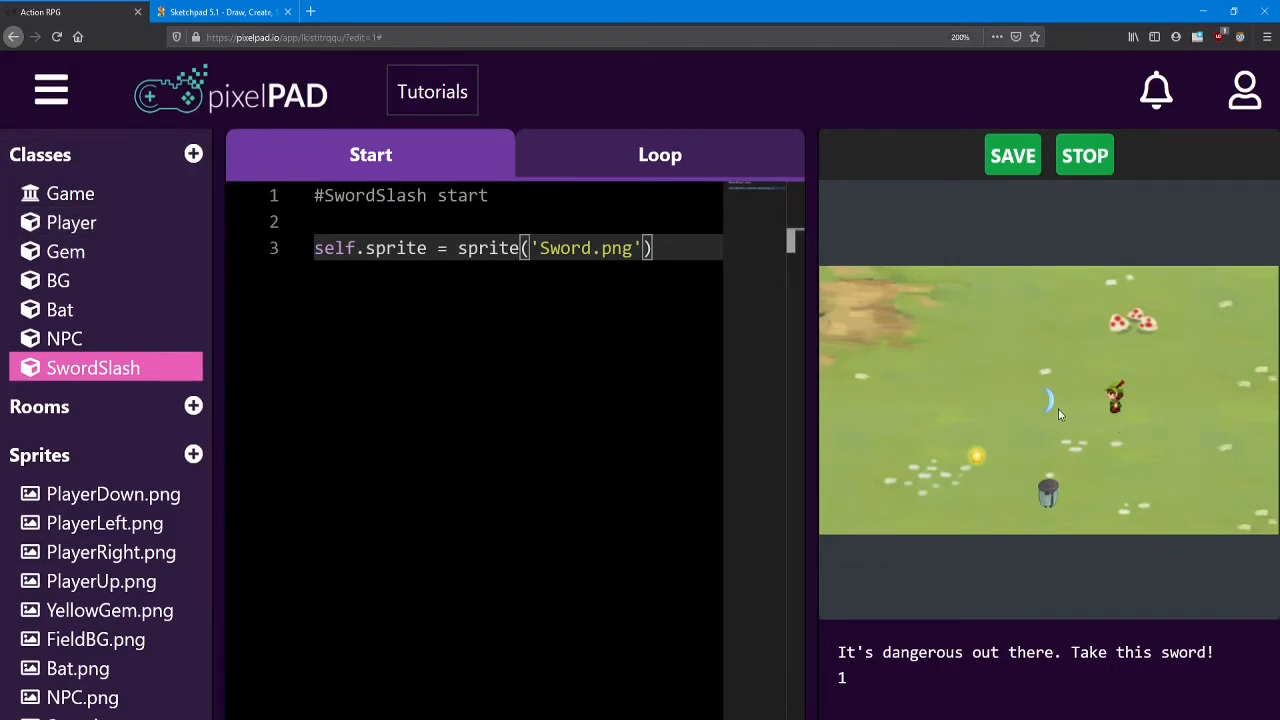
{"action": "mouse_move", "coordinate": [1232, 448]}
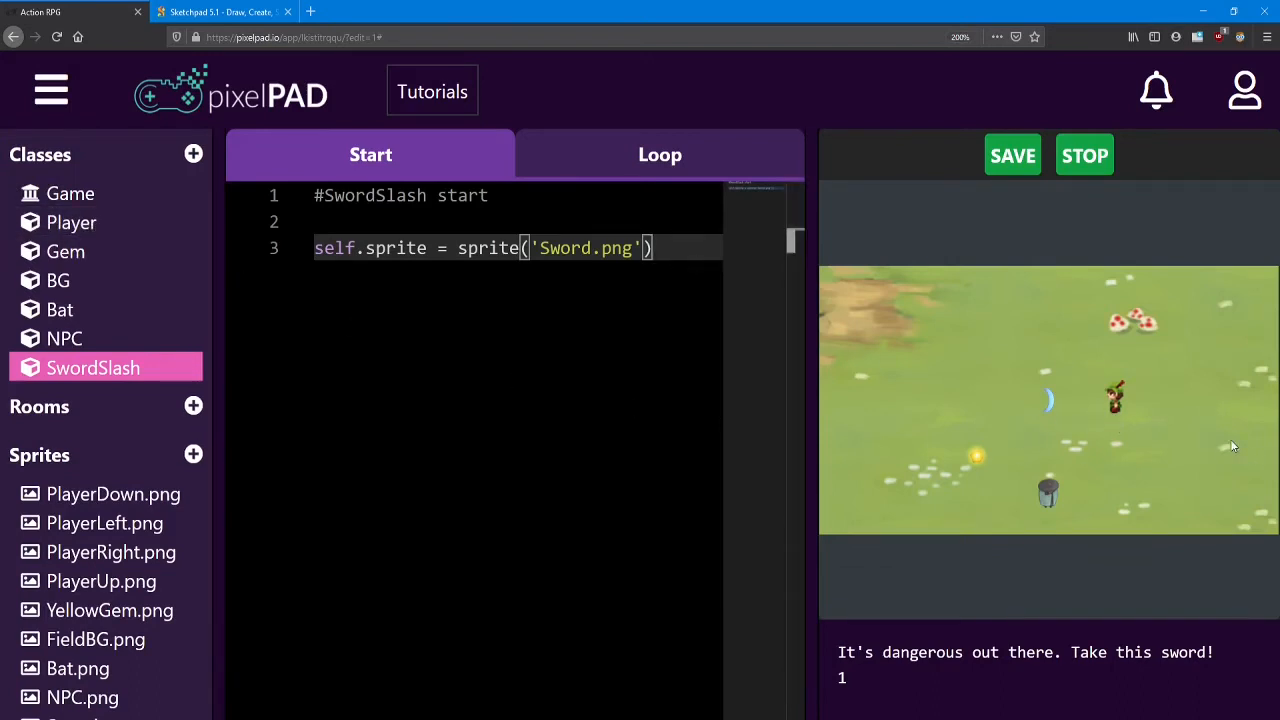
{"action": "type", "text": "self."}
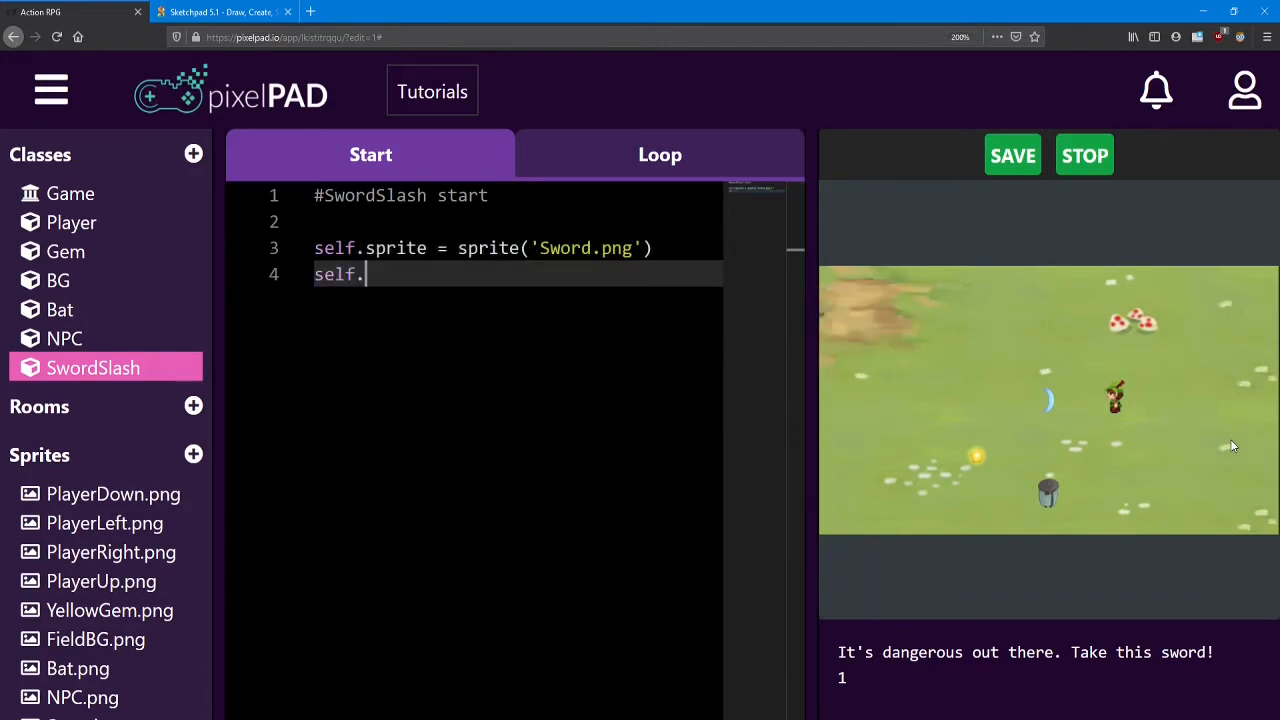
- Add self.scaleX = 2 and self.scaleY = 2 to SwordSlash's start code
{"action": "type", "text": "scaleX"}
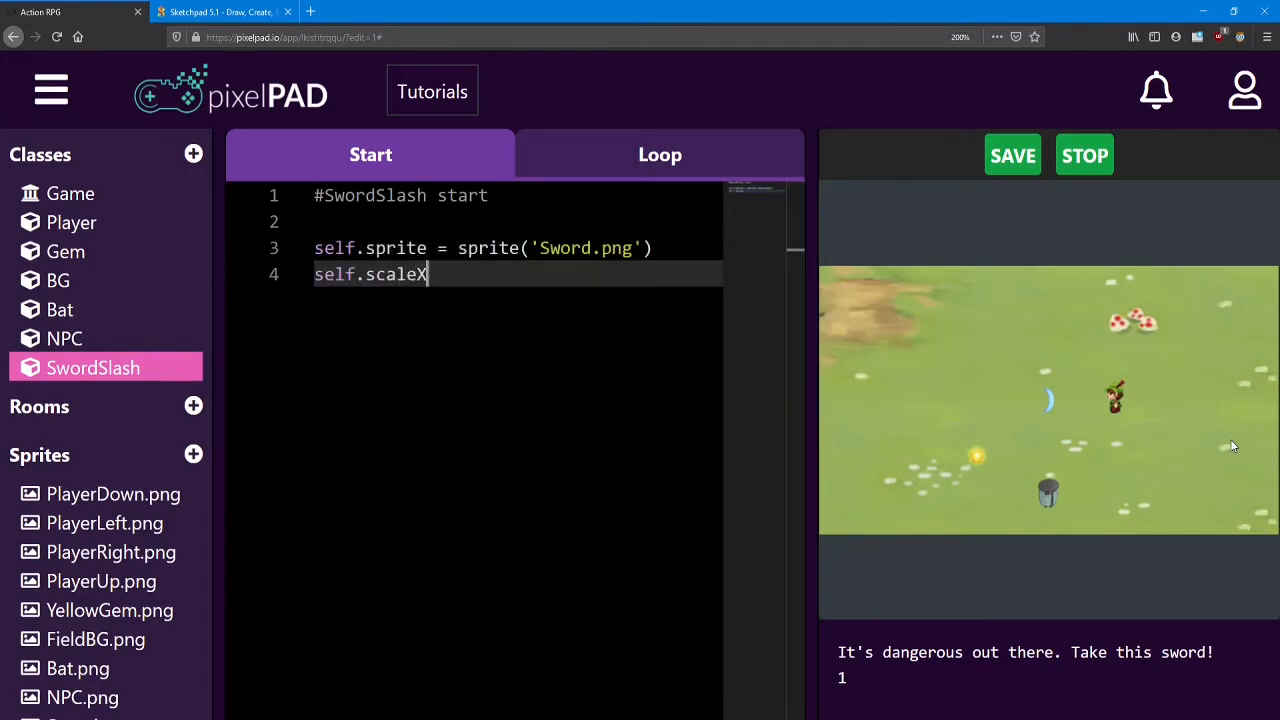
{"action": "type", "text": "= 2"}
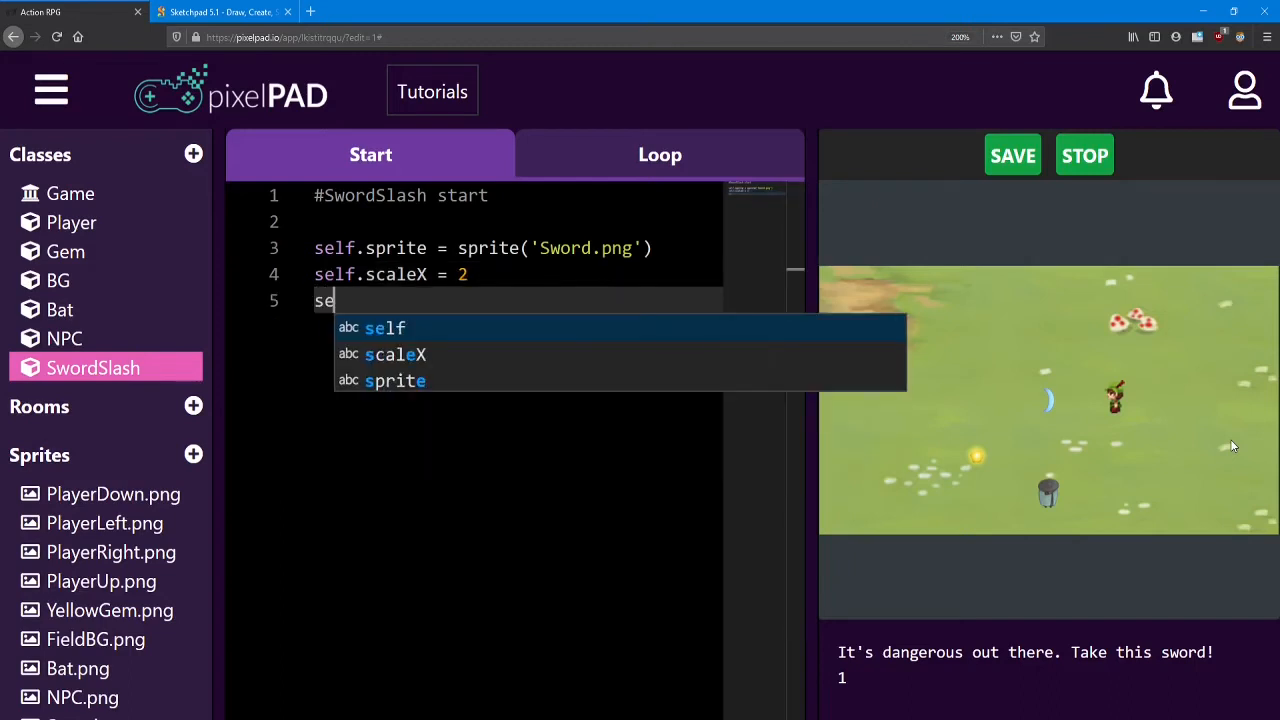
{"action": "type", "text": "lf.sca"}
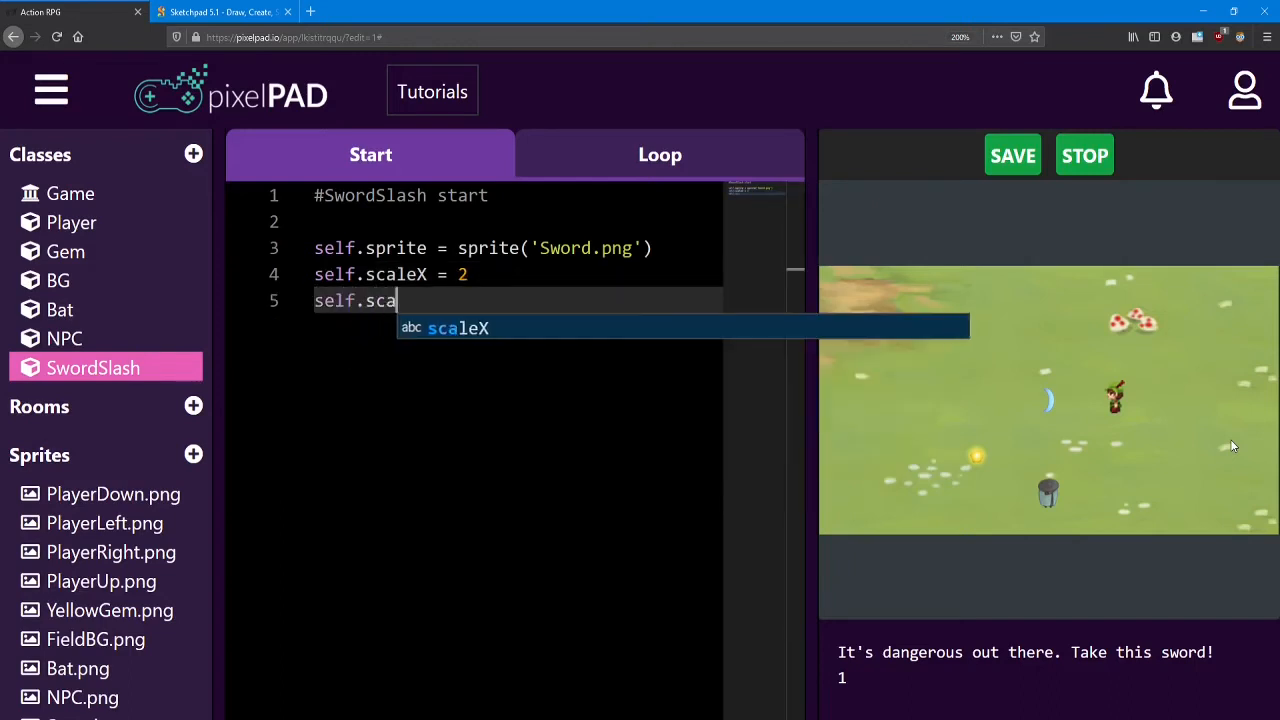
{"action": "type", "text": "leY = 2"}
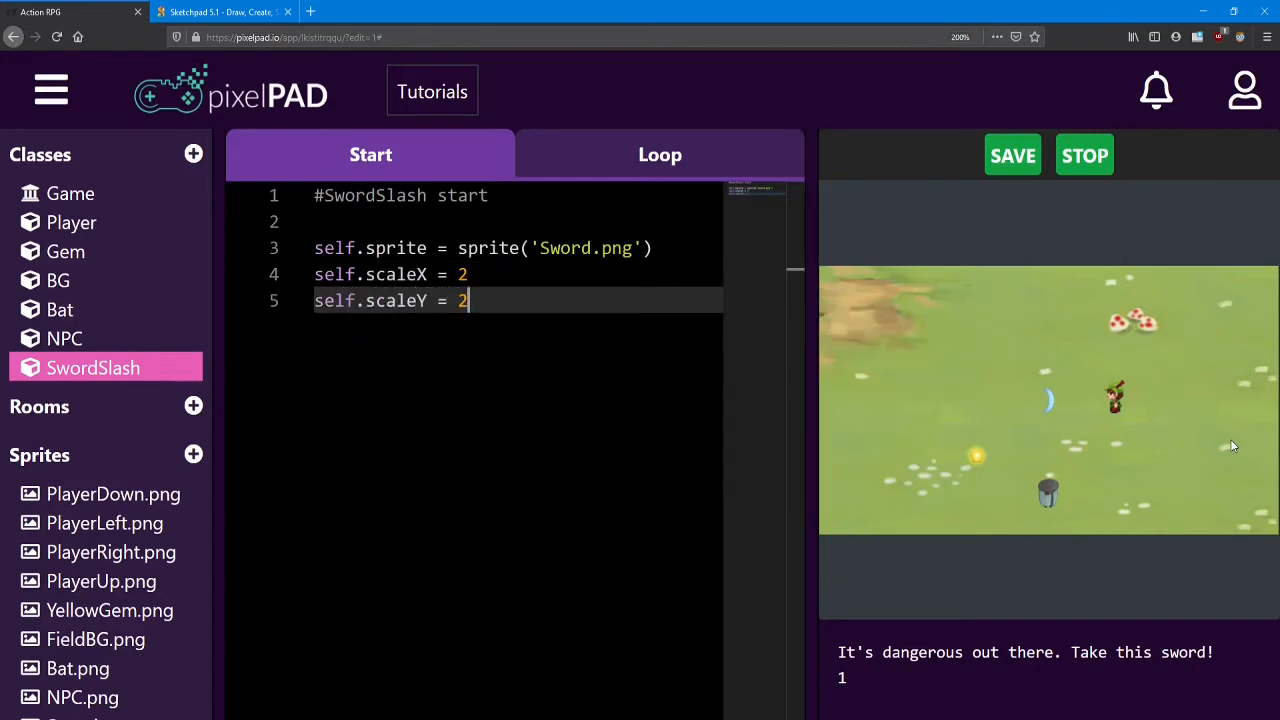
{"action": "mouse_move", "coordinate": [1058, 418]}
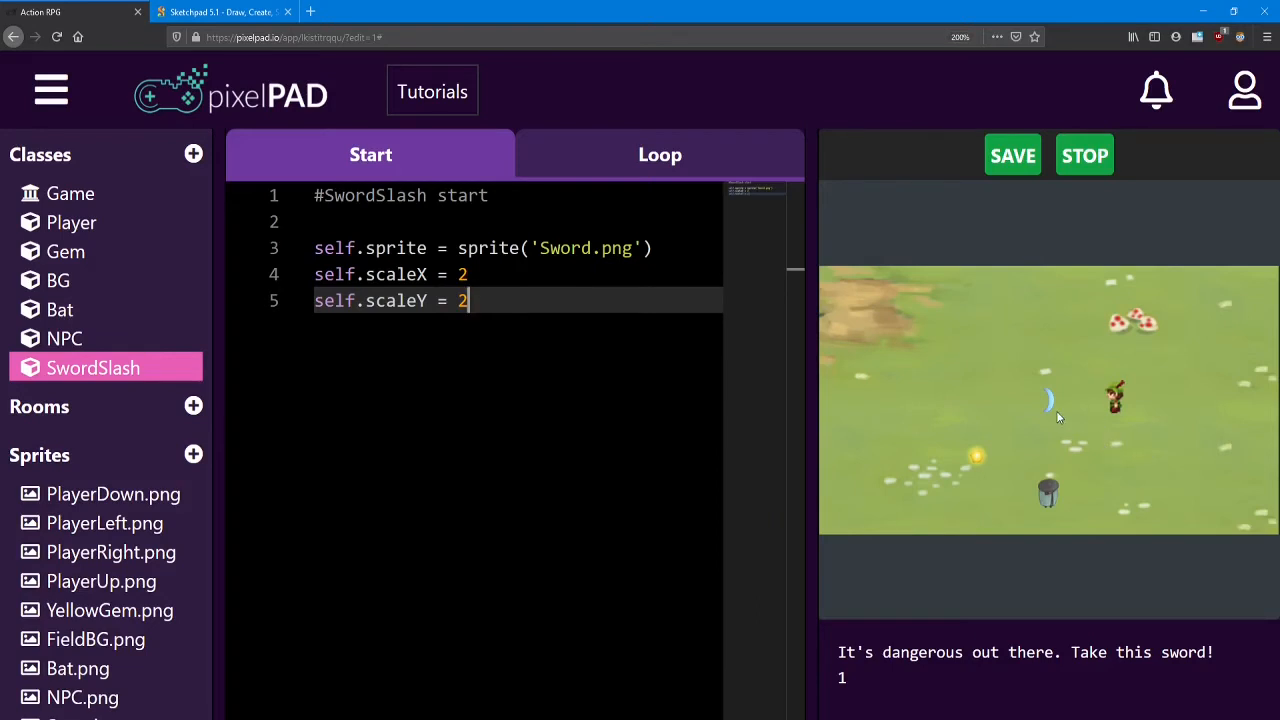
{"action": "mouse_move", "coordinate": [1064, 408]}
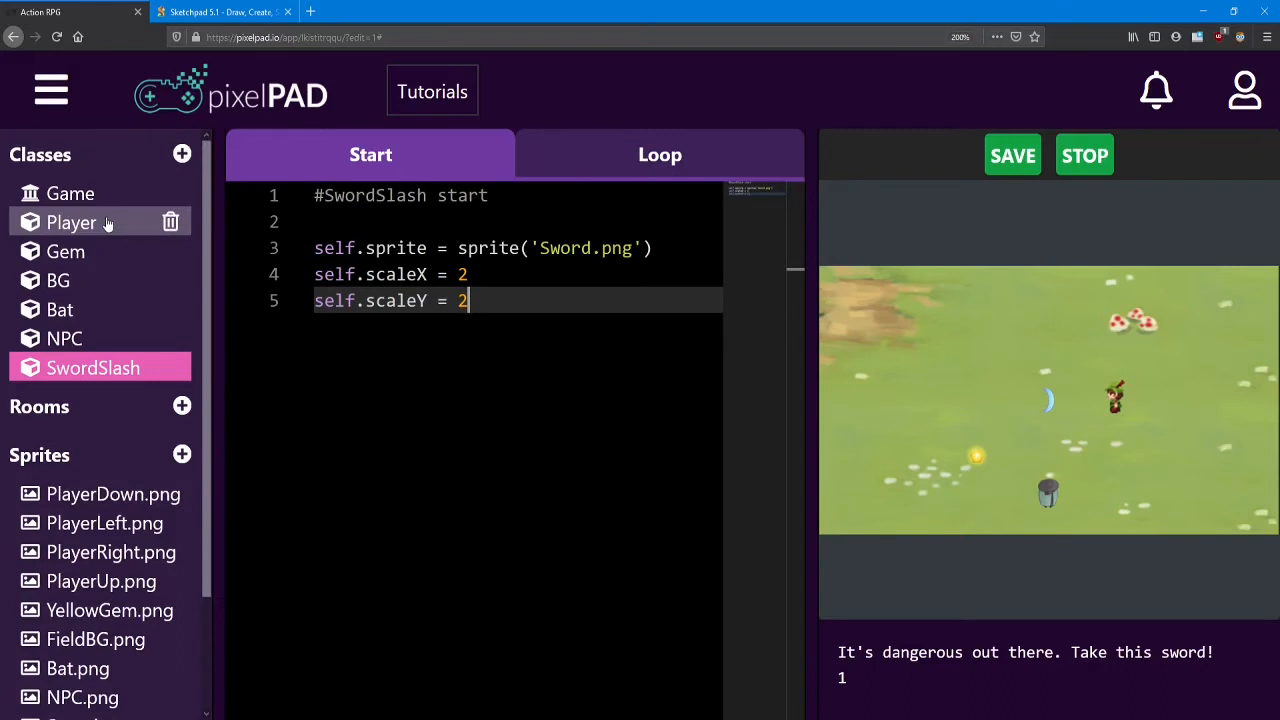
- Show the Player loop's key_was_pressed('f') block and stop the running game
{"action": "left_click", "coordinate": [72, 222]}
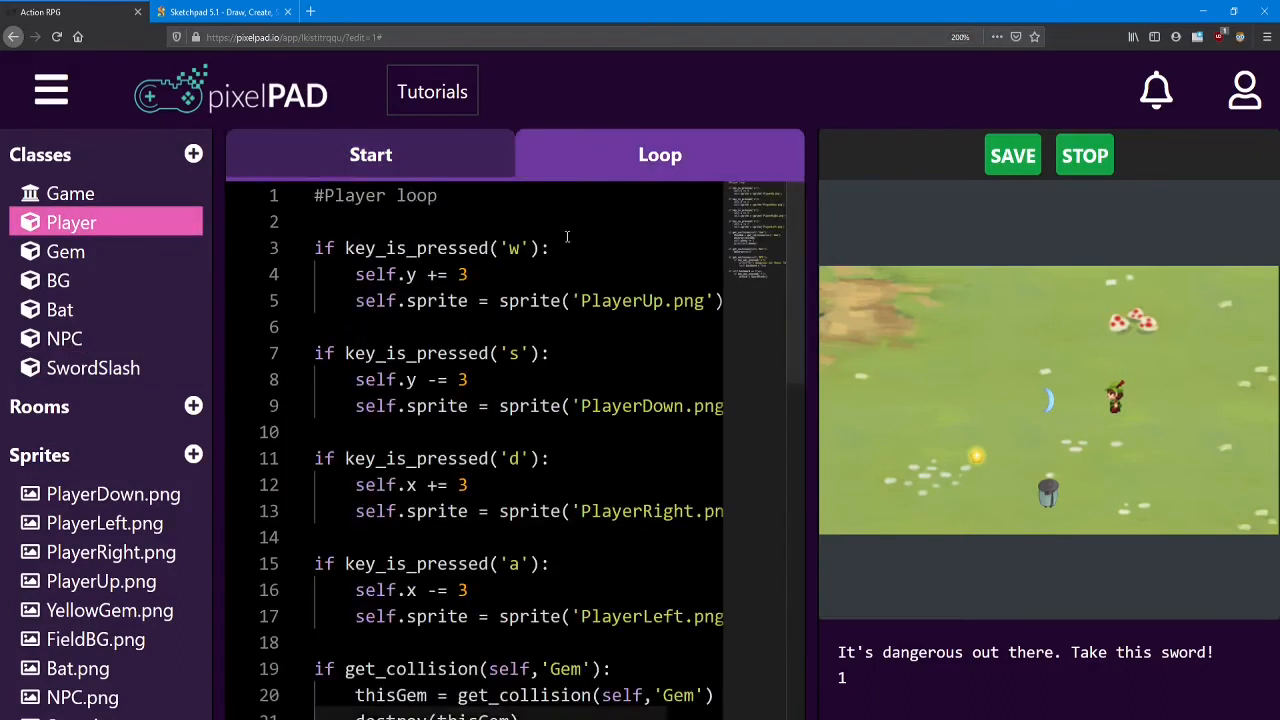
{"action": "scroll", "scroll_direction": "down", "scroll_amount": 3}
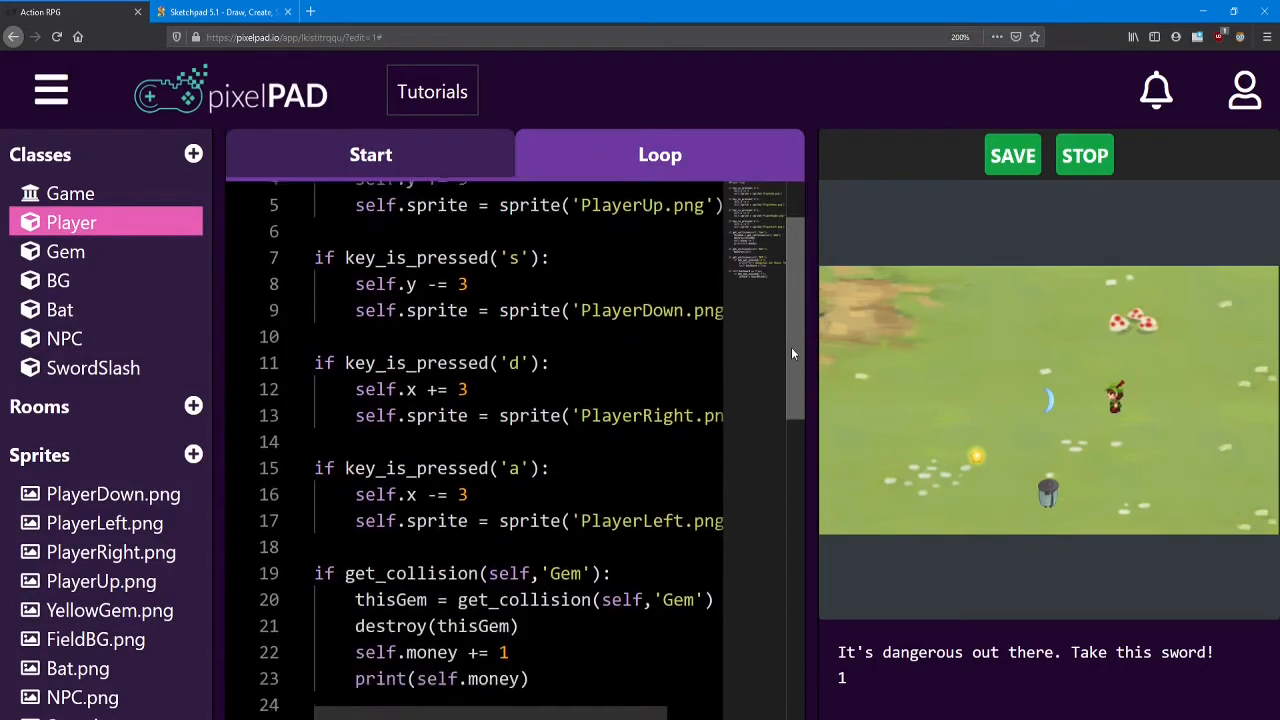
{"action": "scroll", "scroll_direction": "down", "scroll_amount": 3}
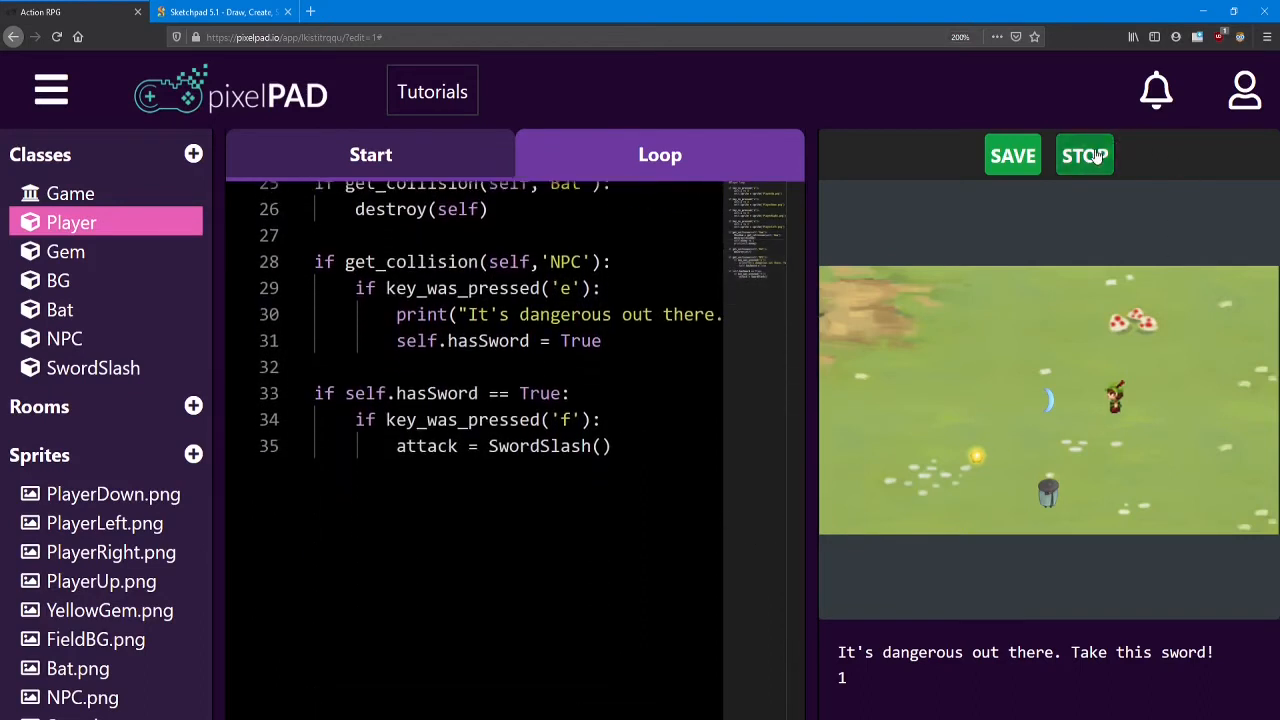
{"action": "left_click", "coordinate": [1084, 156]}
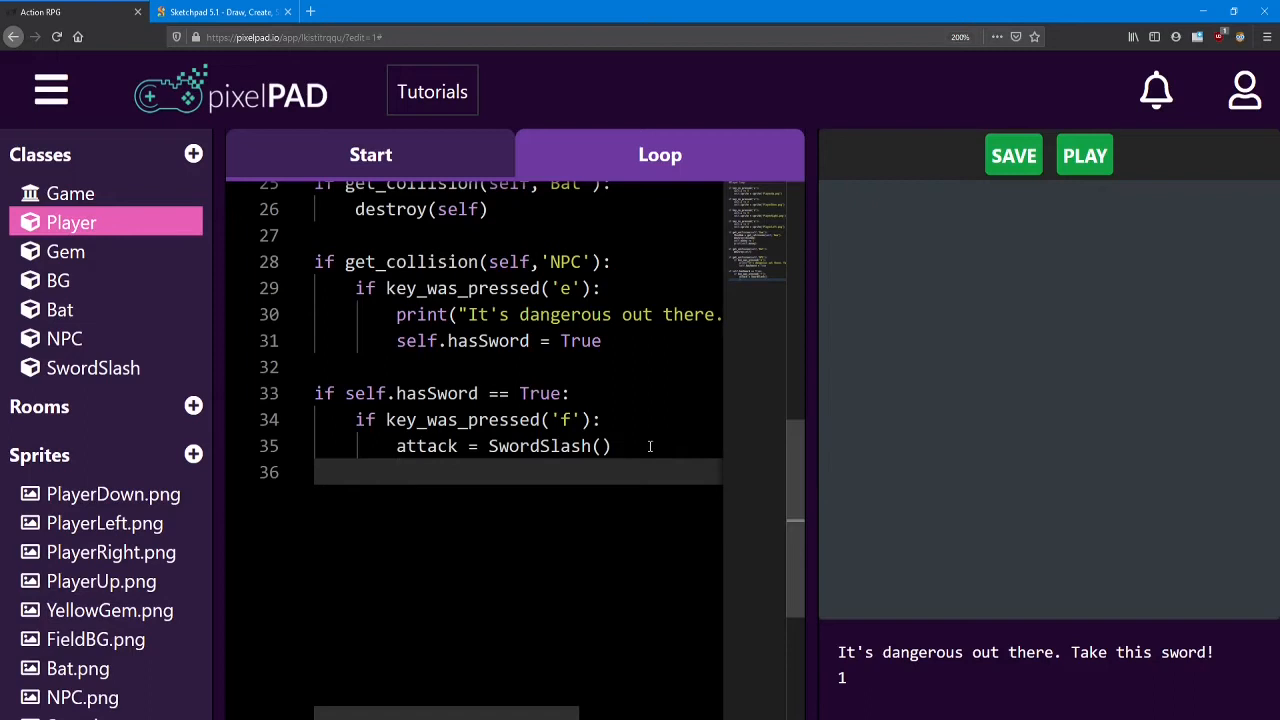
- Place the new attack at the player with attack.x = self.x and attack.y = self.y
{"action": "type", "text": "attac"}
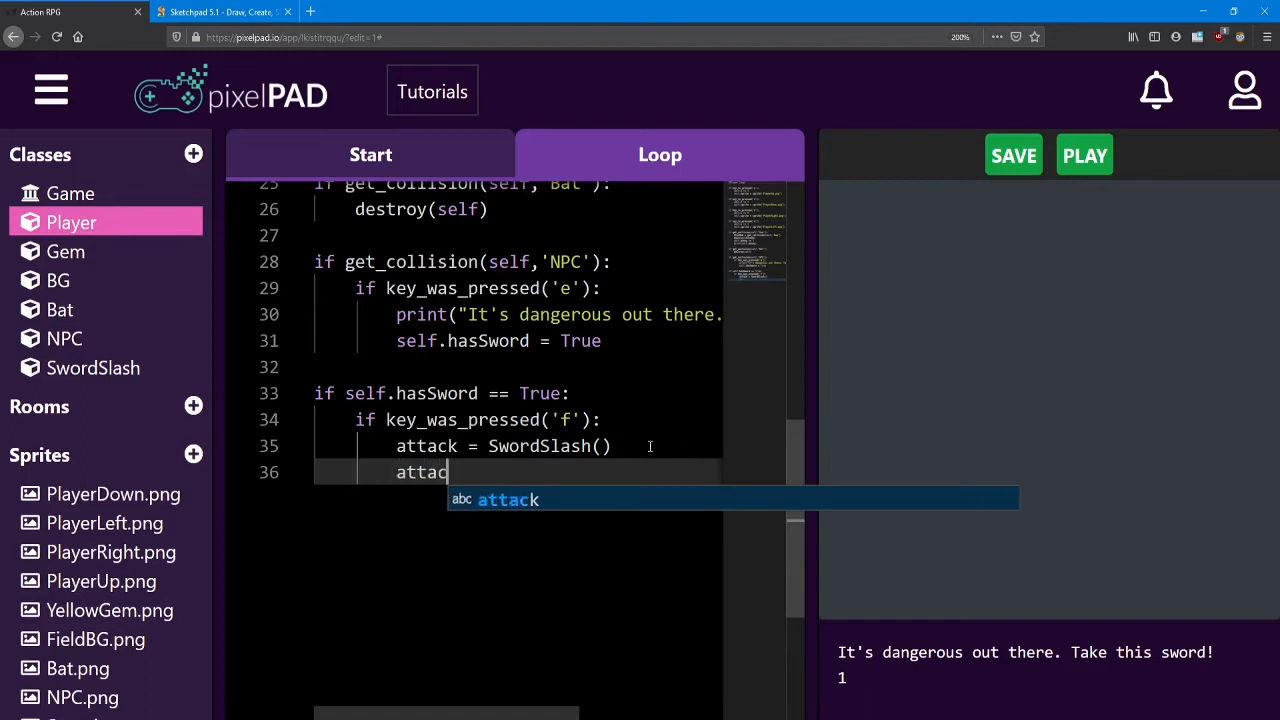
{"action": "type", "text": "k.x"}
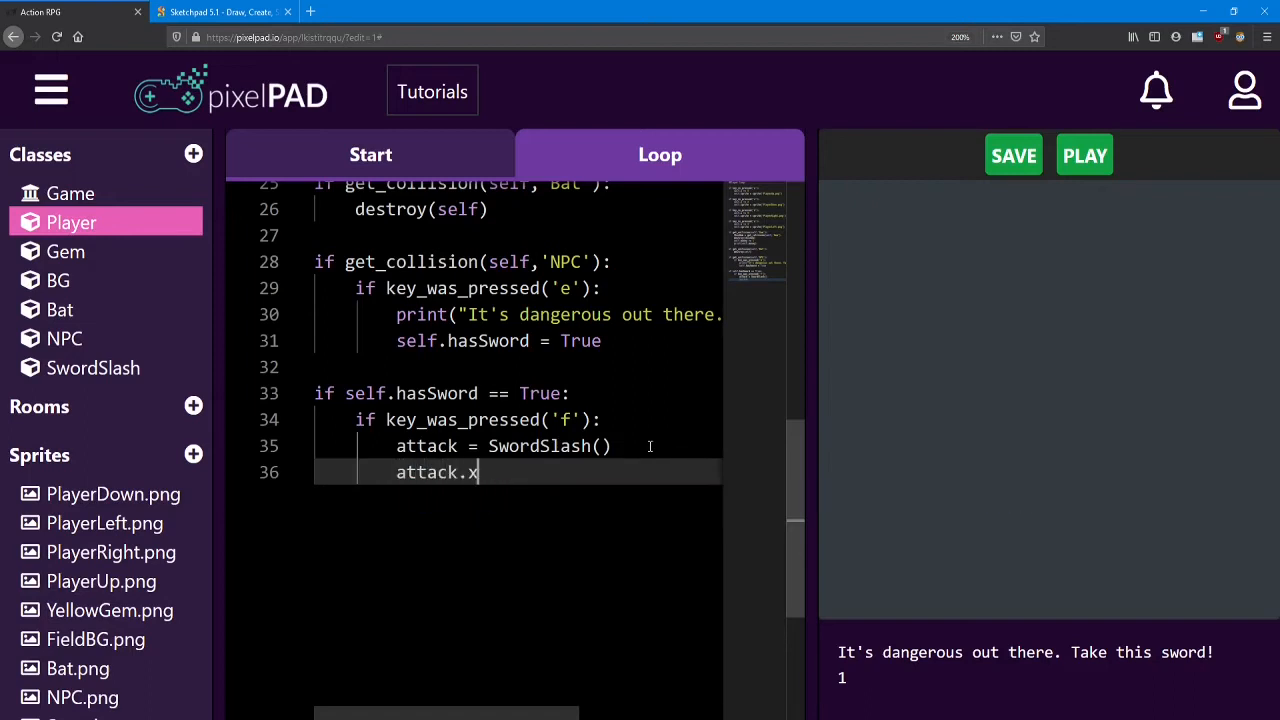
{"action": "type", "text": "= self.x"}
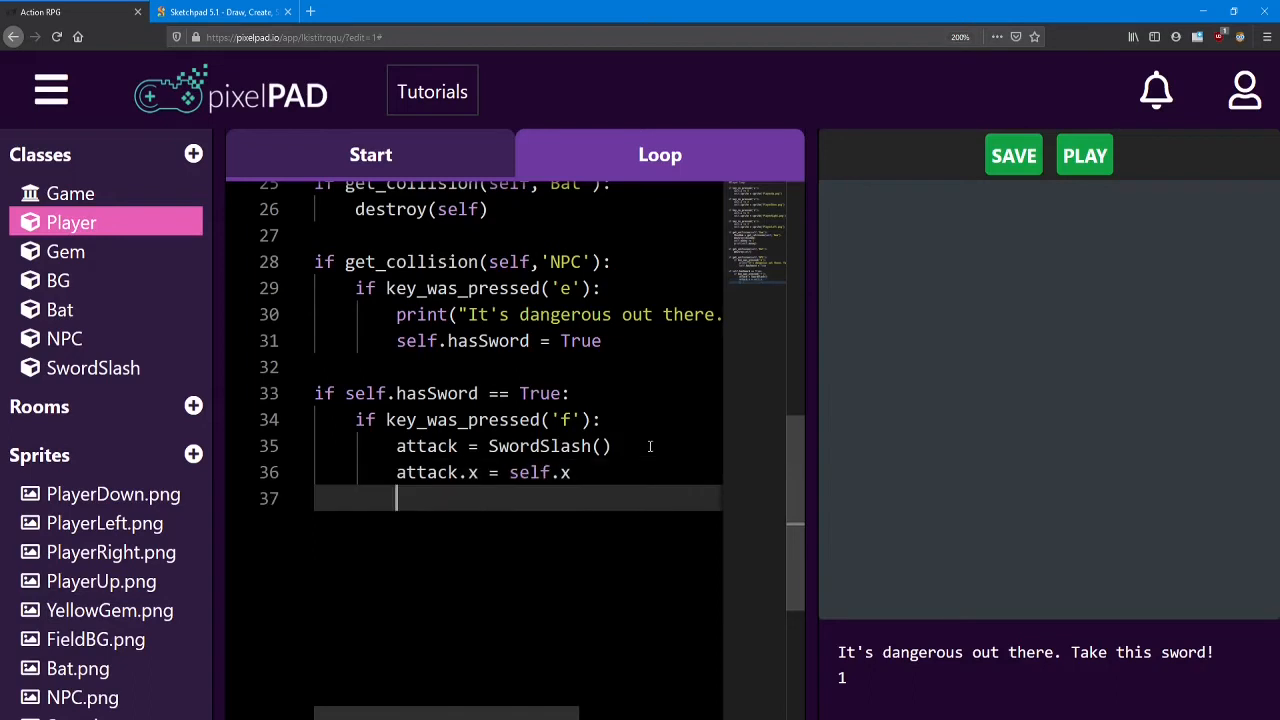
{"action": "type", "text": "attack"}
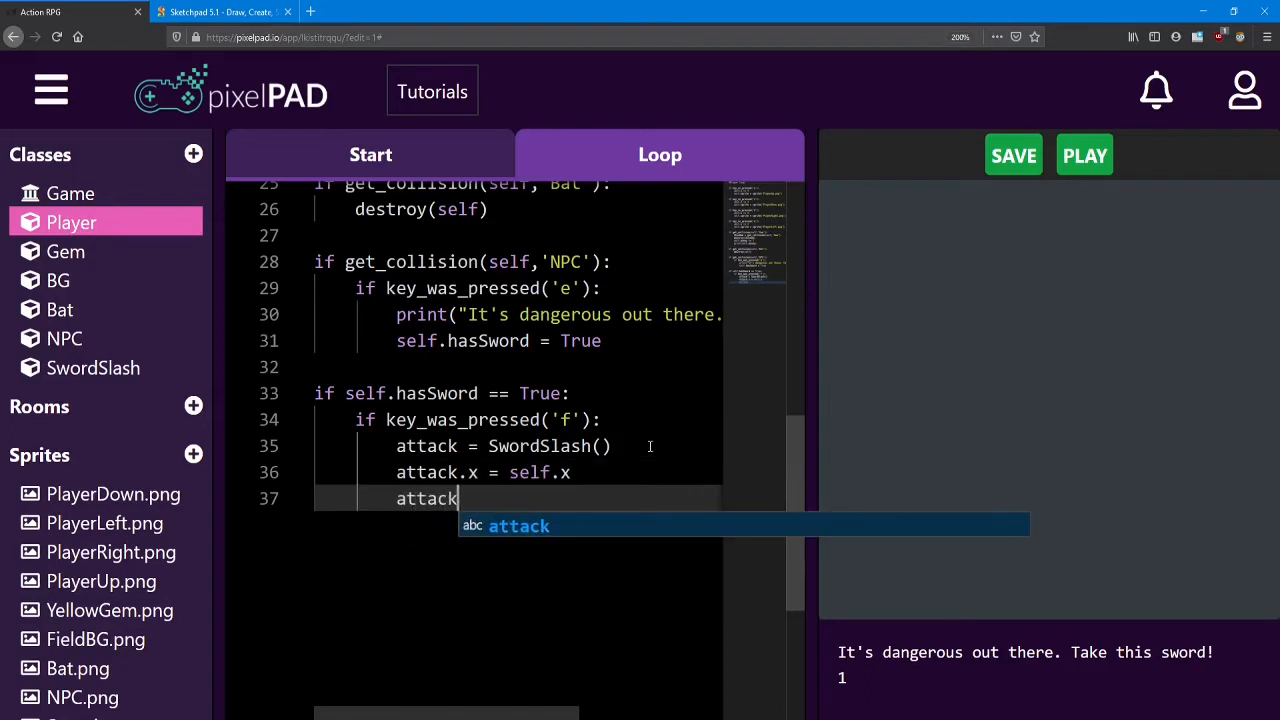
{"action": "type", "text": ".y ="}
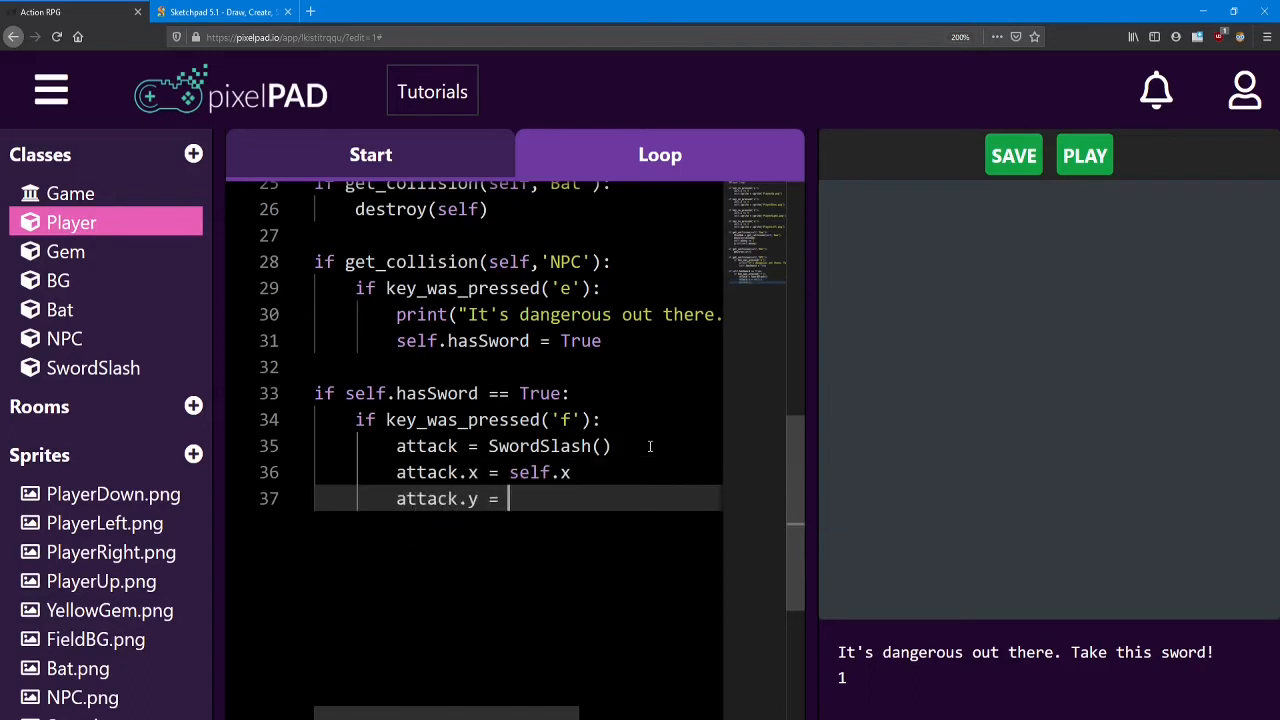
{"action": "type", "text": "self.y"}
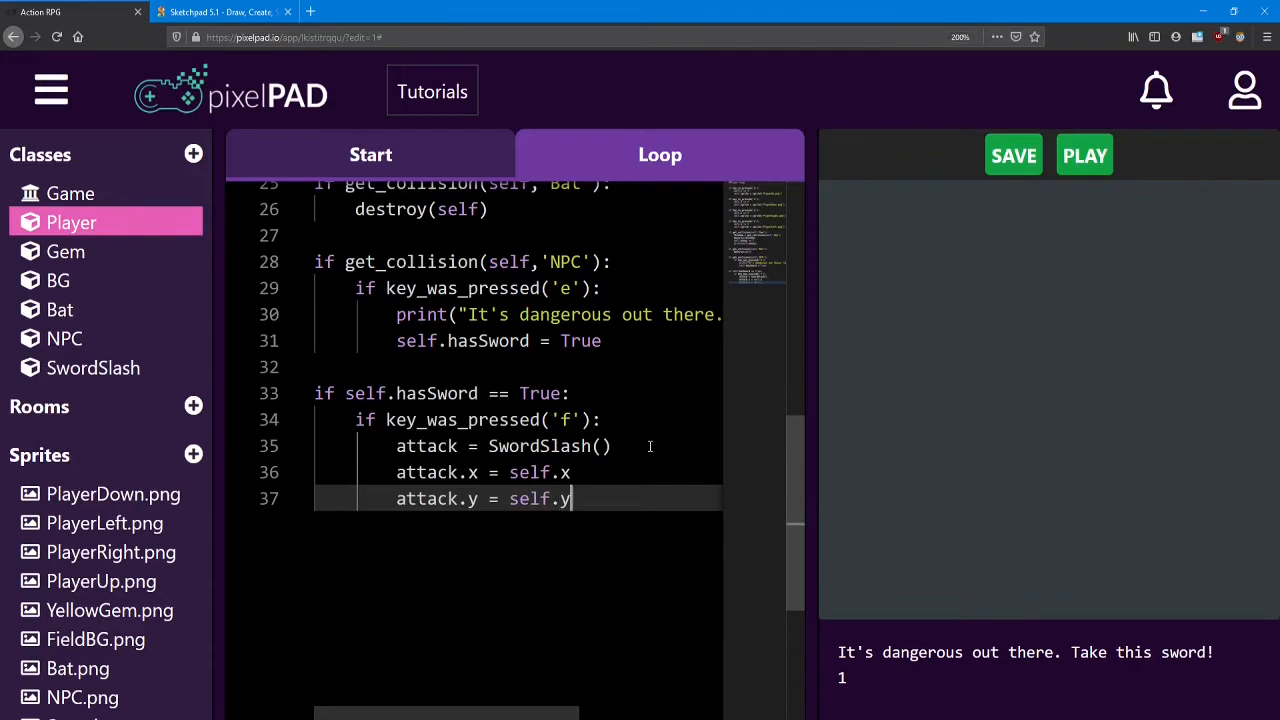
{"action": "mouse_move", "coordinate": [1158, 166]}
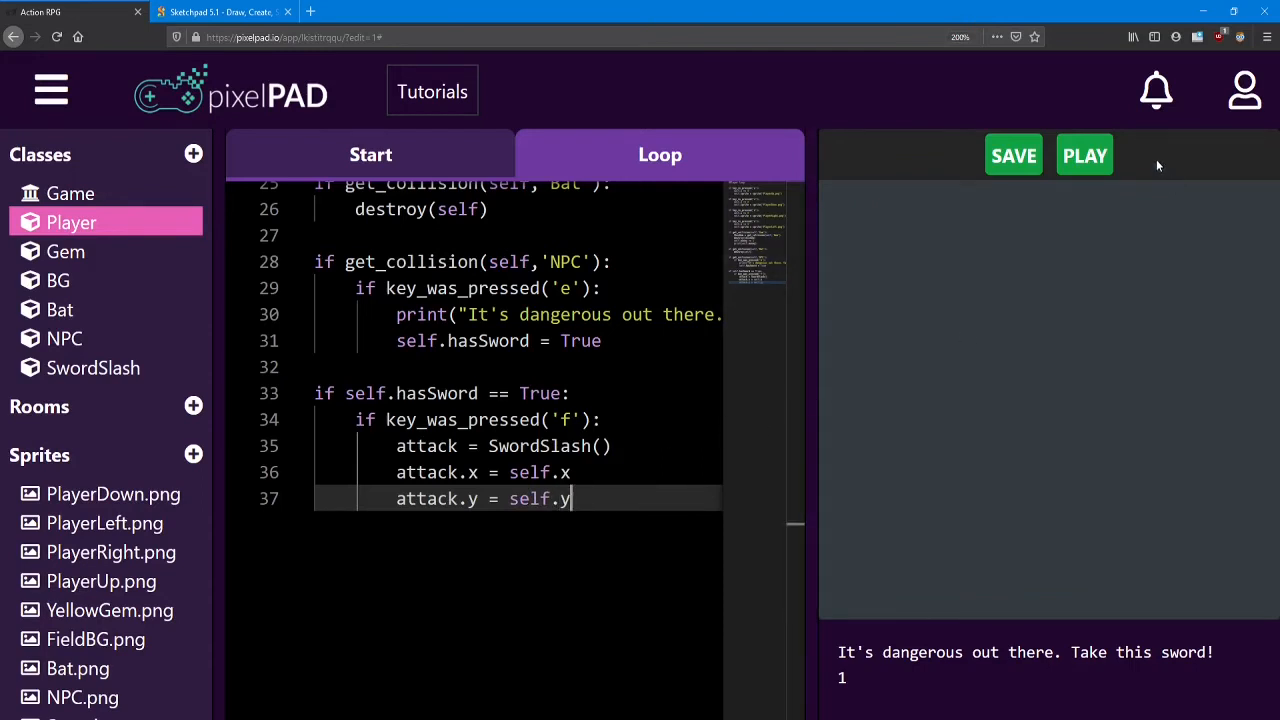
- Run the game to watch sword slashes pile up along the player's path, then stop it
{"action": "left_click", "coordinate": [1084, 156]}
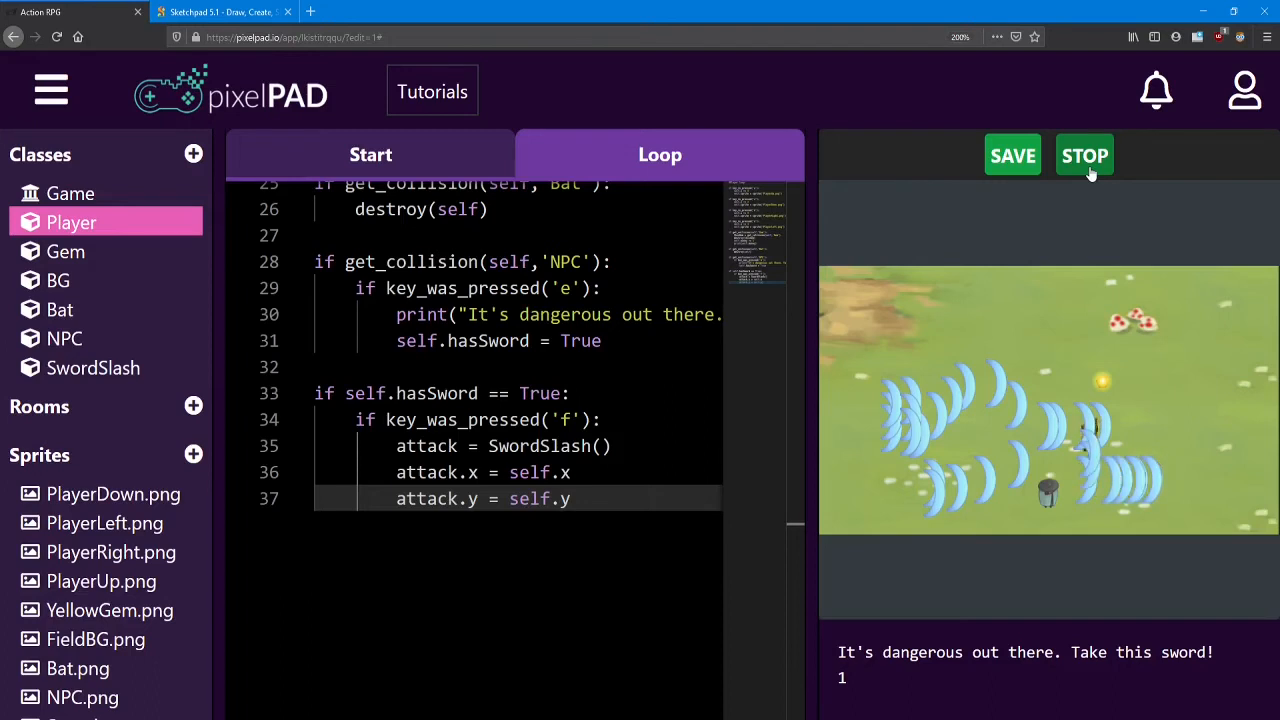
{"action": "left_click", "coordinate": [1012, 156]}
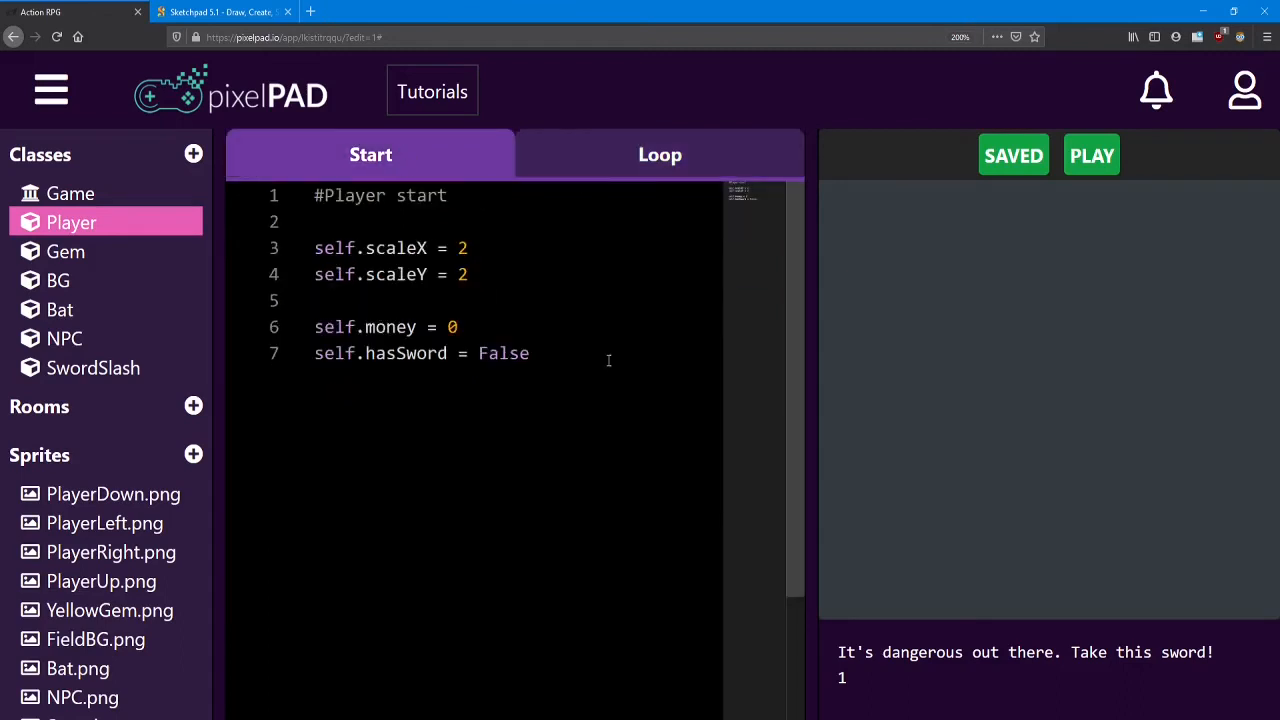
- Add self.direction = 'down' below self.hasSword in the Player's start code
{"action": "key", "text": "Return"}
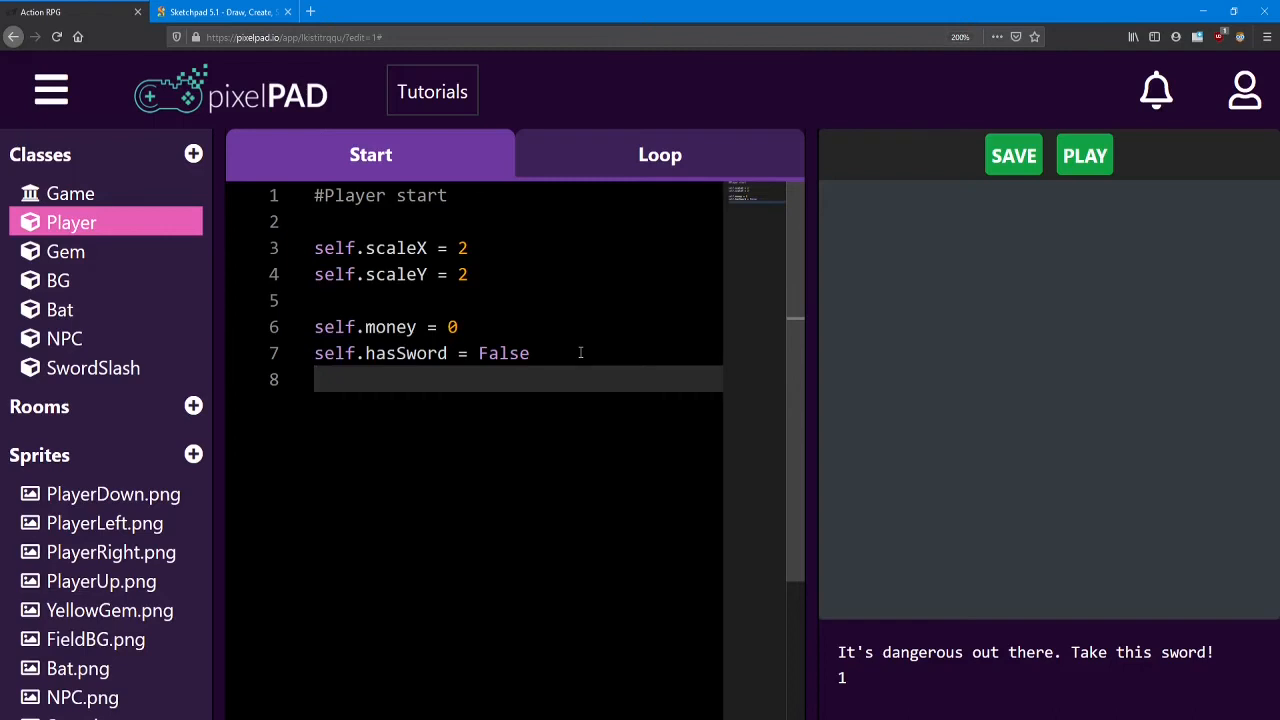
{"action": "type", "text": "self.dir"}
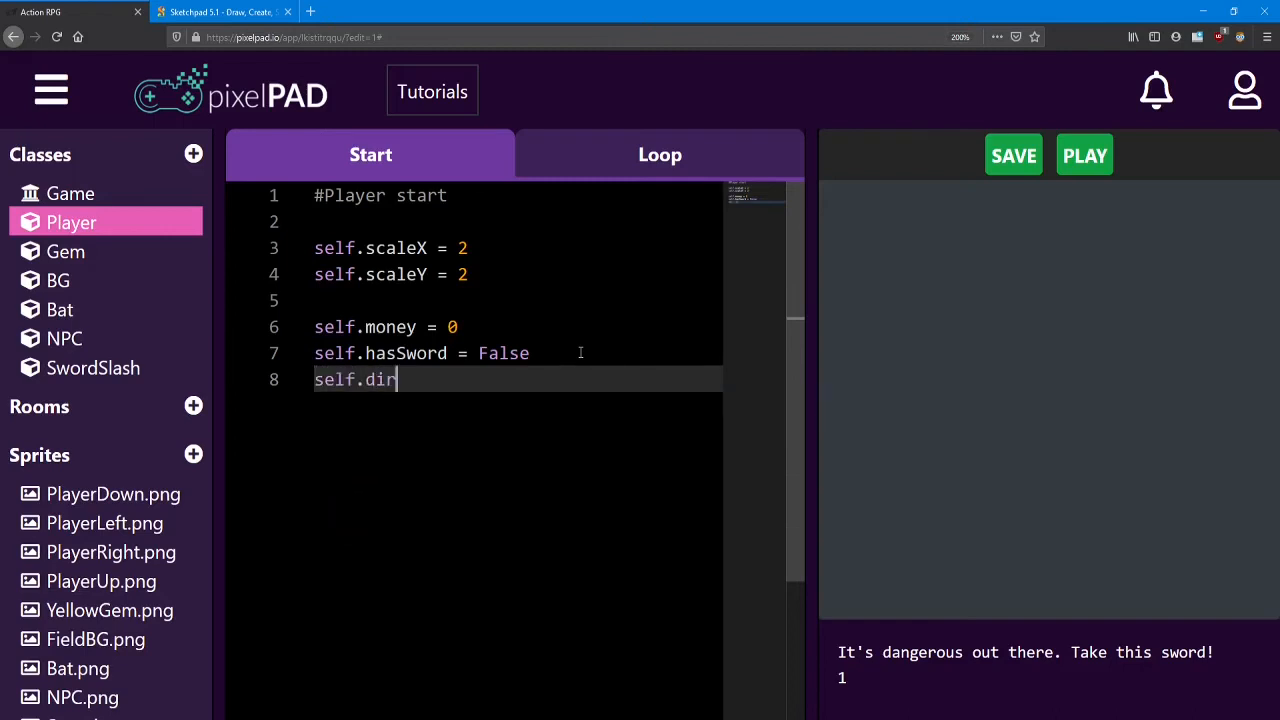
{"action": "type", "text": "ection"}
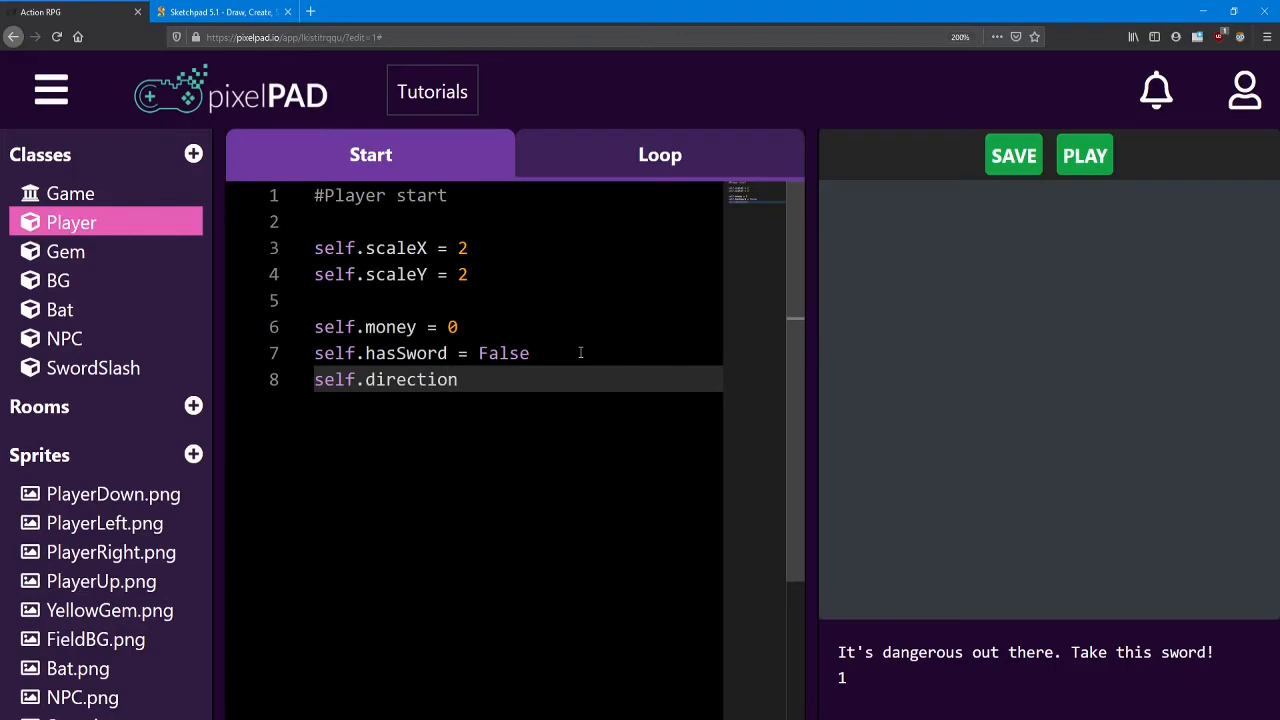
{"action": "type", "text": "= 'down'"}
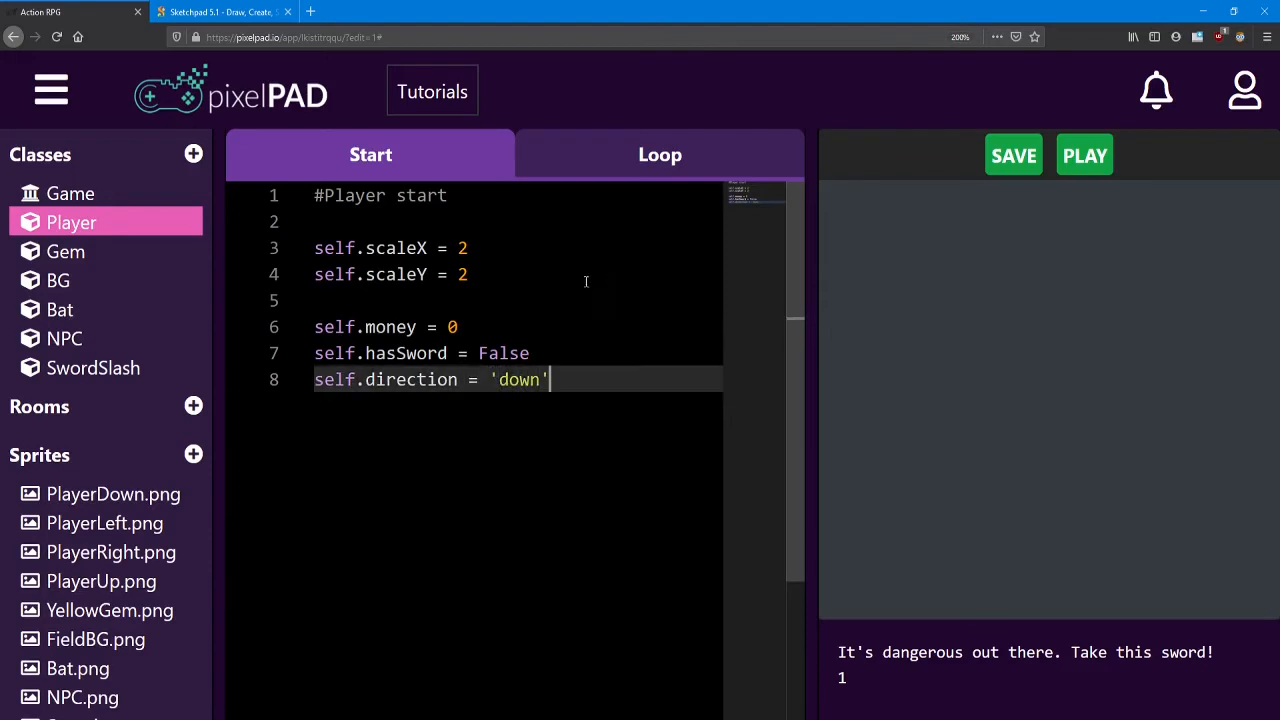
{"action": "double_click", "coordinate": [410, 380]}
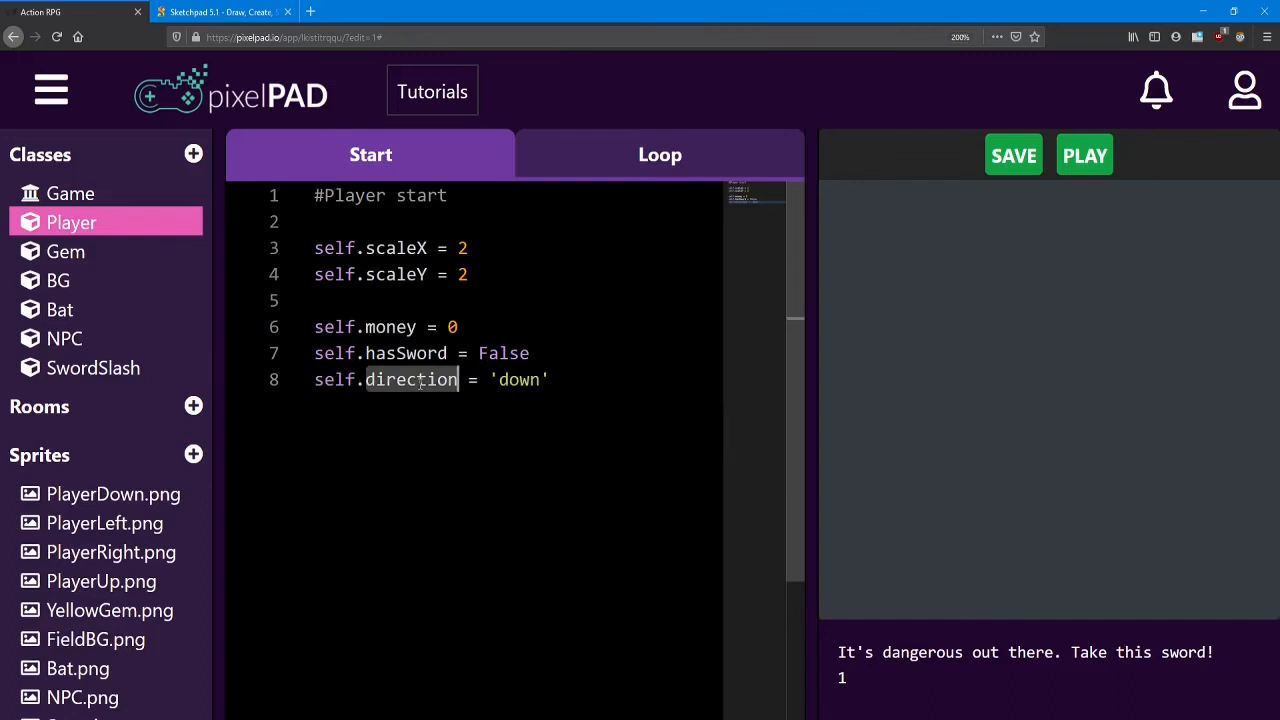
{"action": "mouse_move", "coordinate": [700, 148]}
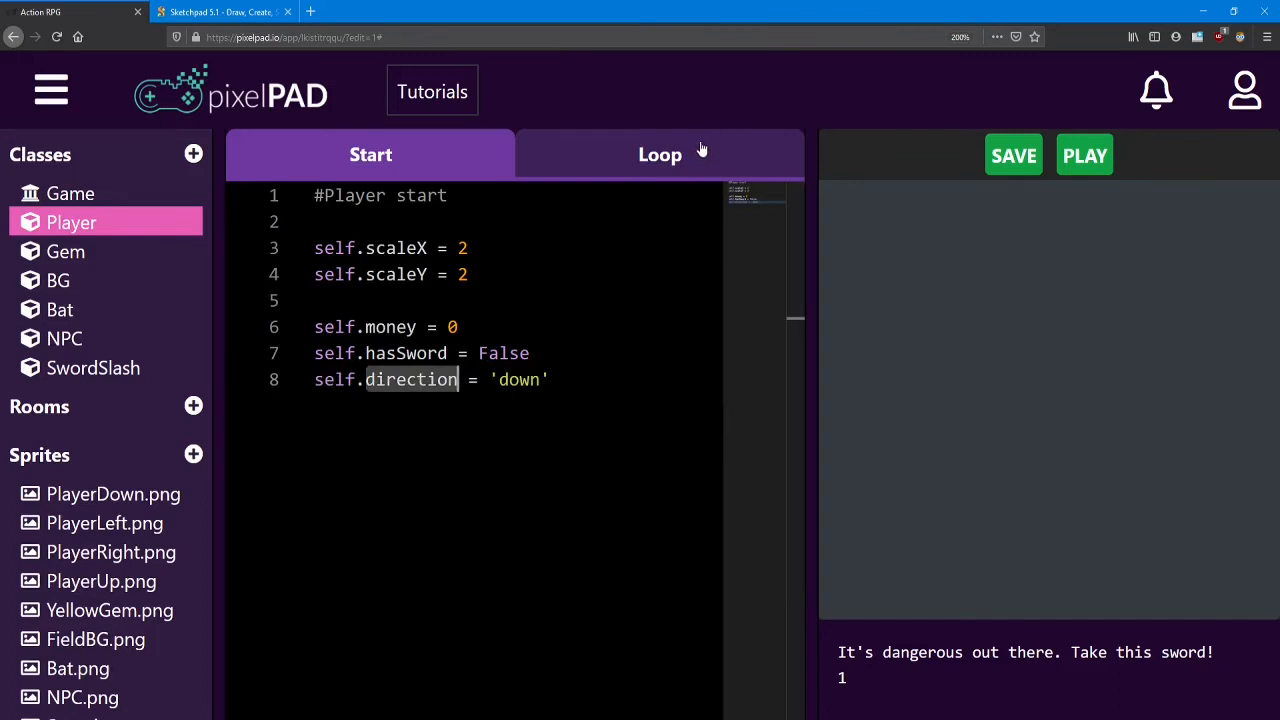
- In the Player loop, set self.direction = 'up' inside the upward-movement key check
{"action": "left_click", "coordinate": [660, 154]}
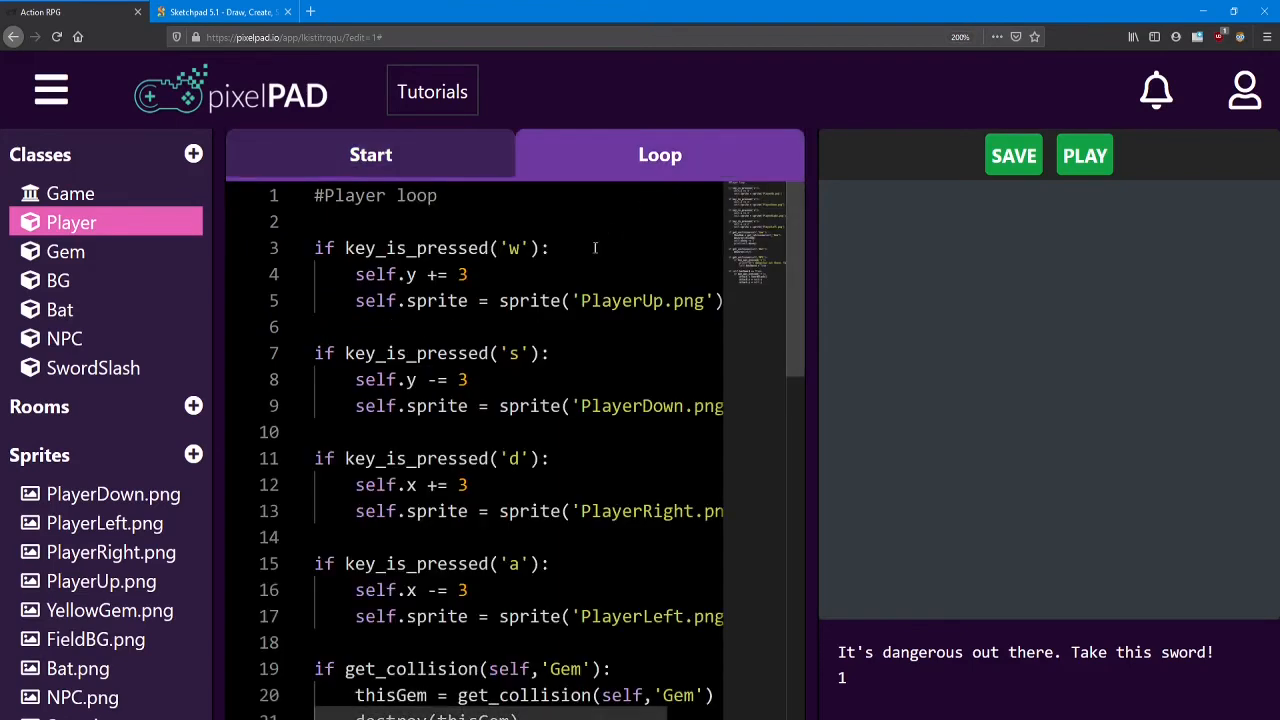
{"action": "mouse_move", "coordinate": [676, 310]}
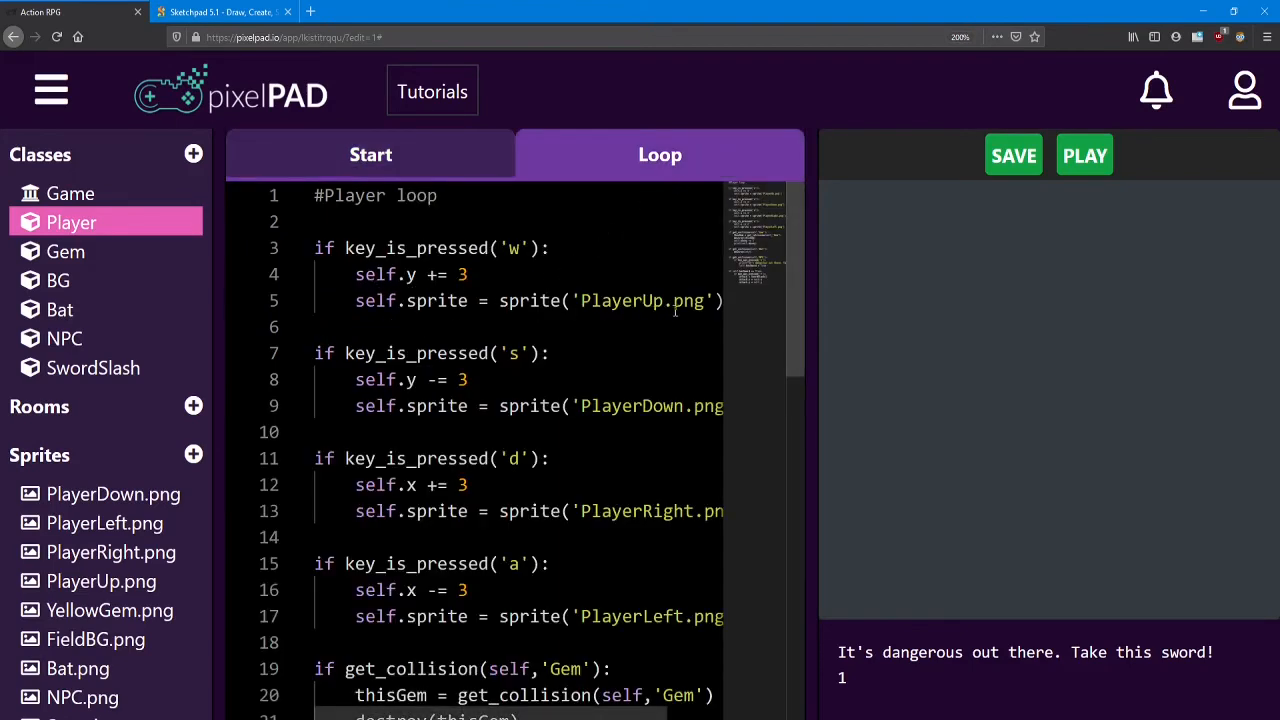
{"action": "double_click", "coordinate": [378, 248]}
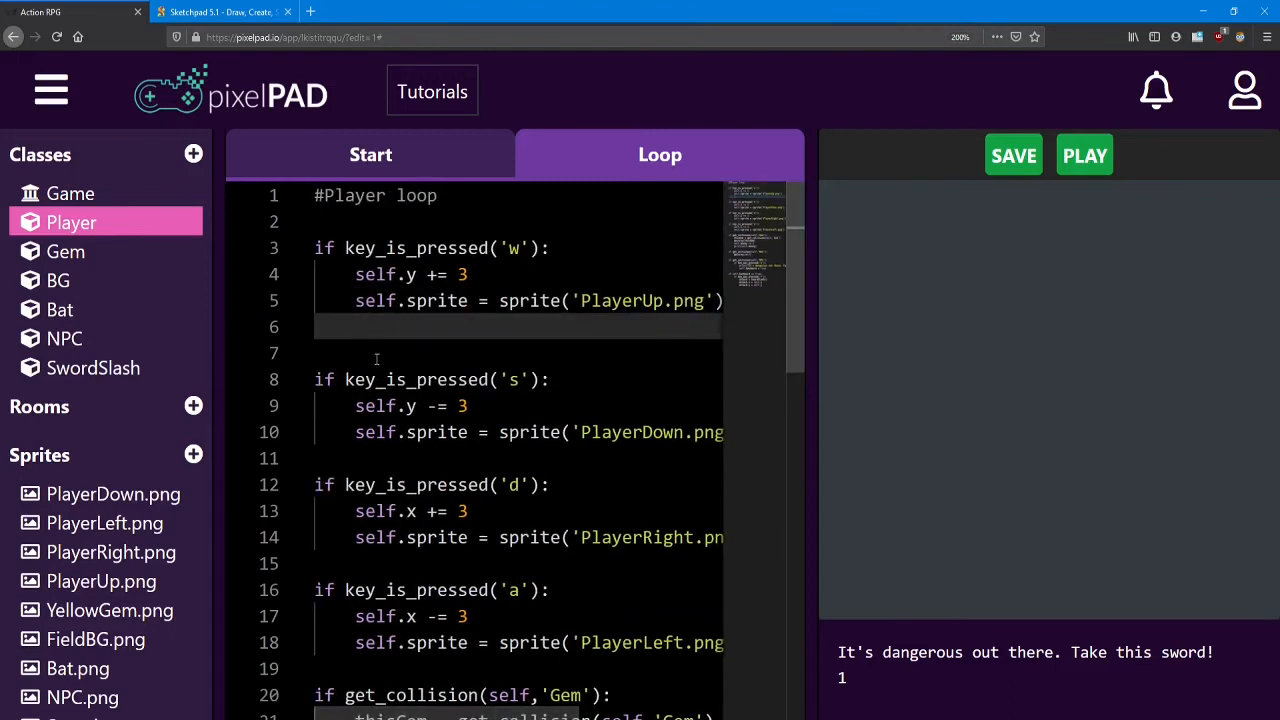
{"action": "type", "text": "self."}
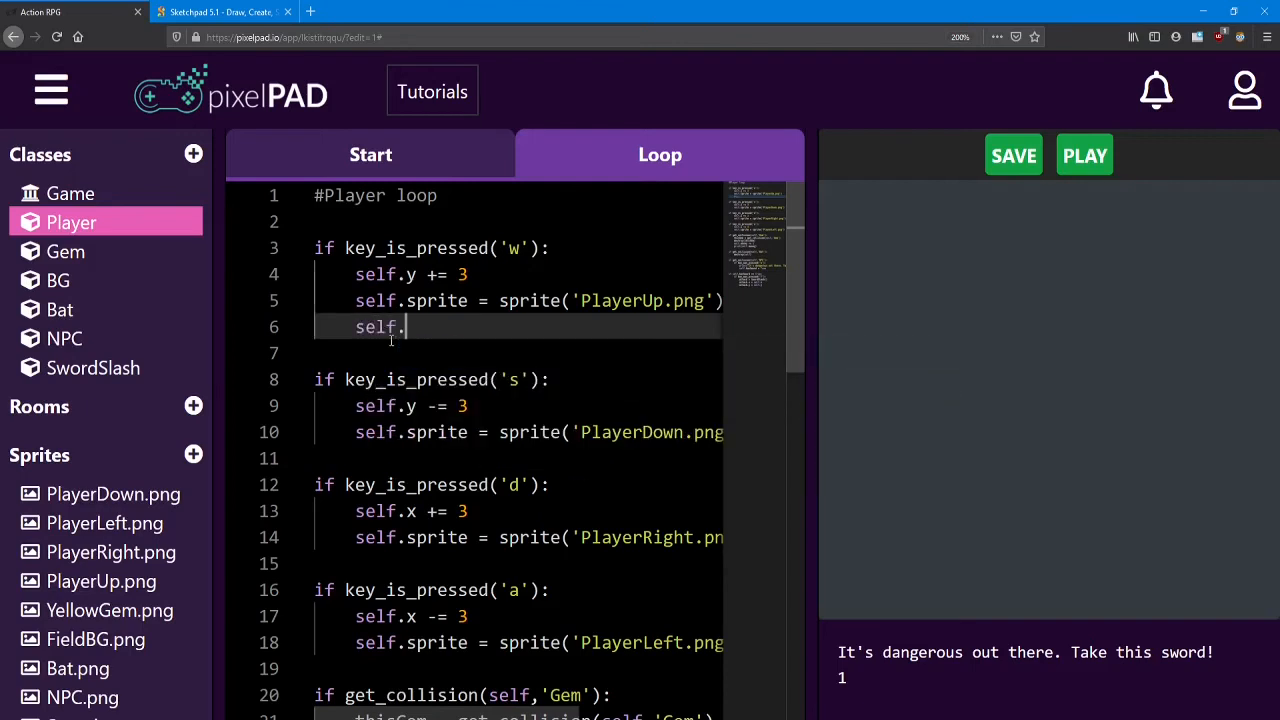
{"action": "type", "text": "direction"}
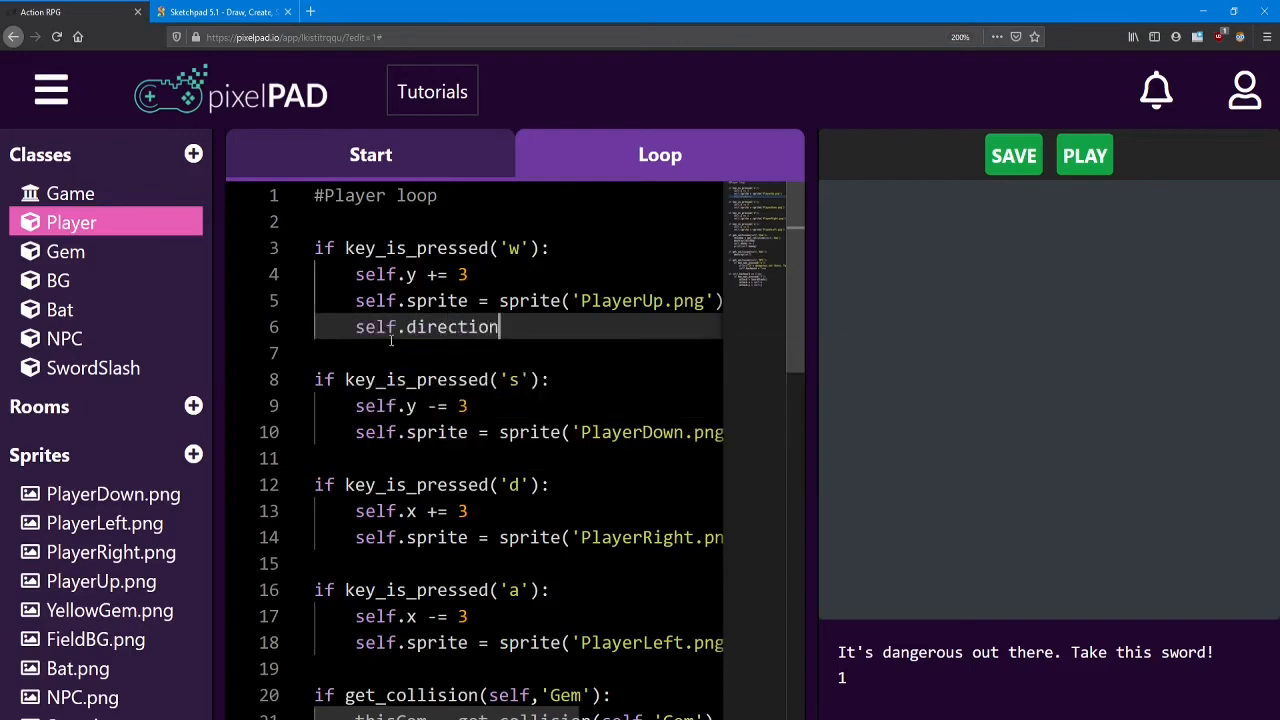
{"action": "type", "text": "= 'up'"}
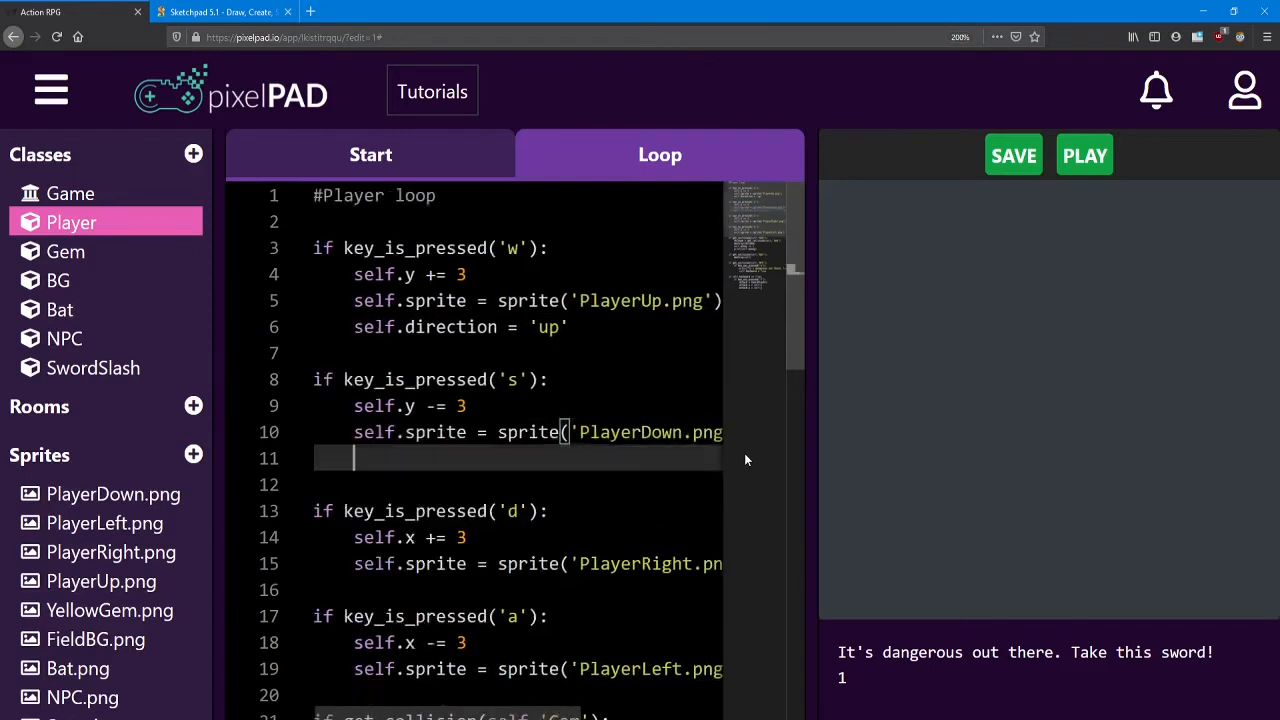
- Add self.direction = 'down', 'right' and 'left' under the other three movement key checks
{"action": "type", "text": "self.direction = 'up'"}
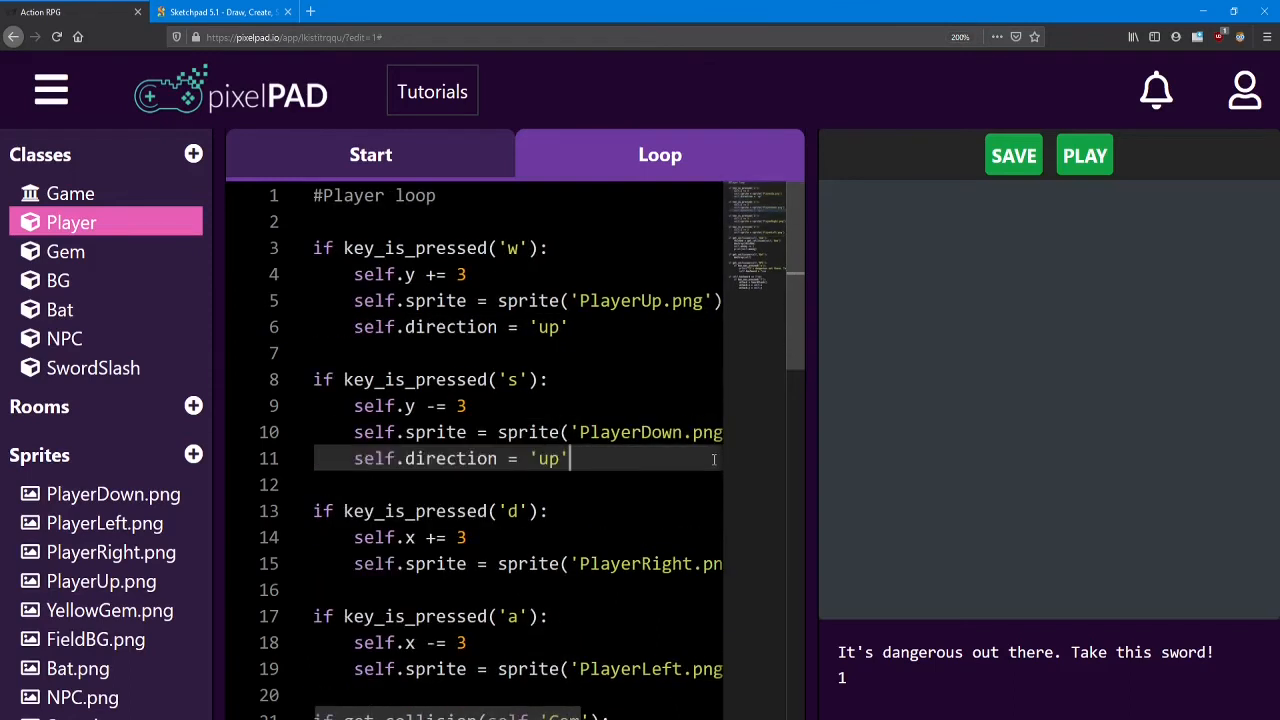
{"action": "type", "text": "down"}
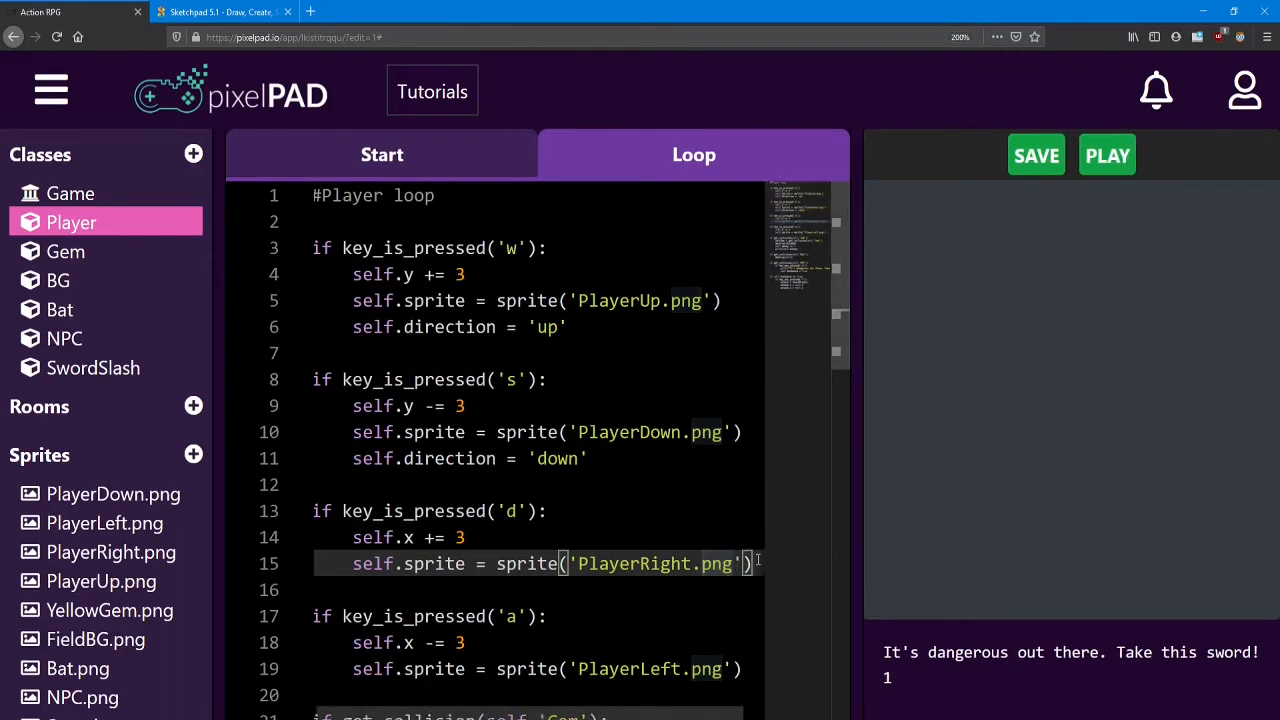
{"action": "type", "text": "self.direction = 'up'"}
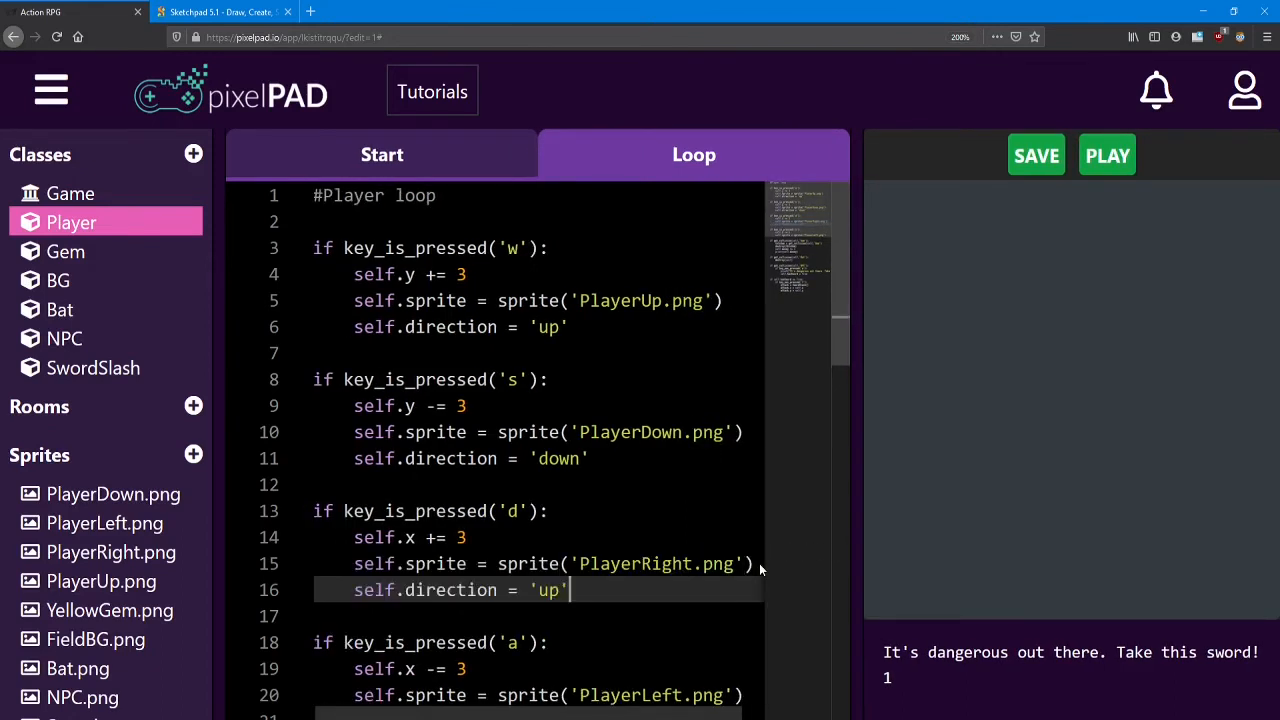
{"action": "type", "text": "right"}
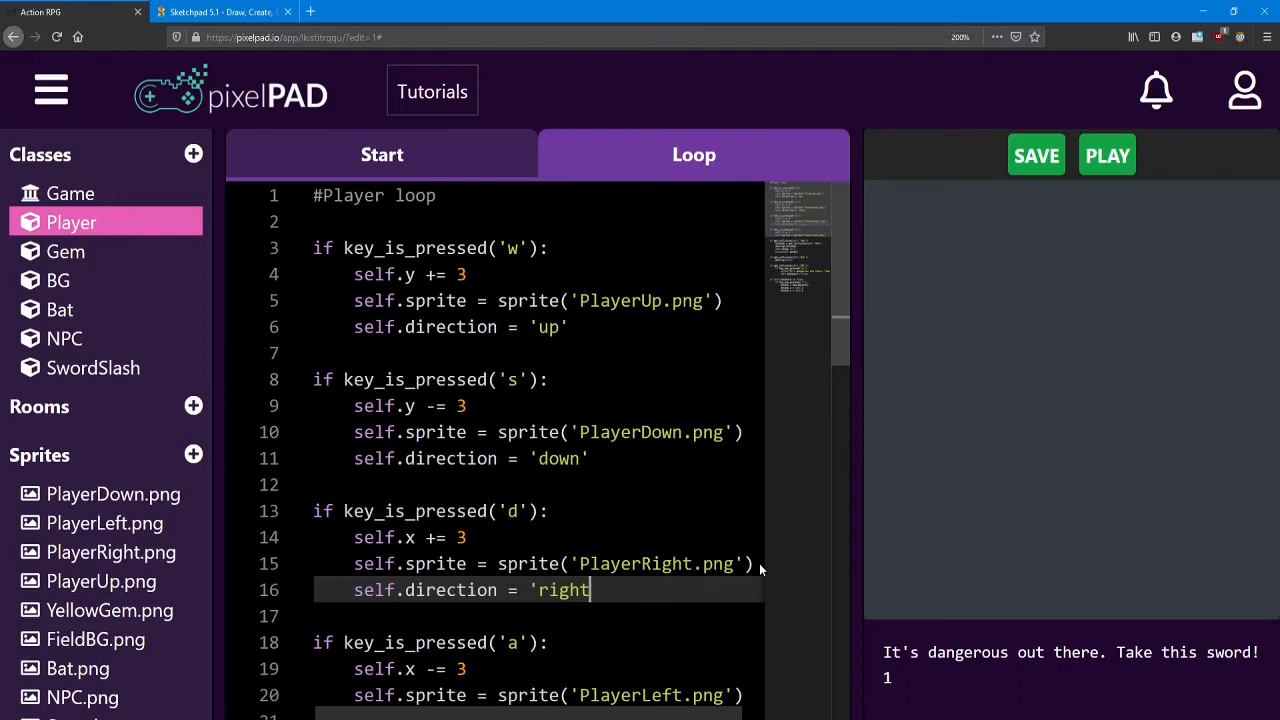
{"action": "scroll", "scroll_direction": "down", "scroll_amount": 3}
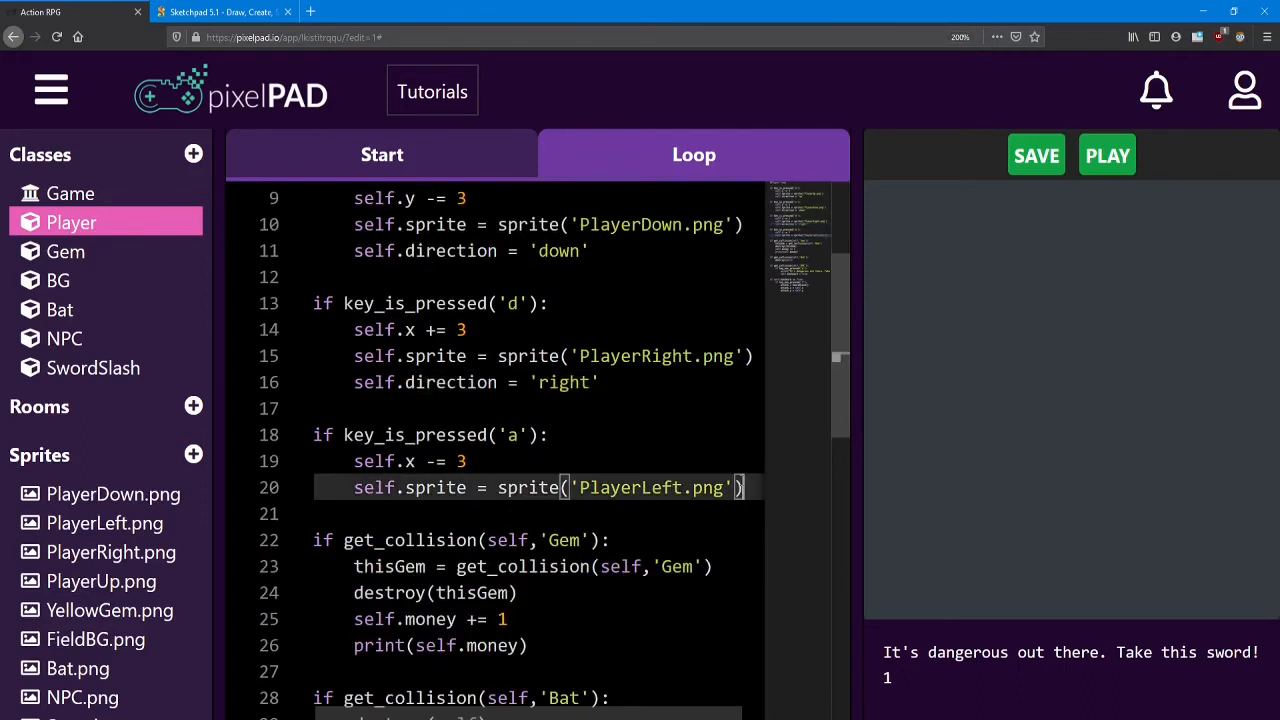
{"action": "type", "text": "self.direction = 'up'"}
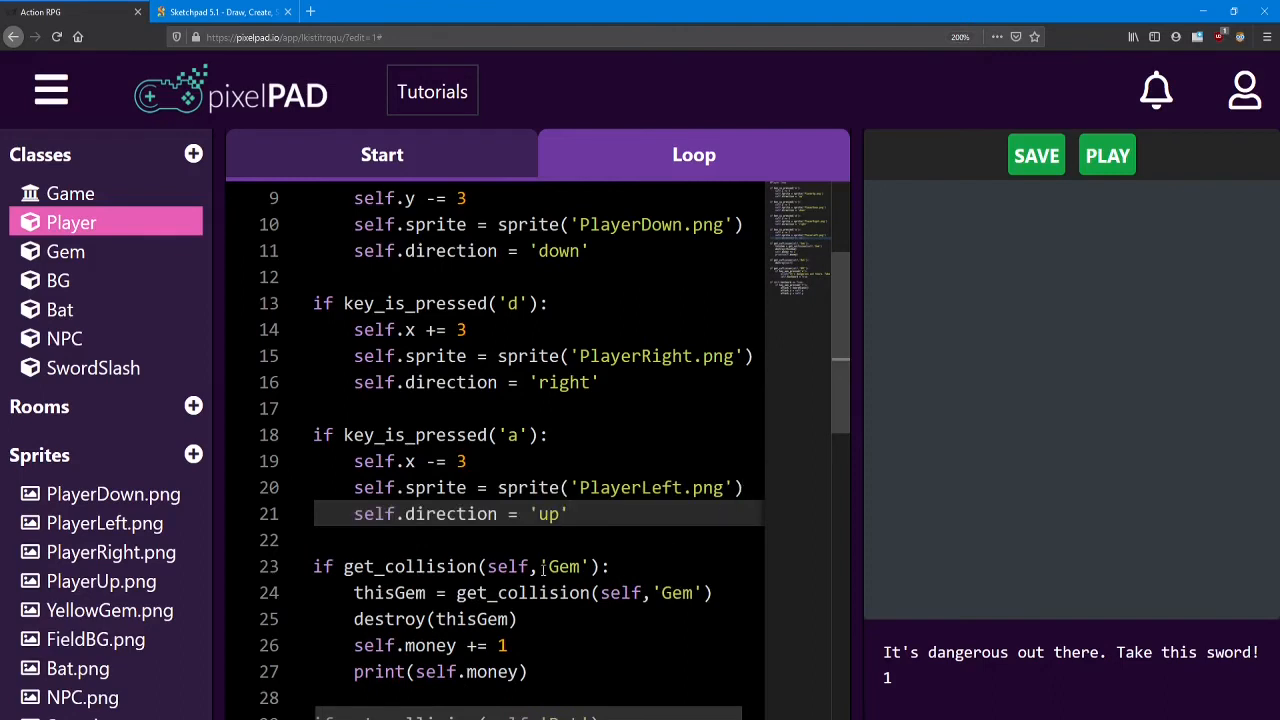
{"action": "type", "text": "left"}
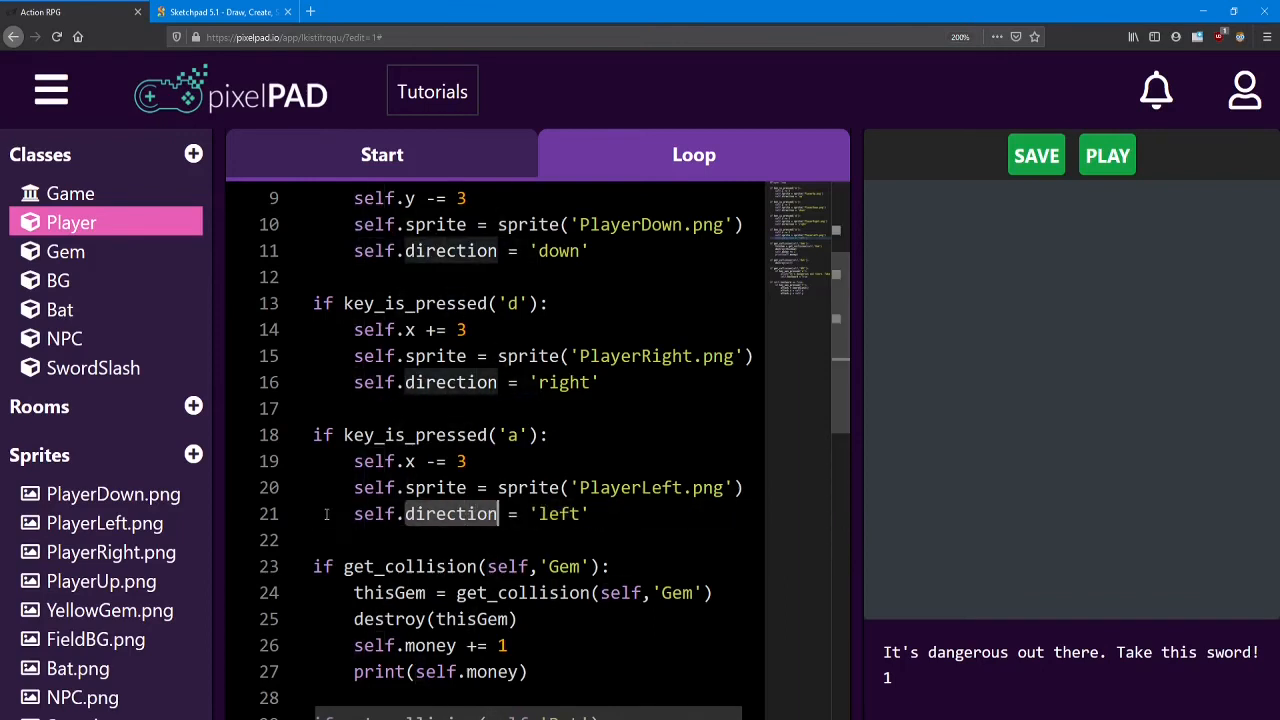
{"action": "scroll", "scroll_direction": "down", "scroll_amount": 3}
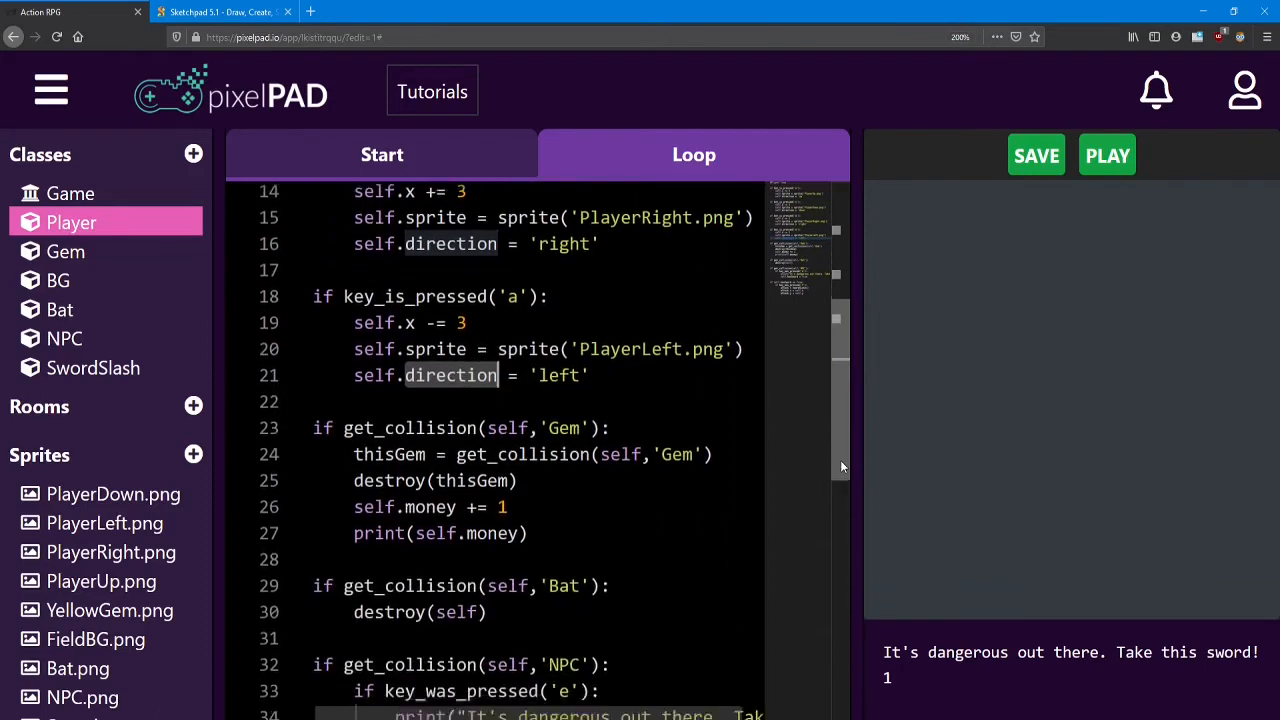
- After the attack position lines, add if self.direction == 'up': attack.angle = 90
{"action": "scroll", "scroll_direction": "down", "scroll_amount": 3}
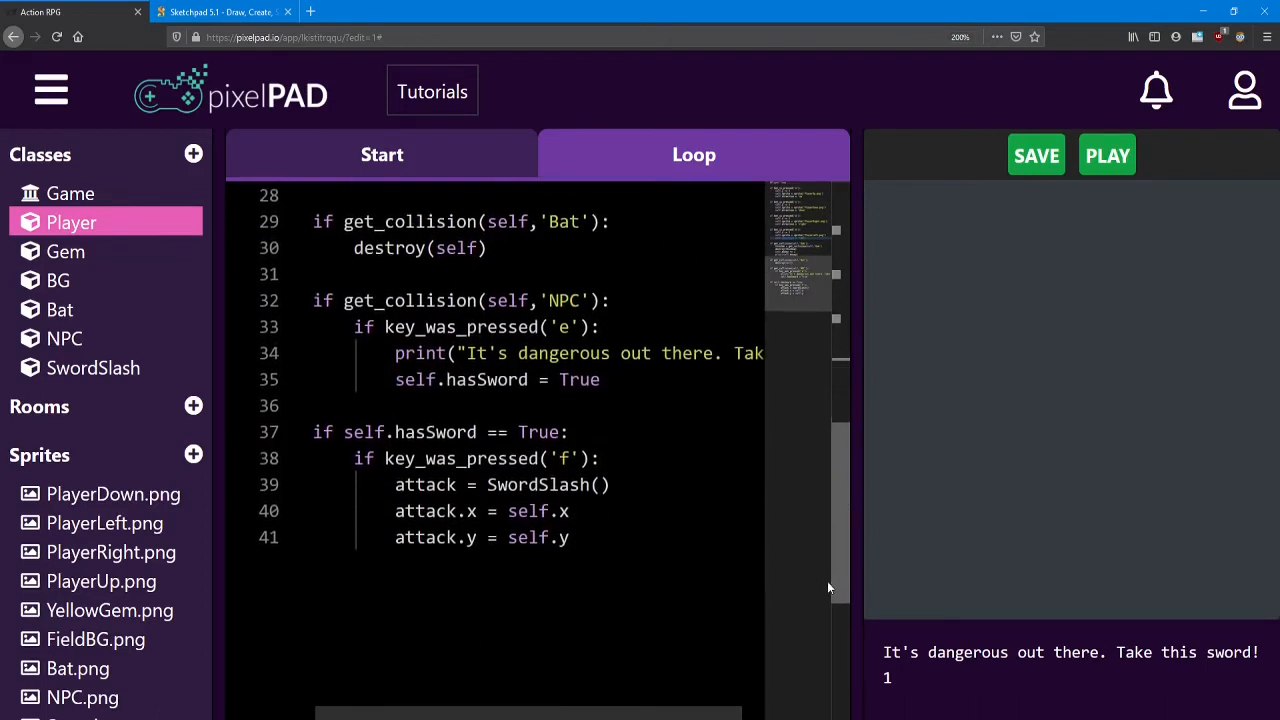
{"action": "scroll", "scroll_direction": "down", "scroll_amount": 3}
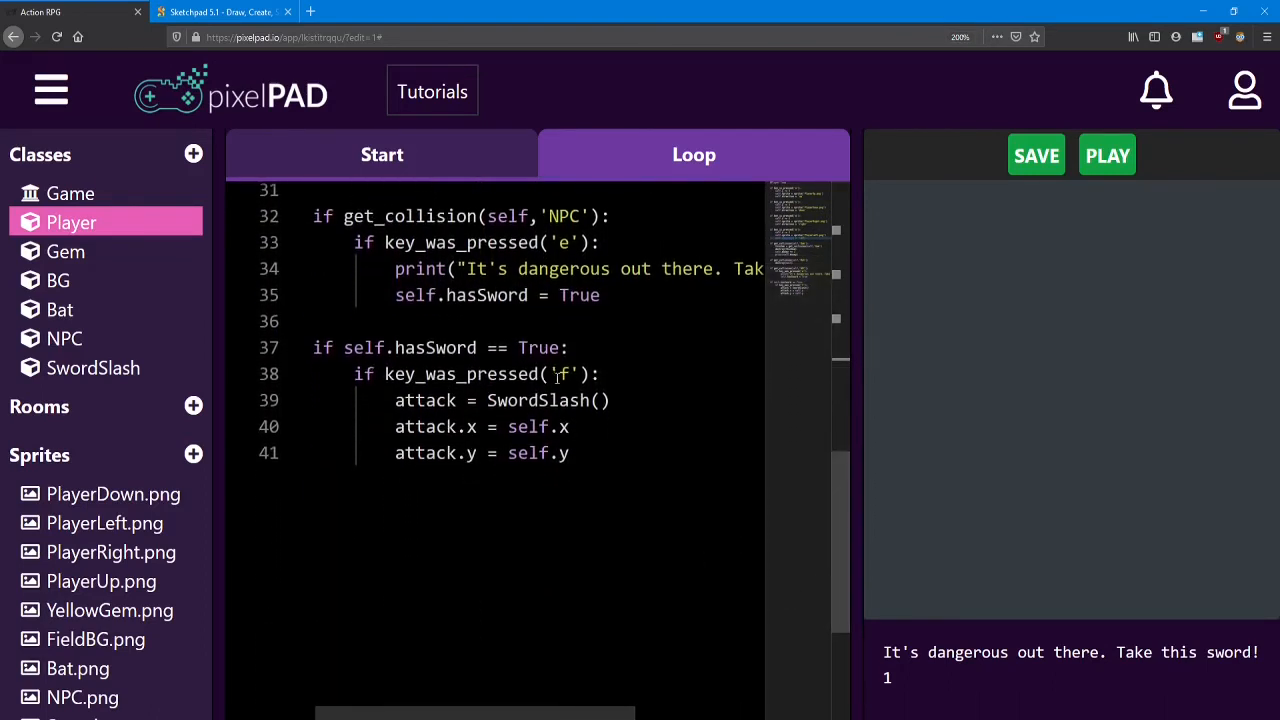
{"action": "left_click", "coordinate": [636, 452]}
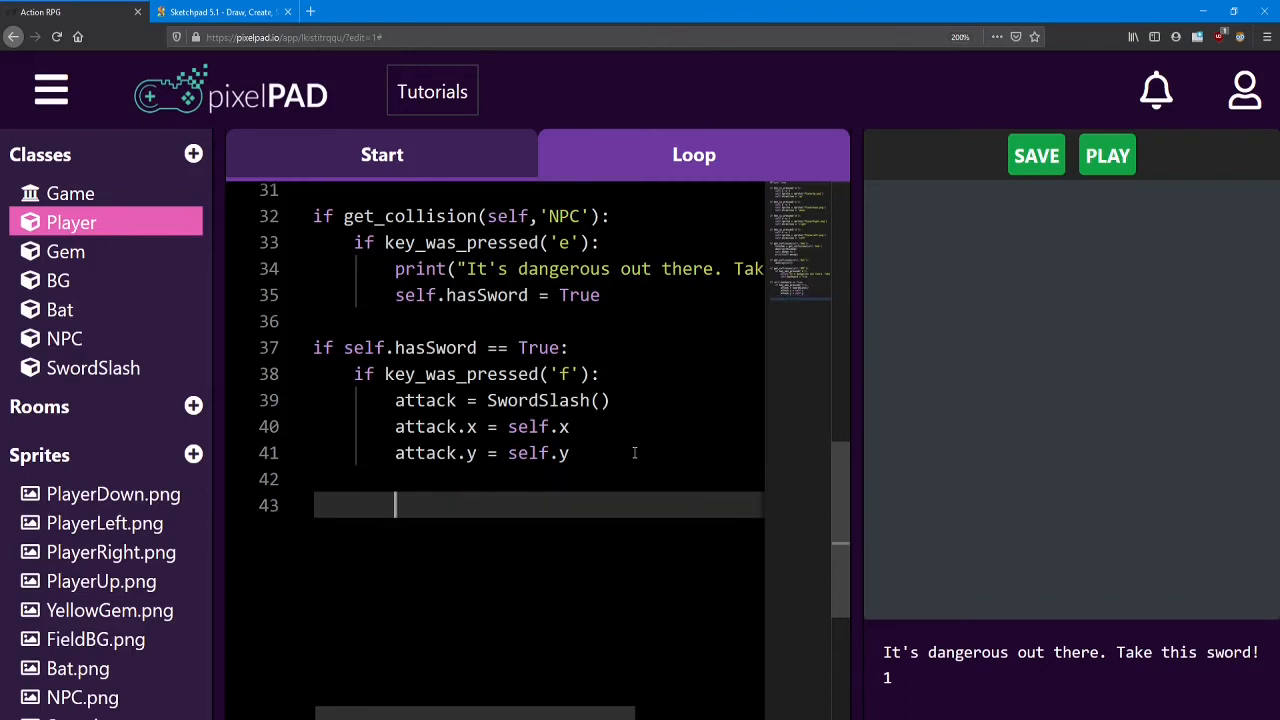
{"action": "type", "text": "if"}
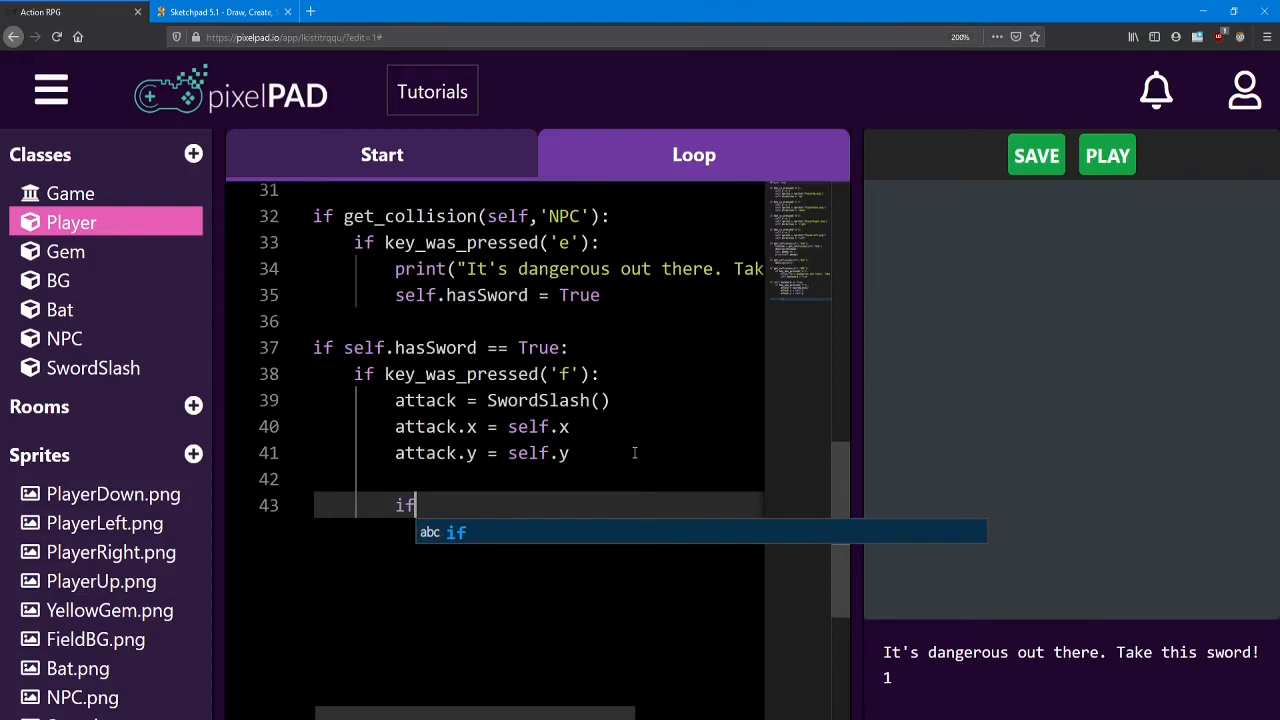
{"action": "type", "text": "self."}
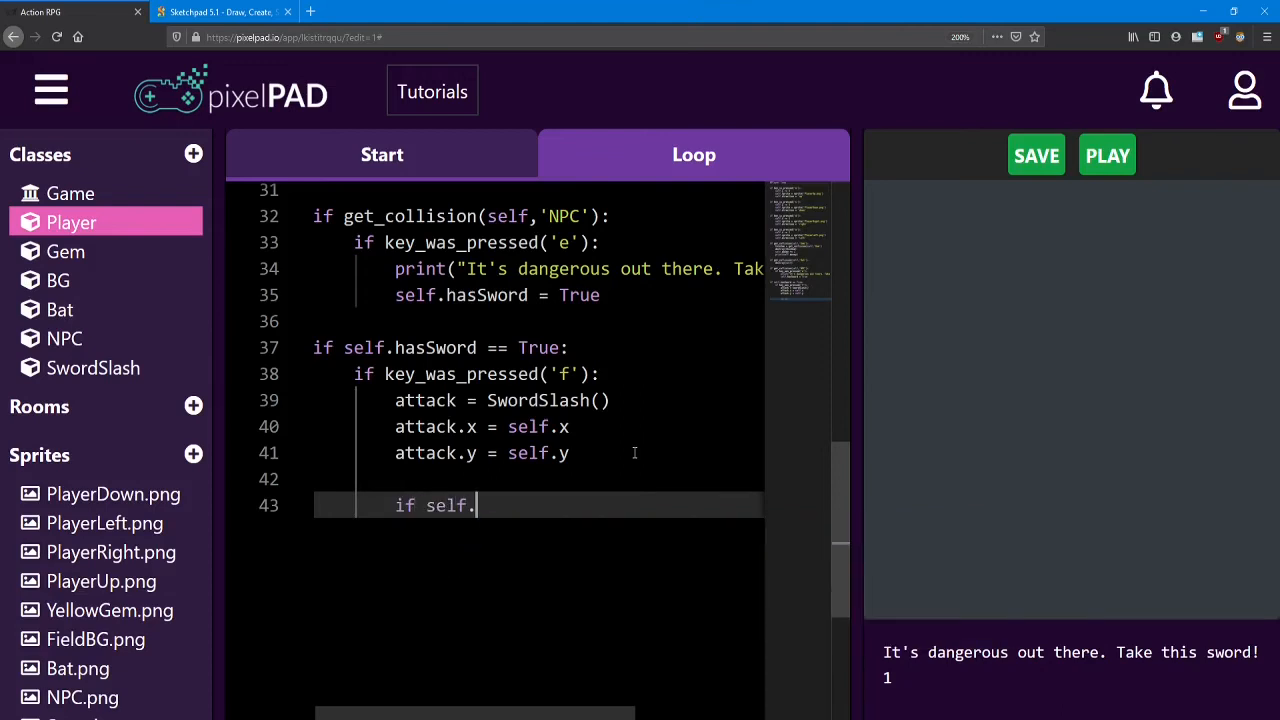
{"action": "type", "text": "direction == '"}
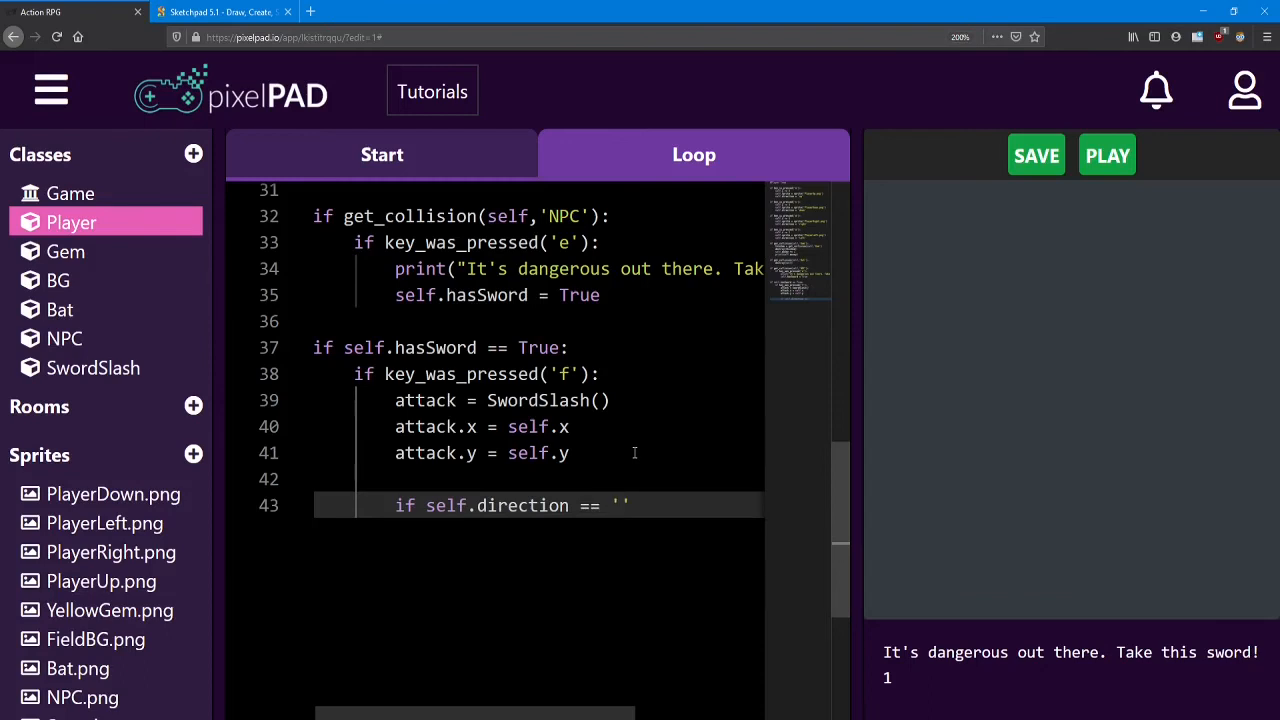
{"action": "type", "text": "up"}
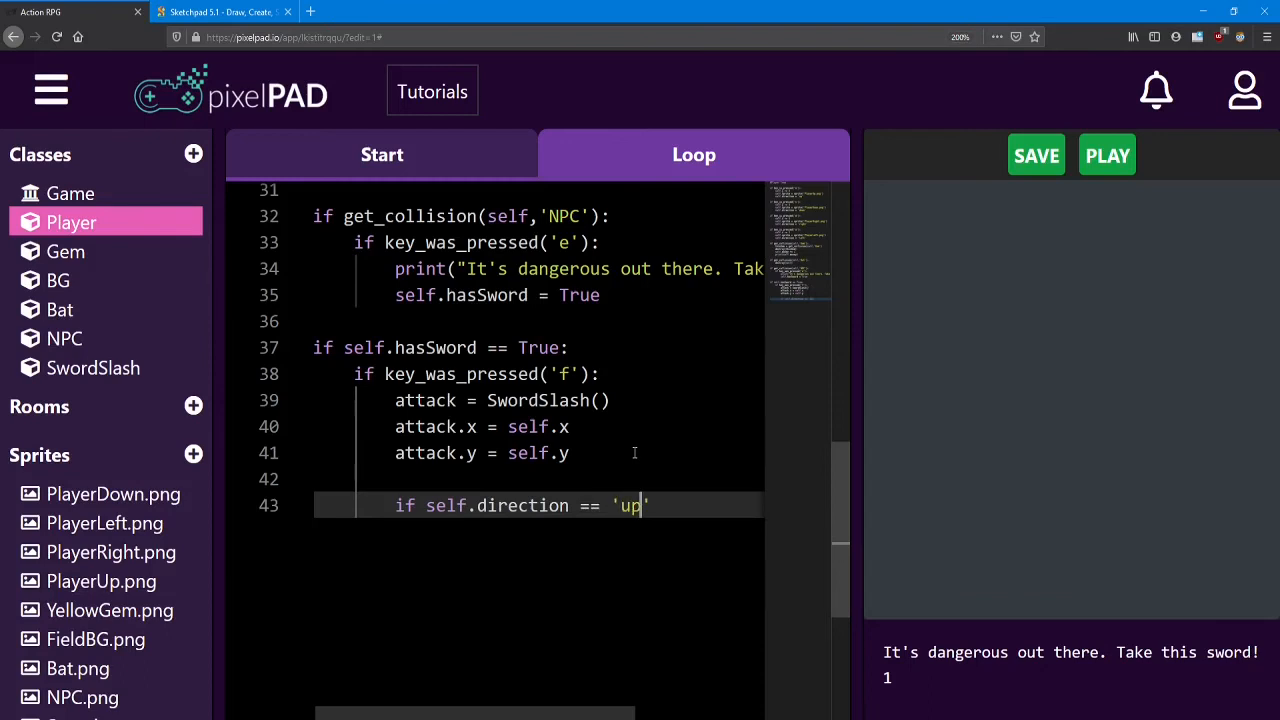
{"action": "type", "text": ":"}
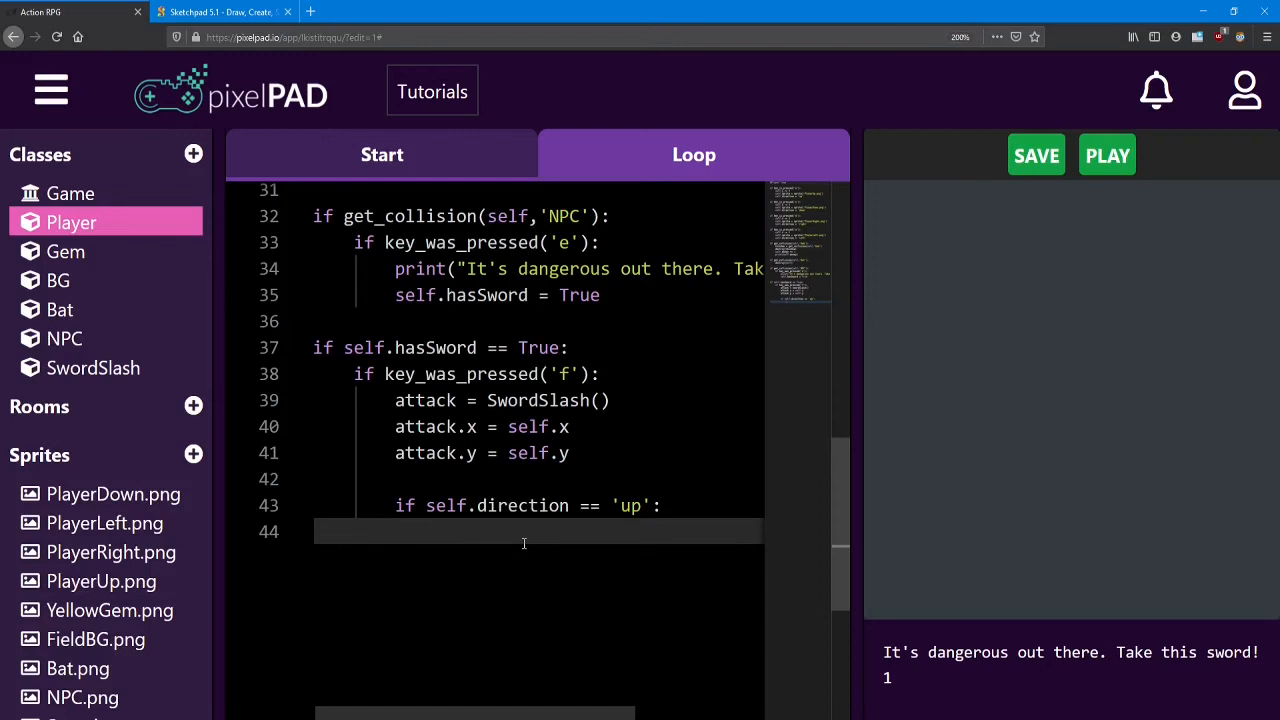
{"action": "type", "text": "attack"}
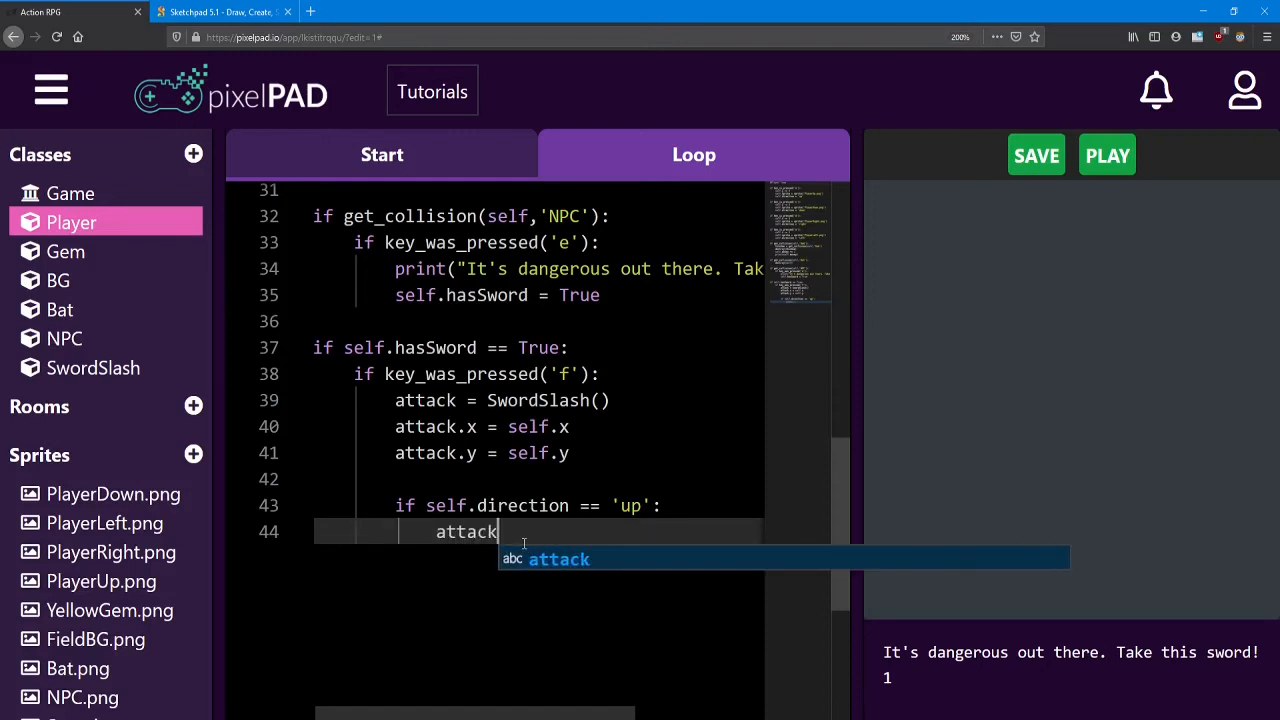
{"action": "type", "text": ".angle"}
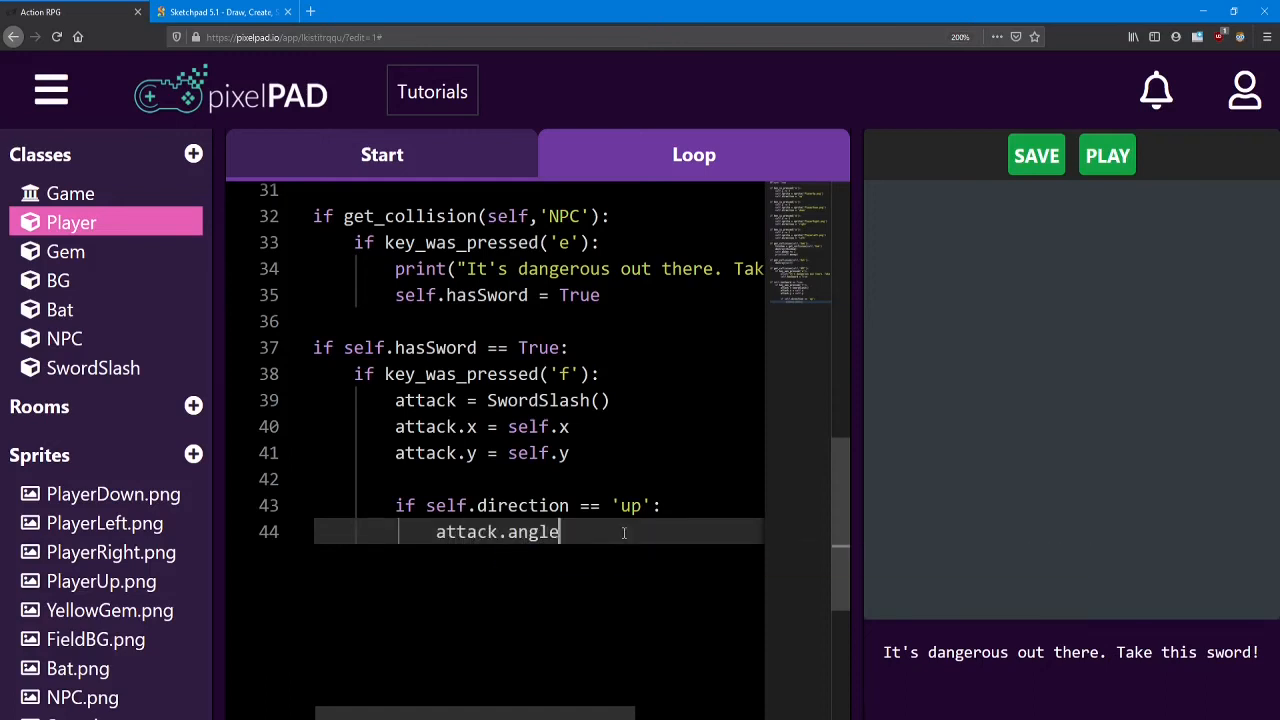
{"action": "type", "text": "= 9"}
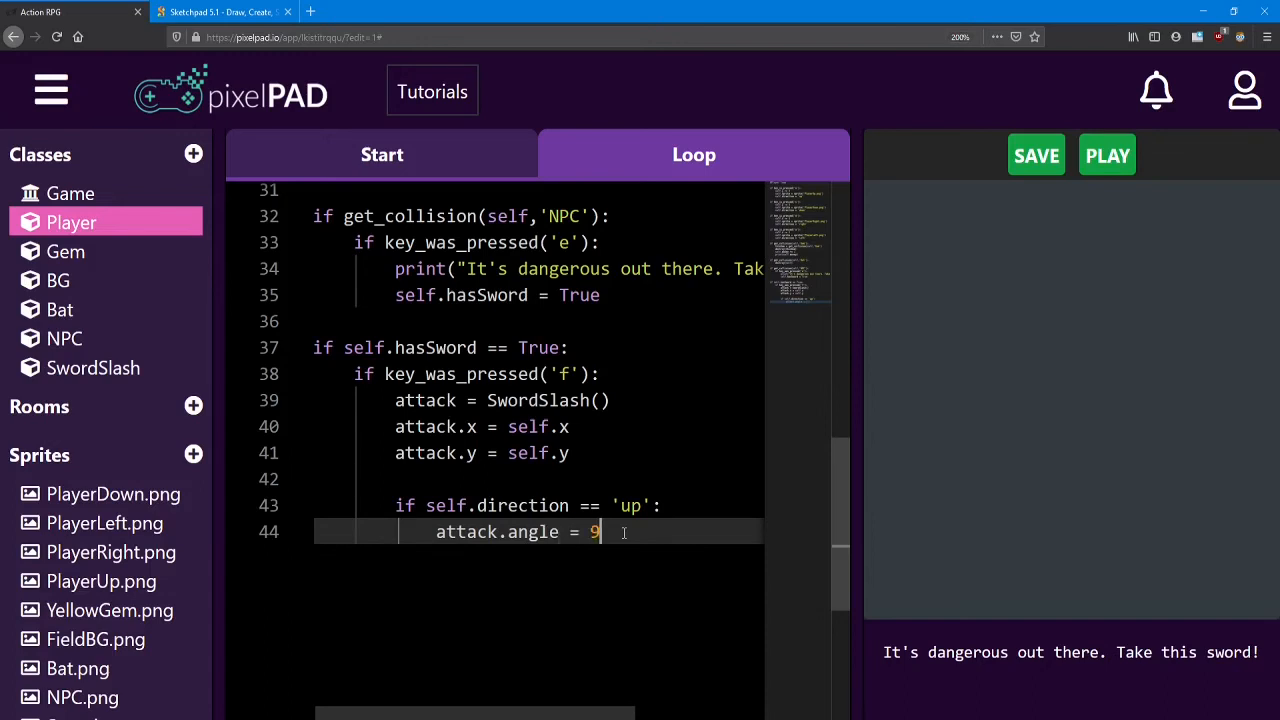
{"action": "type", "text": "0"}
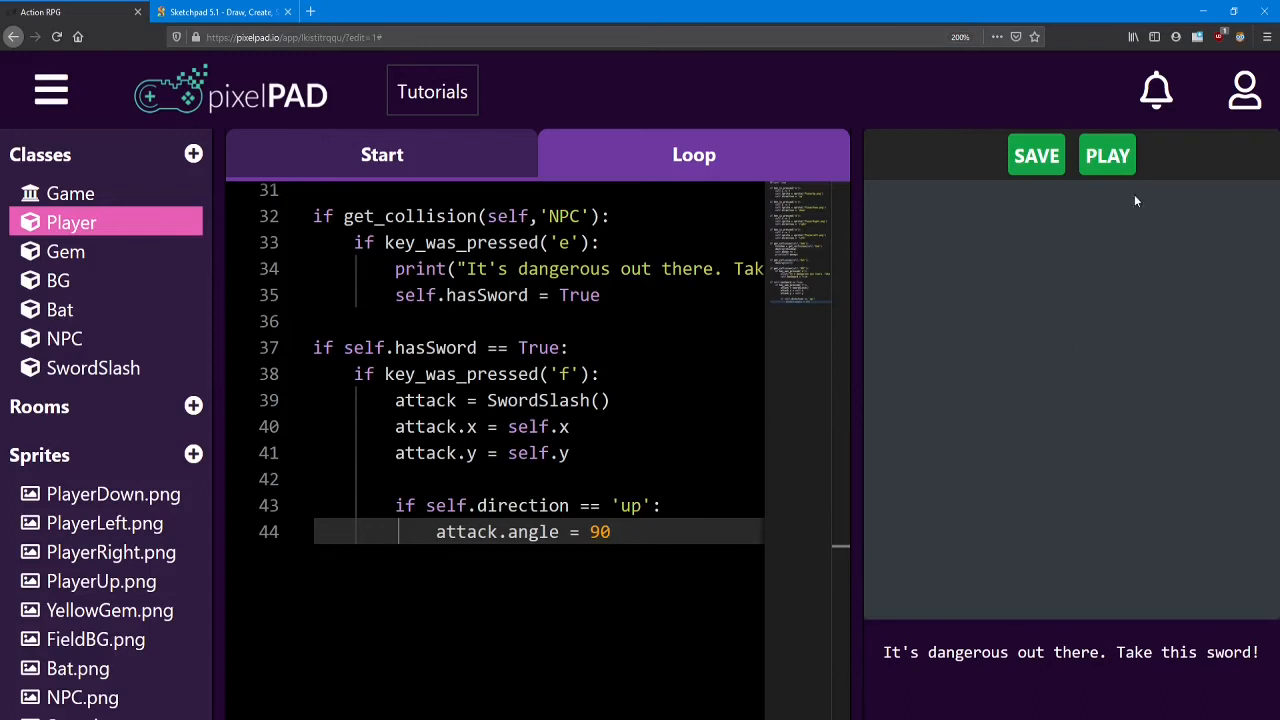
- Run the game to try the upward-angled slash with F, then stop it
{"action": "left_click", "coordinate": [1106, 154]}
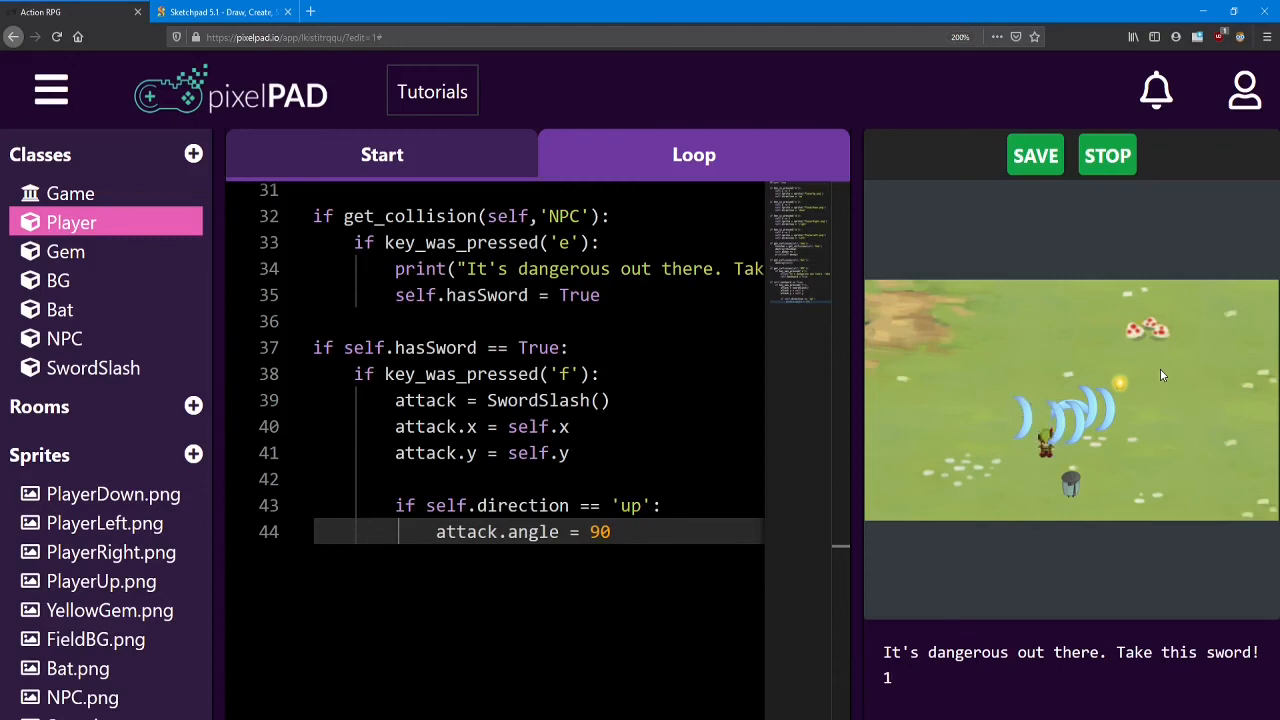
{"action": "left_click", "coordinate": [1108, 156]}
{"action": "type", "text": "if self.direction == 'd"}
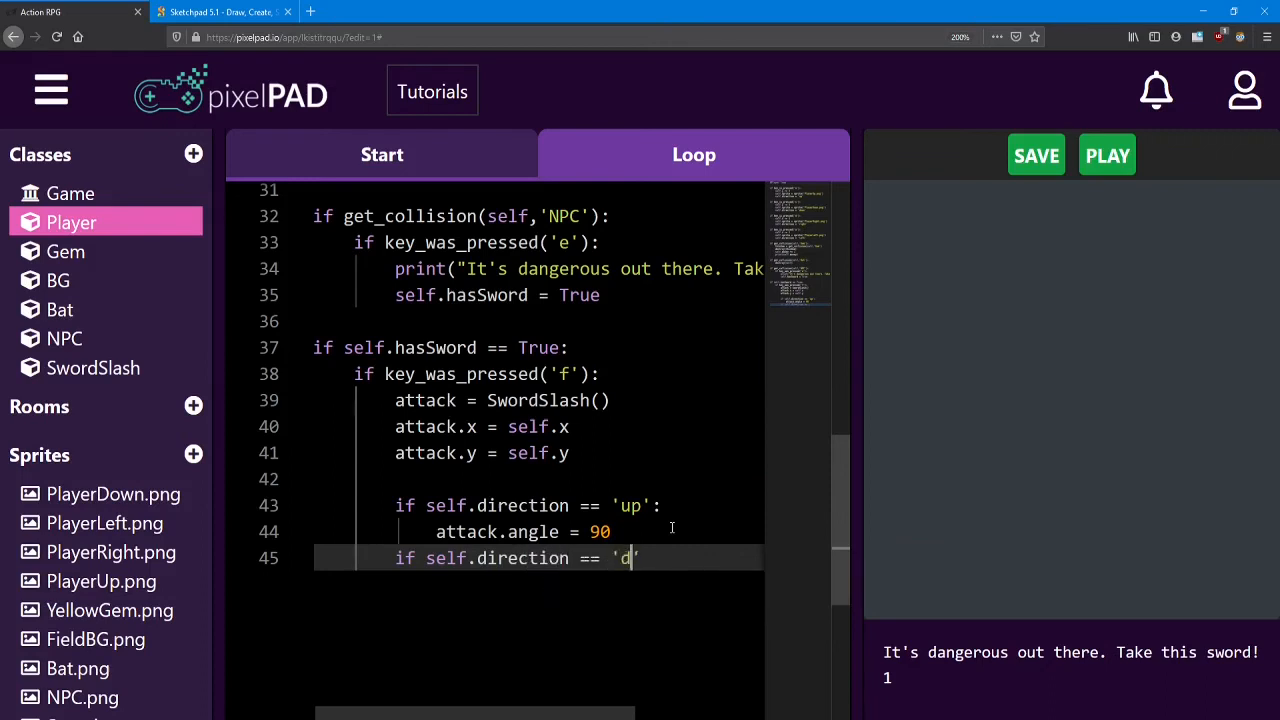
- Finish the 'down' direction check so it sets attack.angle = -90
{"action": "type", "text": "own':"}
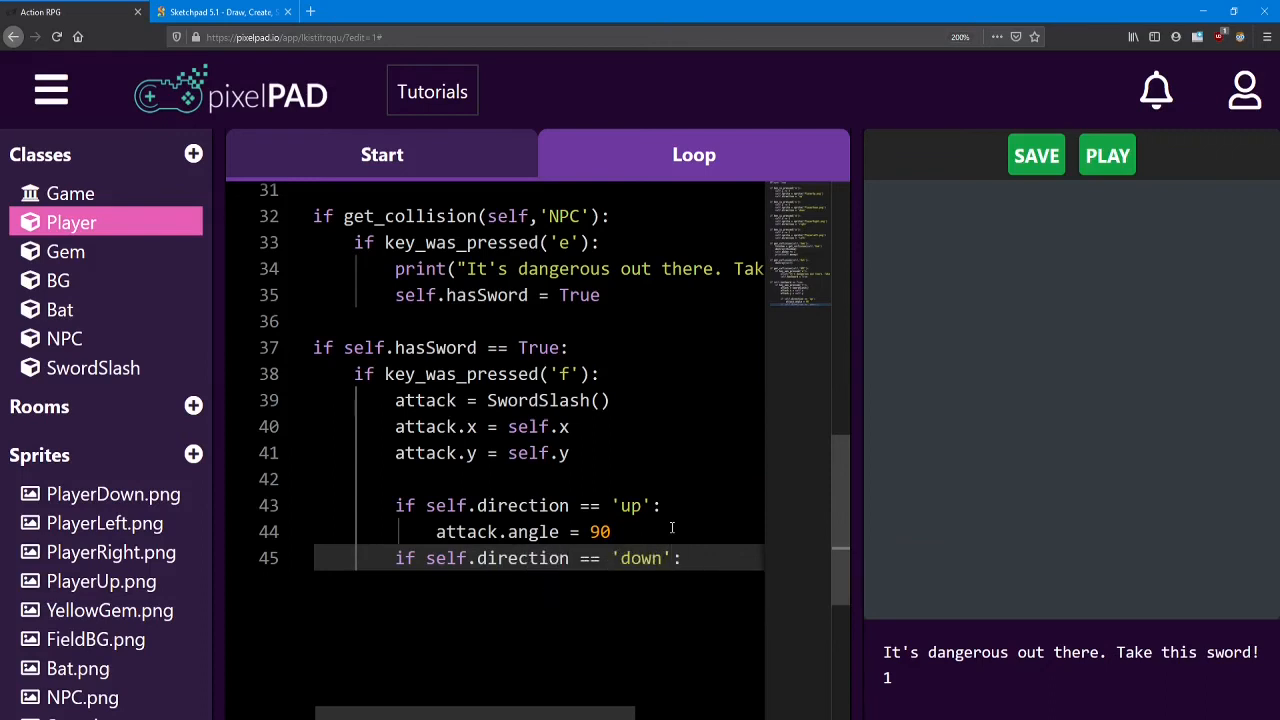
{"action": "key", "text": "enter"}
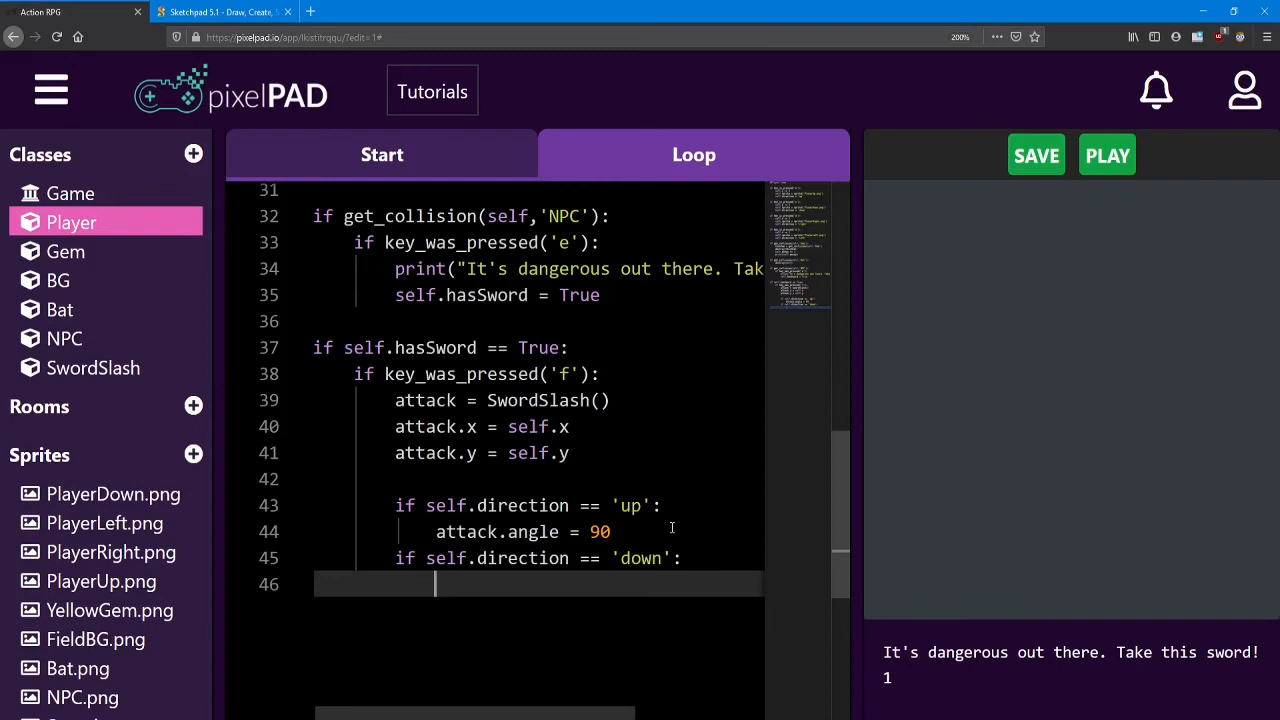
{"action": "type", "text": "attack.angle"}
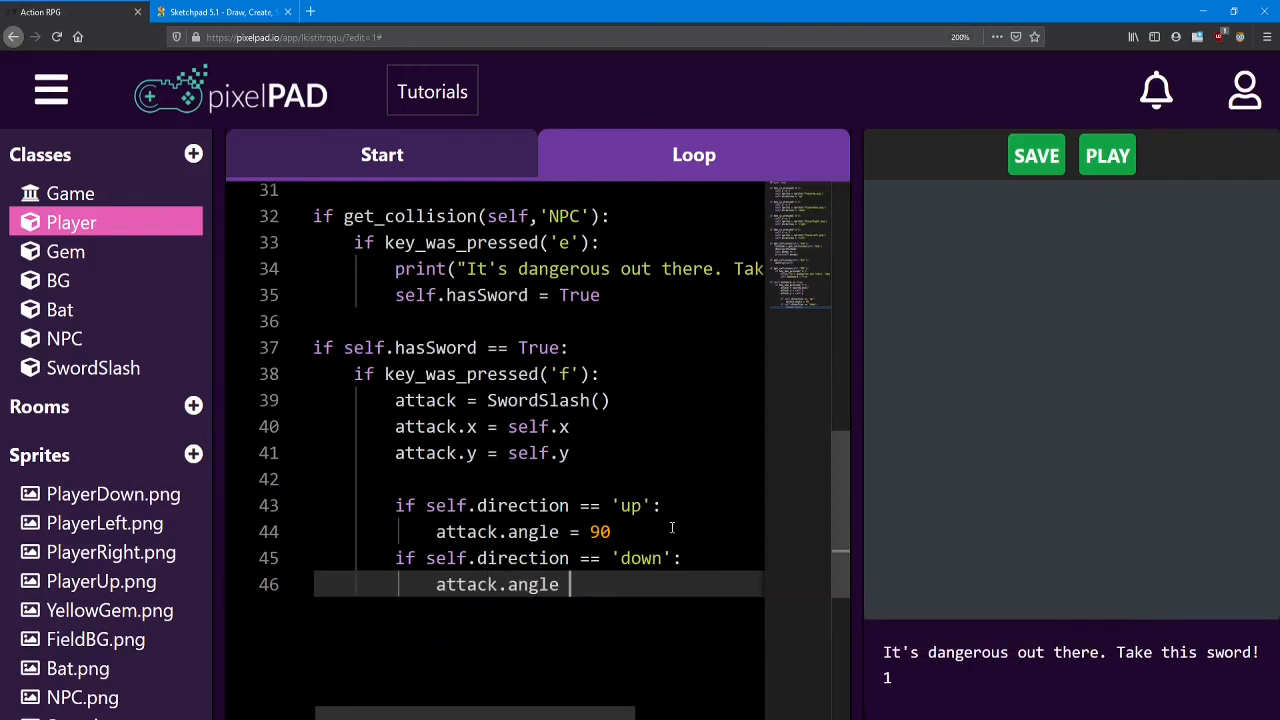
{"action": "type", "text": "= -90"}
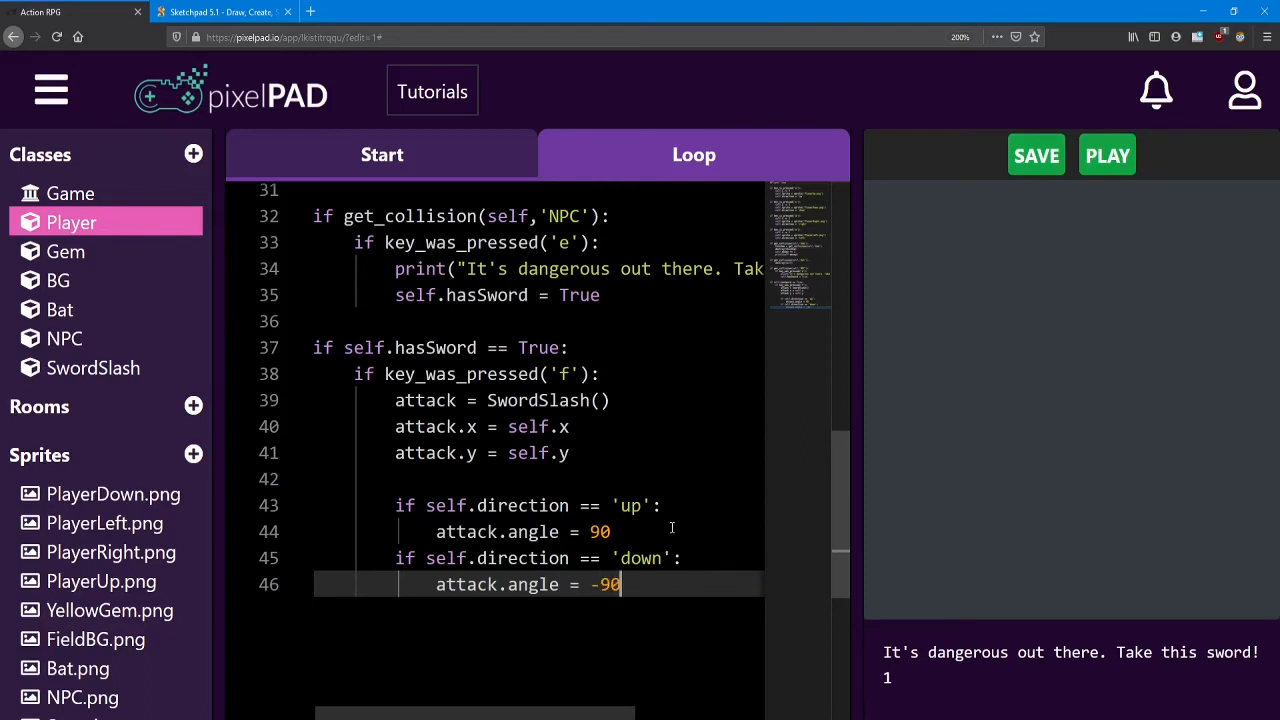
- Add if self.direction == 'left': attack.angle = 180
{"action": "key", "text": "Enter"}
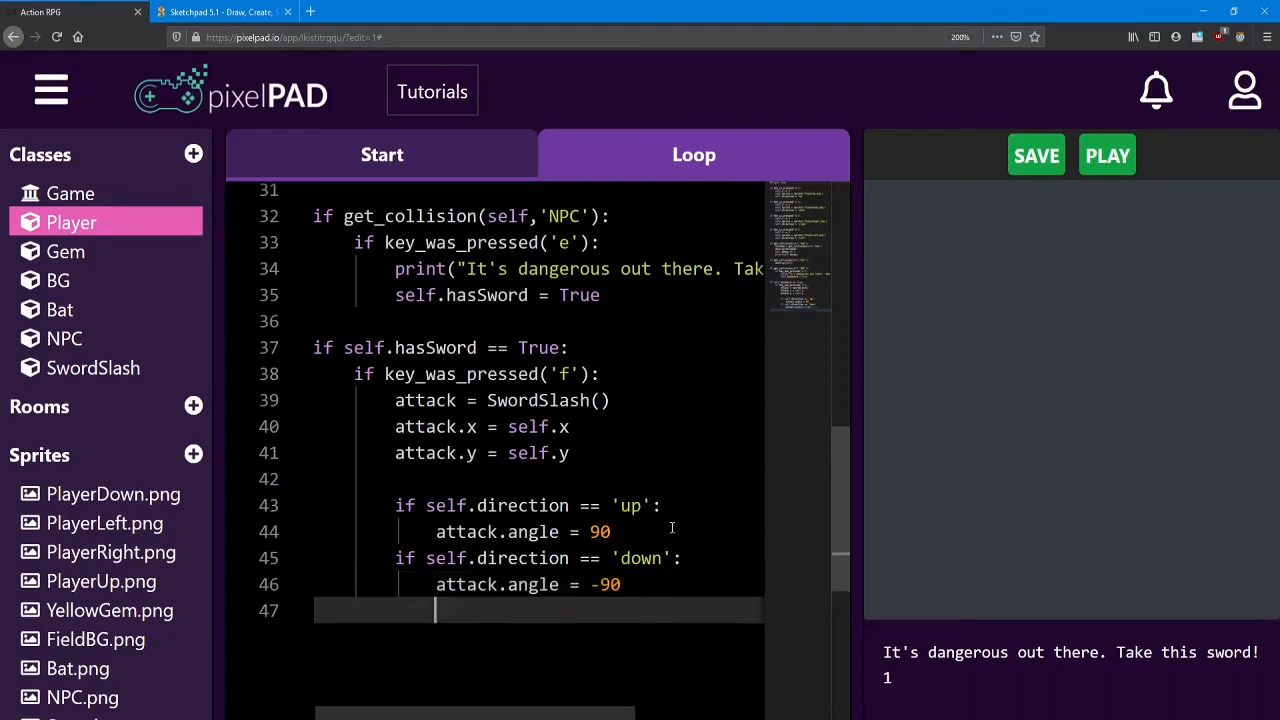
{"action": "type", "text": "if"}
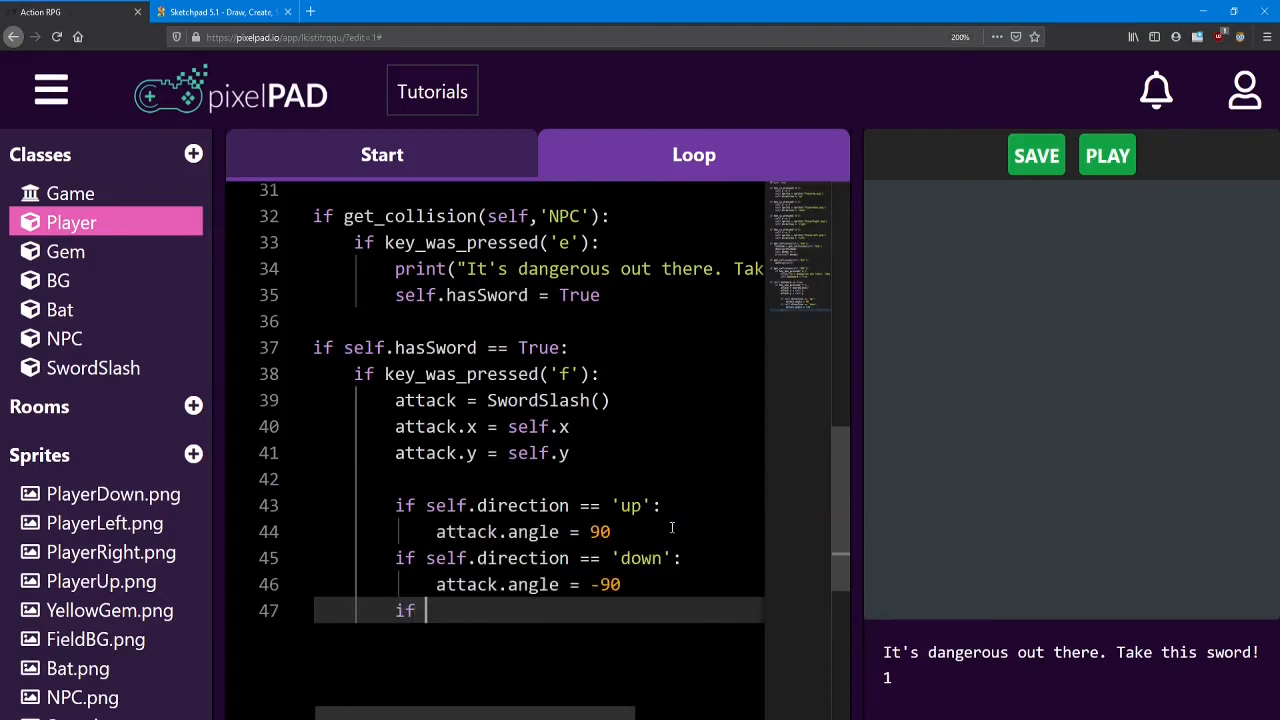
{"action": "type", "text": "self.direction =="}
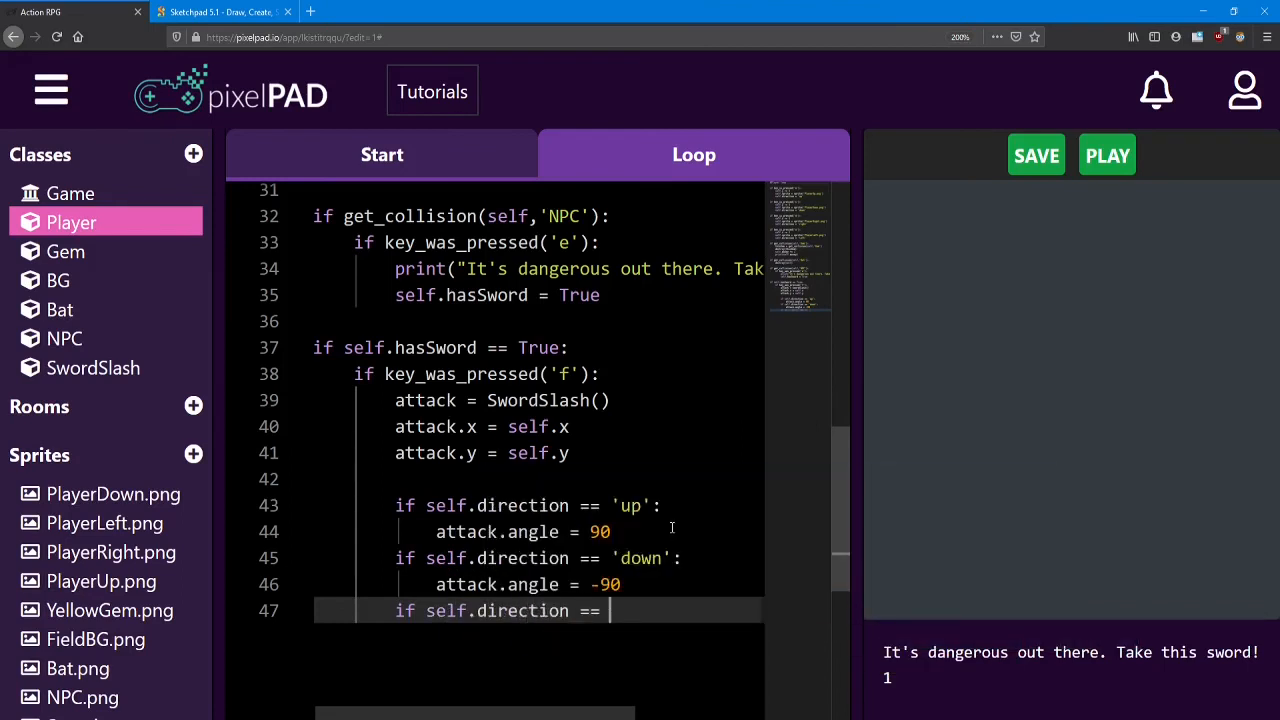
{"action": "type", "text": "'left'"}
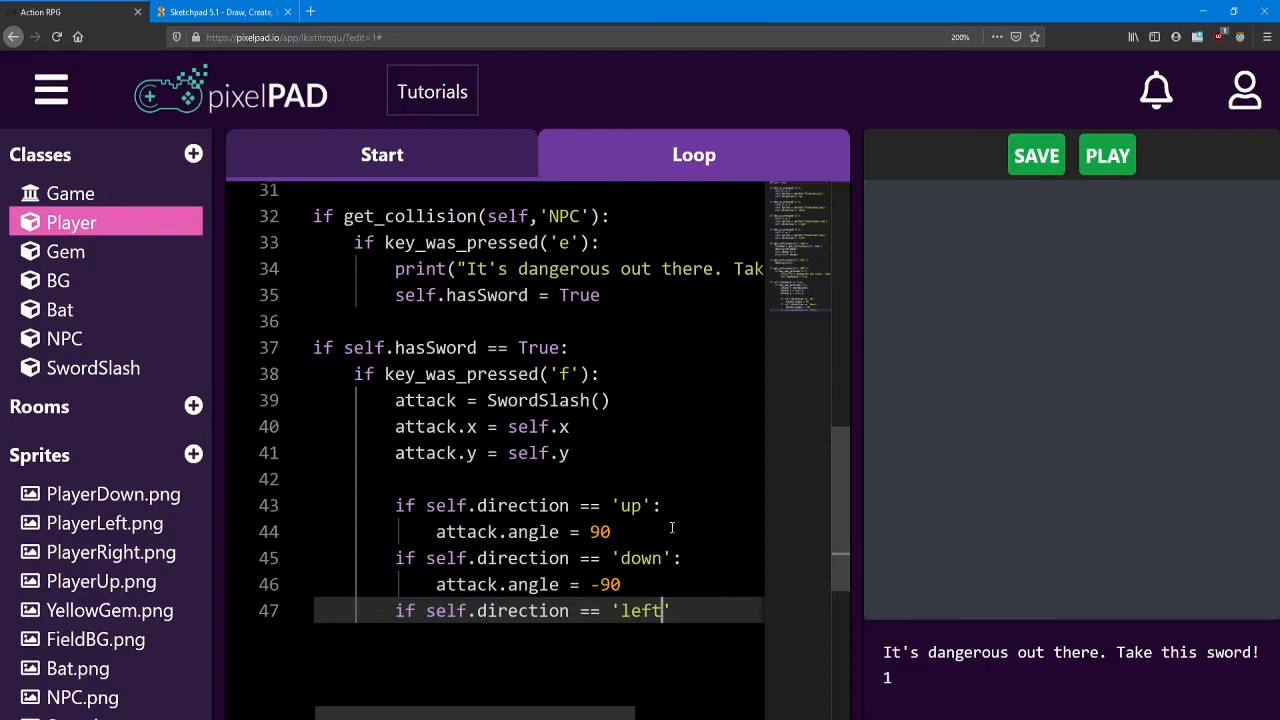
{"action": "key", "text": "Enter"}
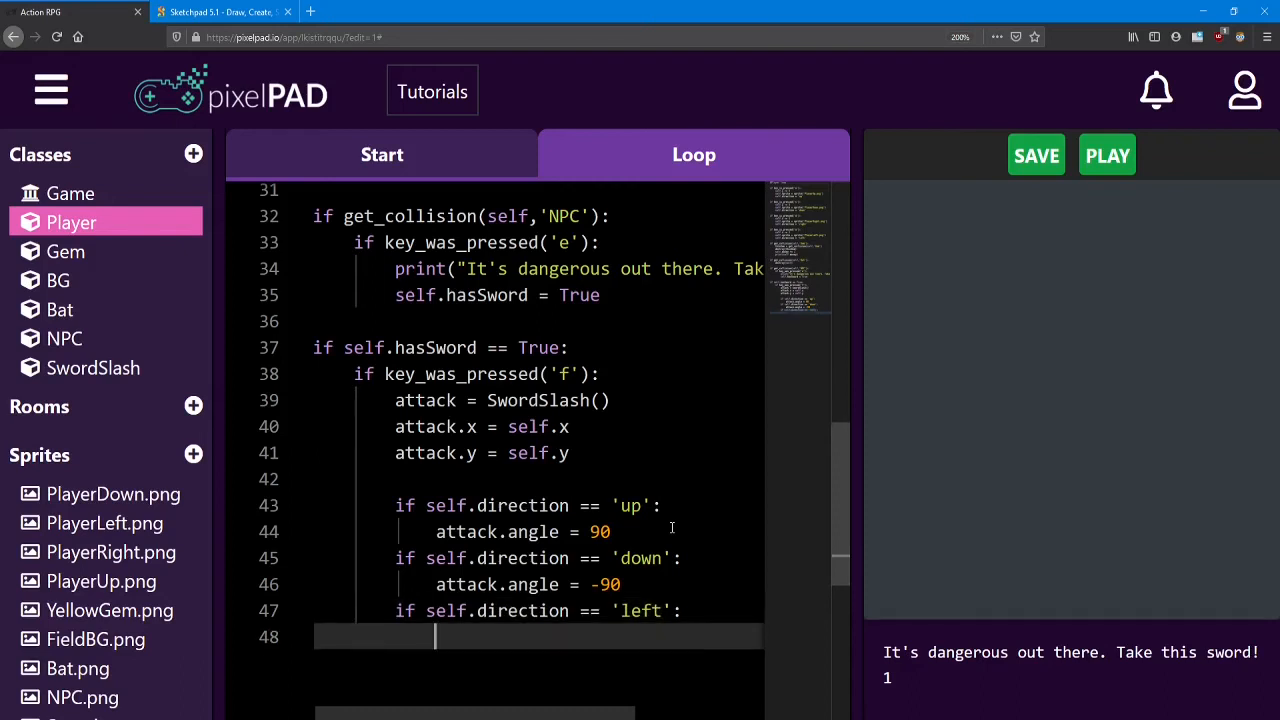
{"action": "type", "text": "attack"}
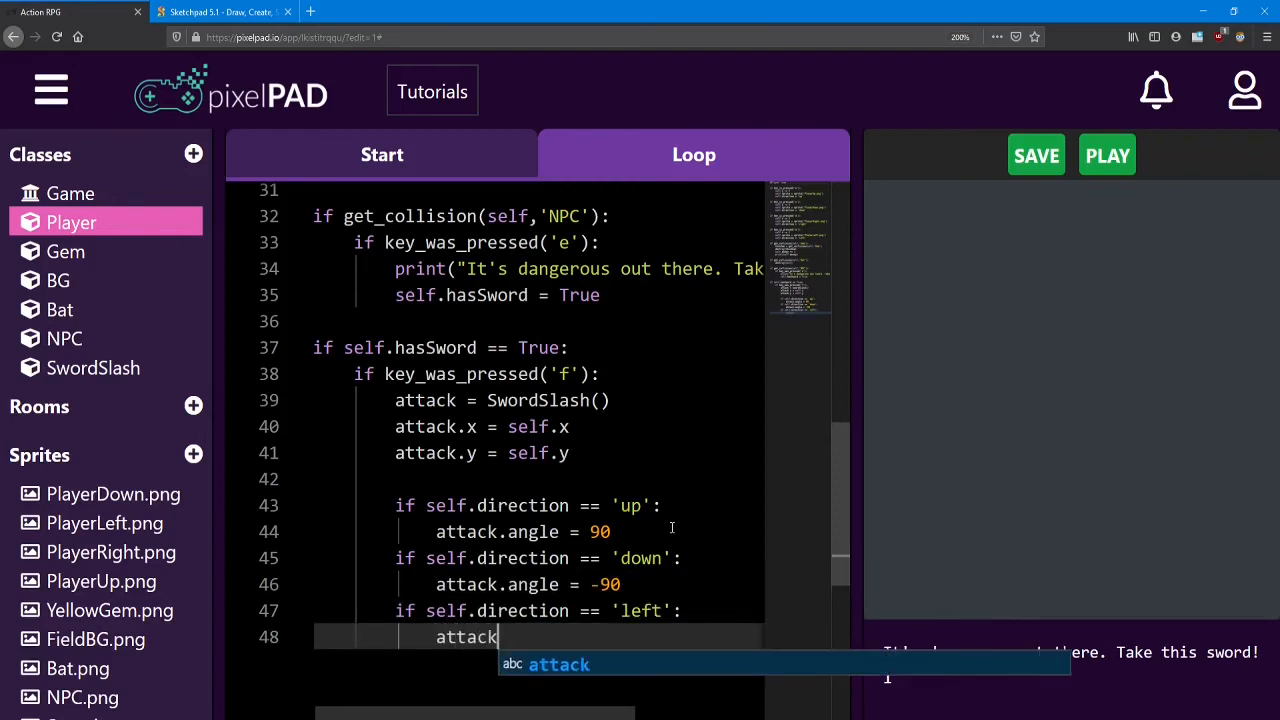
{"action": "type", "text": ".angle ="}
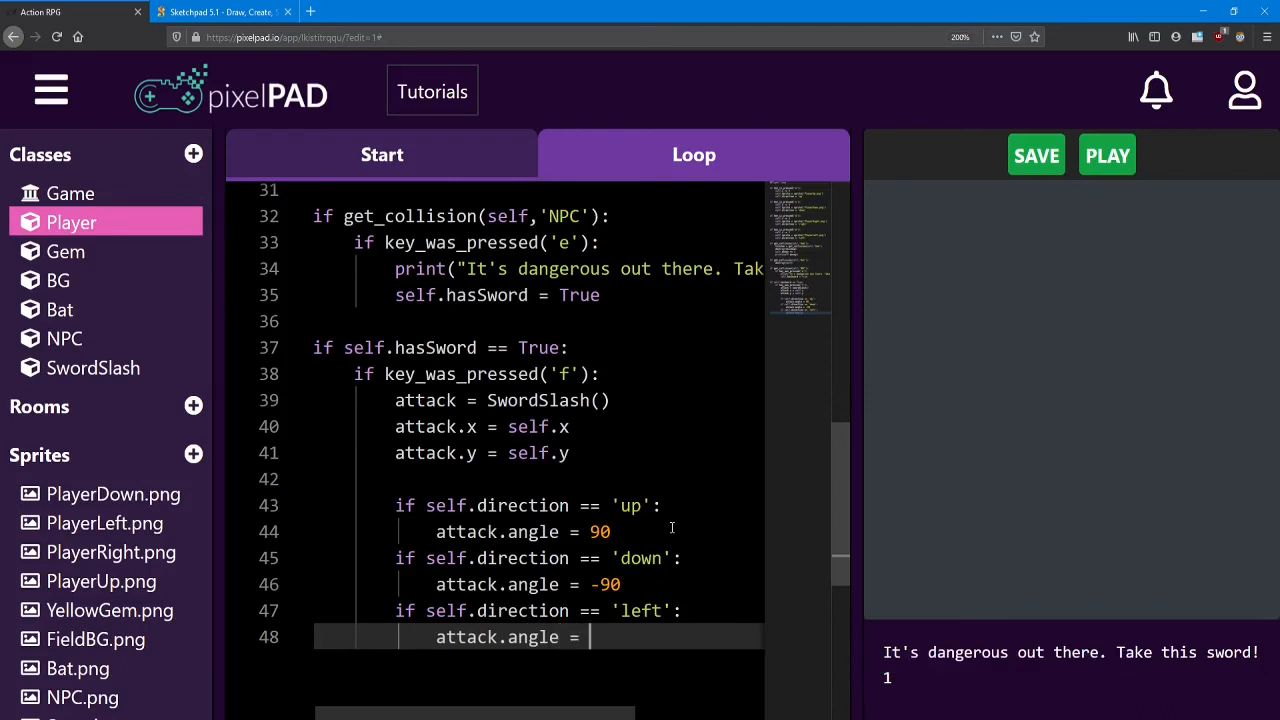
{"action": "type", "text": "180"}
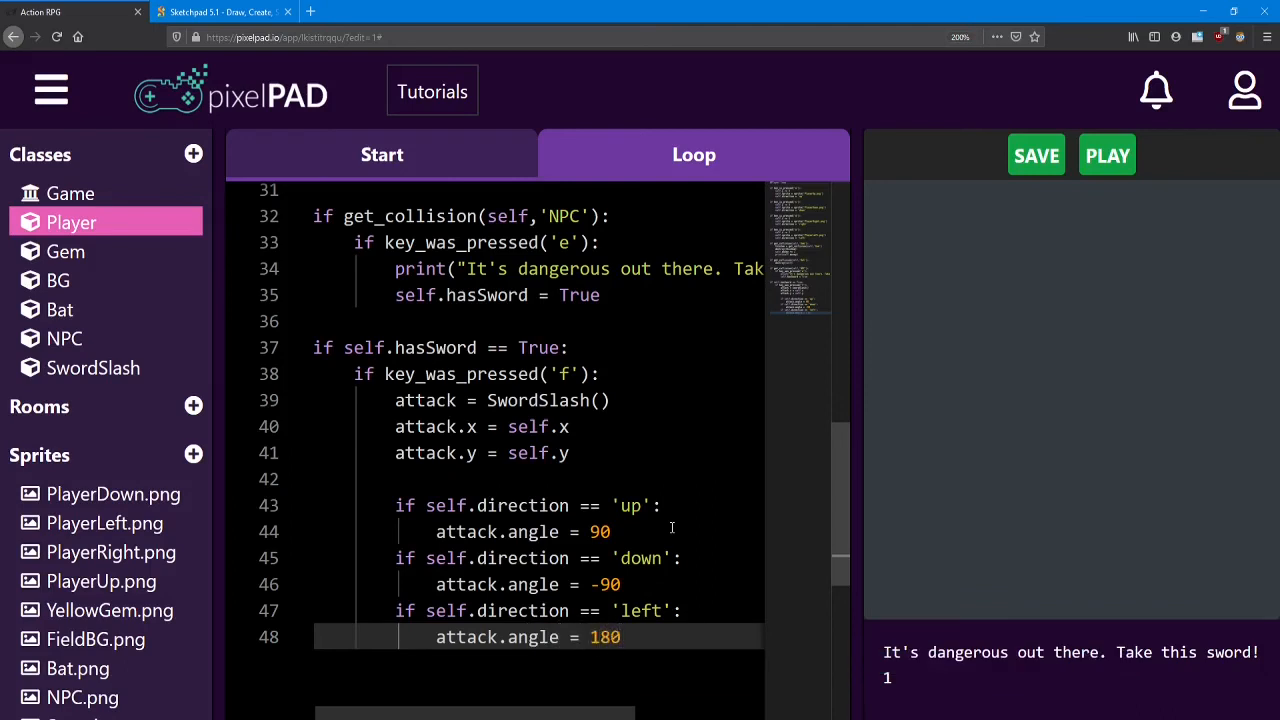
- Run the game to watch the directional slashes accumulate, then stop it
{"action": "left_click", "coordinate": [1106, 154]}
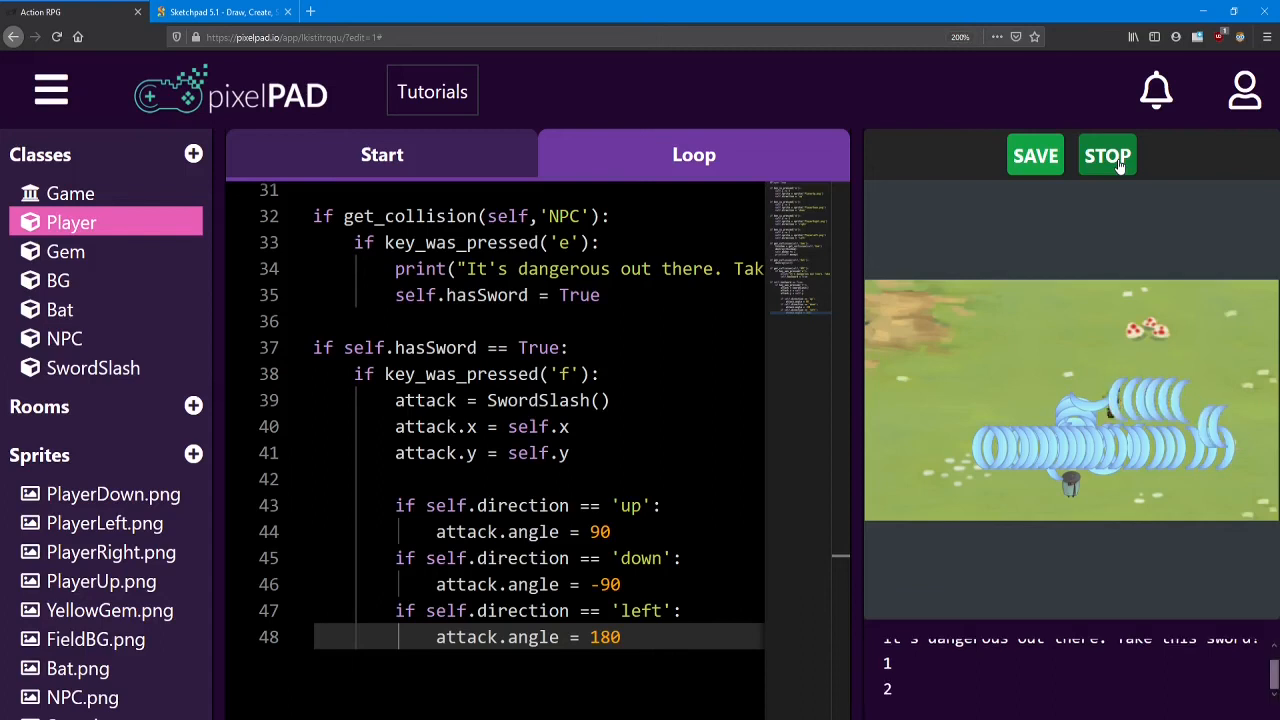
{"action": "left_click", "coordinate": [1108, 156]}
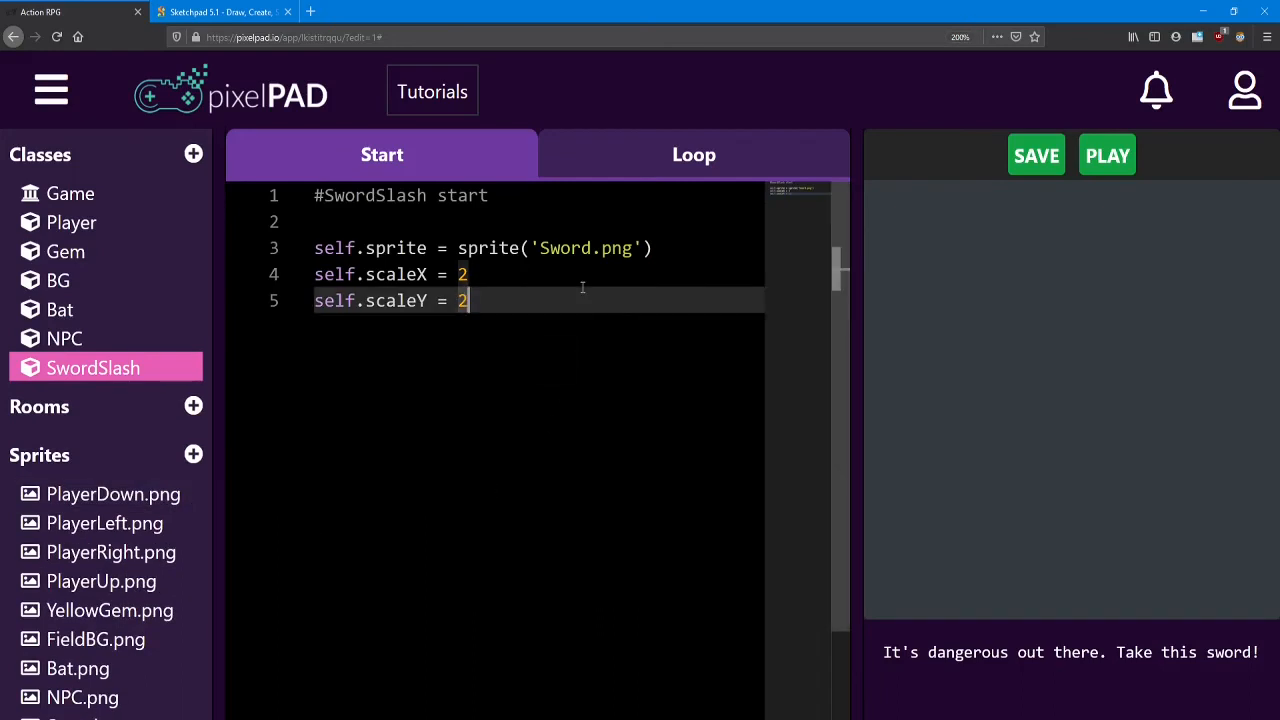
- In SwordSlash's start code, add self.timer = 30 below the scale lines
{"action": "key", "text": "Enter"}
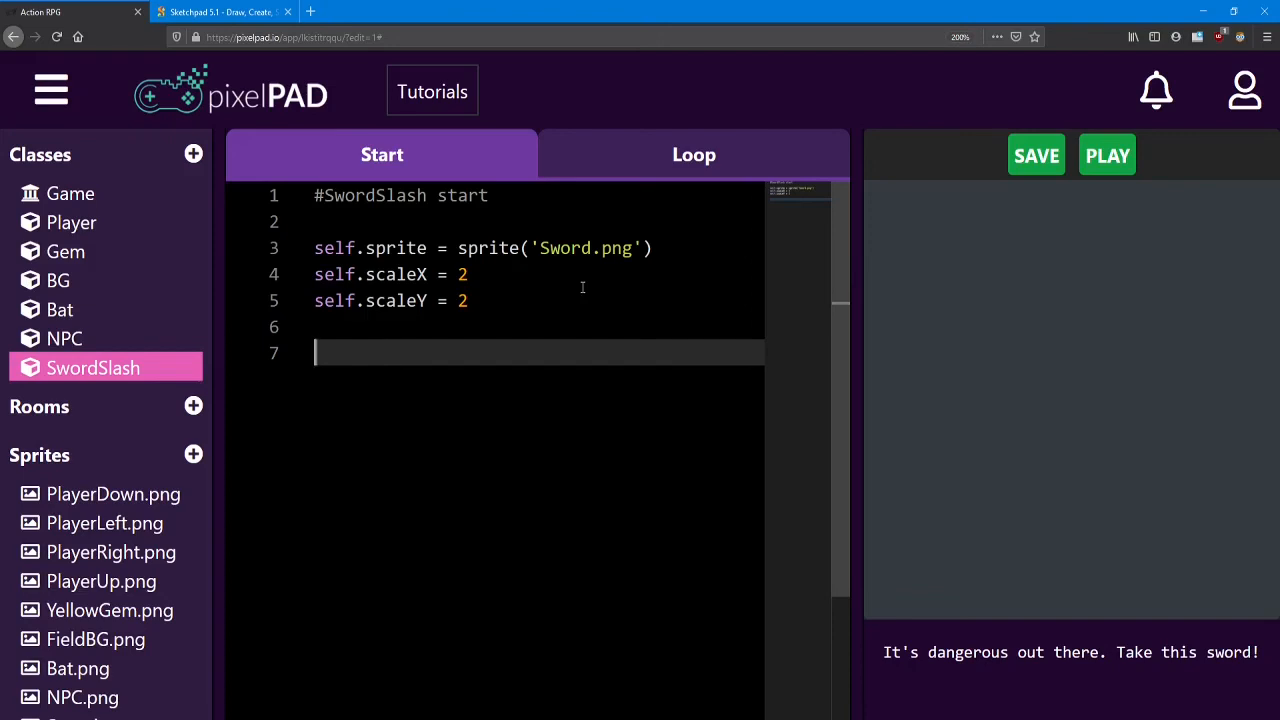
{"action": "type", "text": "sel"}
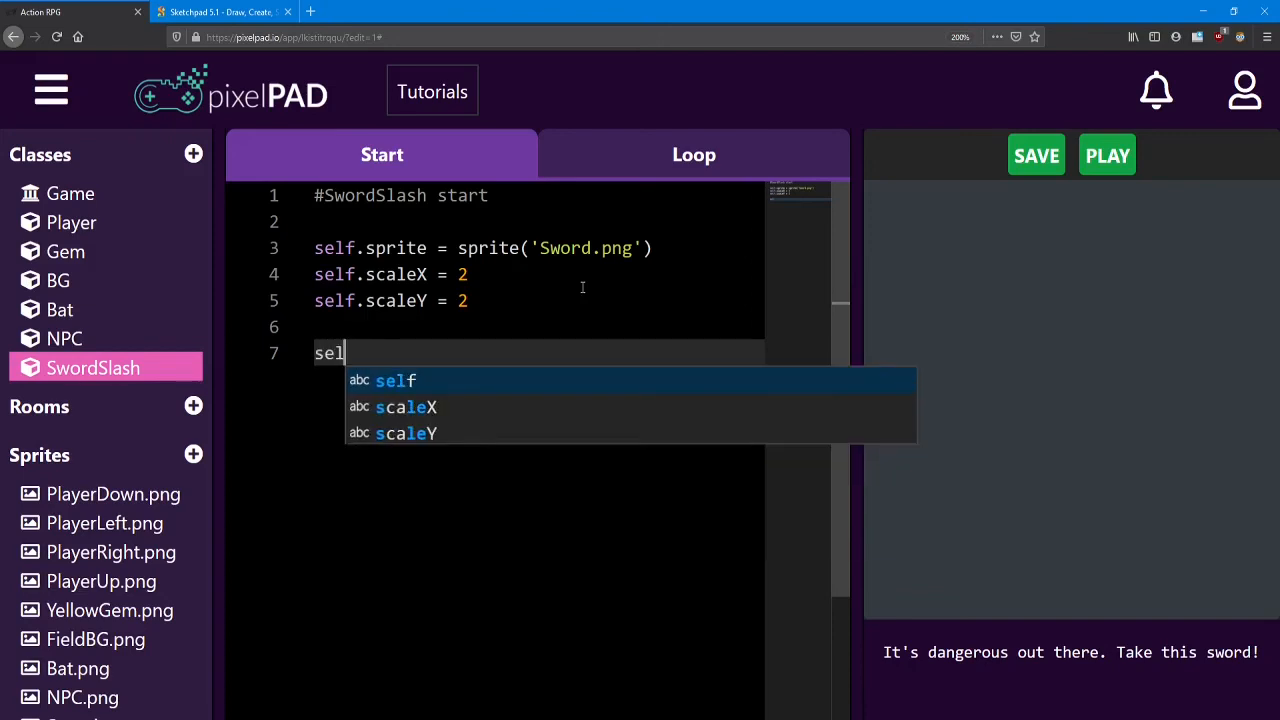
{"action": "type", "text": "f.time"}
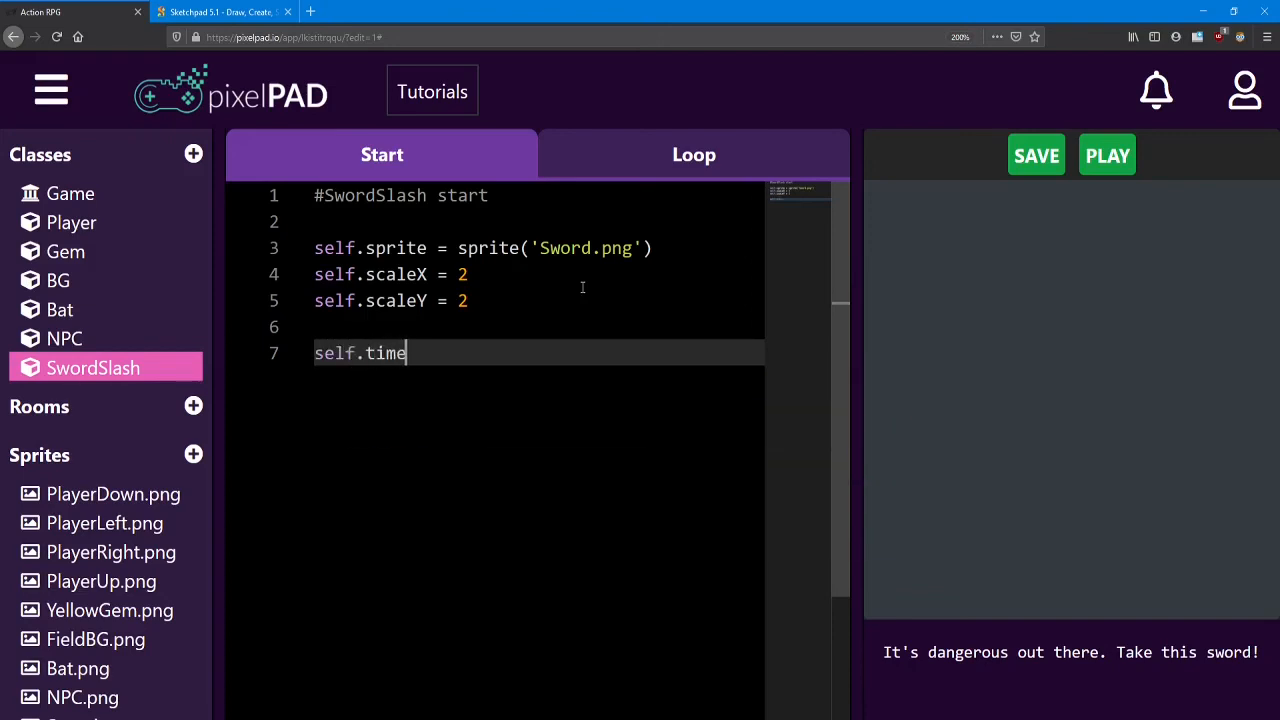
{"action": "type", "text": "r ="}
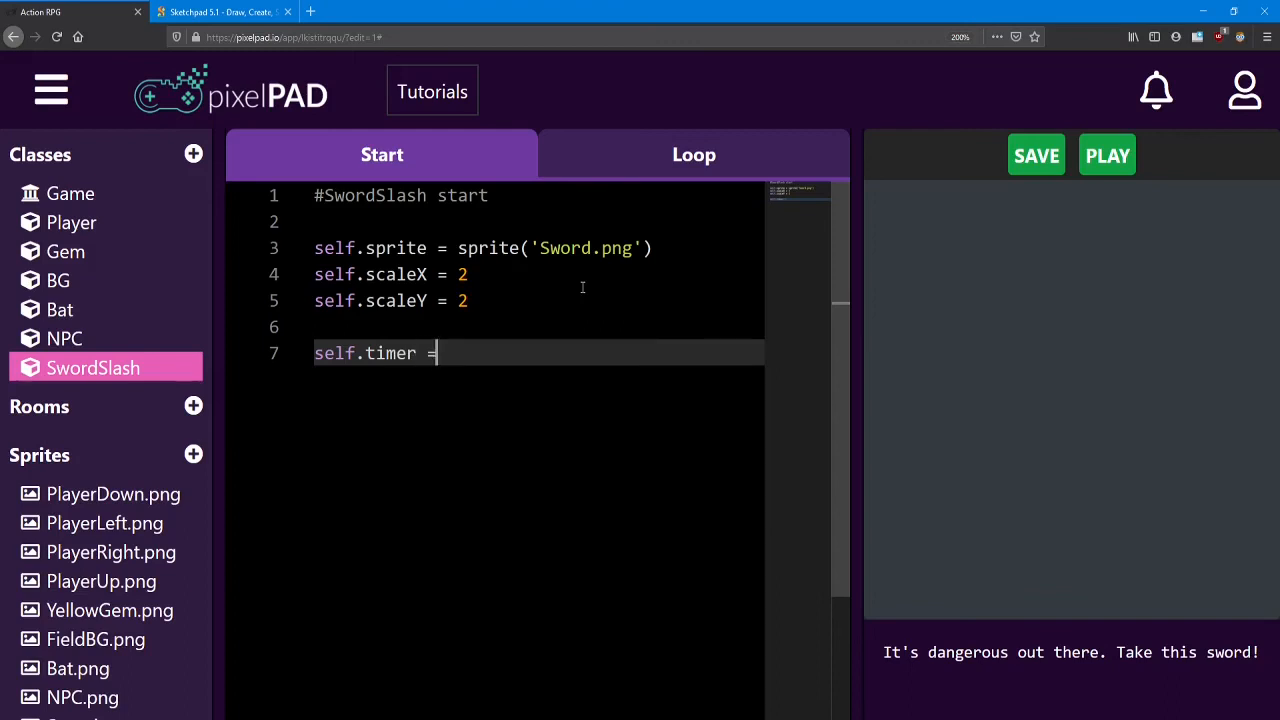
{"action": "type", "text": "30"}
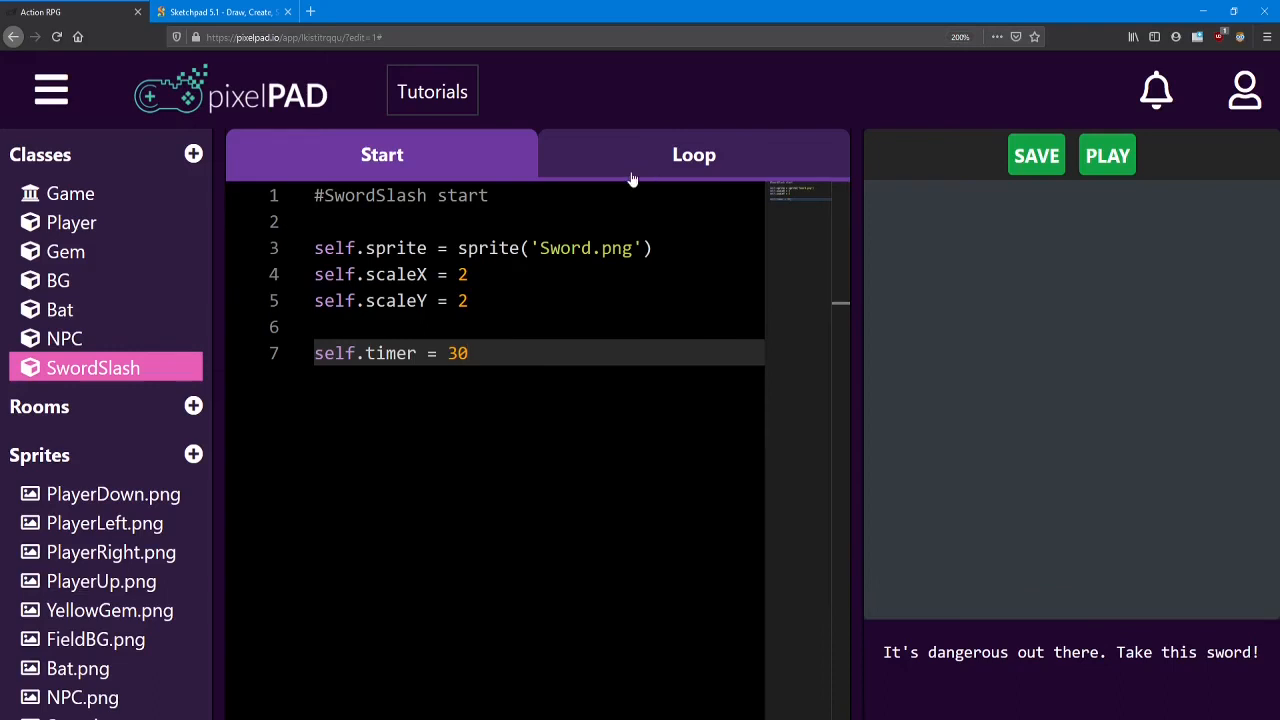
- In SwordSlash's loop code, decrement self.timer by 1 each frame
{"action": "left_click", "coordinate": [694, 154]}
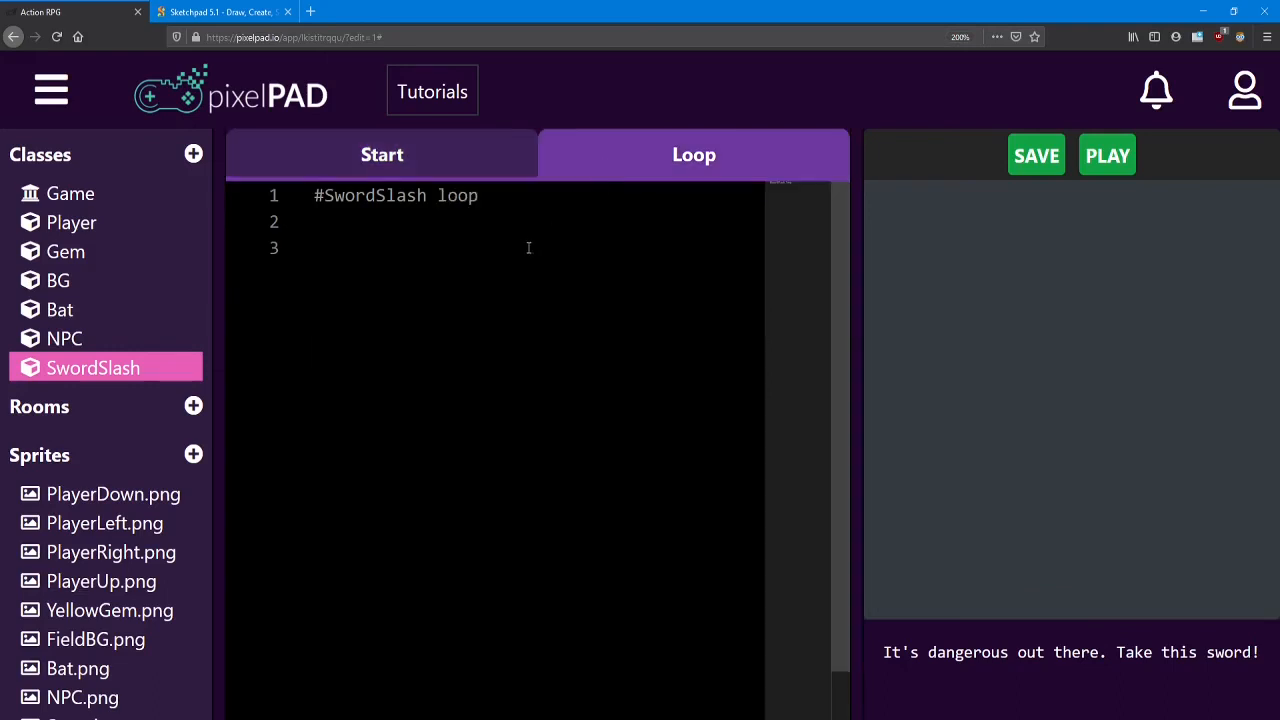
{"action": "left_click", "coordinate": [528, 248]}
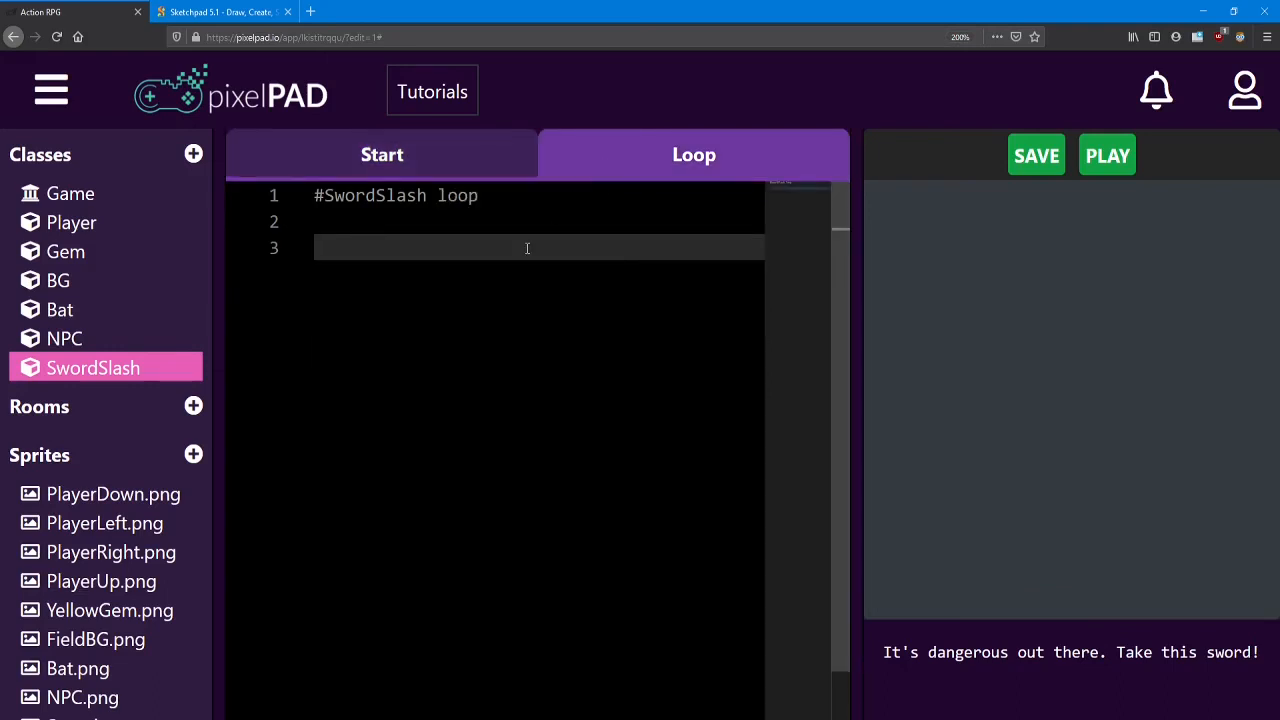
{"action": "type", "text": "self.t"}
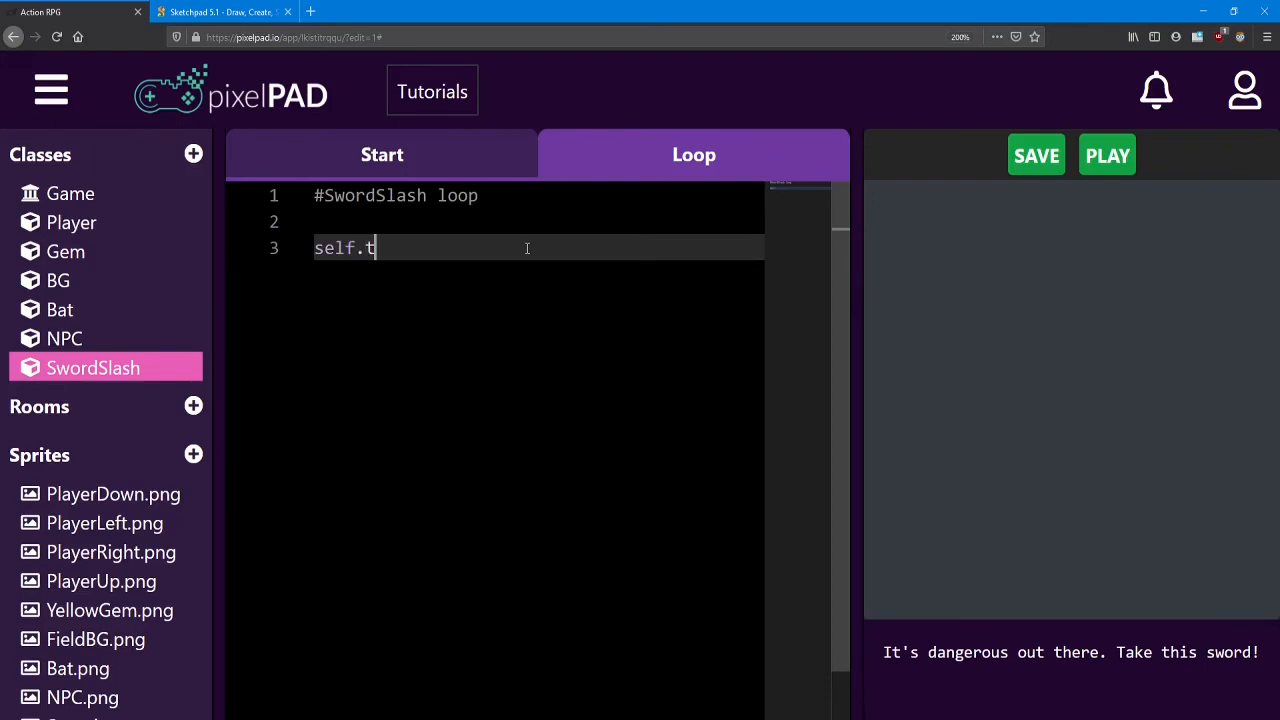
{"action": "type", "text": "imer -= 1"}
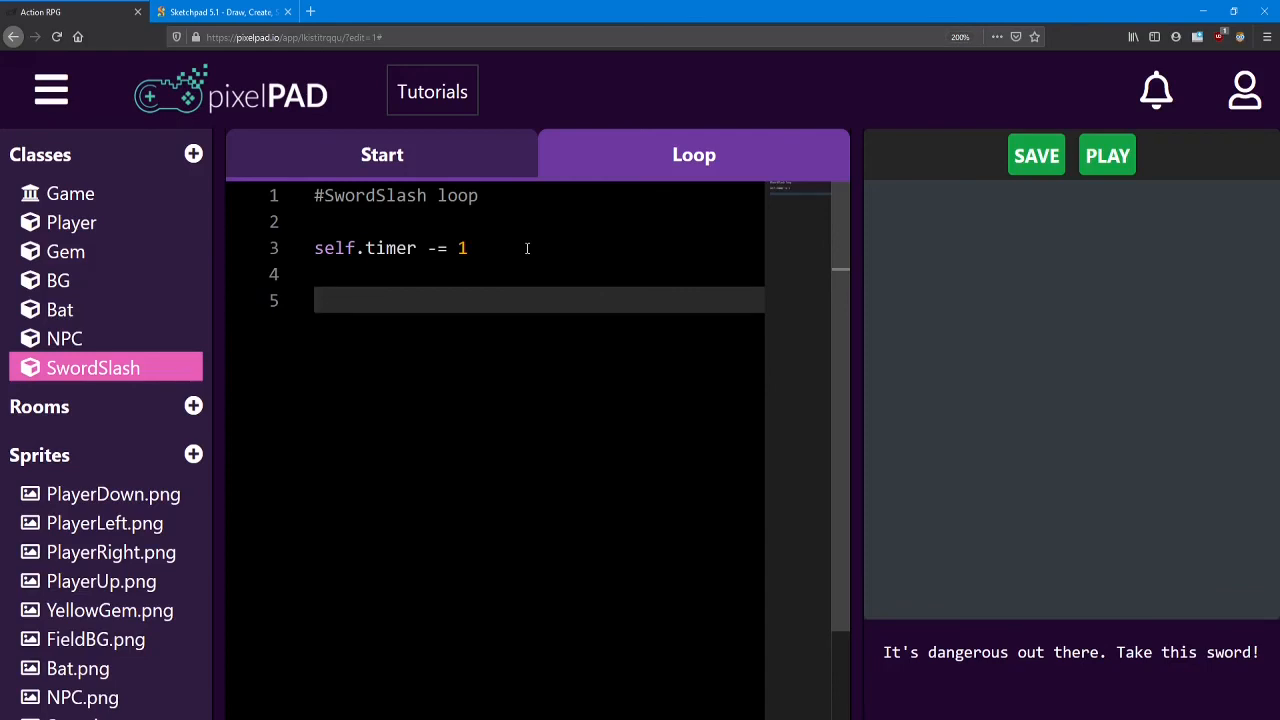
- Add if self.timer < 0: destroy(self), then run the game to test the timed slash
{"action": "type", "text": "if se"}
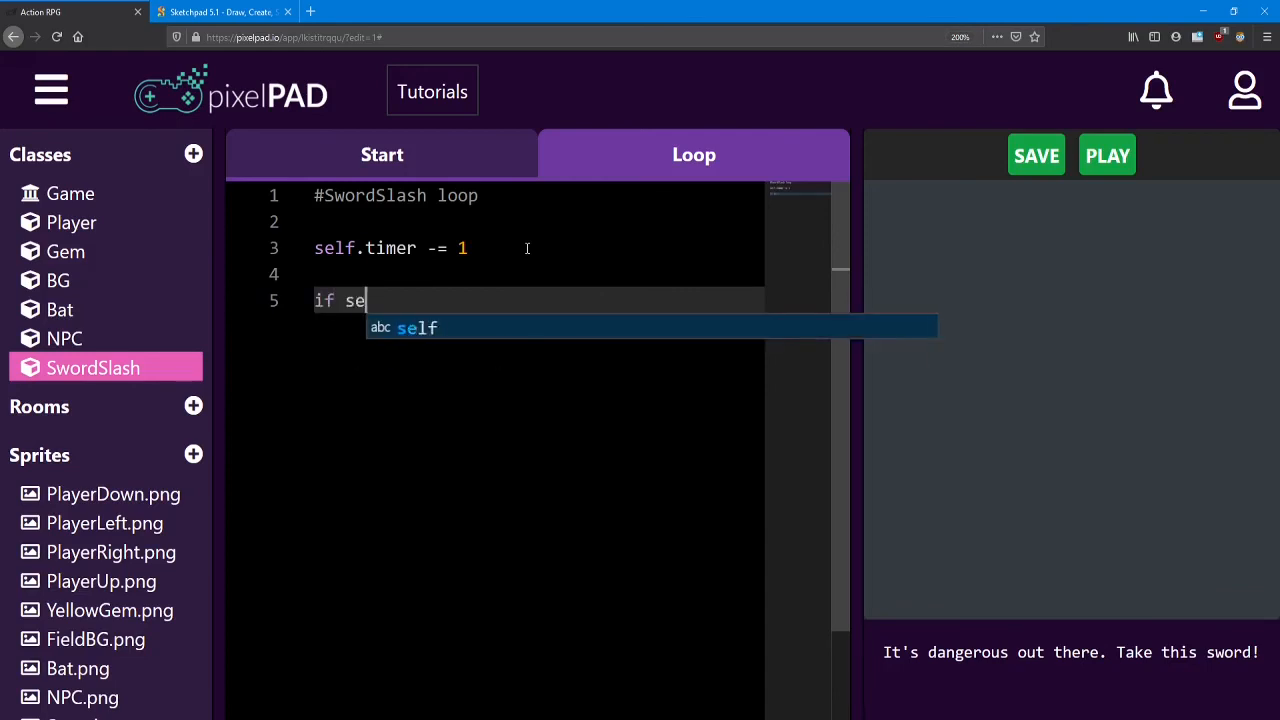
{"action": "type", "text": "lf.timer"}
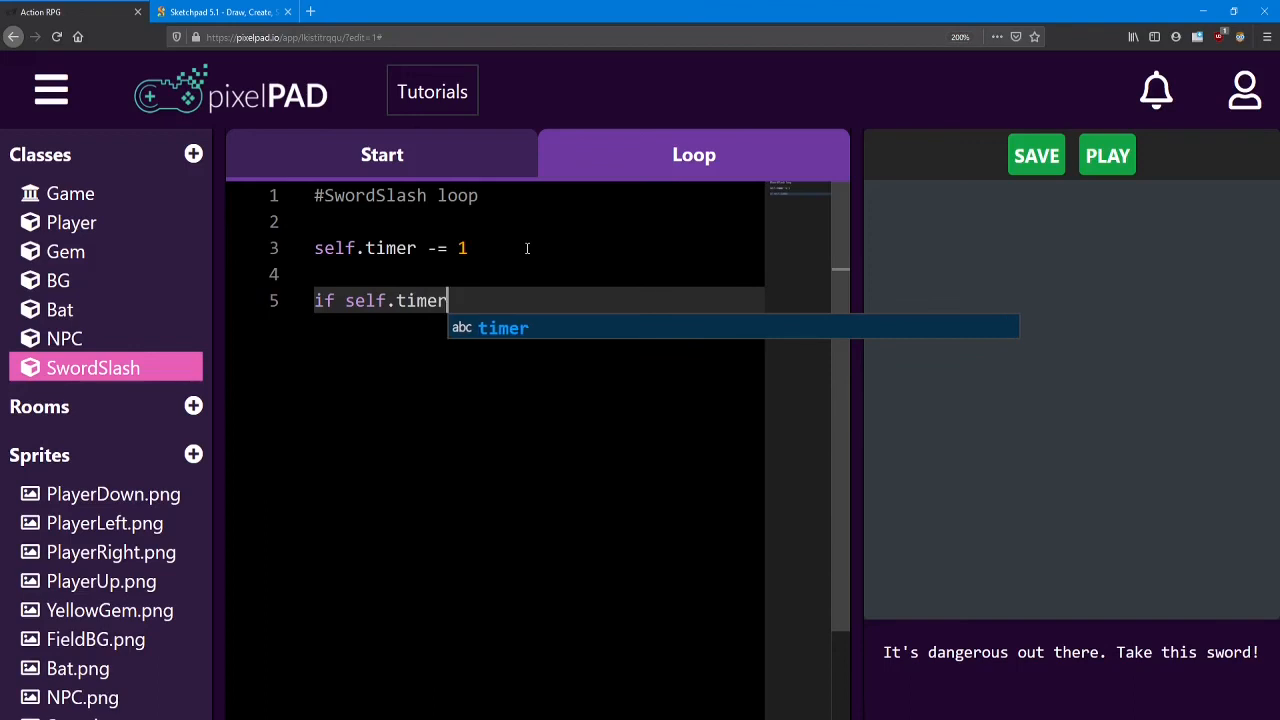
{"action": "type", "text": "<"}
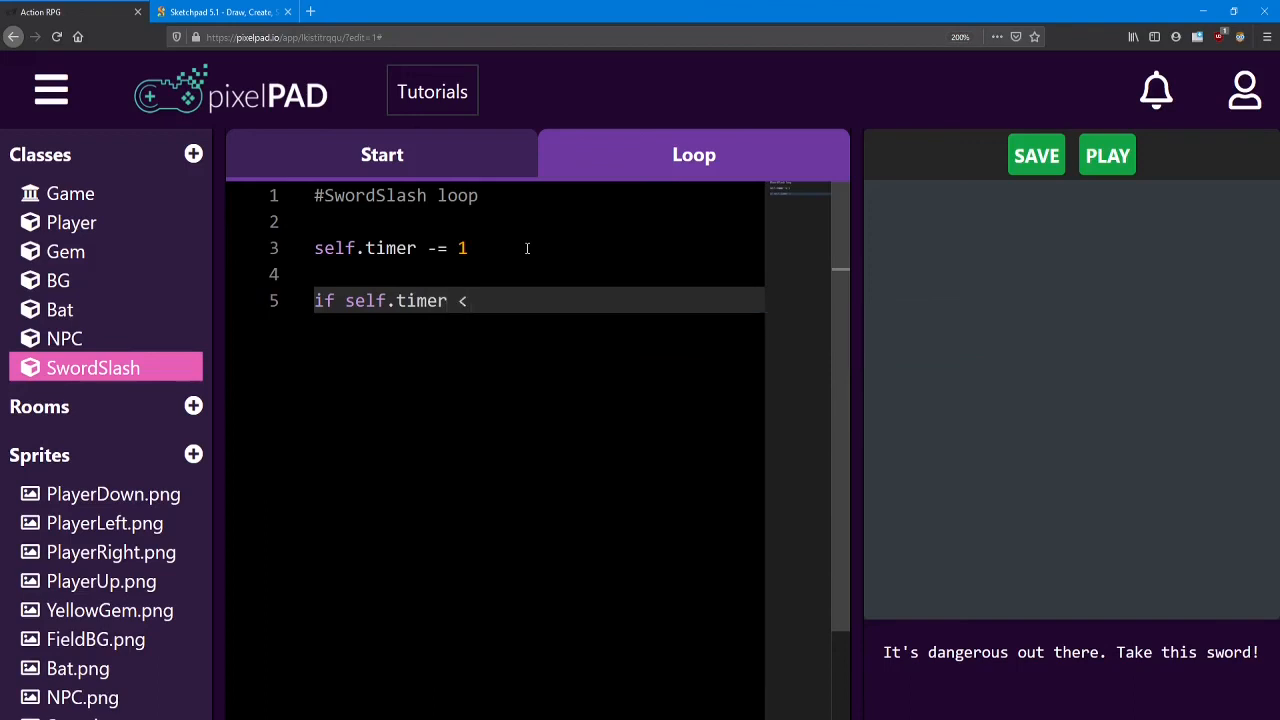
{"action": "type", "text": "0:"}
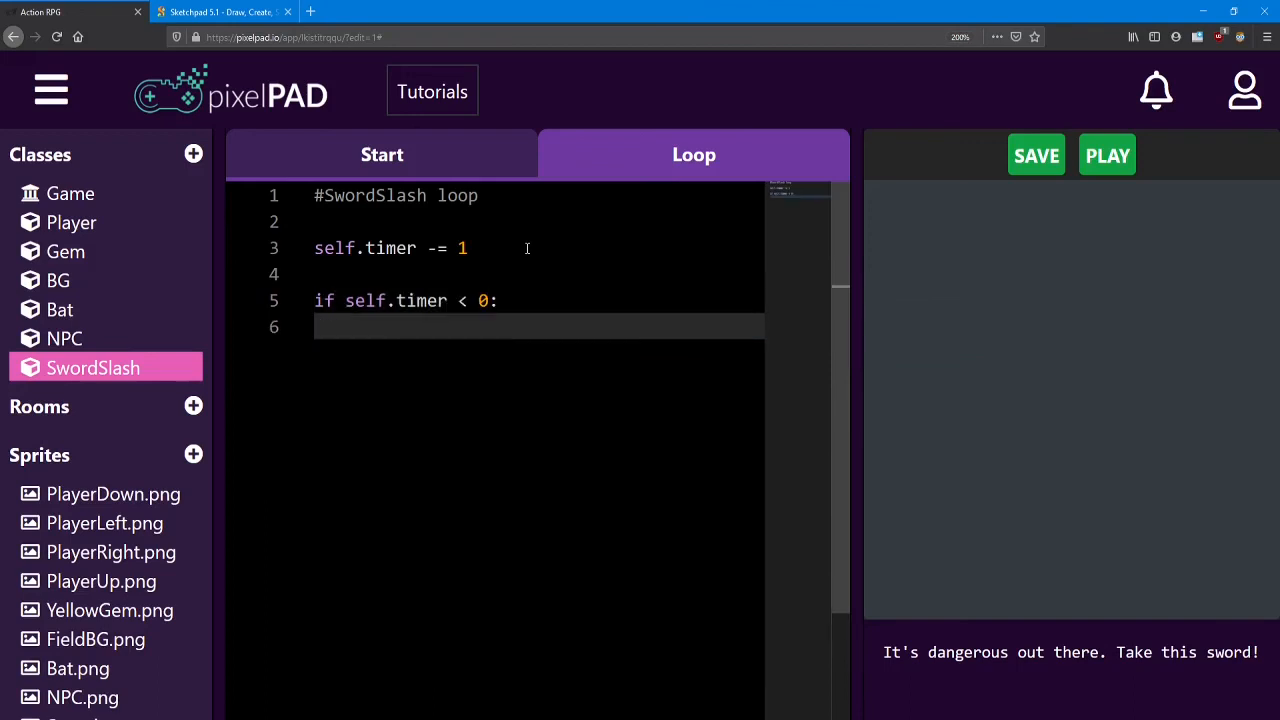
{"action": "type", "text": "d"}
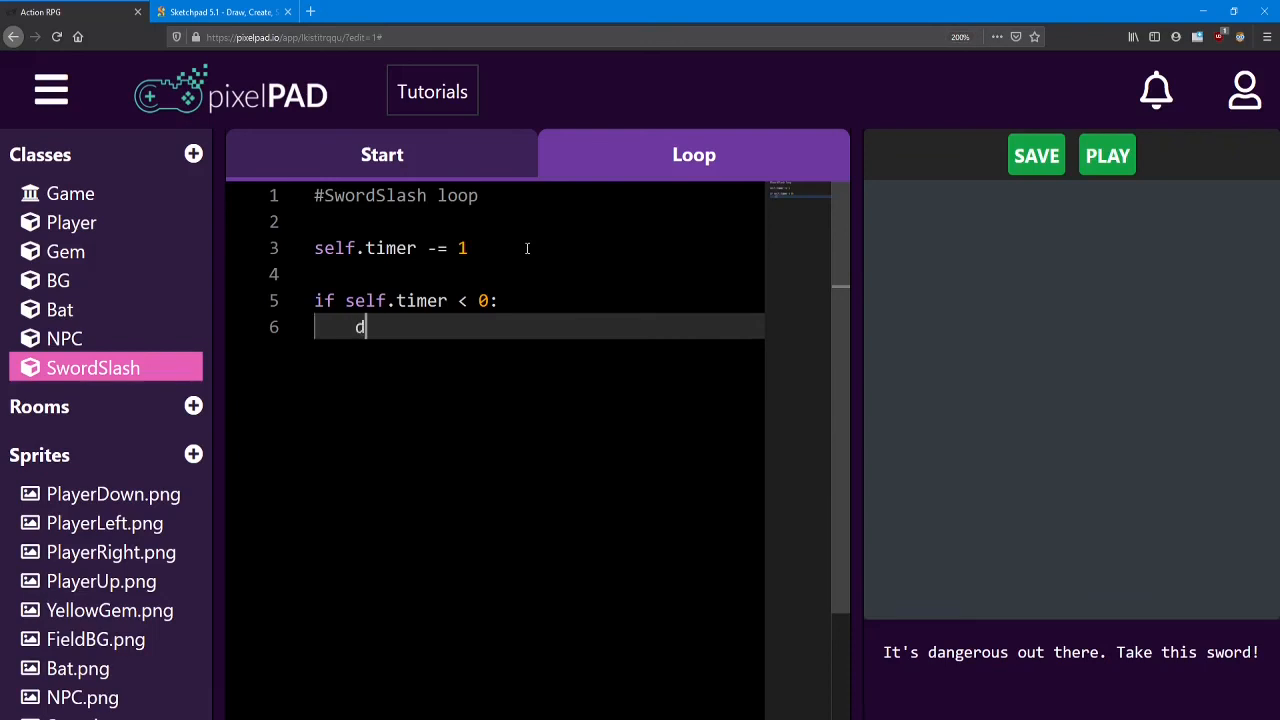
{"action": "type", "text": "estroy"}
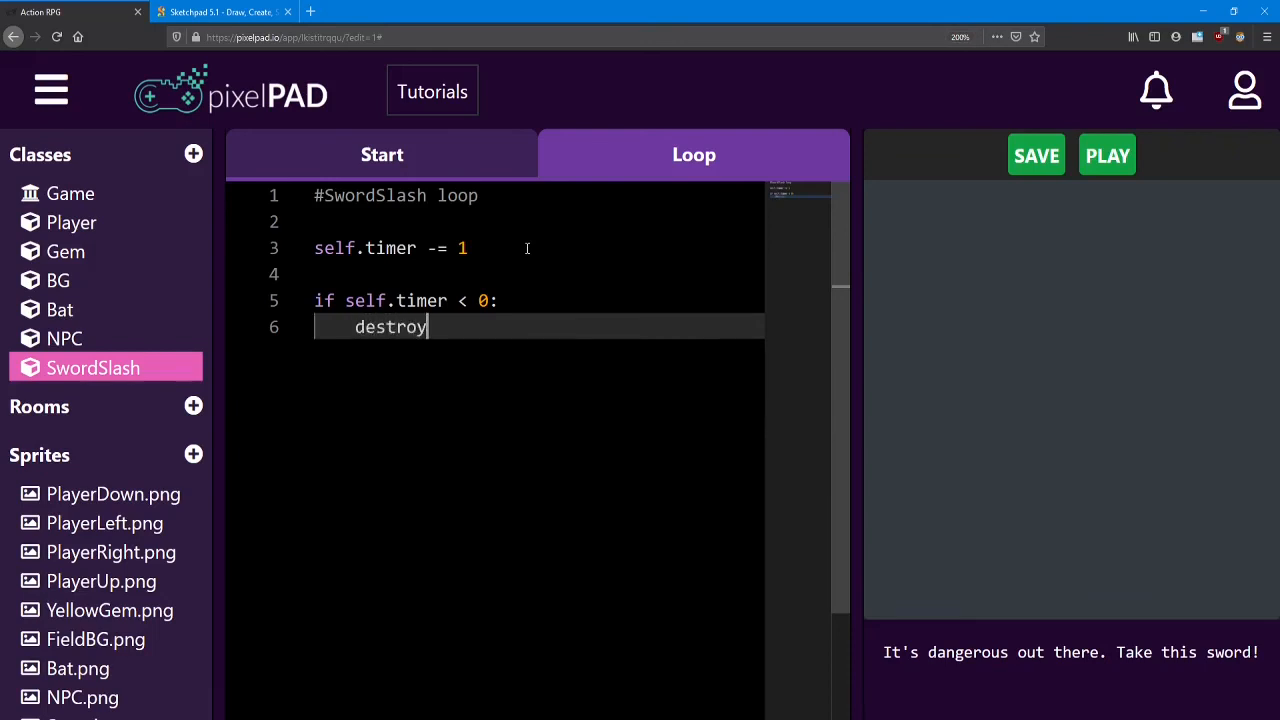
{"action": "type", "text": "(self)"}
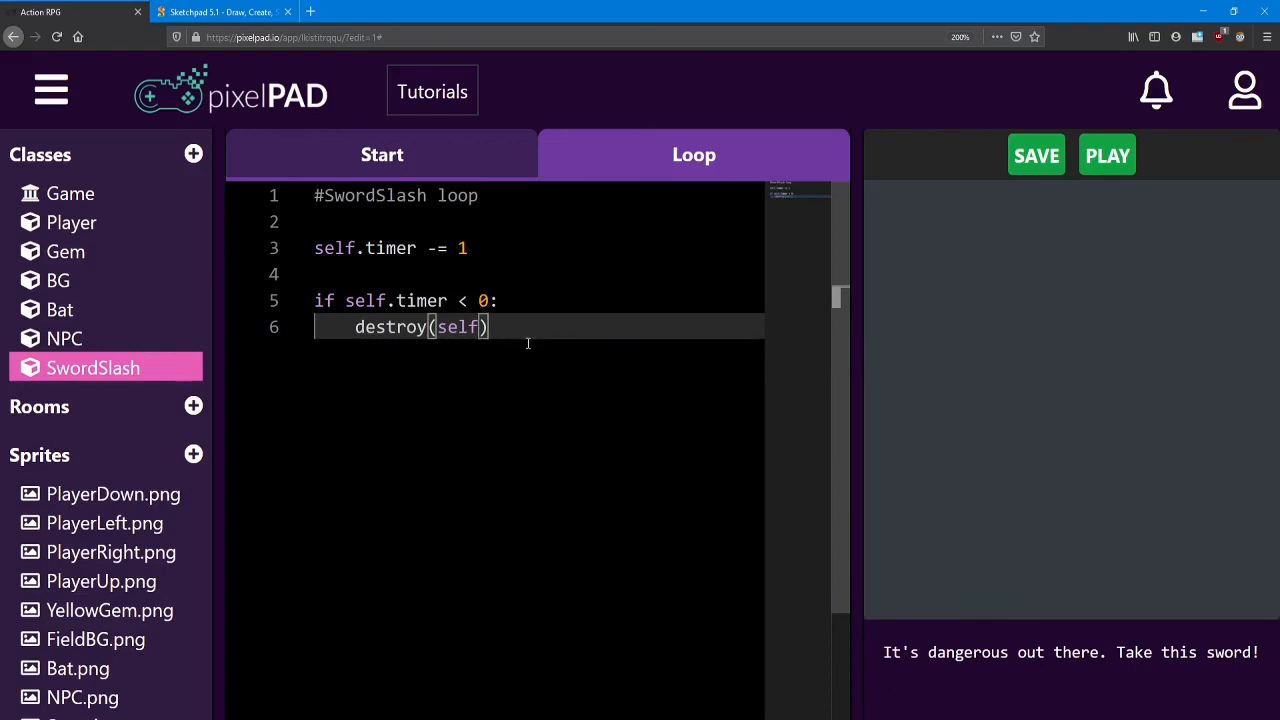
{"action": "left_click", "coordinate": [1106, 154]}
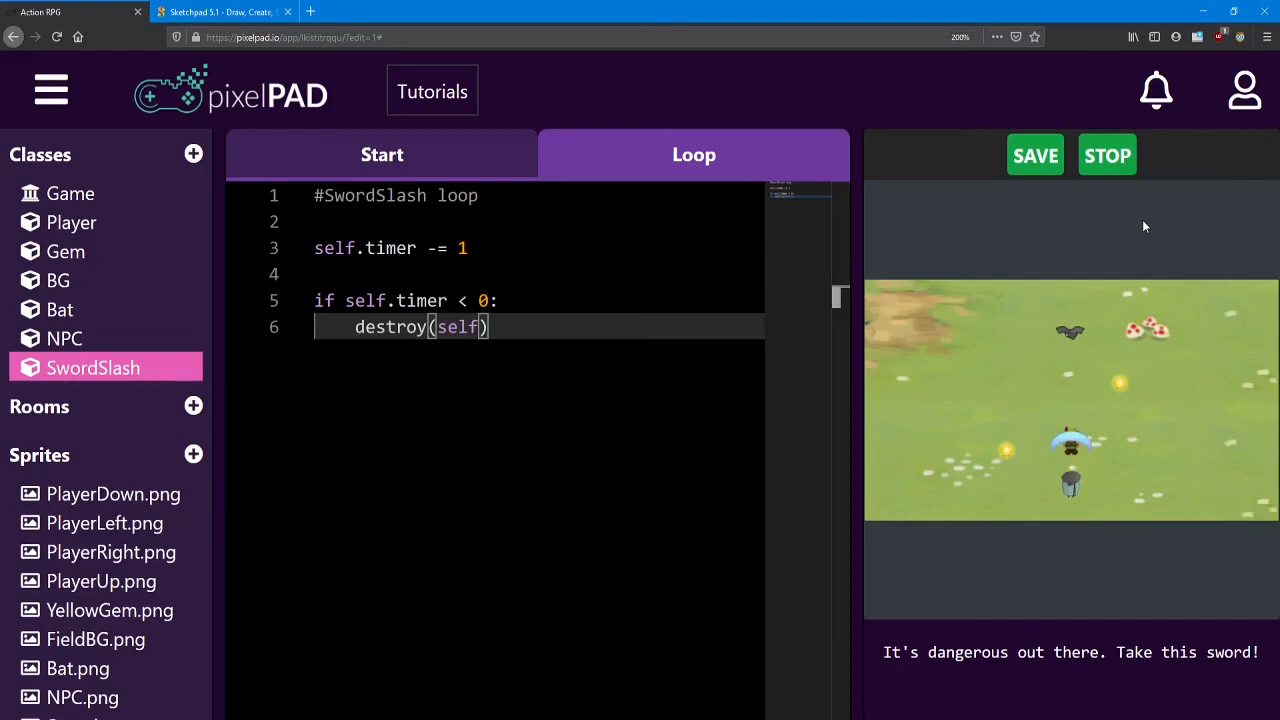
- Save the project while the game keeps running
{"action": "left_click", "coordinate": [1036, 156]}
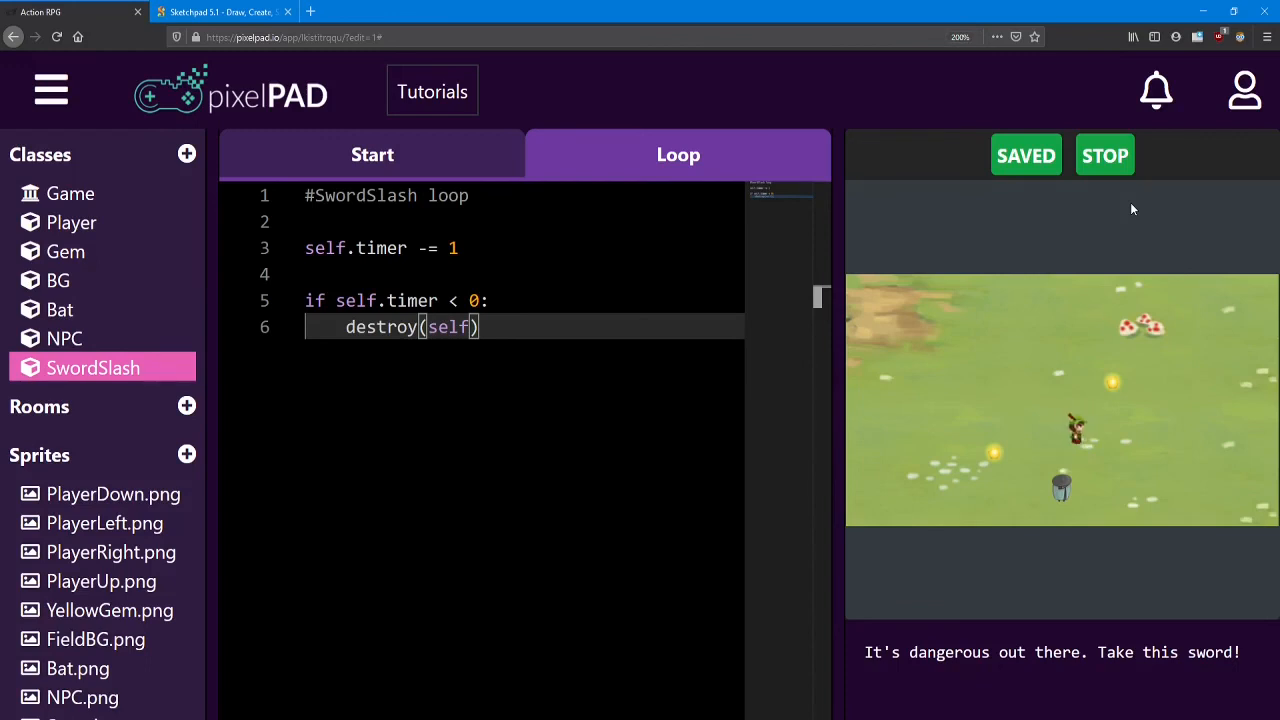
{"action": "mouse_move", "coordinate": [68, 252]}
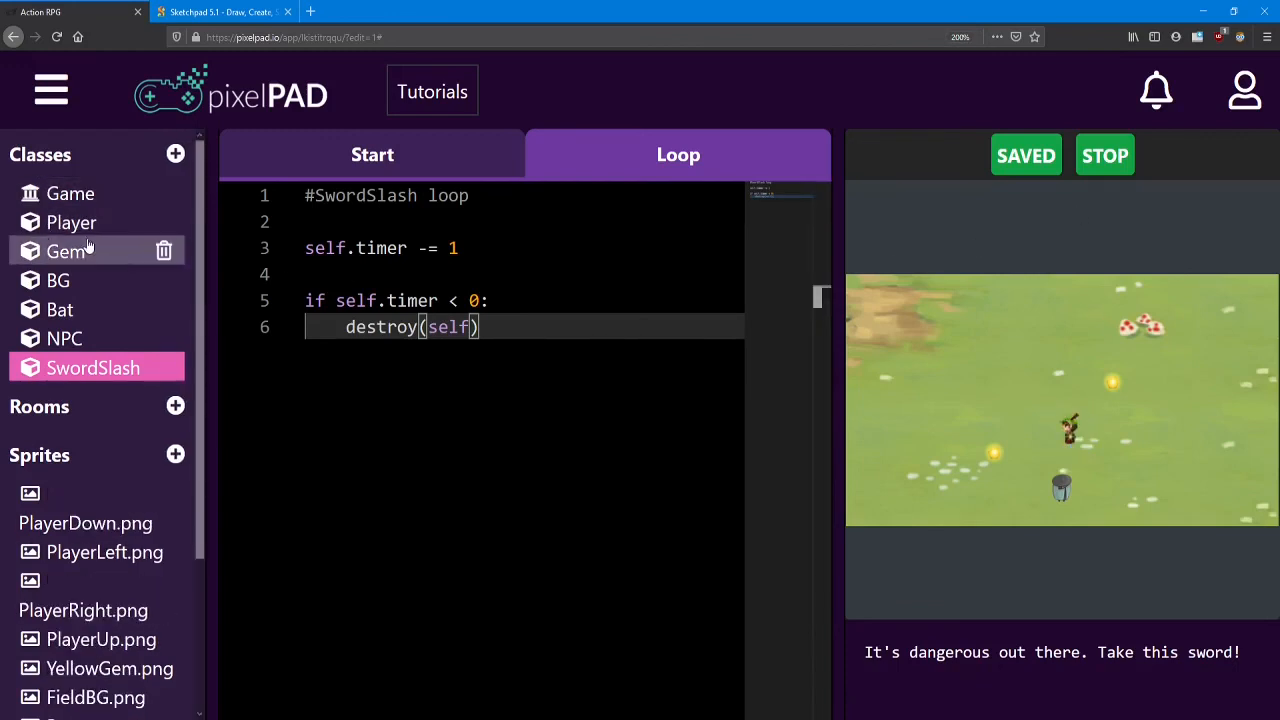
- In the Player loop's 'up' check add attack.y += 50, then run the game to test the offset
{"action": "left_click", "coordinate": [72, 222]}
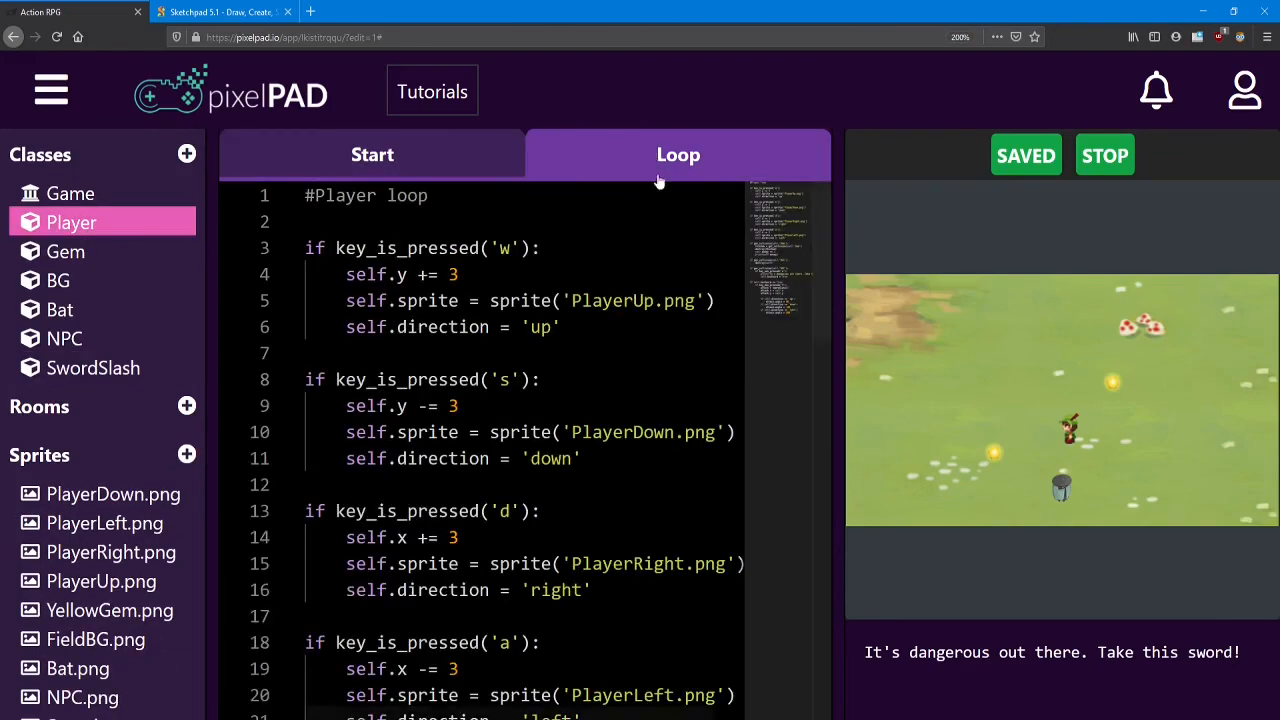
{"action": "scroll", "scroll_direction": "down", "scroll_amount": 3}
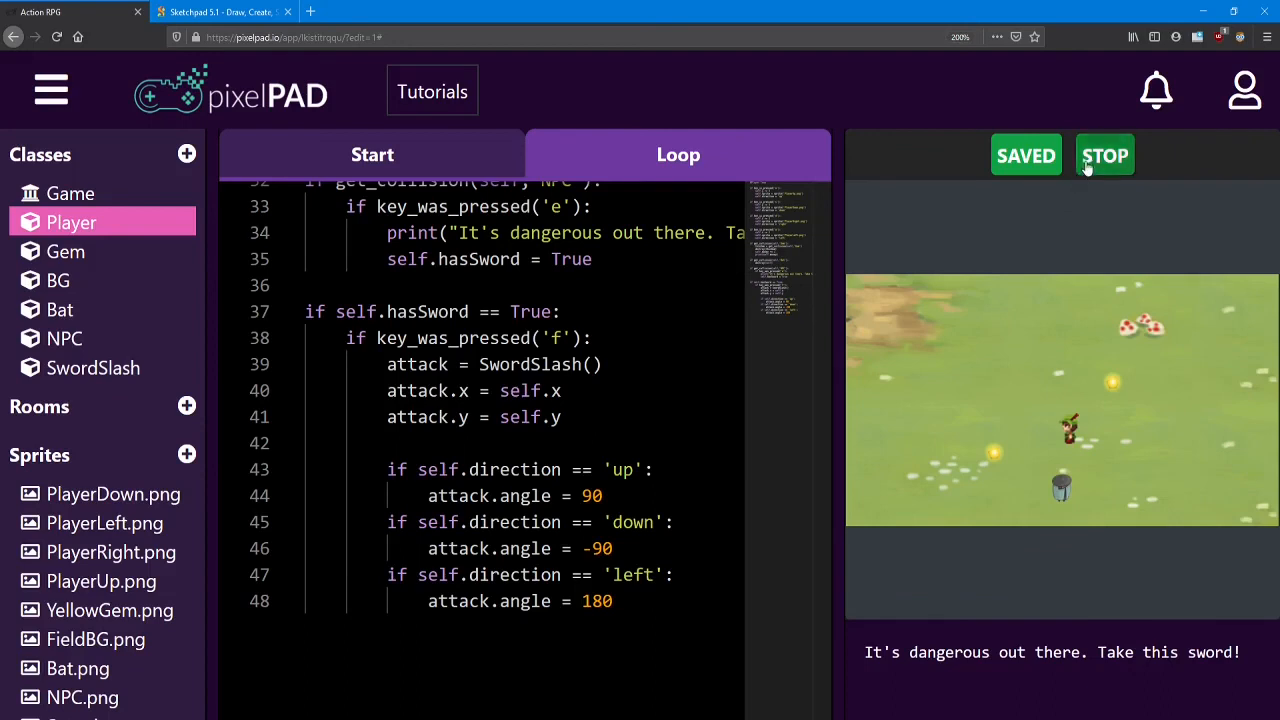
{"action": "left_click", "coordinate": [1104, 156]}
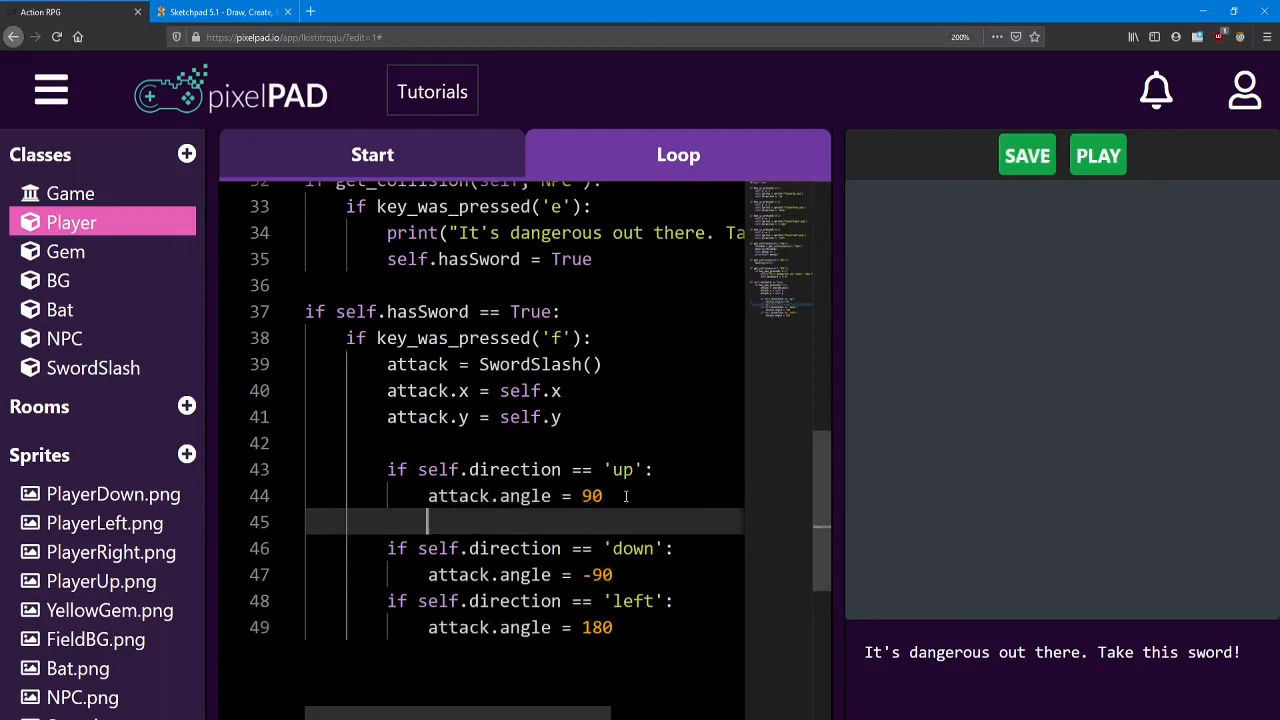
{"action": "type", "text": "attack."}
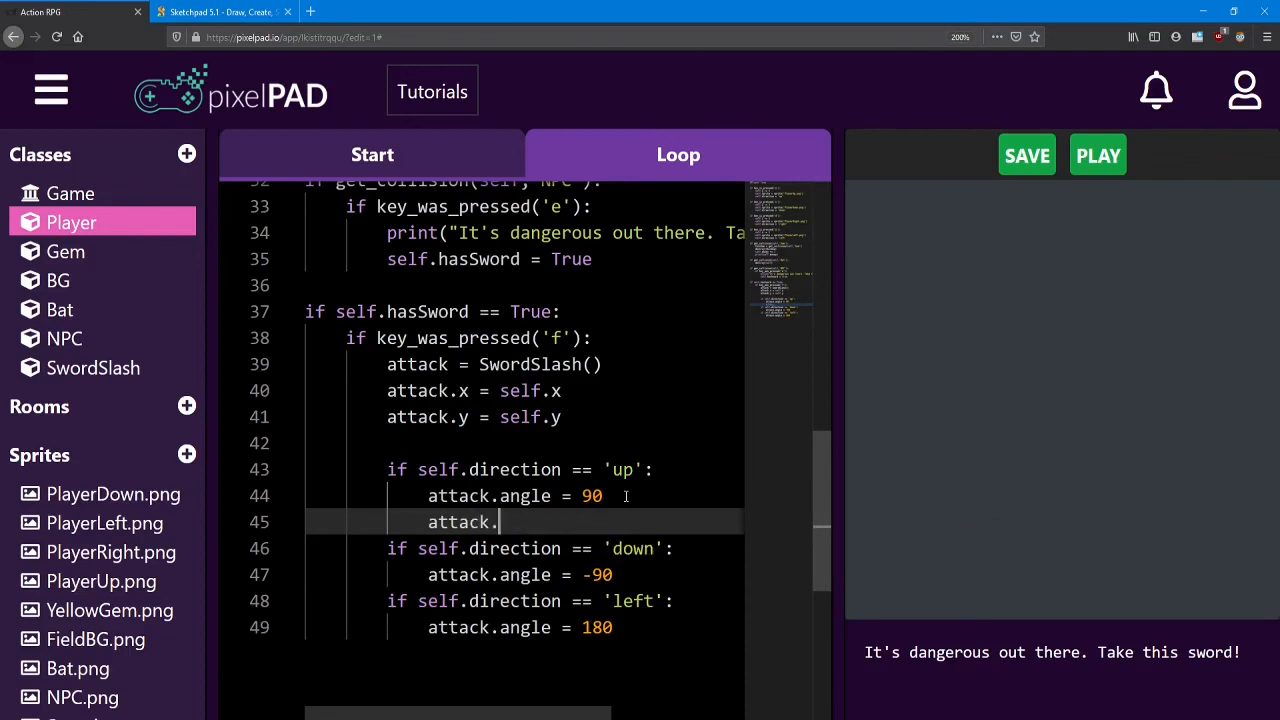
{"action": "type", "text": "y +="}
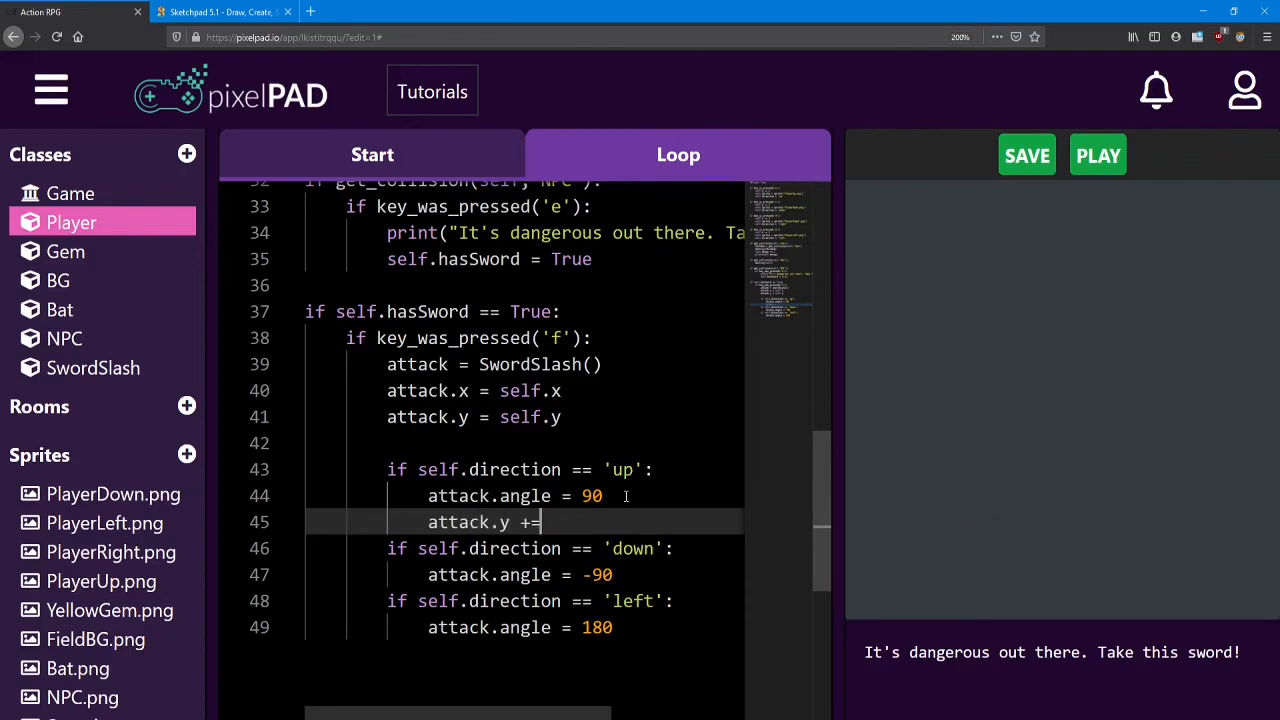
{"action": "type", "text": "50"}
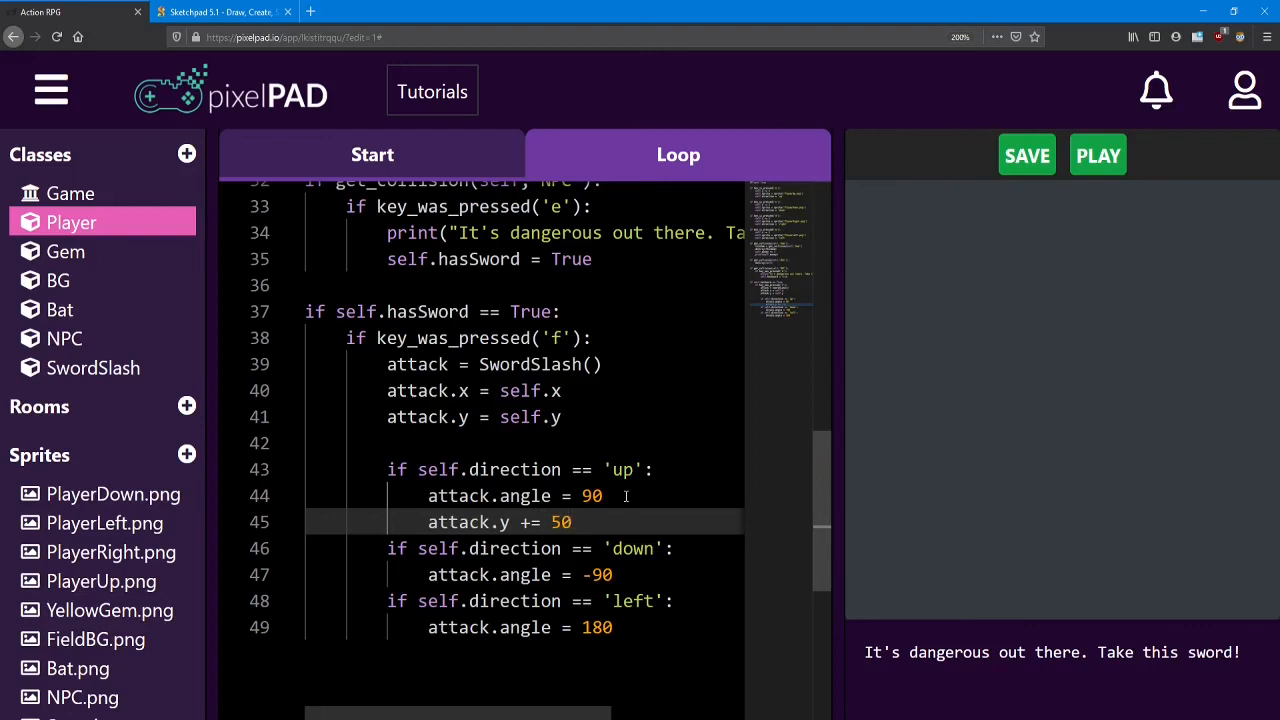
{"action": "left_click", "coordinate": [1096, 156]}
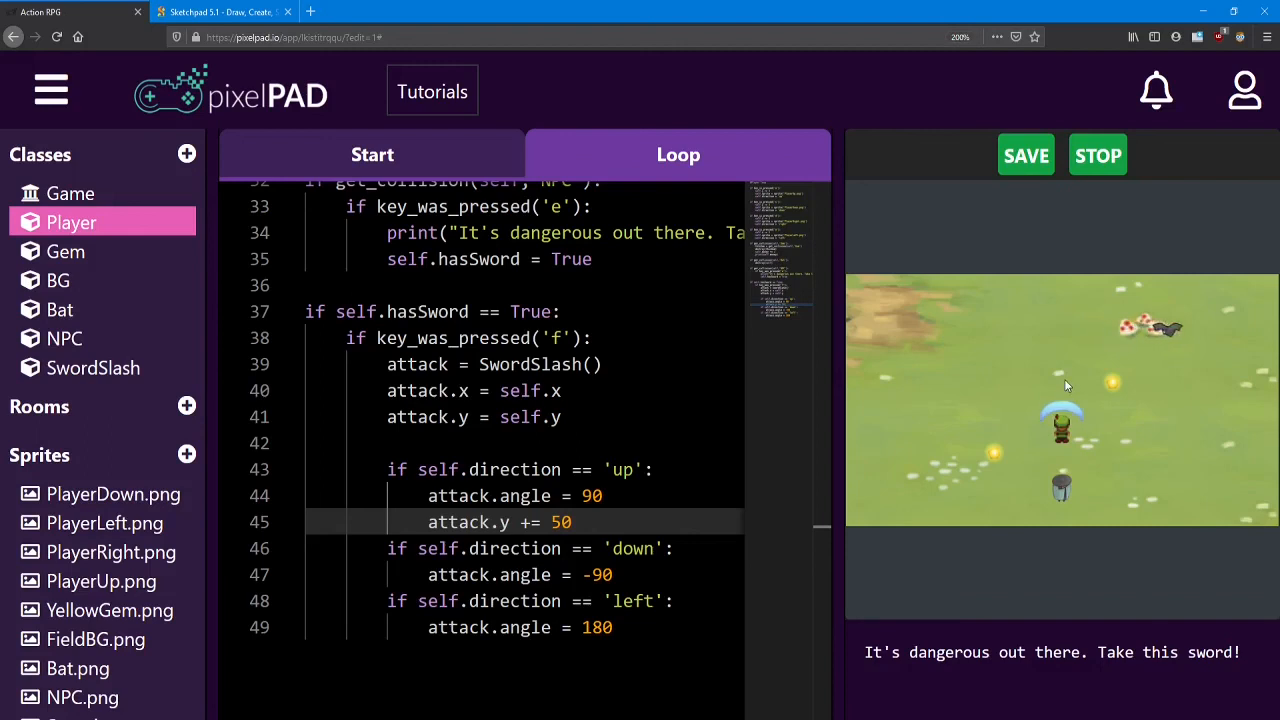
- Stop the game and add attack.y -= 50 under 'down' and attack.x -= 50 under 'left'
{"action": "left_click", "coordinate": [1096, 156]}
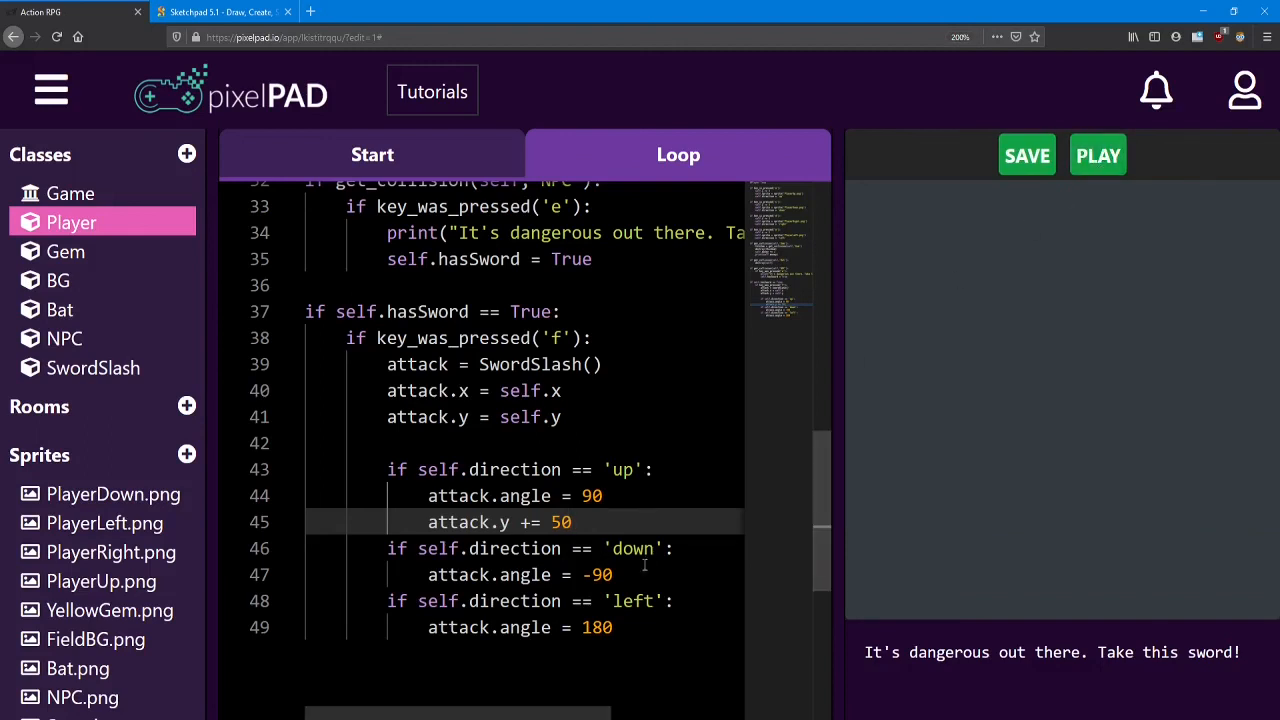
{"action": "key", "text": "Enter"}
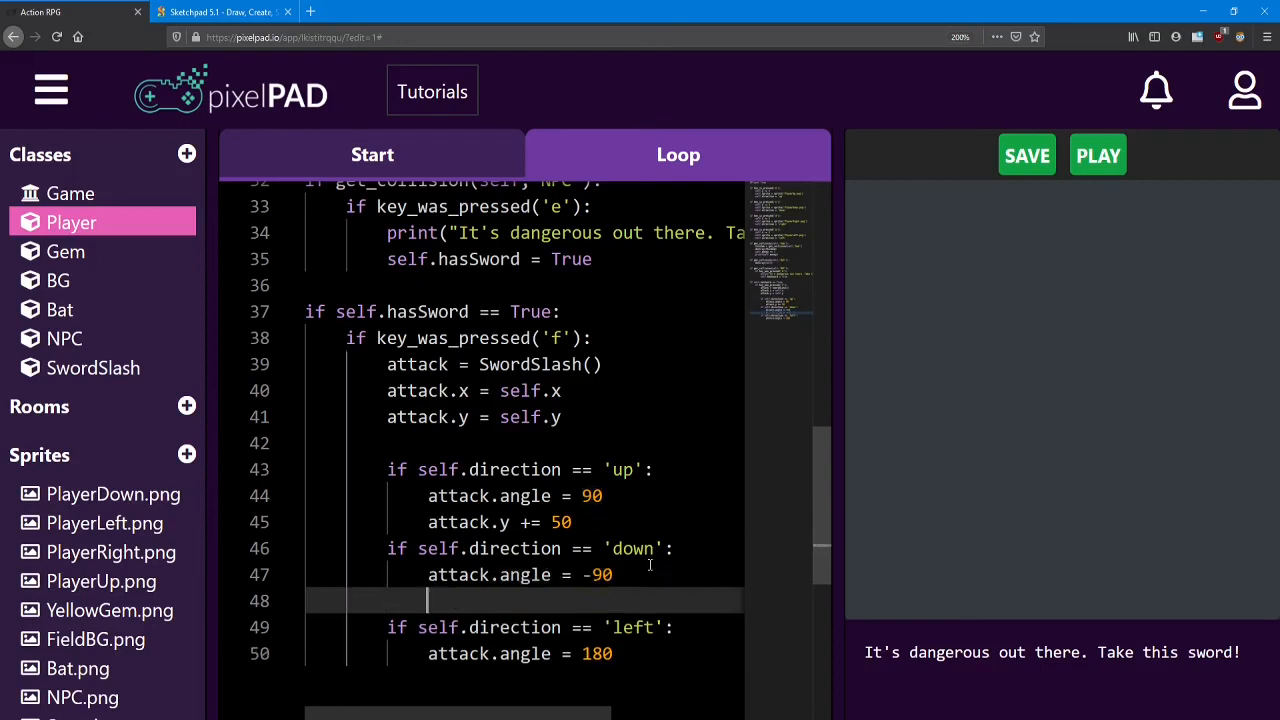
{"action": "type", "text": "attack."}
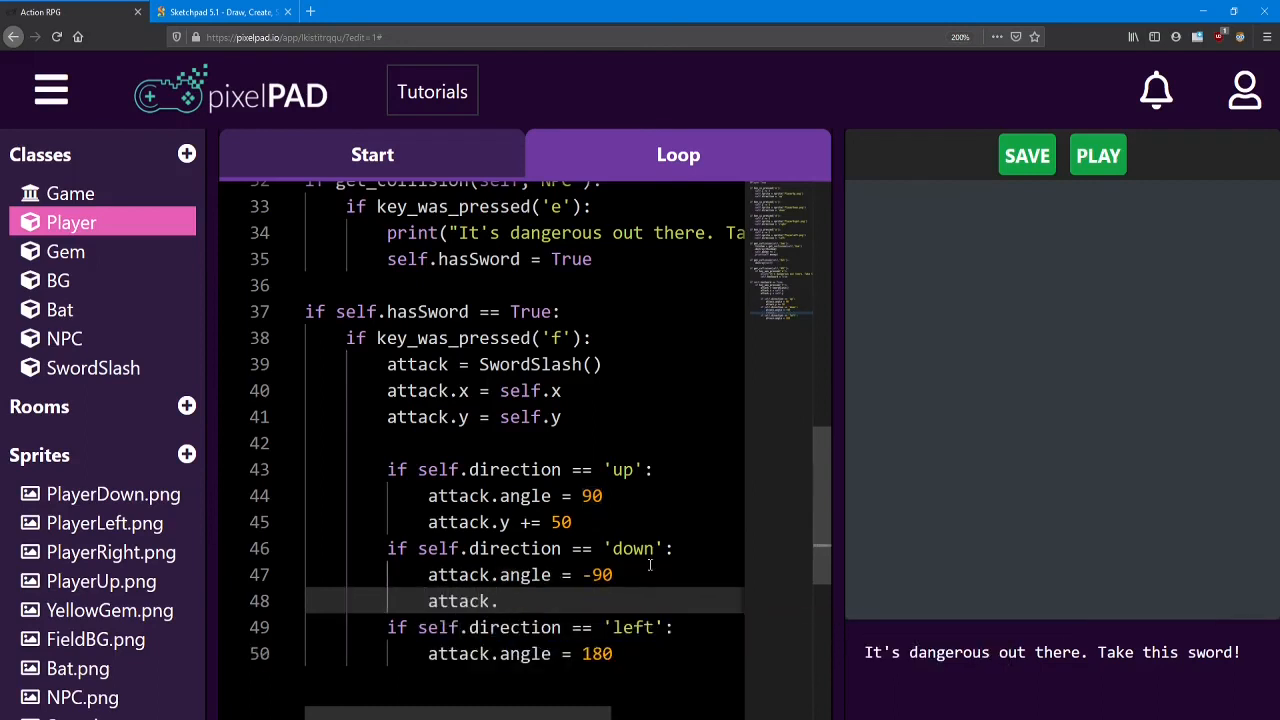
{"action": "type", "text": "y -="}
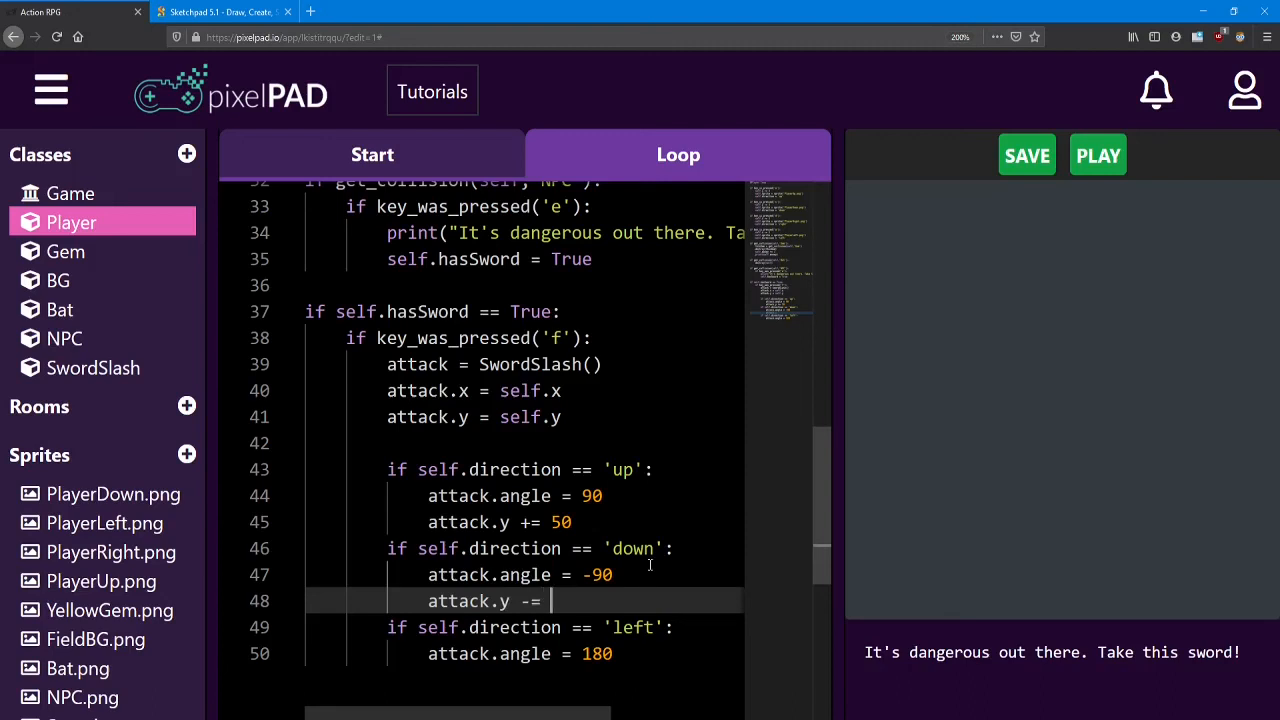
{"action": "type", "text": "50"}
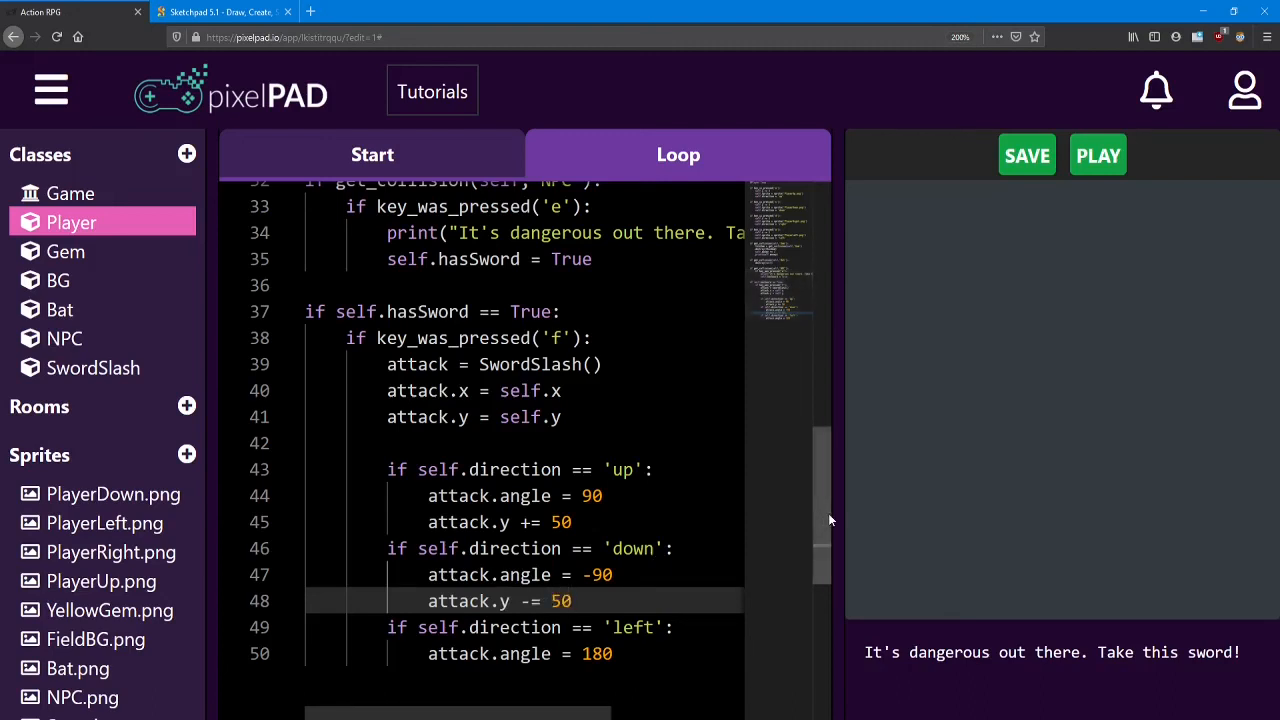
{"action": "scroll", "scroll_direction": "down", "scroll_amount": 3}
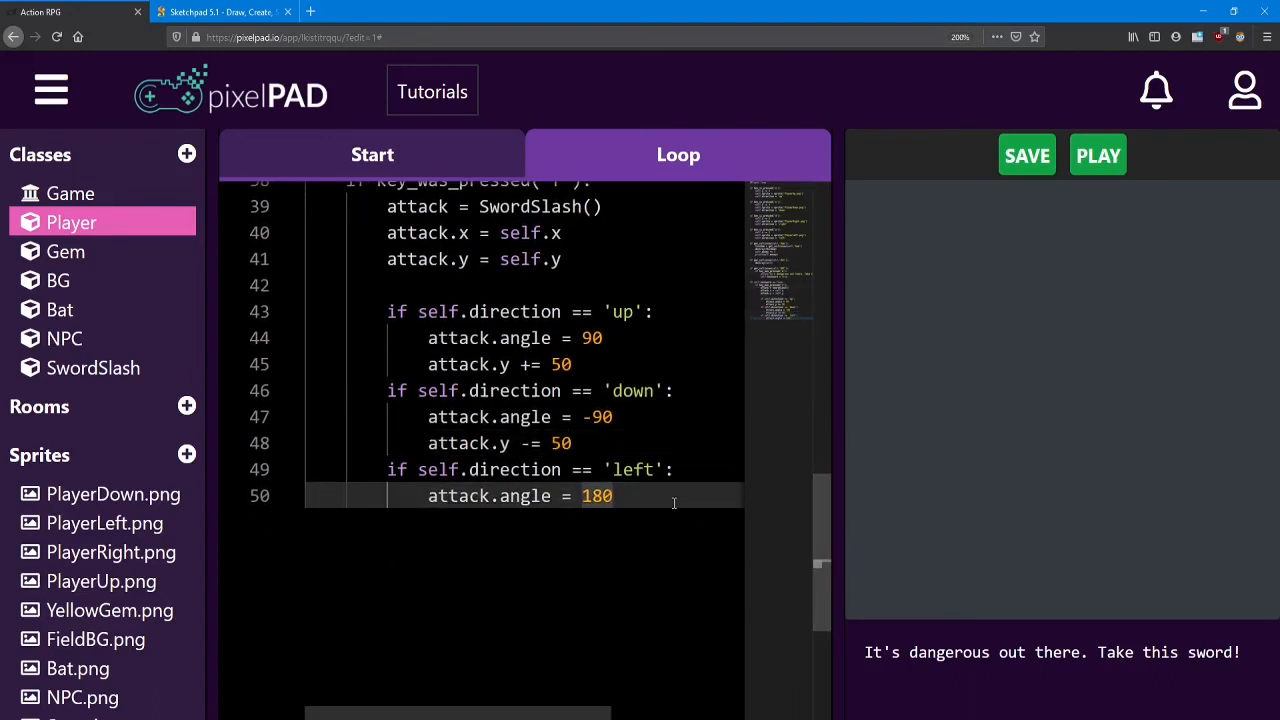
{"action": "type", "text": "attack."}
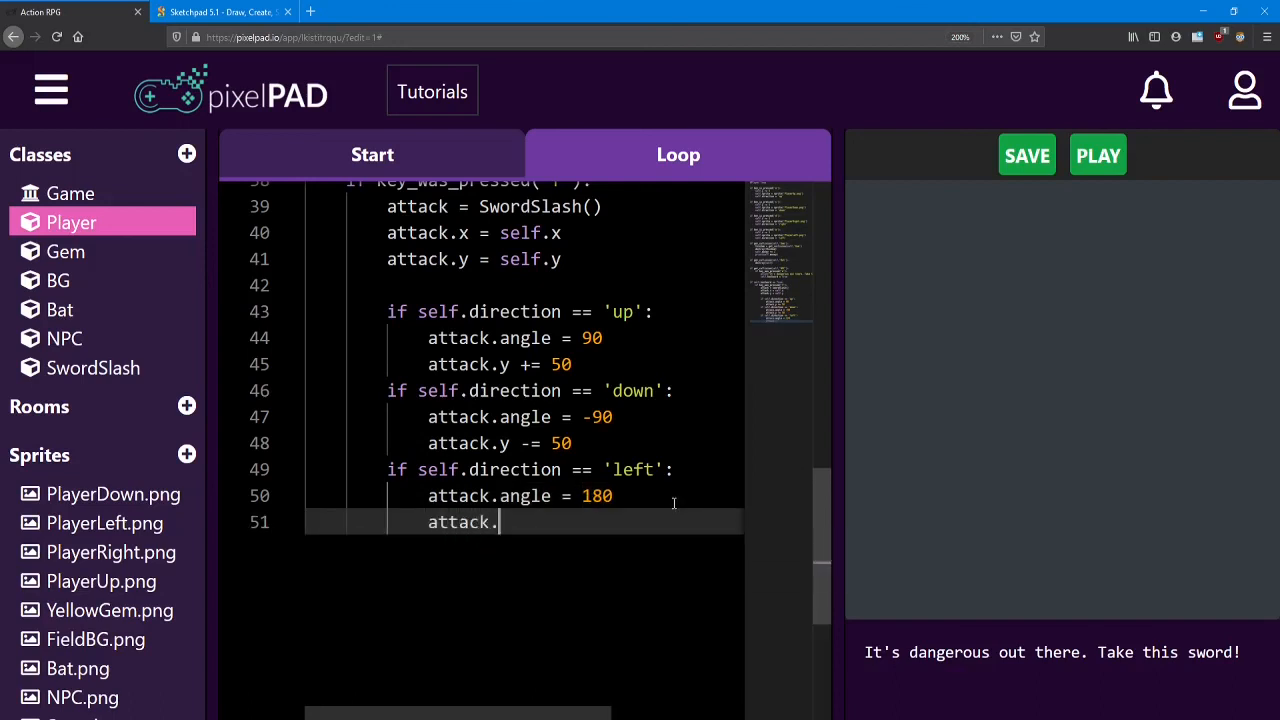
{"action": "type", "text": "x -="}
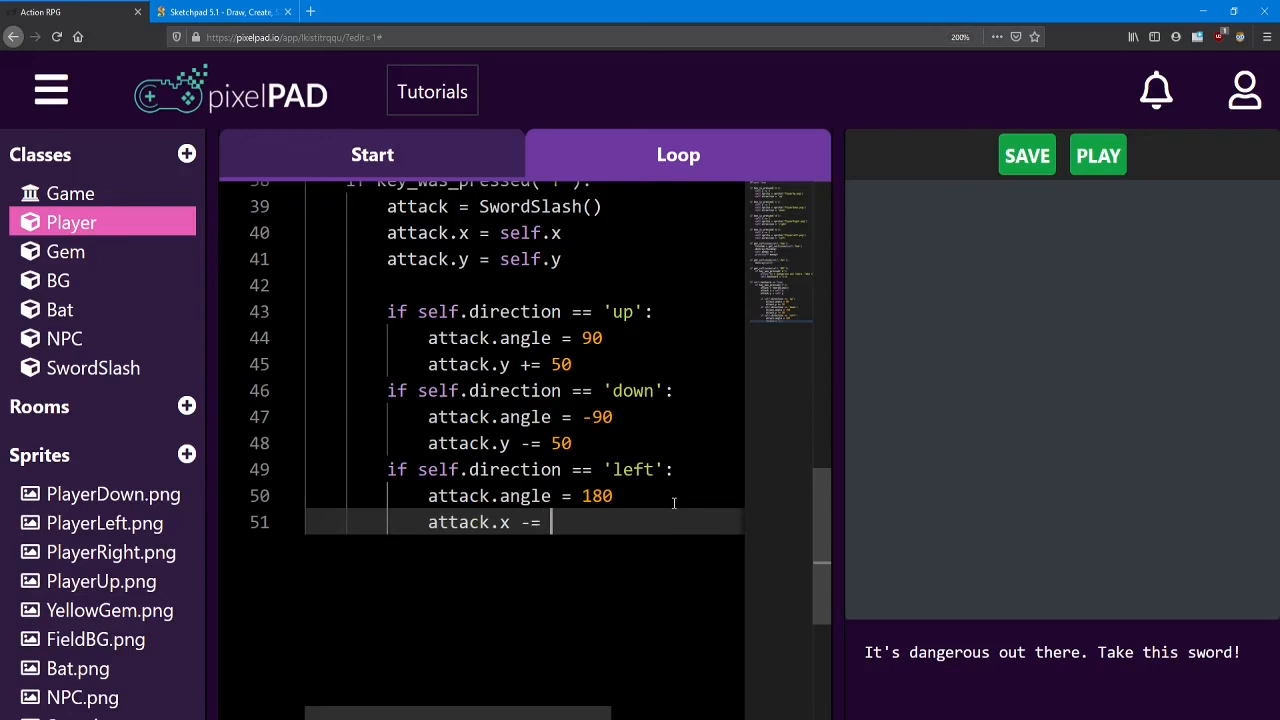
{"action": "type", "text": "50"}
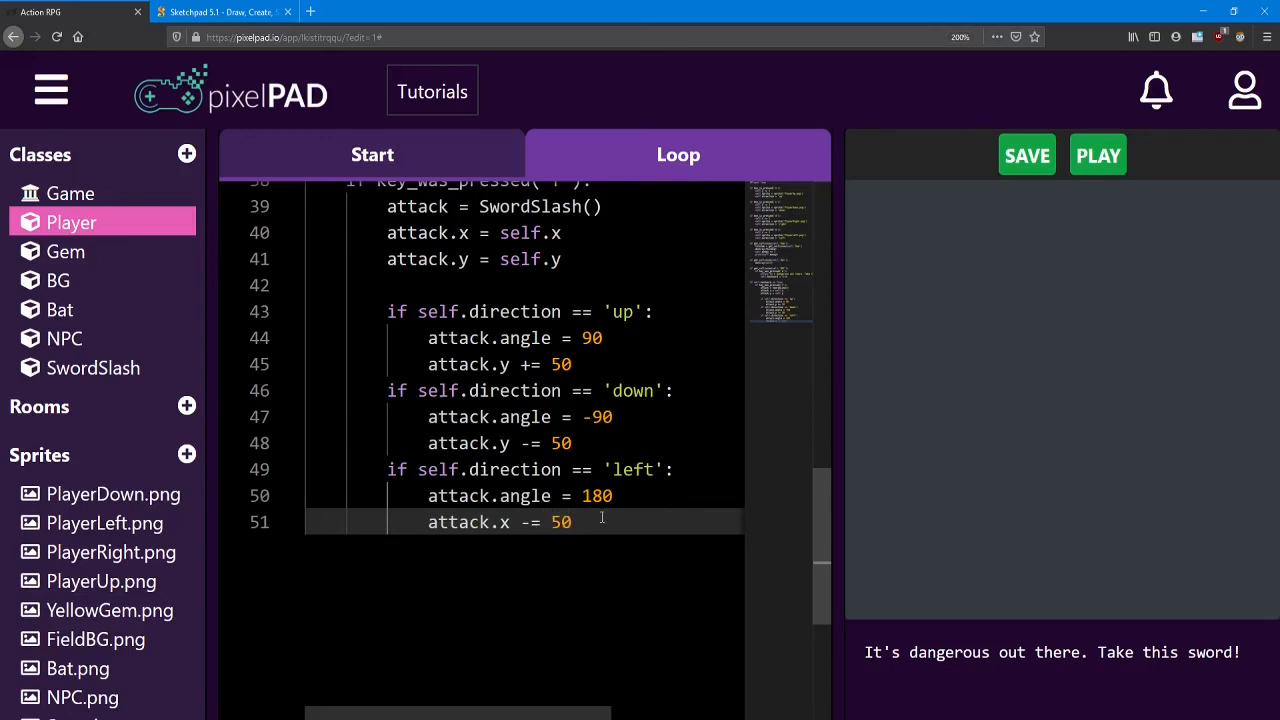
- Add a 'right' direction check with attack.x += 50, then run the game to test all offsets
{"action": "key", "text": "enter"}
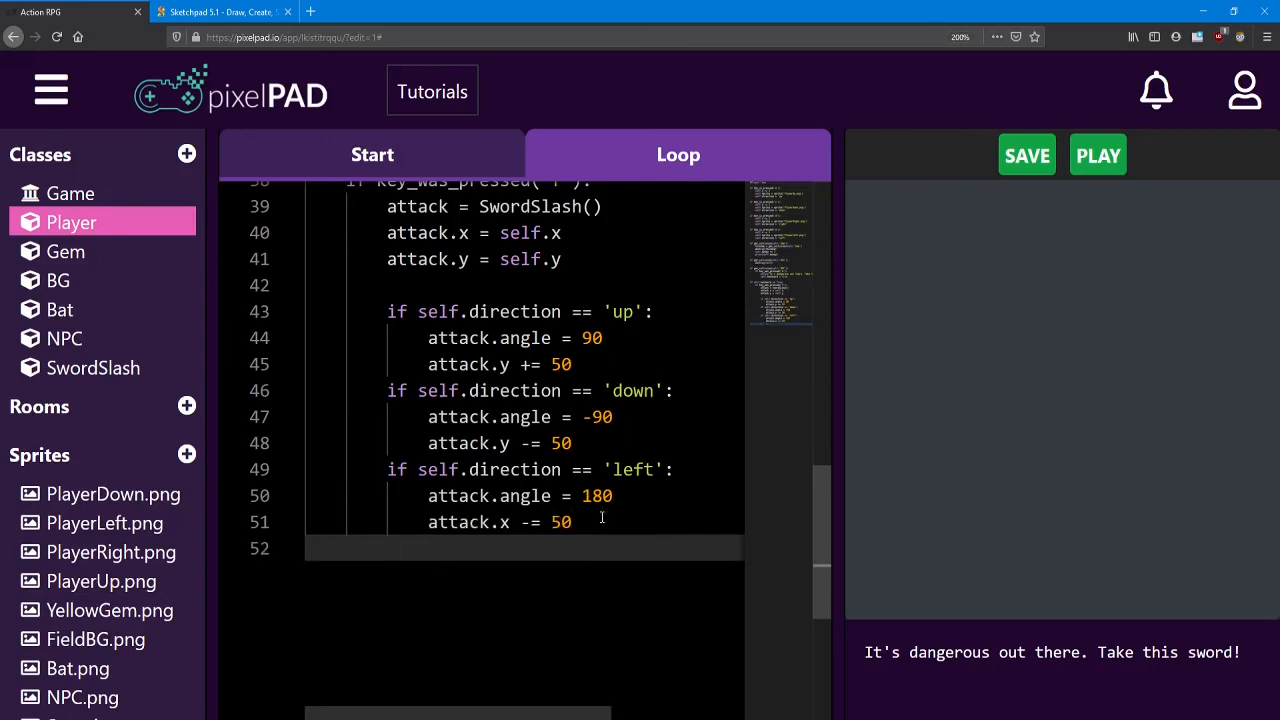
{"action": "type", "text": "if sel"}
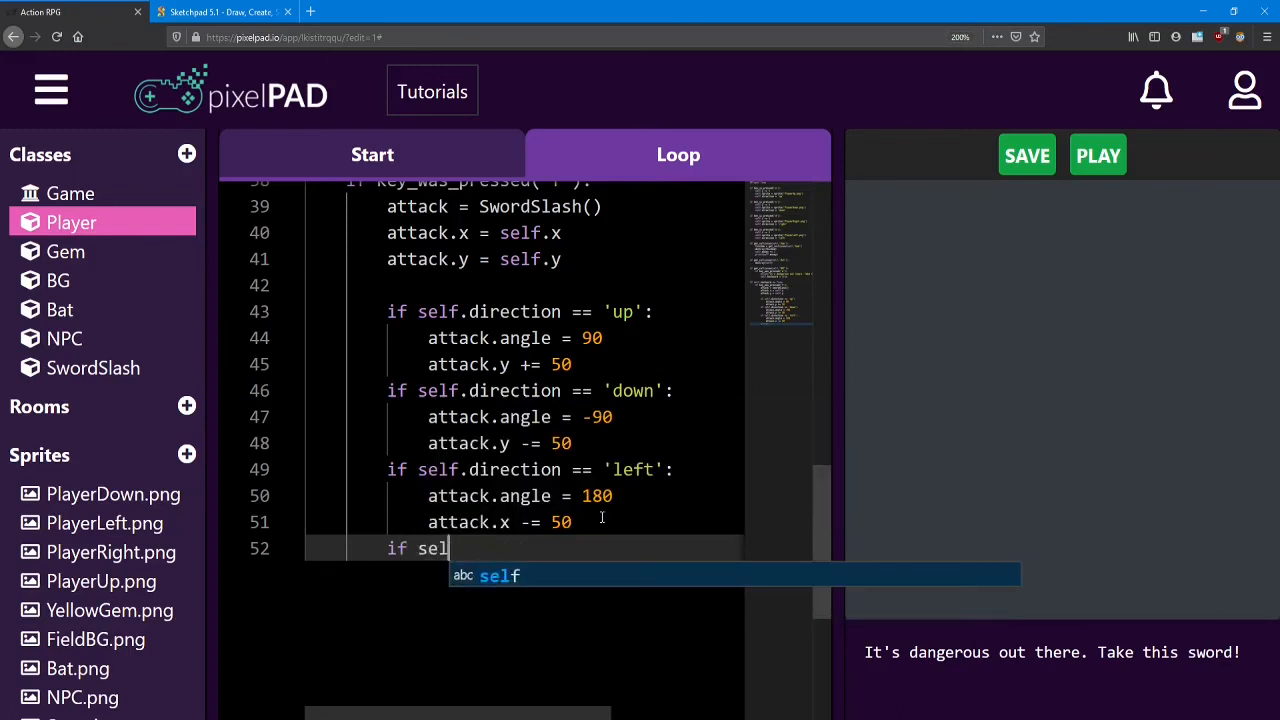
{"action": "type", "text": "f.direction == '"}
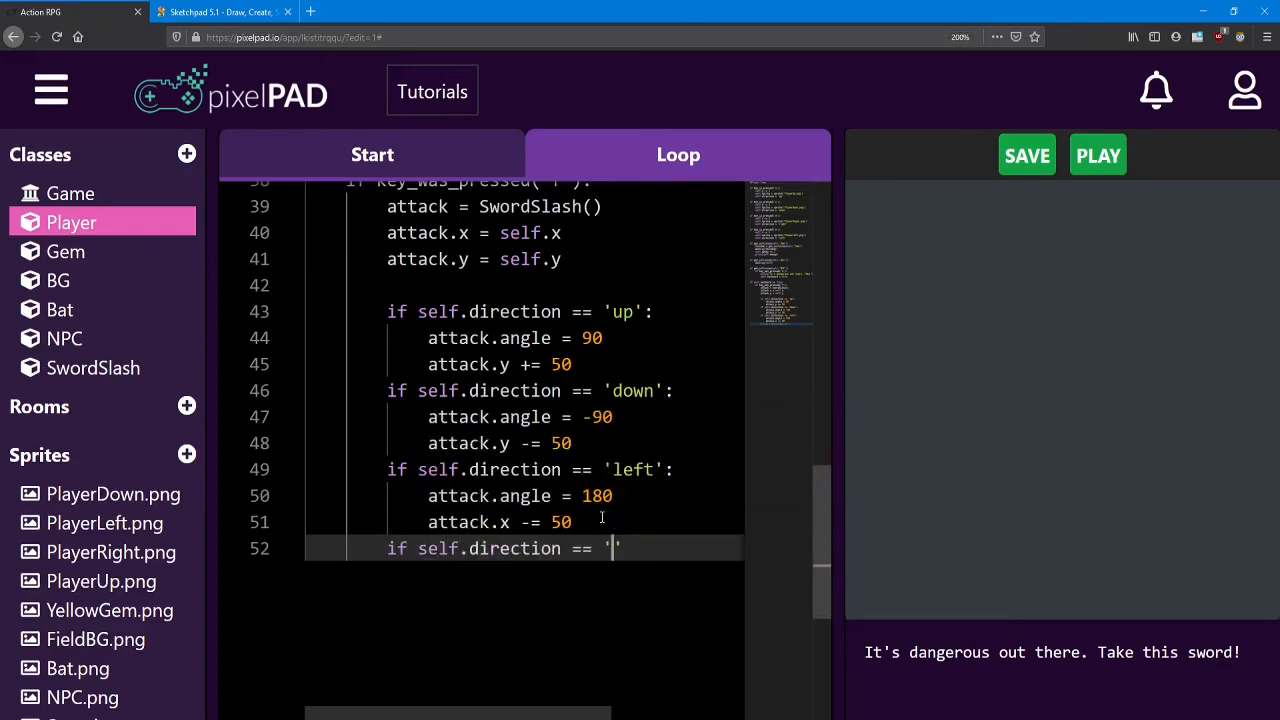
{"action": "type", "text": "right':"}
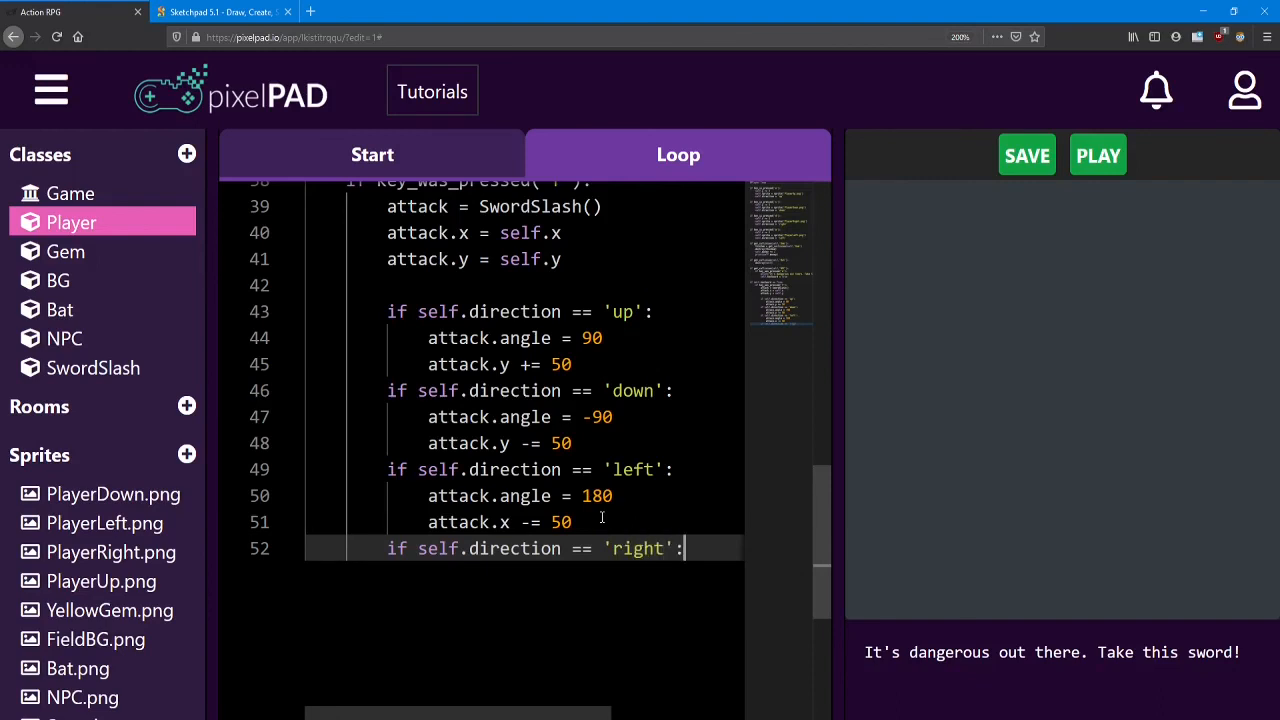
{"action": "type", "text": "attack.x"}
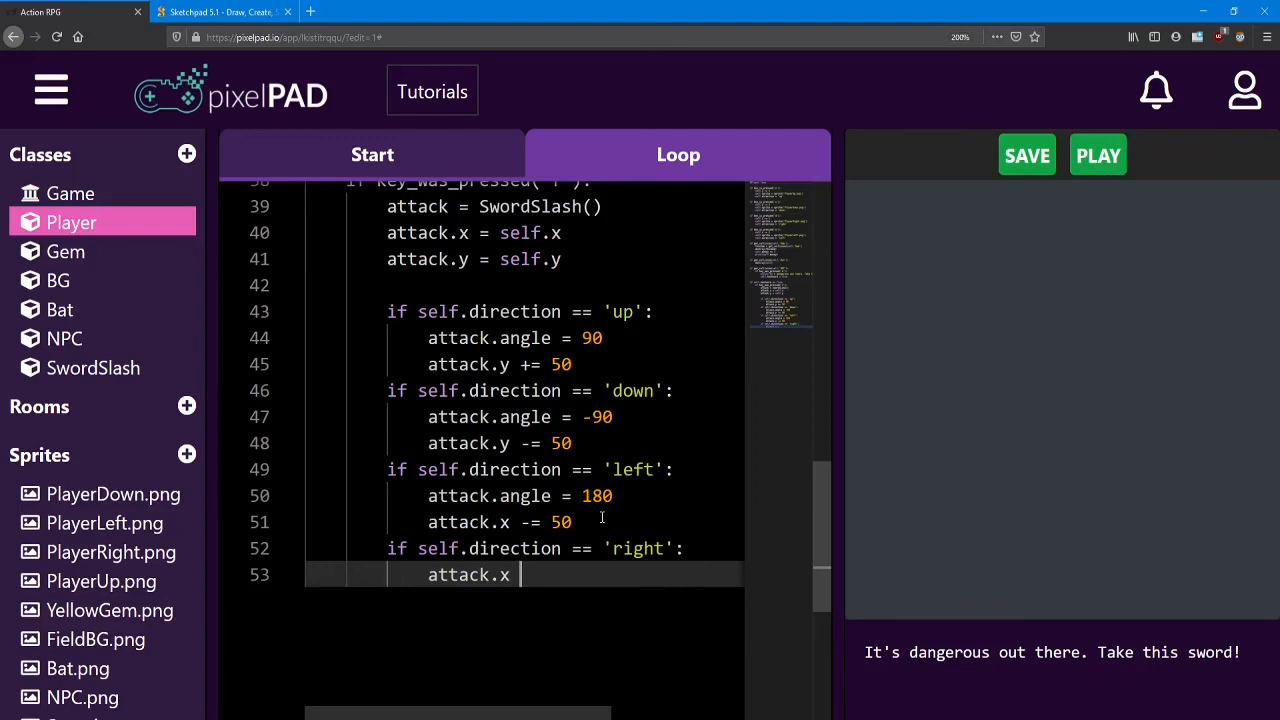
{"action": "type", "text": "+= 50"}
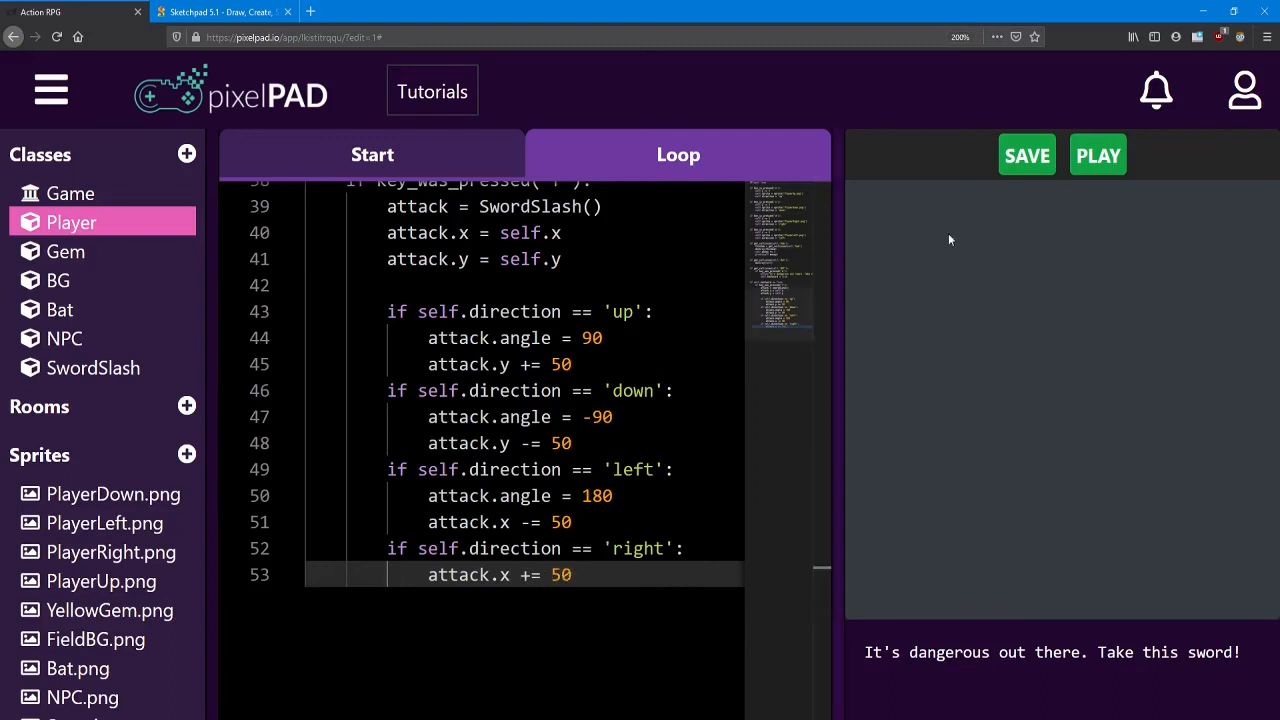
{"action": "left_click", "coordinate": [1096, 156]}
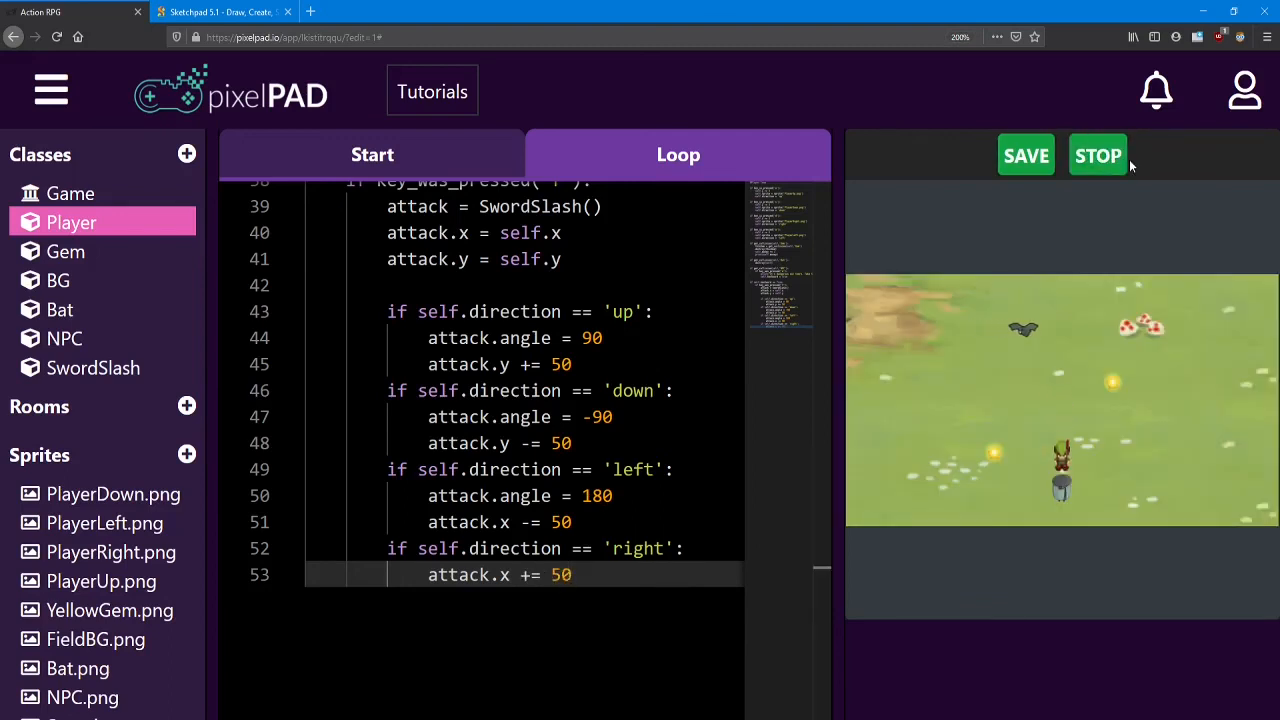